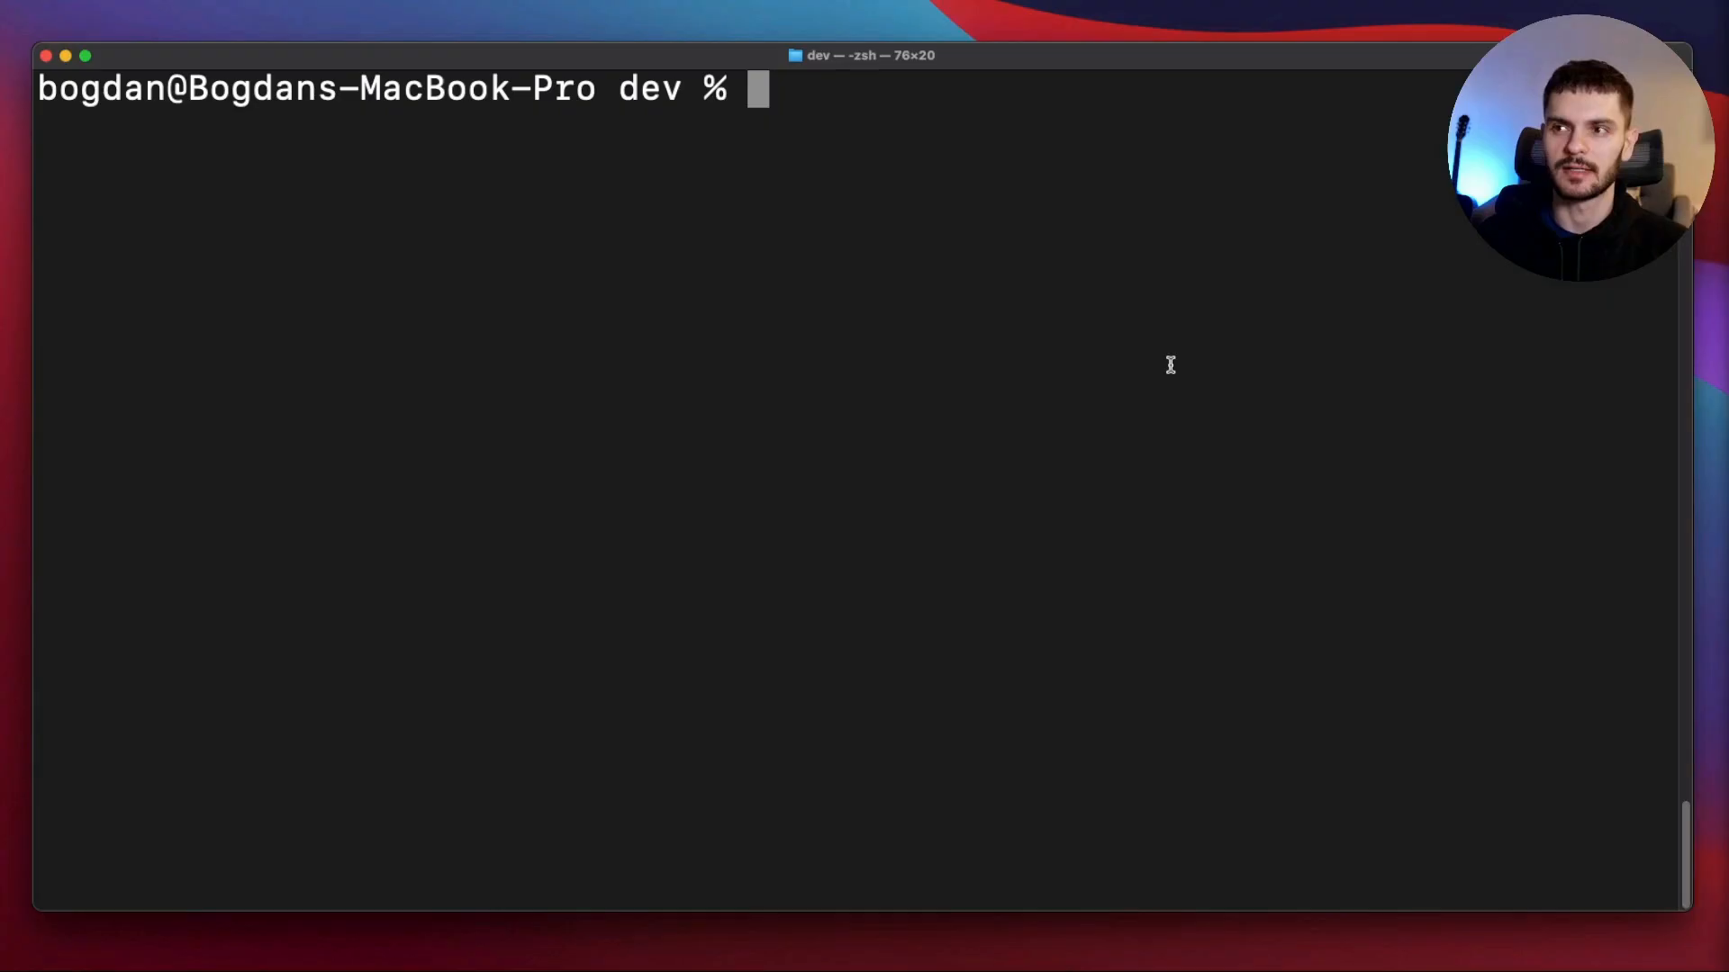
Create the server package with cargo new, cd into it and launch code
type("cargo new server")
type("cd ser")
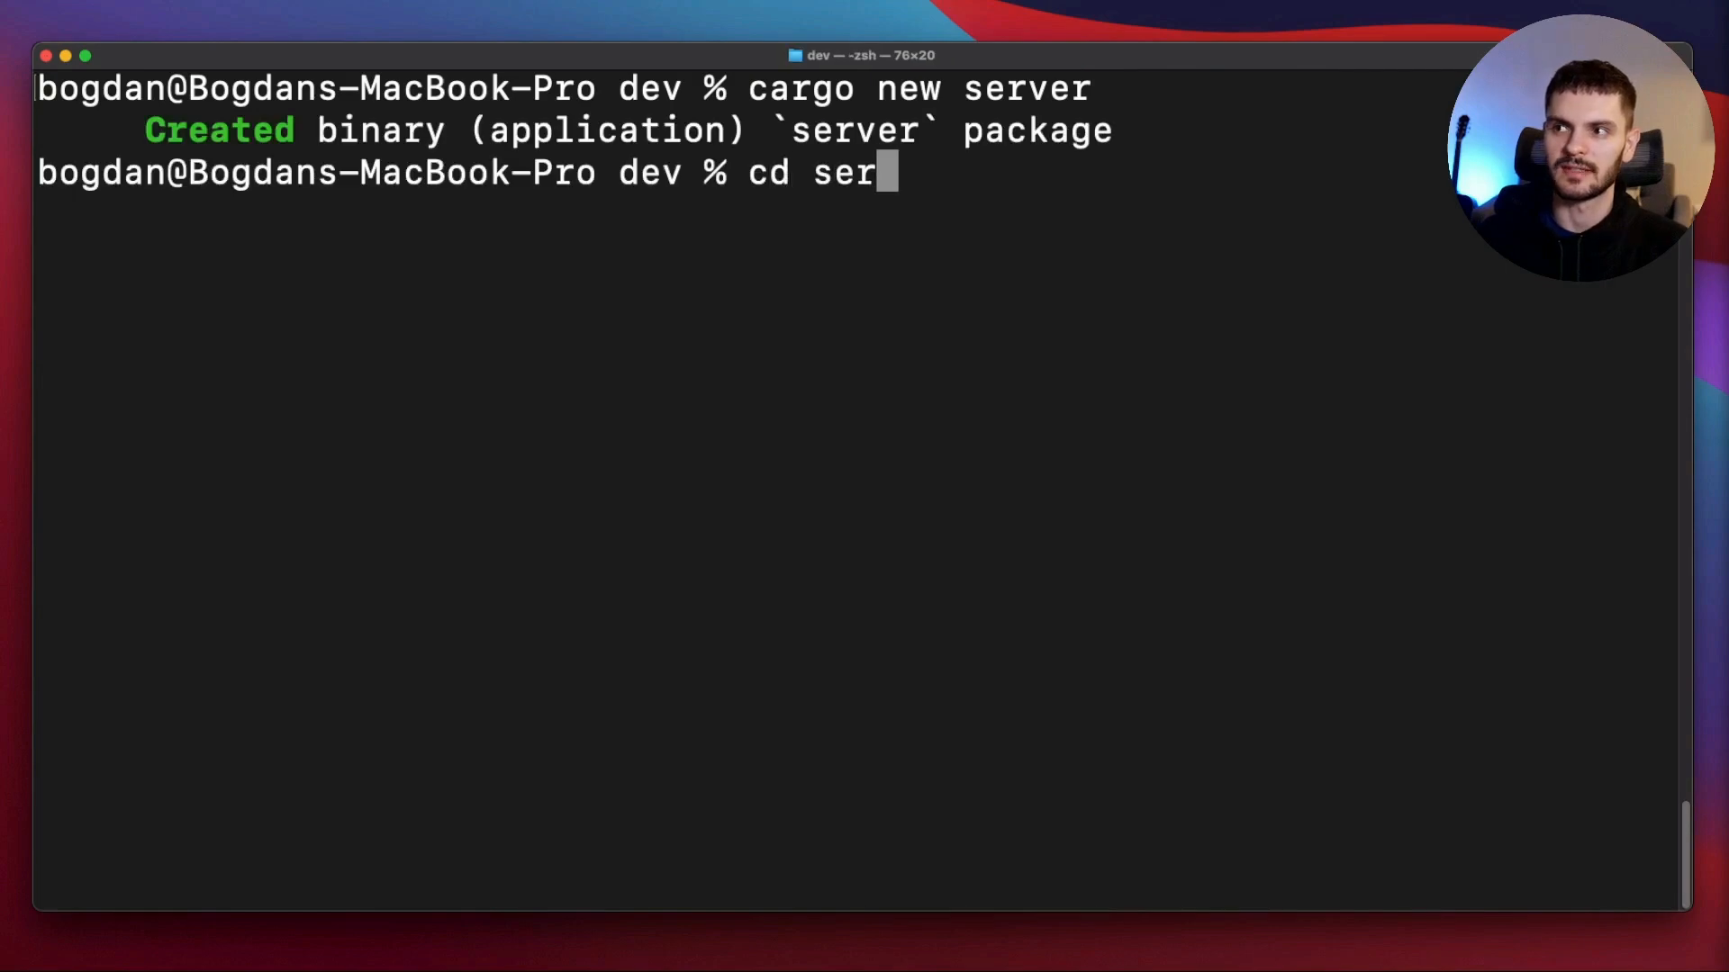
key("Return")
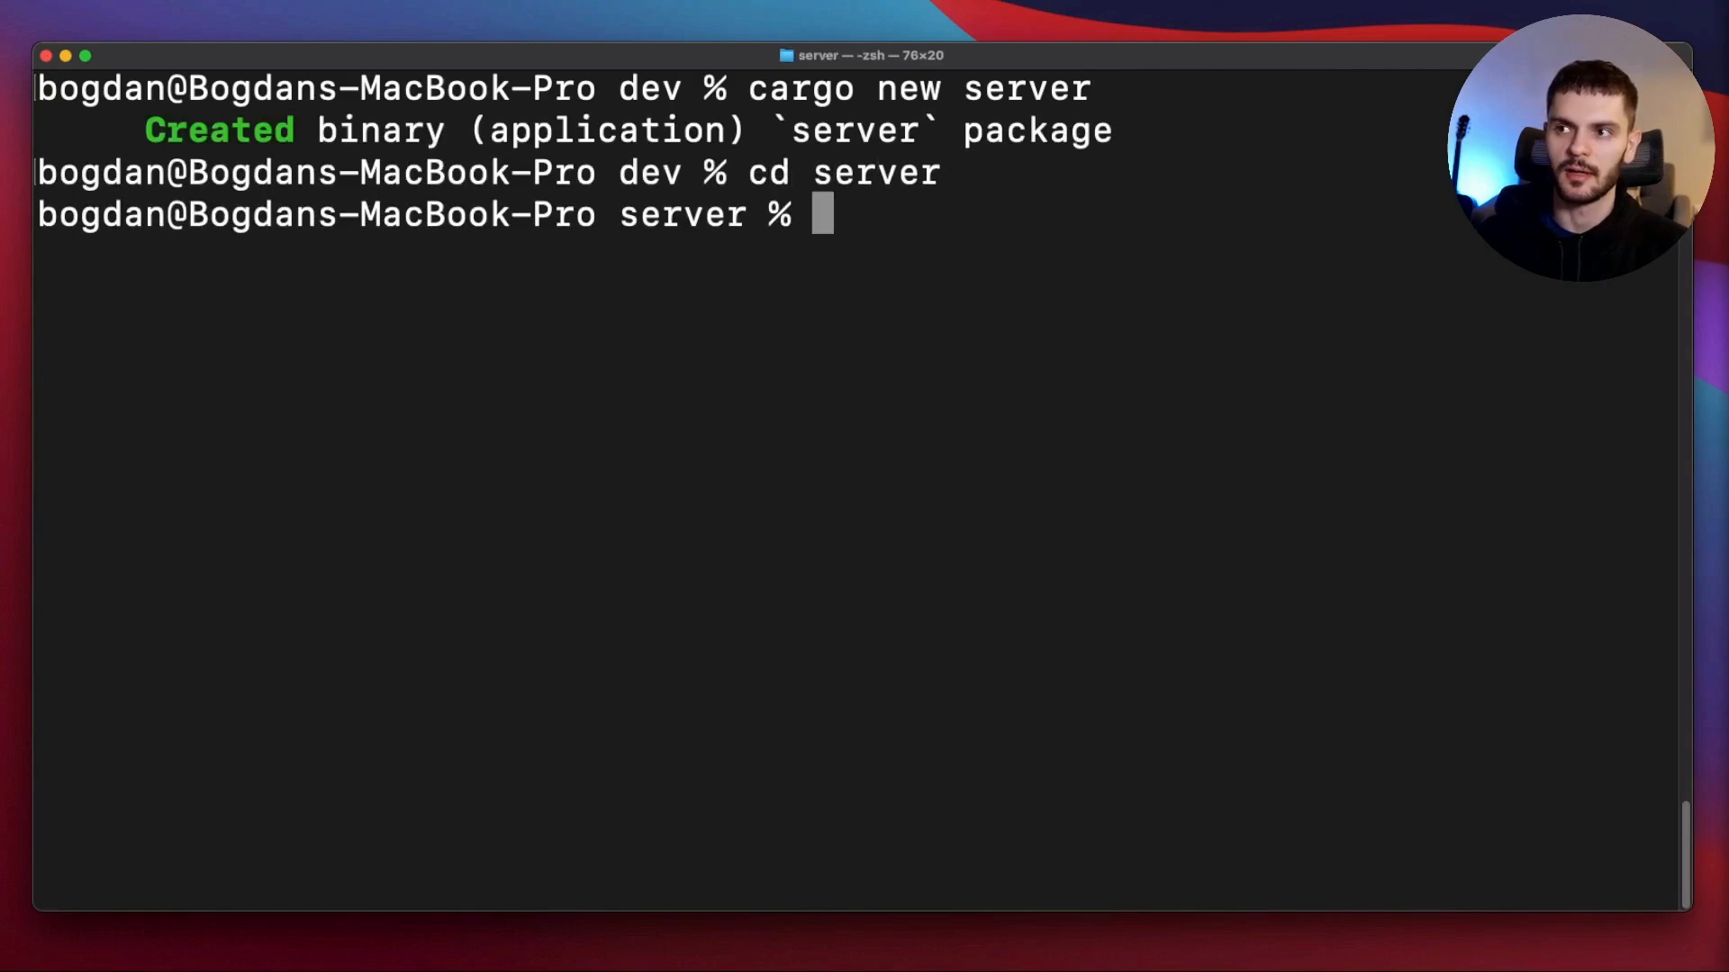
type("code")
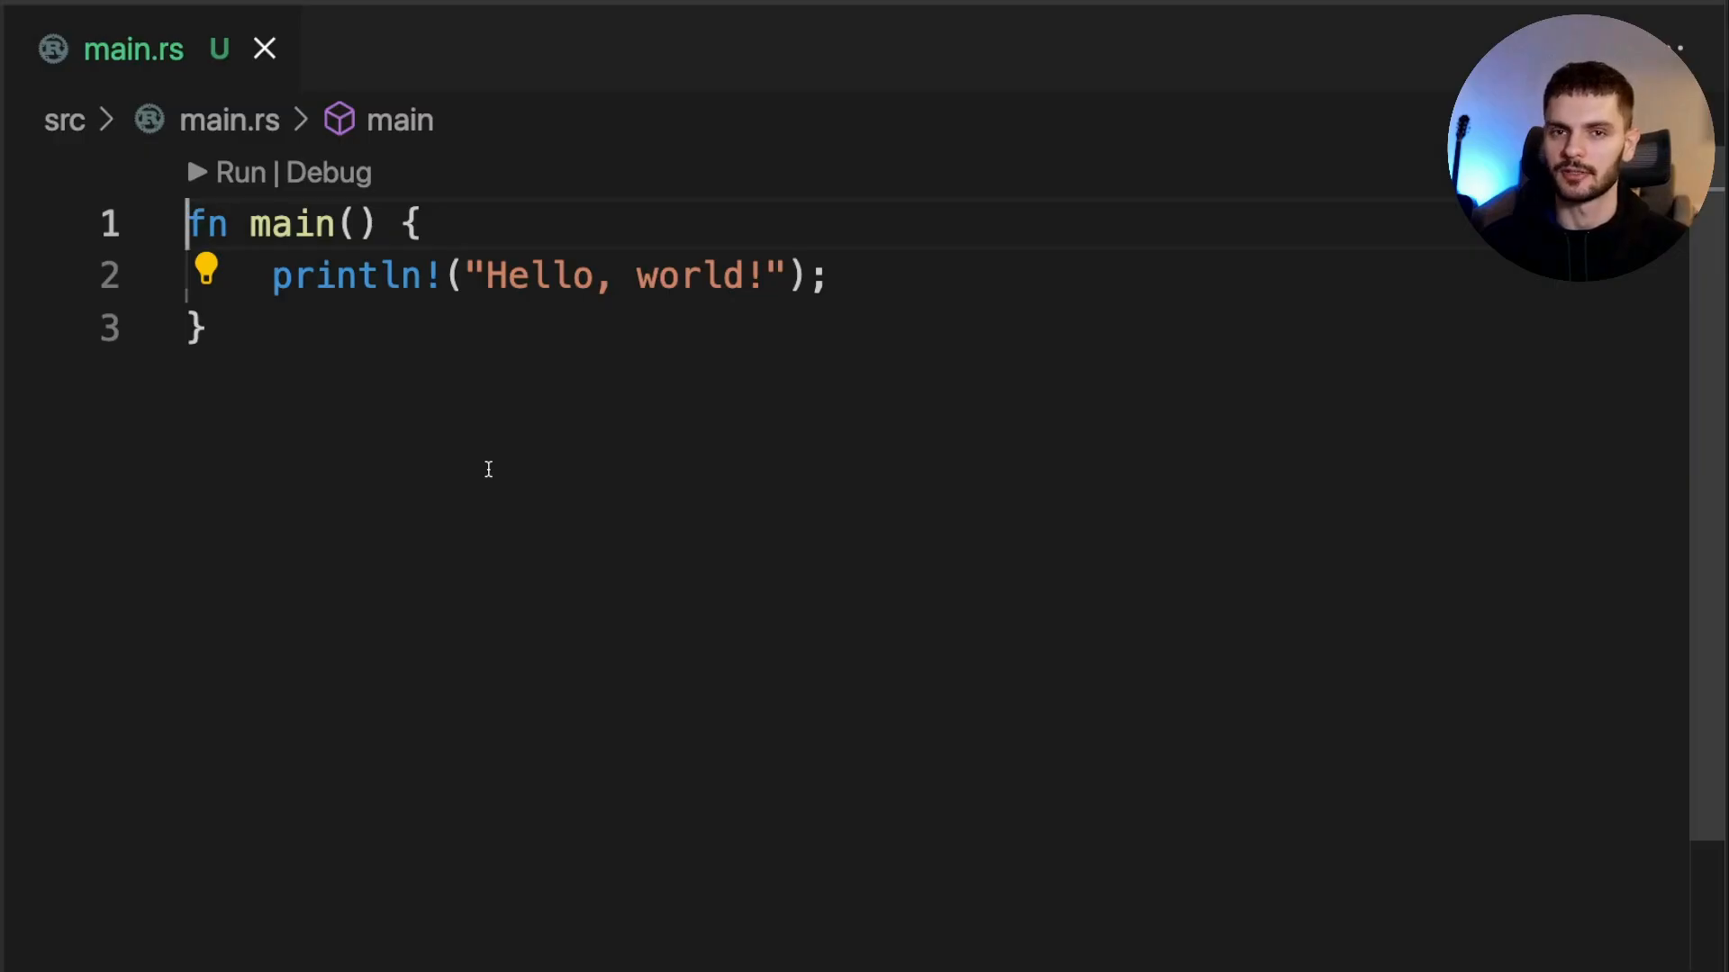
Import std::net::TcpListener and bind a listener to 127.0.0.1:7878 with unwrap in main
type("use std::net")
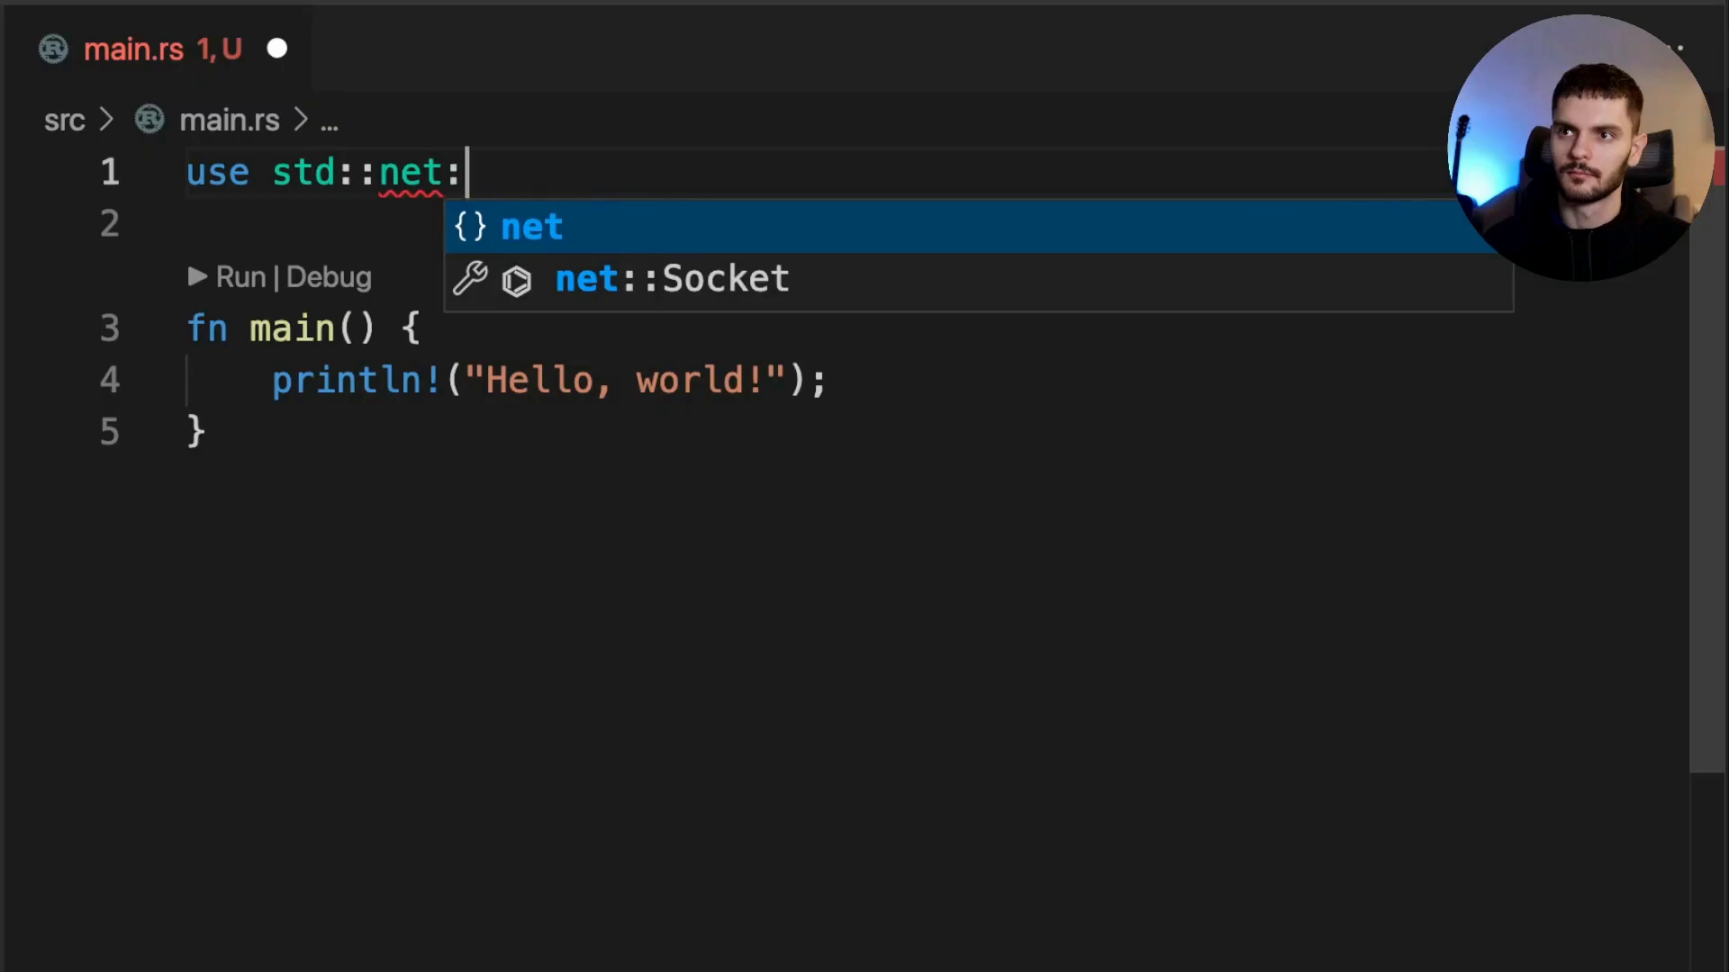
type(":TcpListener;")
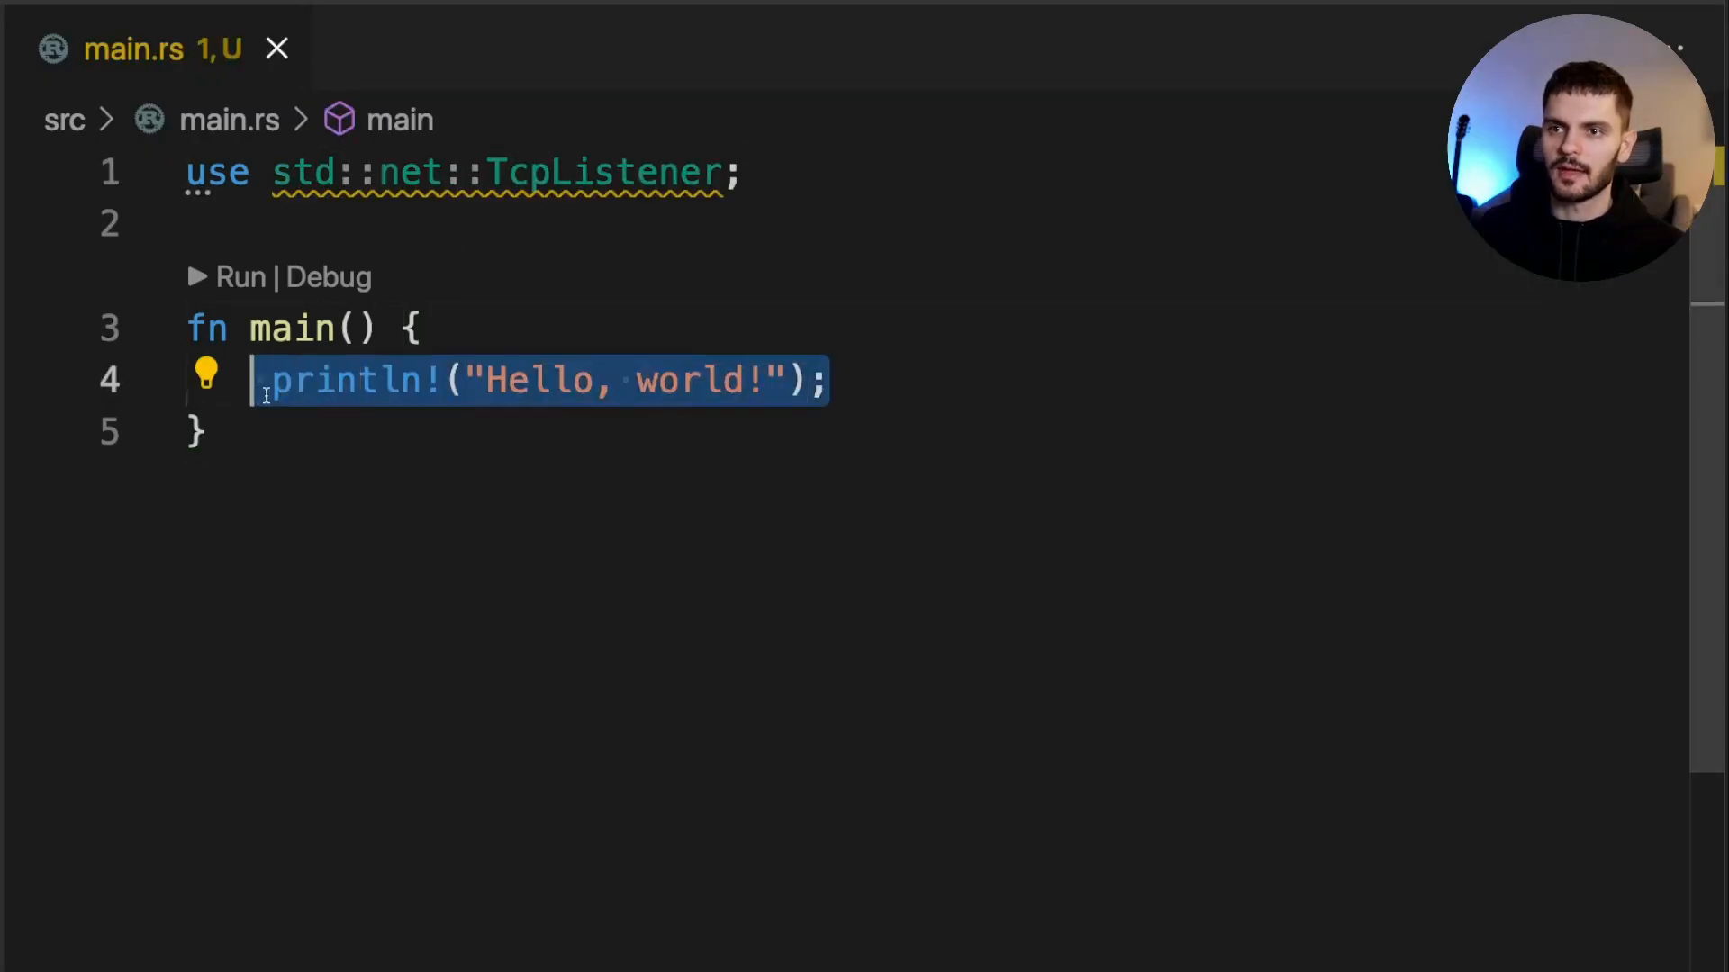
type("let listener =")
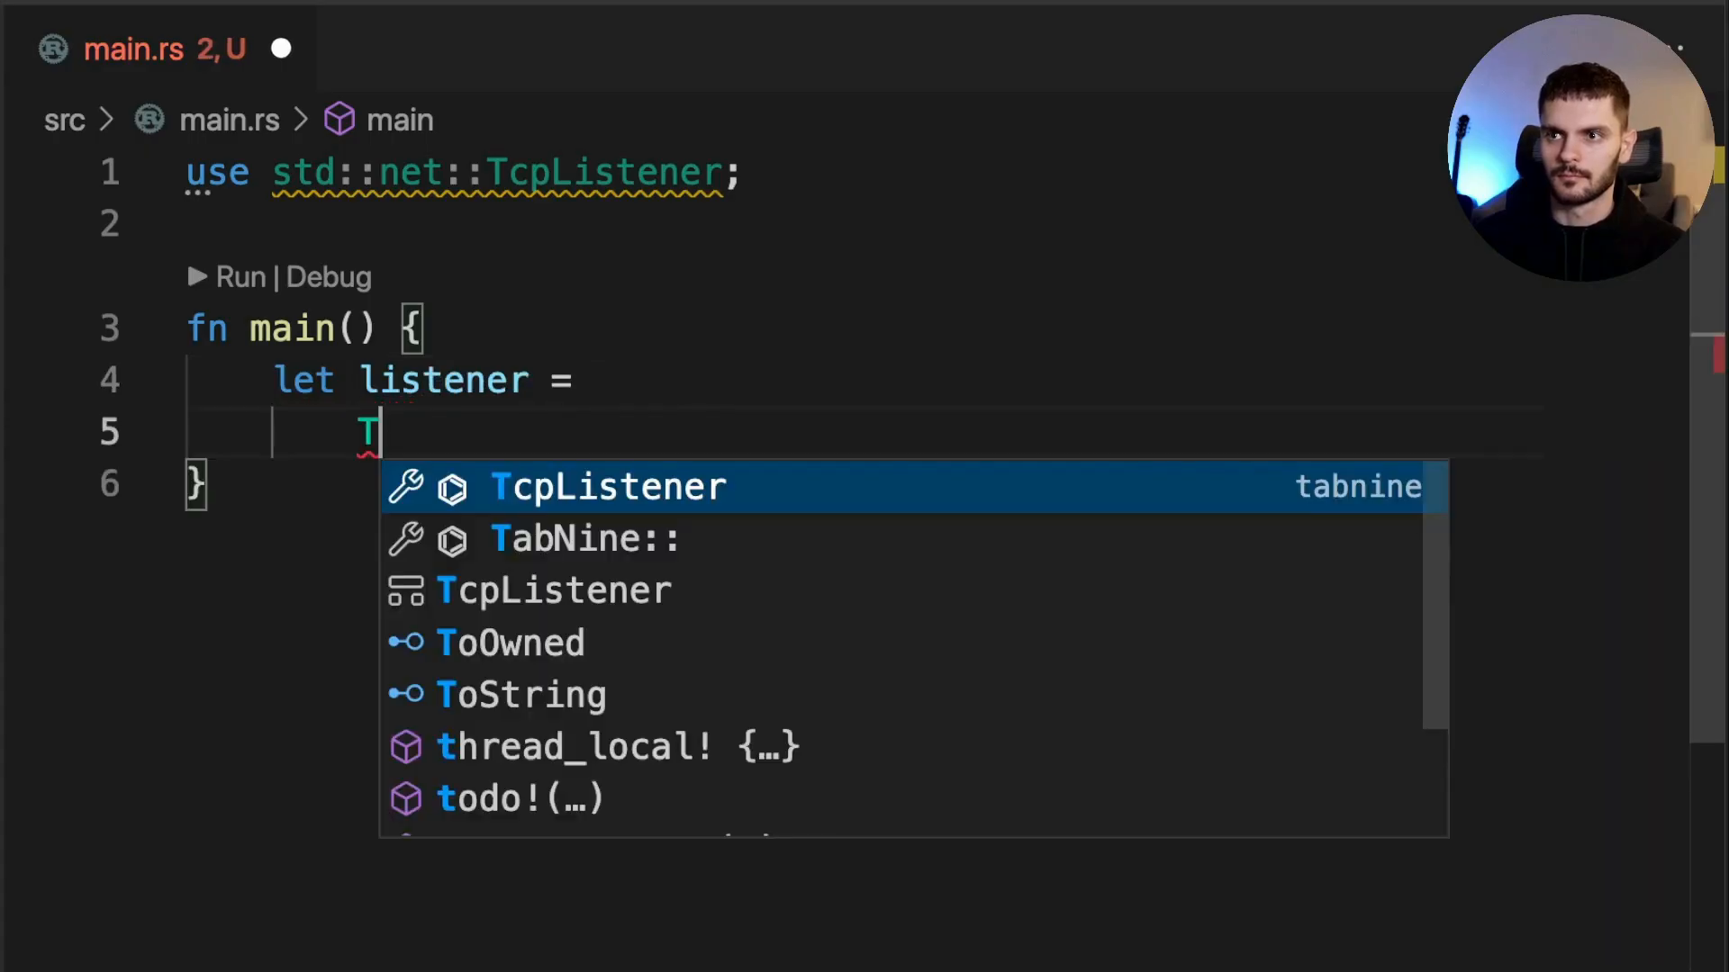
type("cpListener::bind(\"127.0.0.1:7878\").unwrap();")
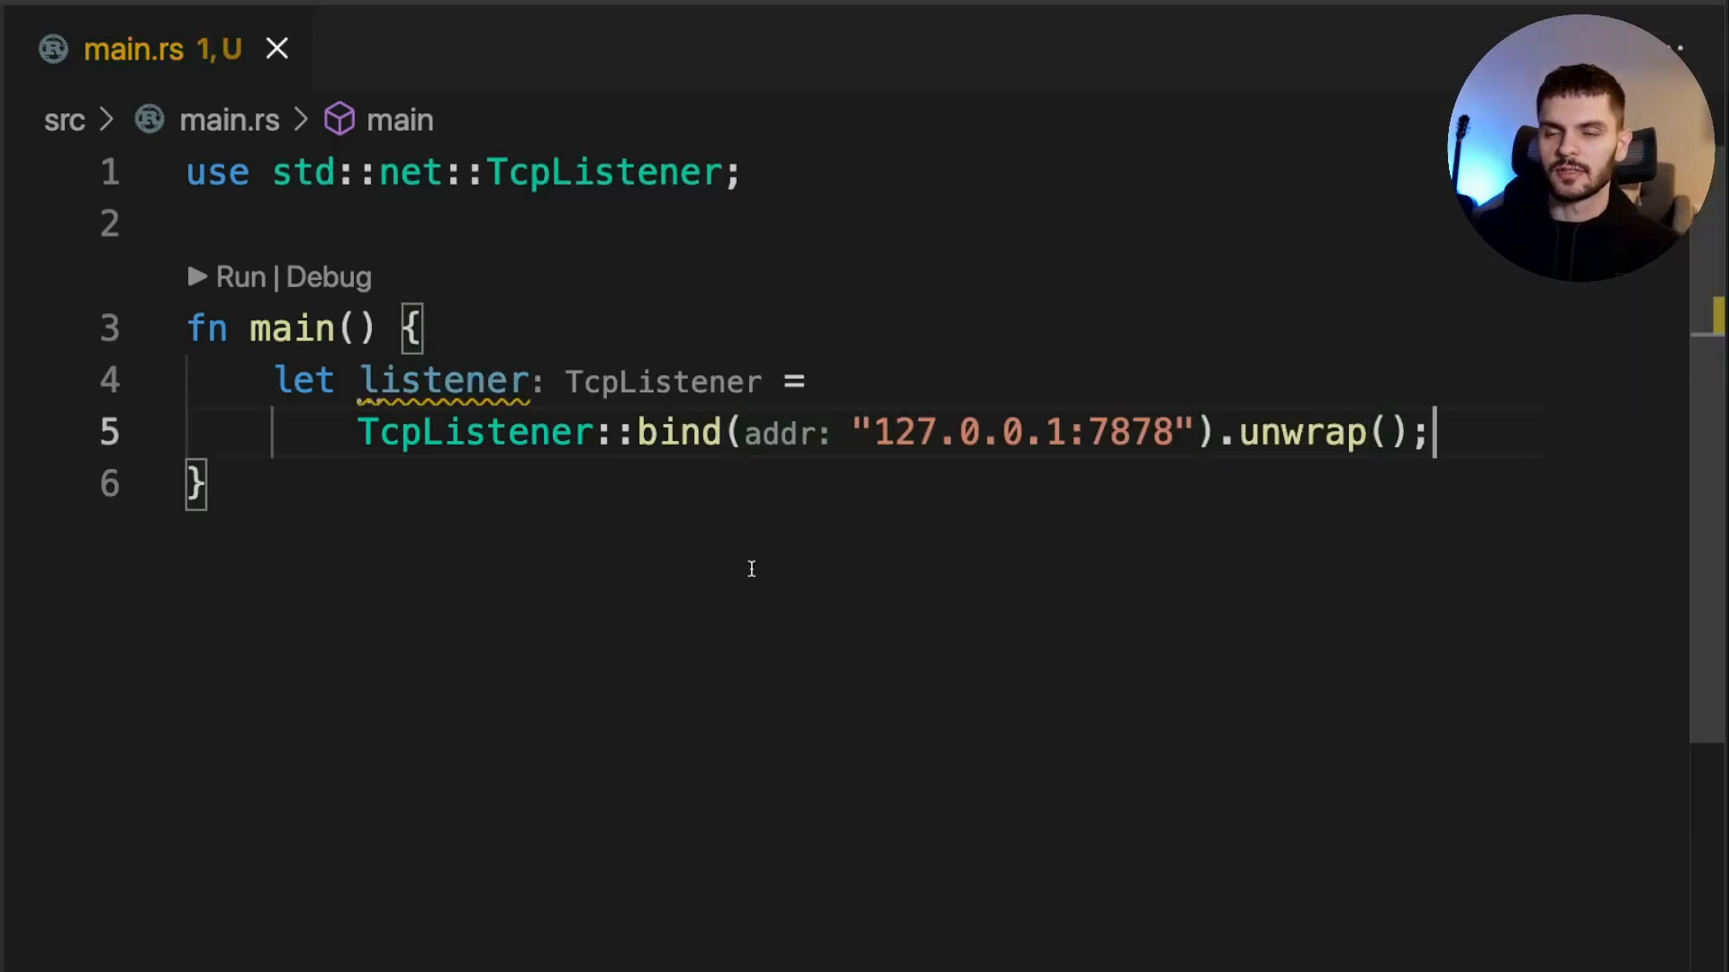
mouse_move(769, 516)
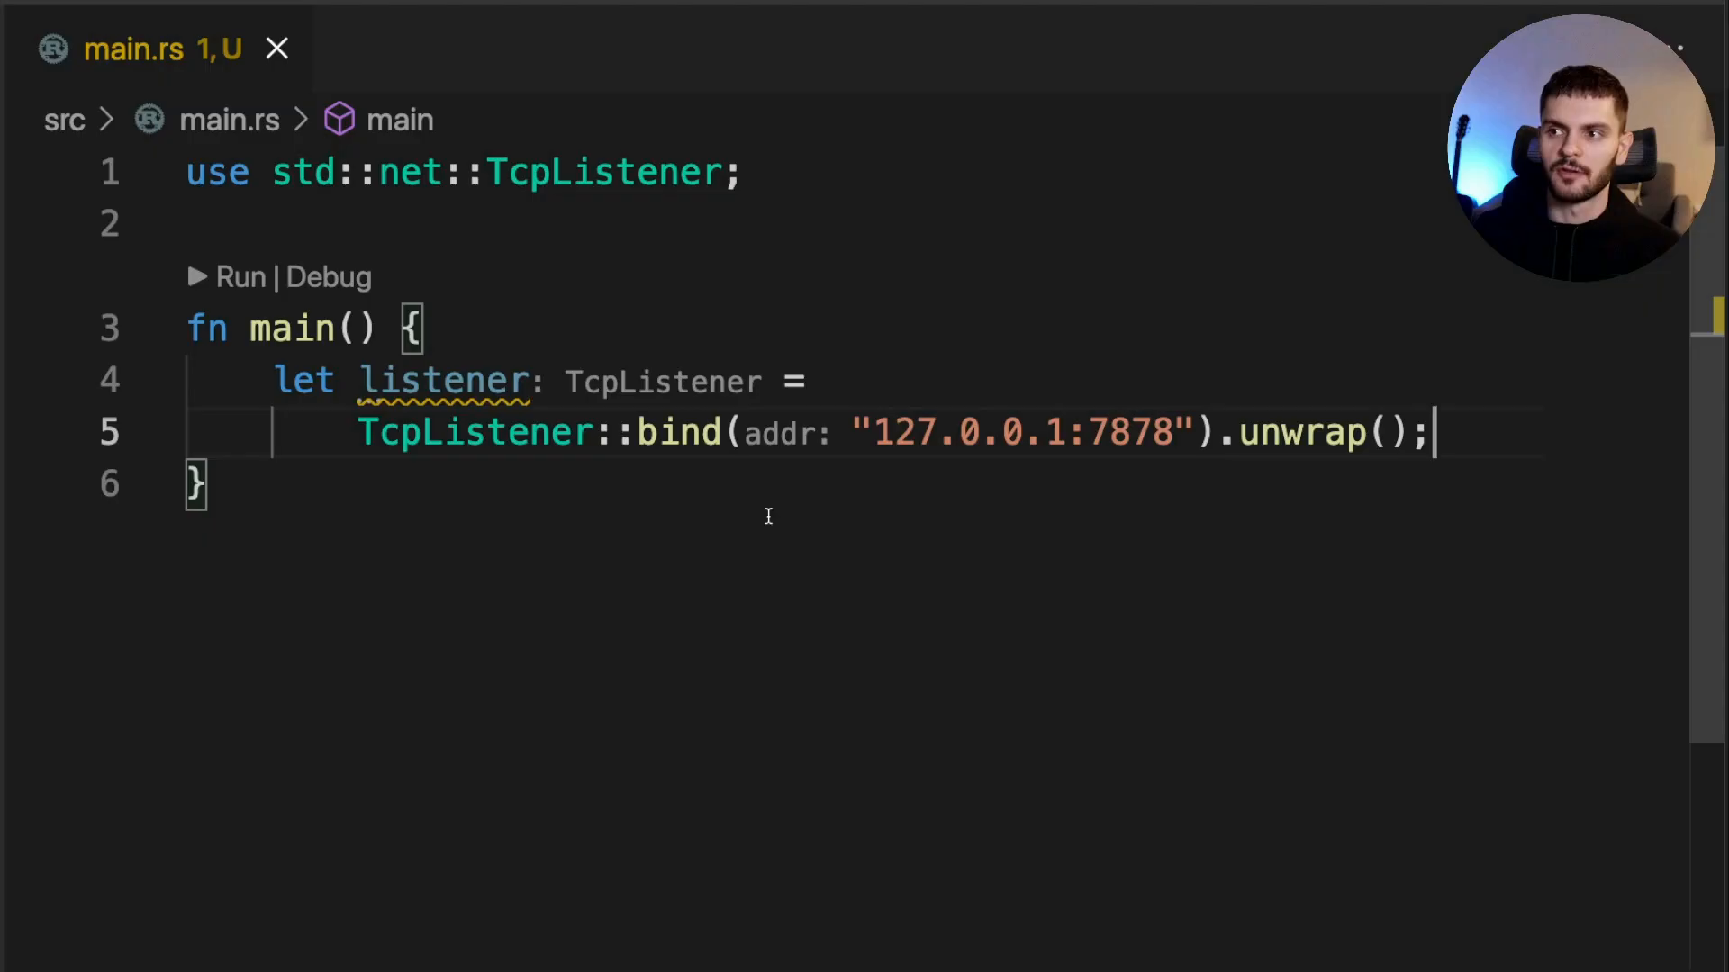
mouse_move(997, 370)
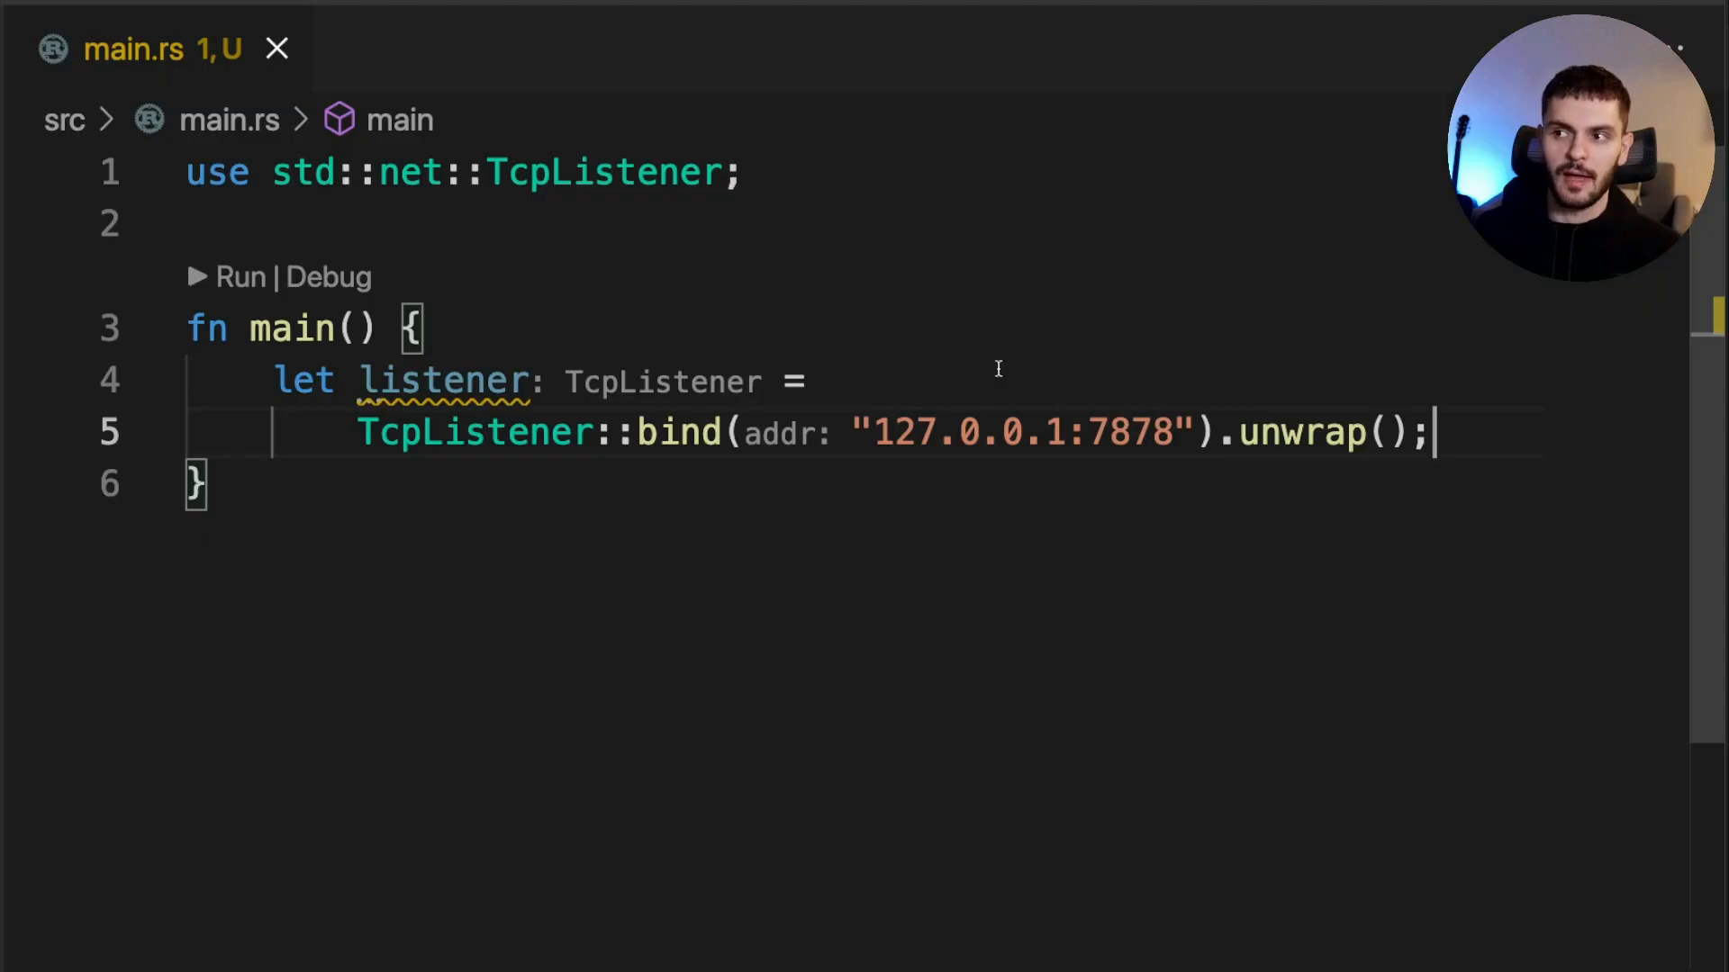
mouse_move(1077, 567)
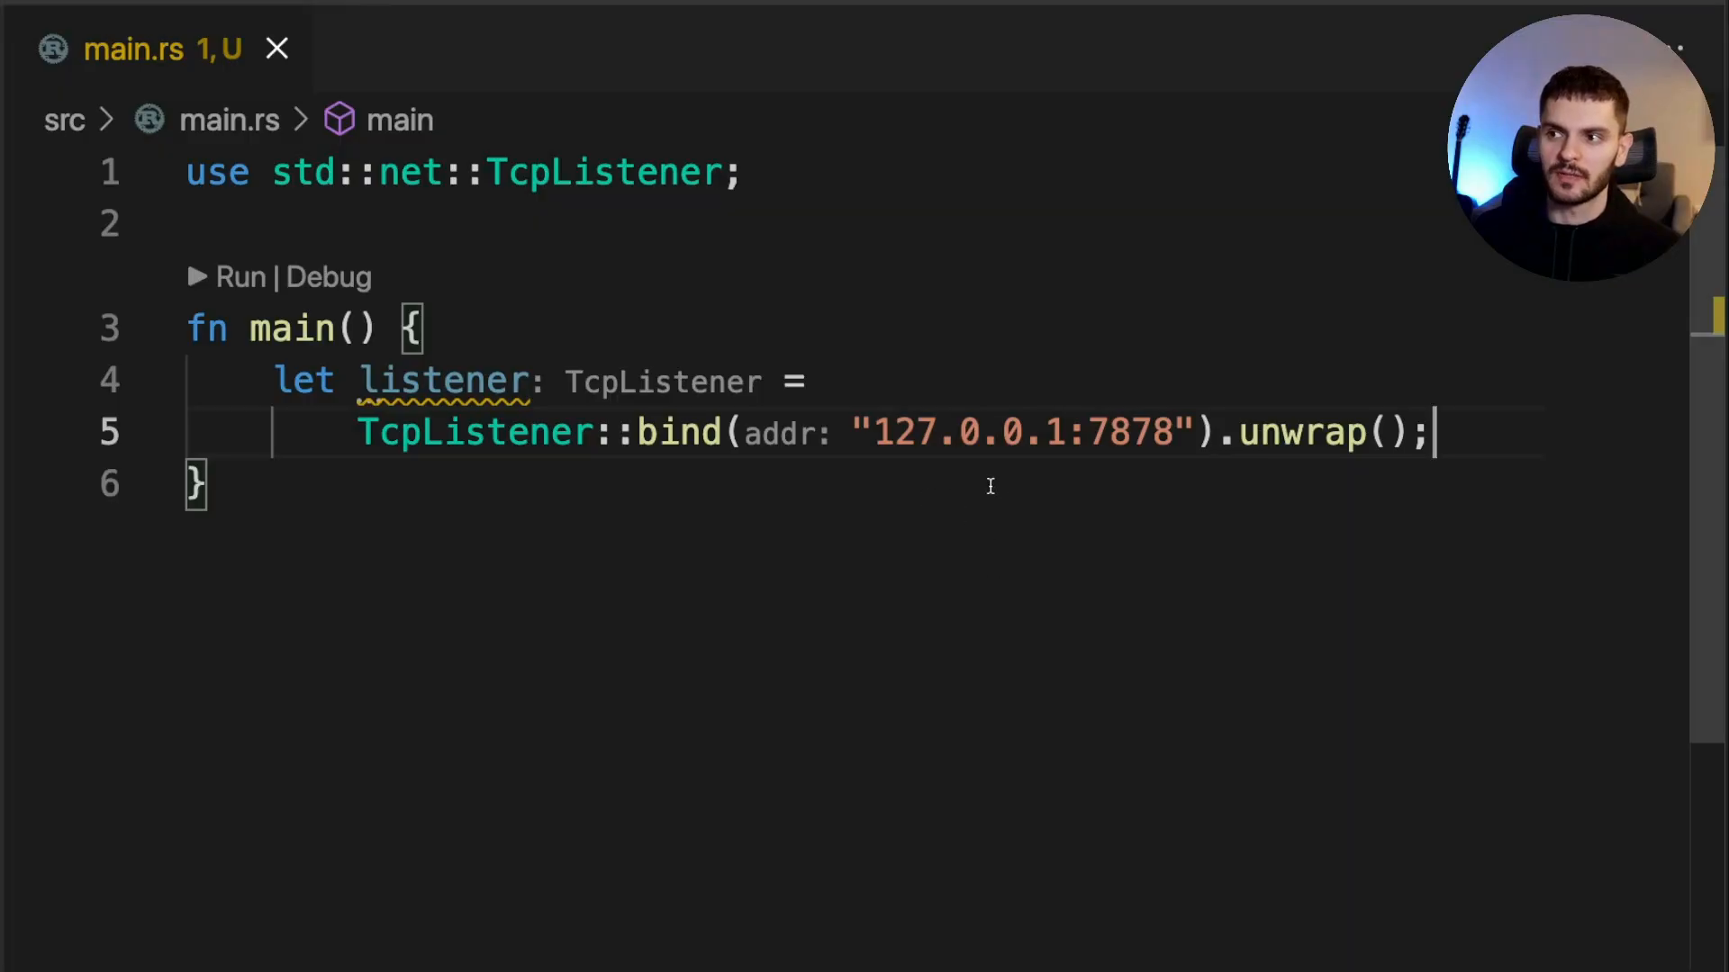
mouse_move(1046, 486)
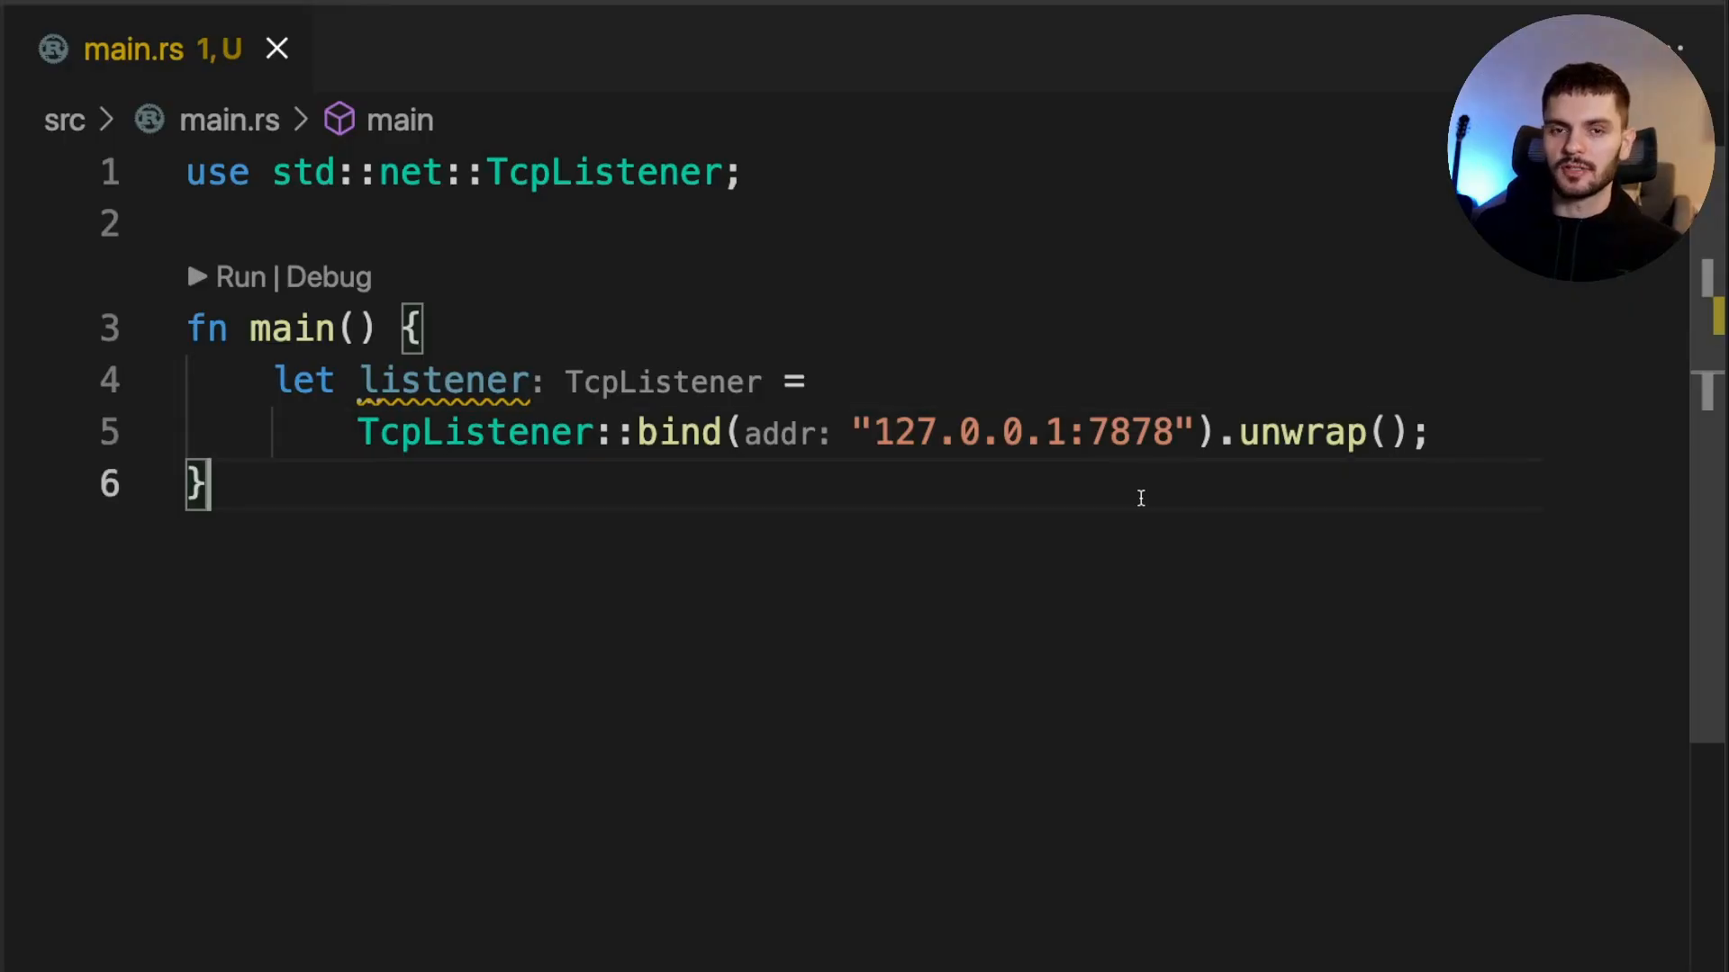
mouse_move(1181, 317)
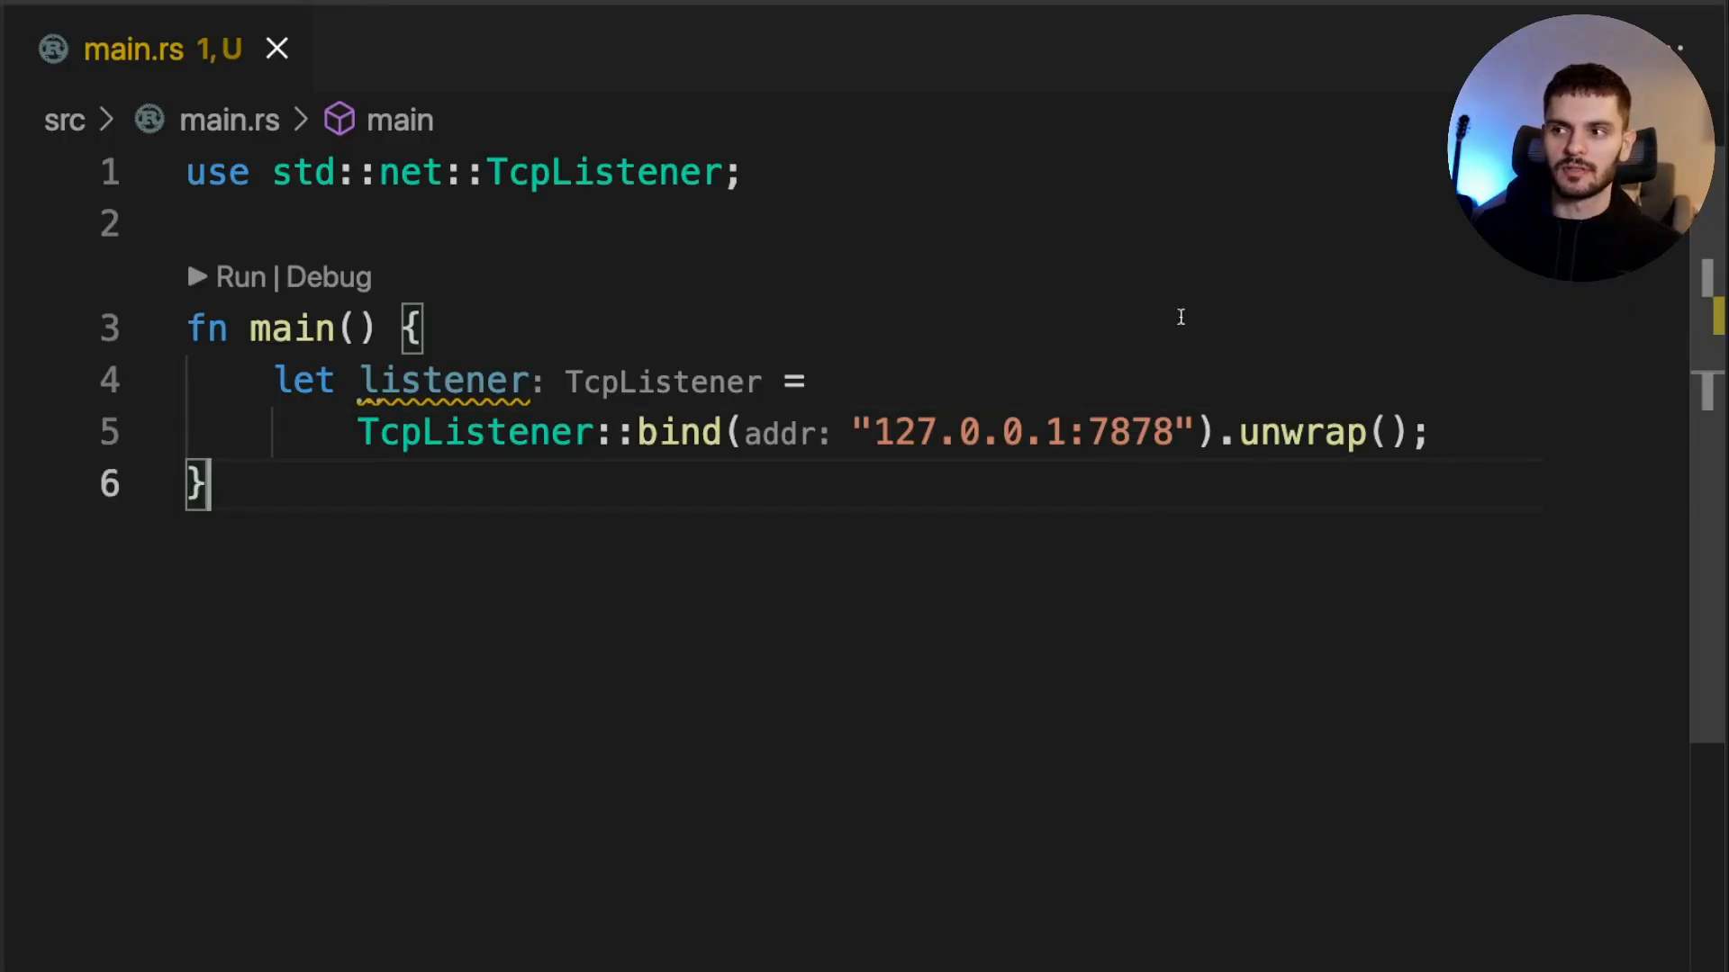
mouse_move(1113, 497)
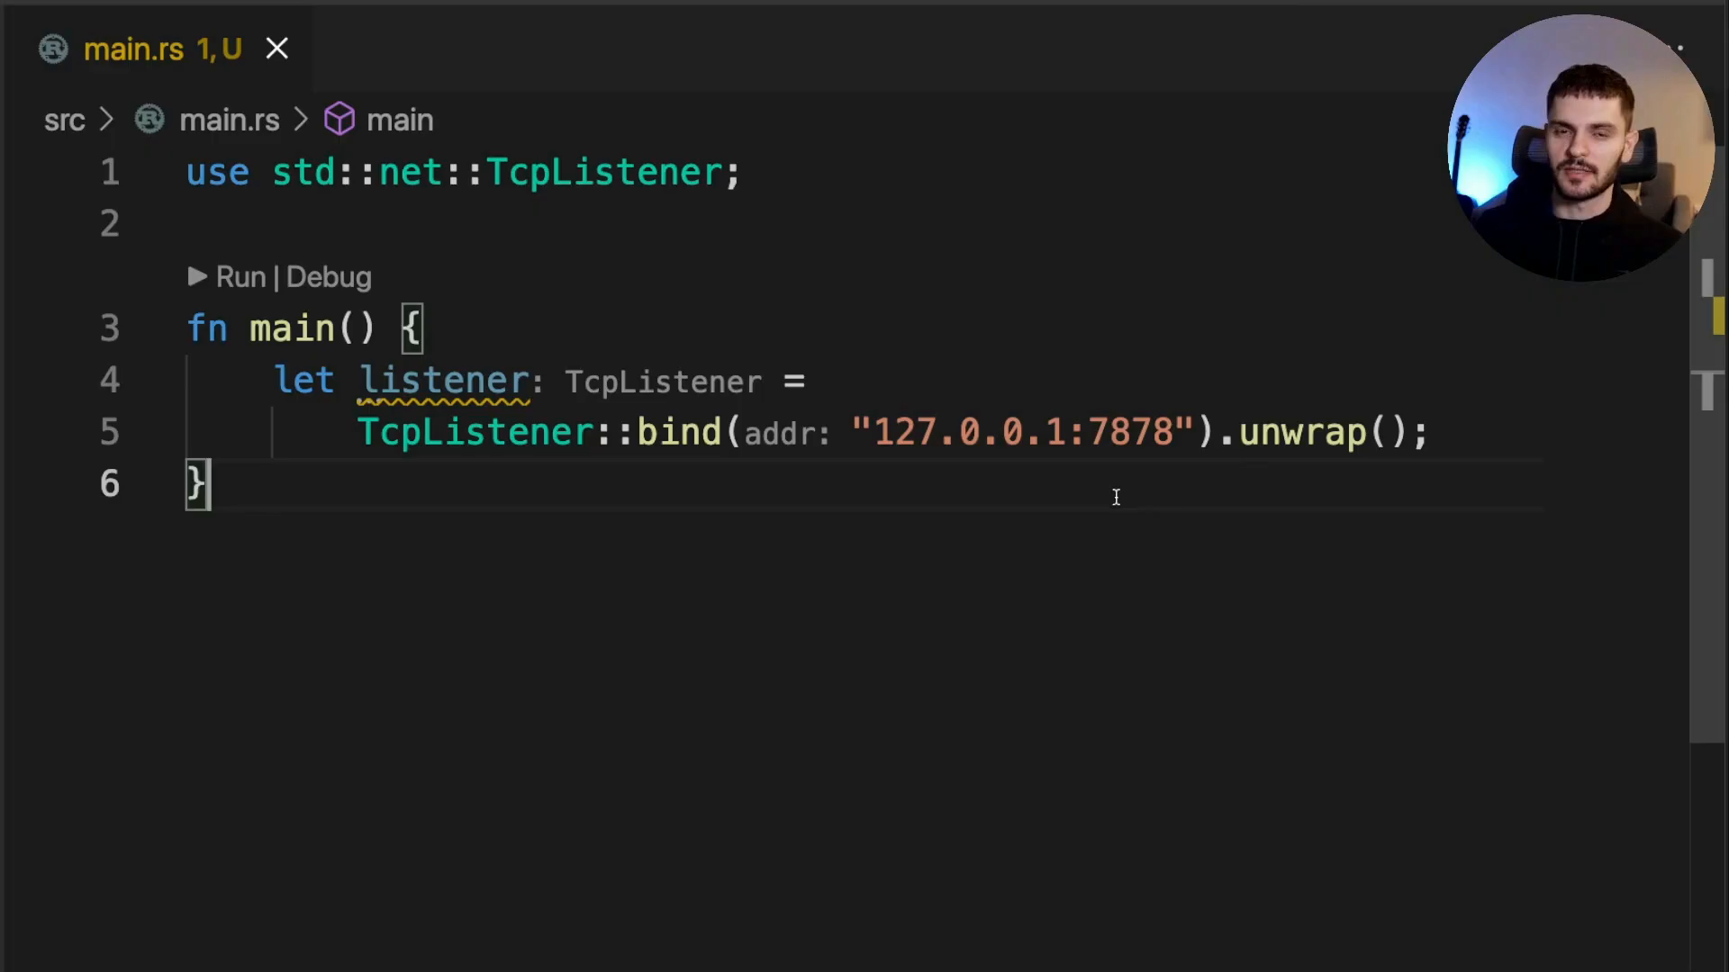
left_click(1433, 431)
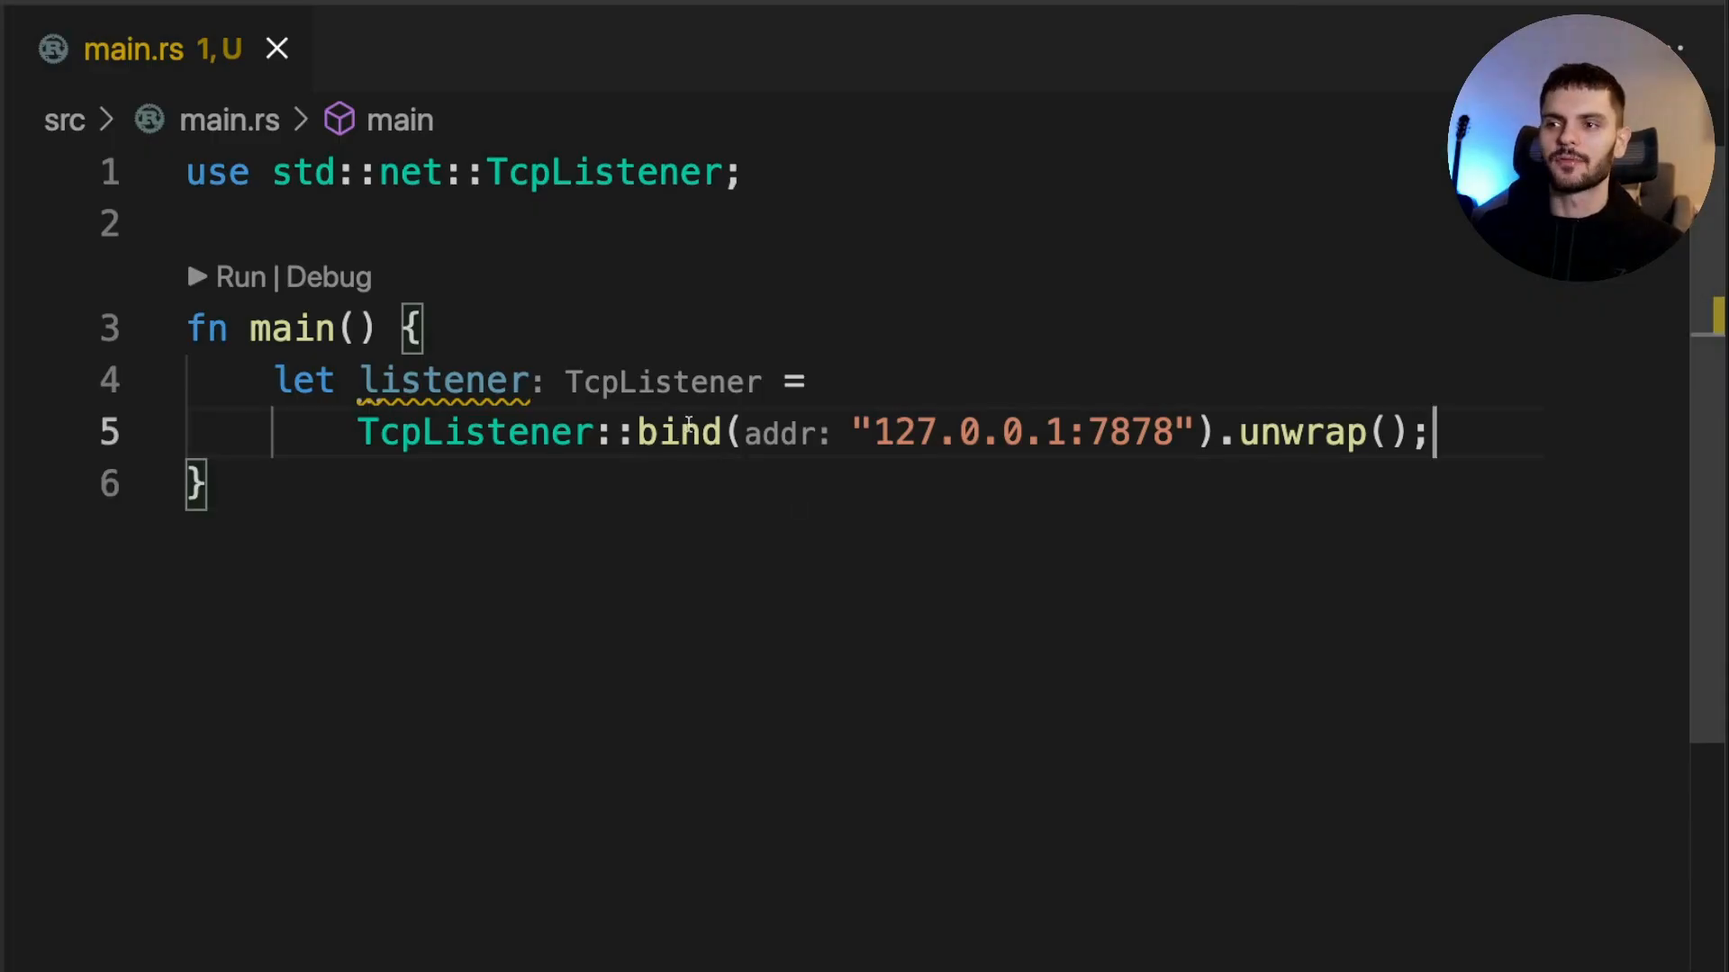
mouse_move(1059, 544)
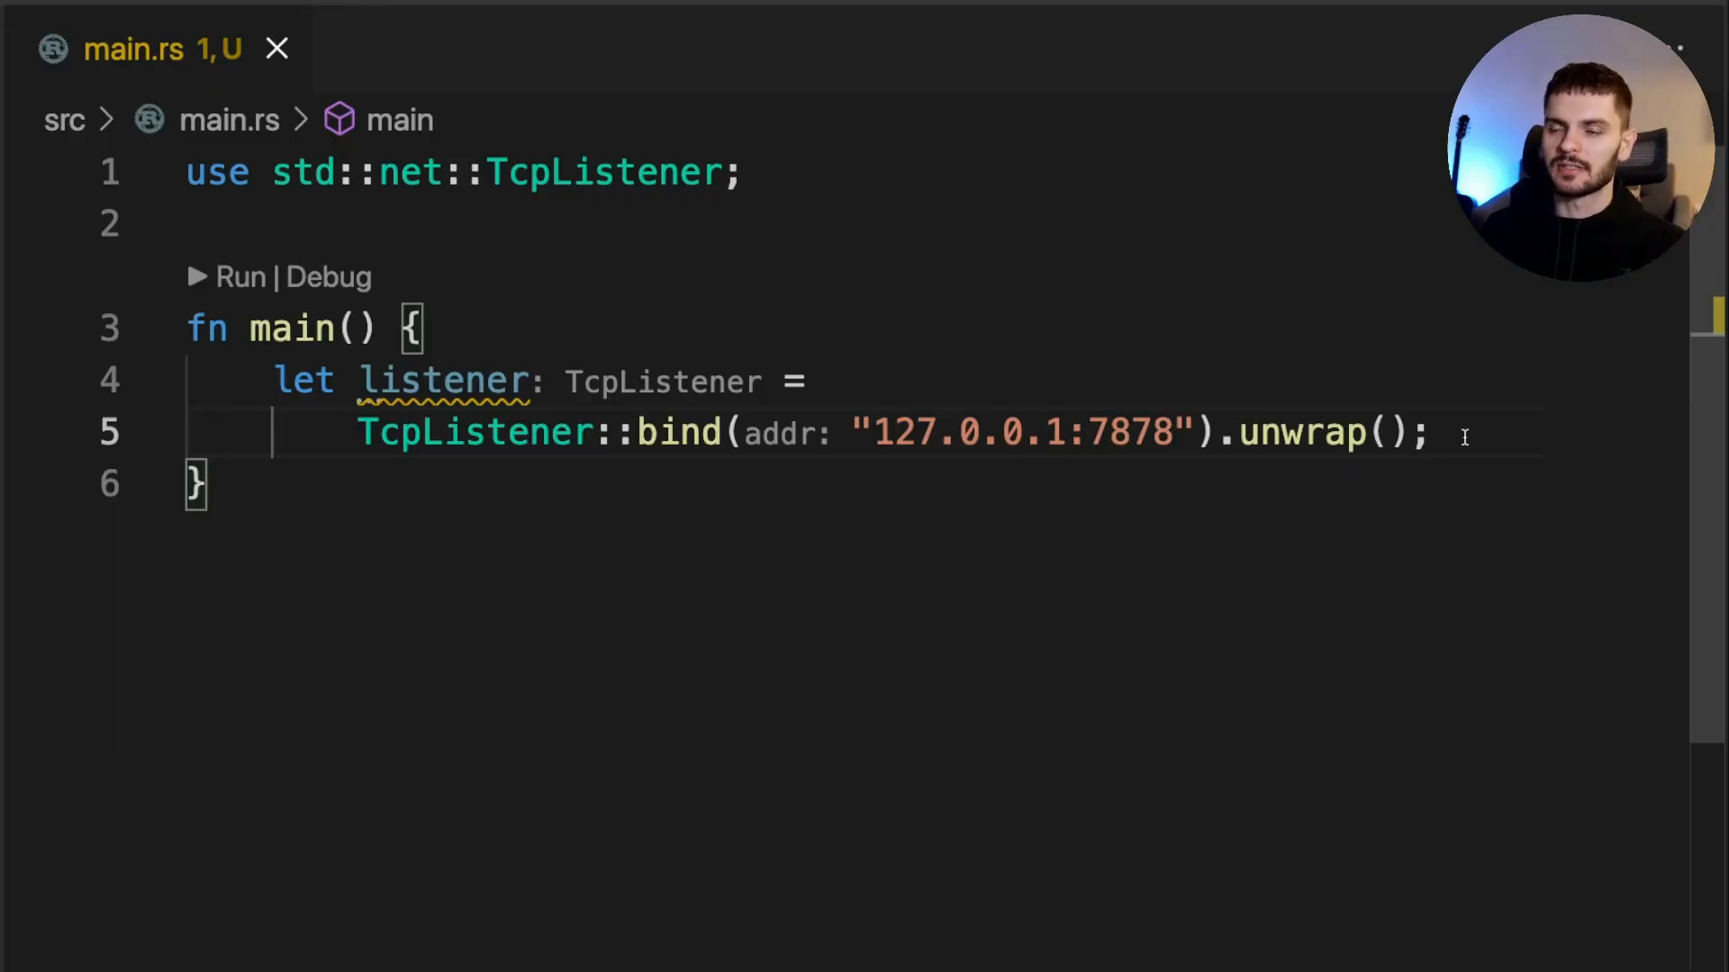
double_click(1019, 432)
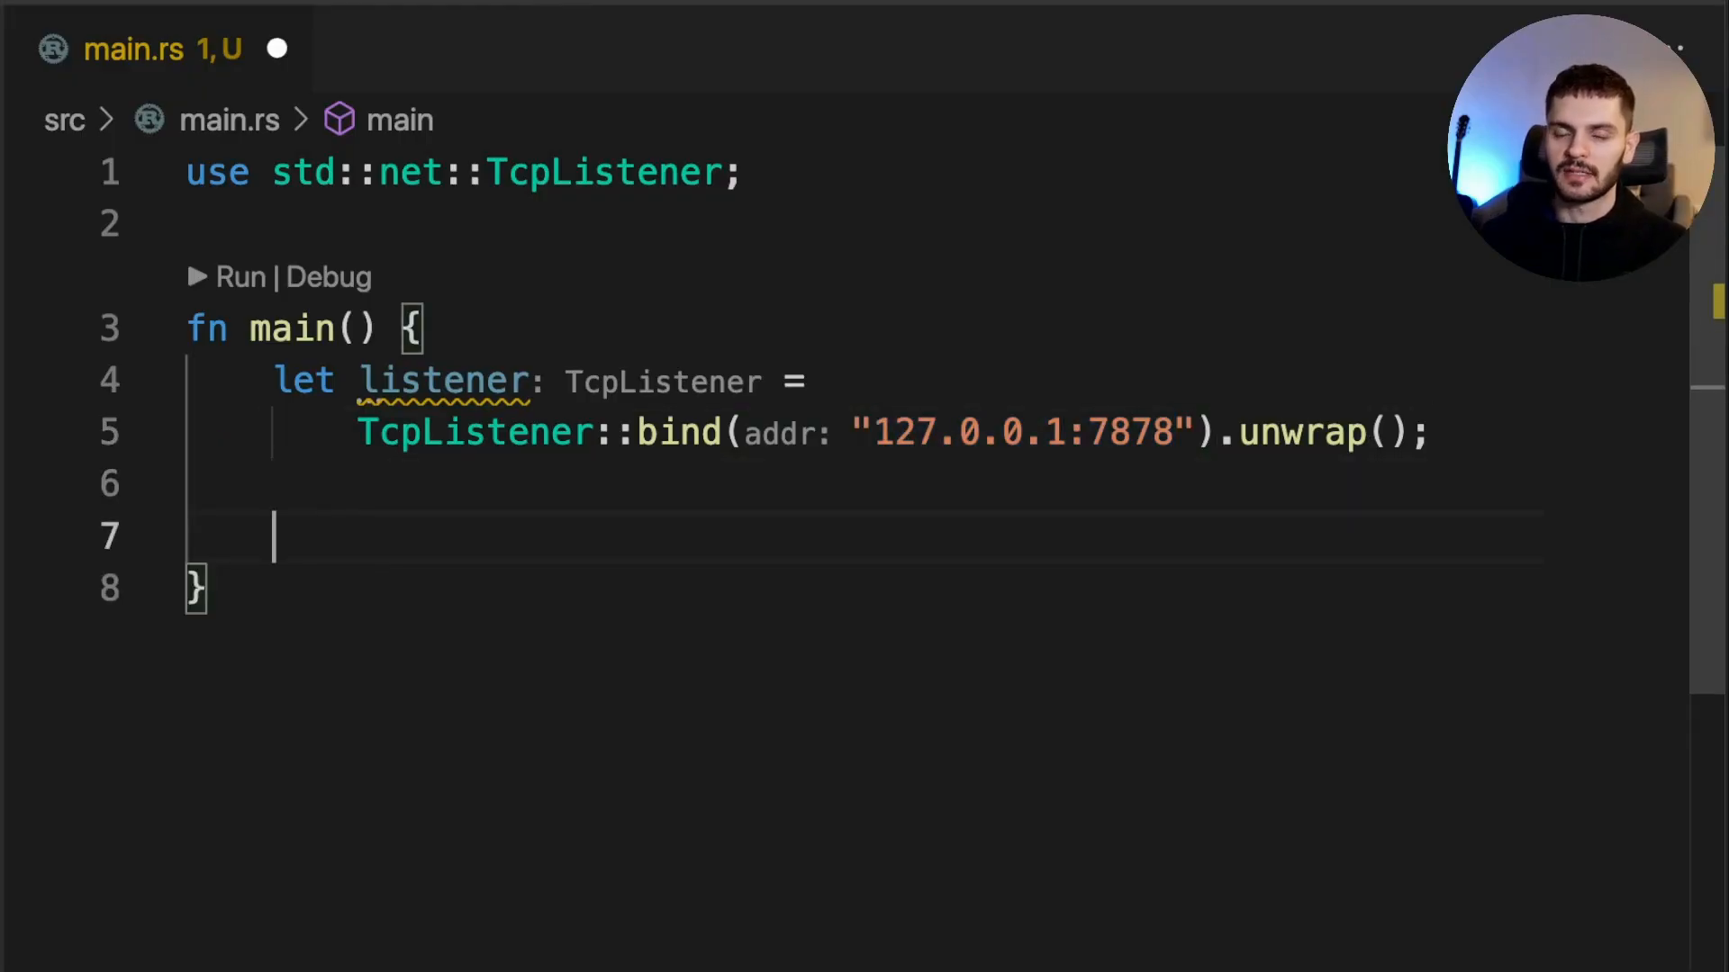
Loop over listener.incoming(), unwrap each stream, print "Connection established!" and save
type("for stream in listener.incoming() {")
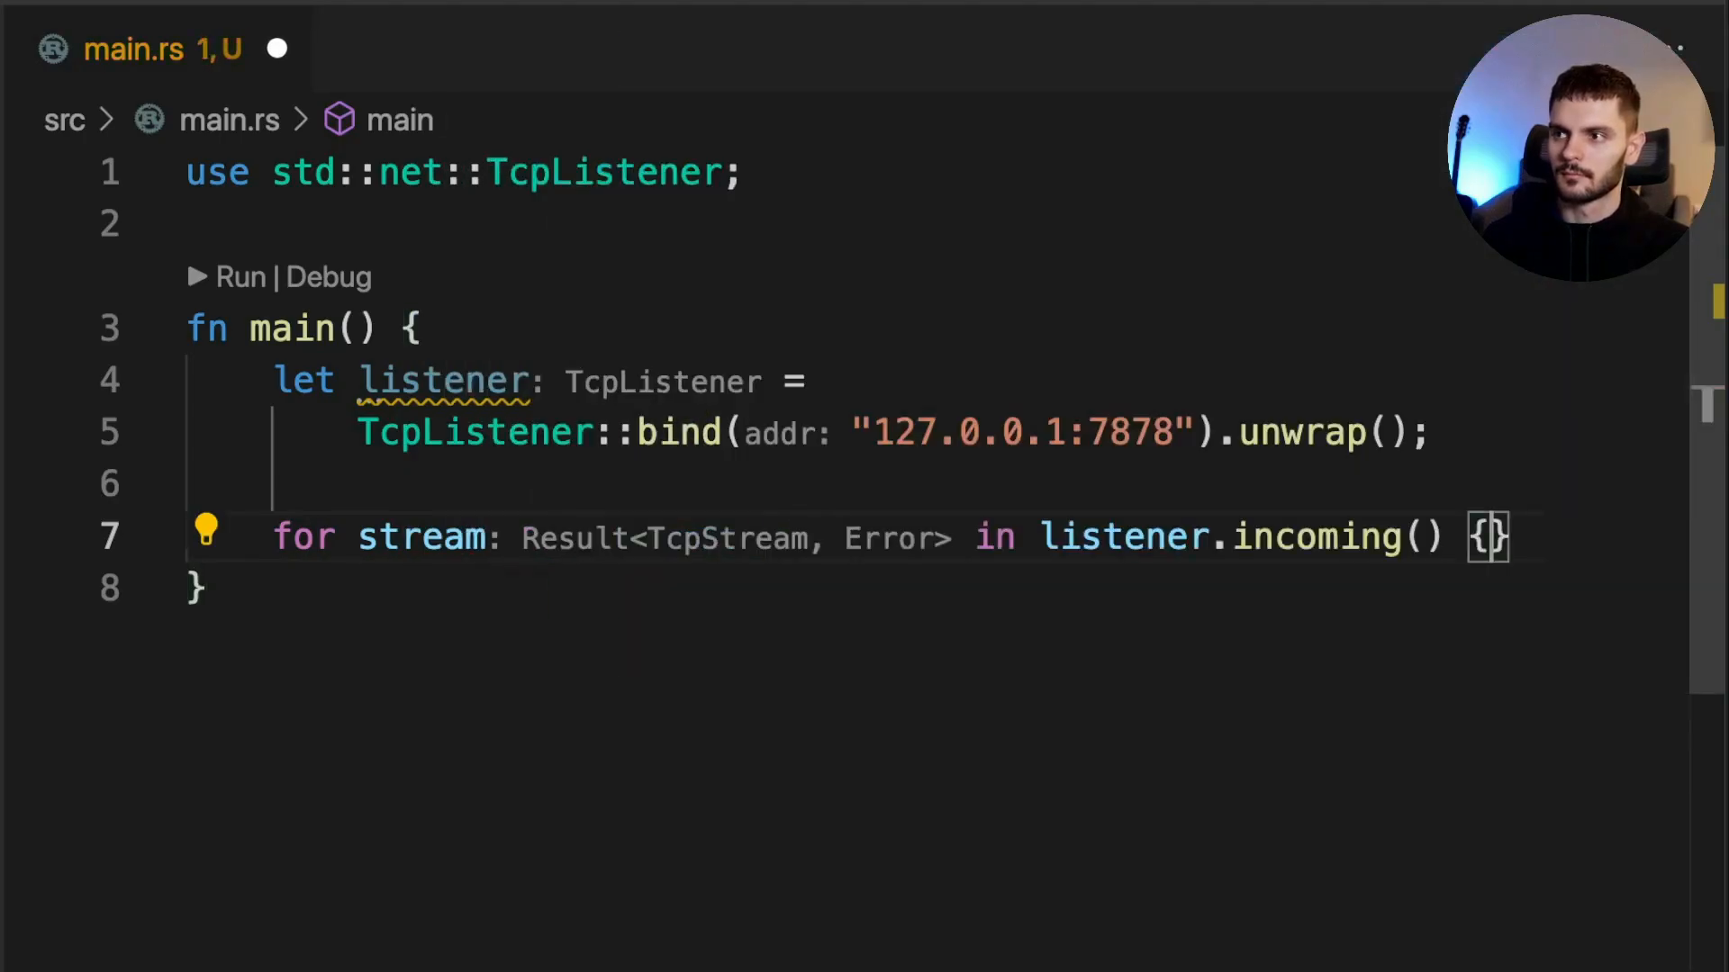
type("let stream = stream.unwrap();")
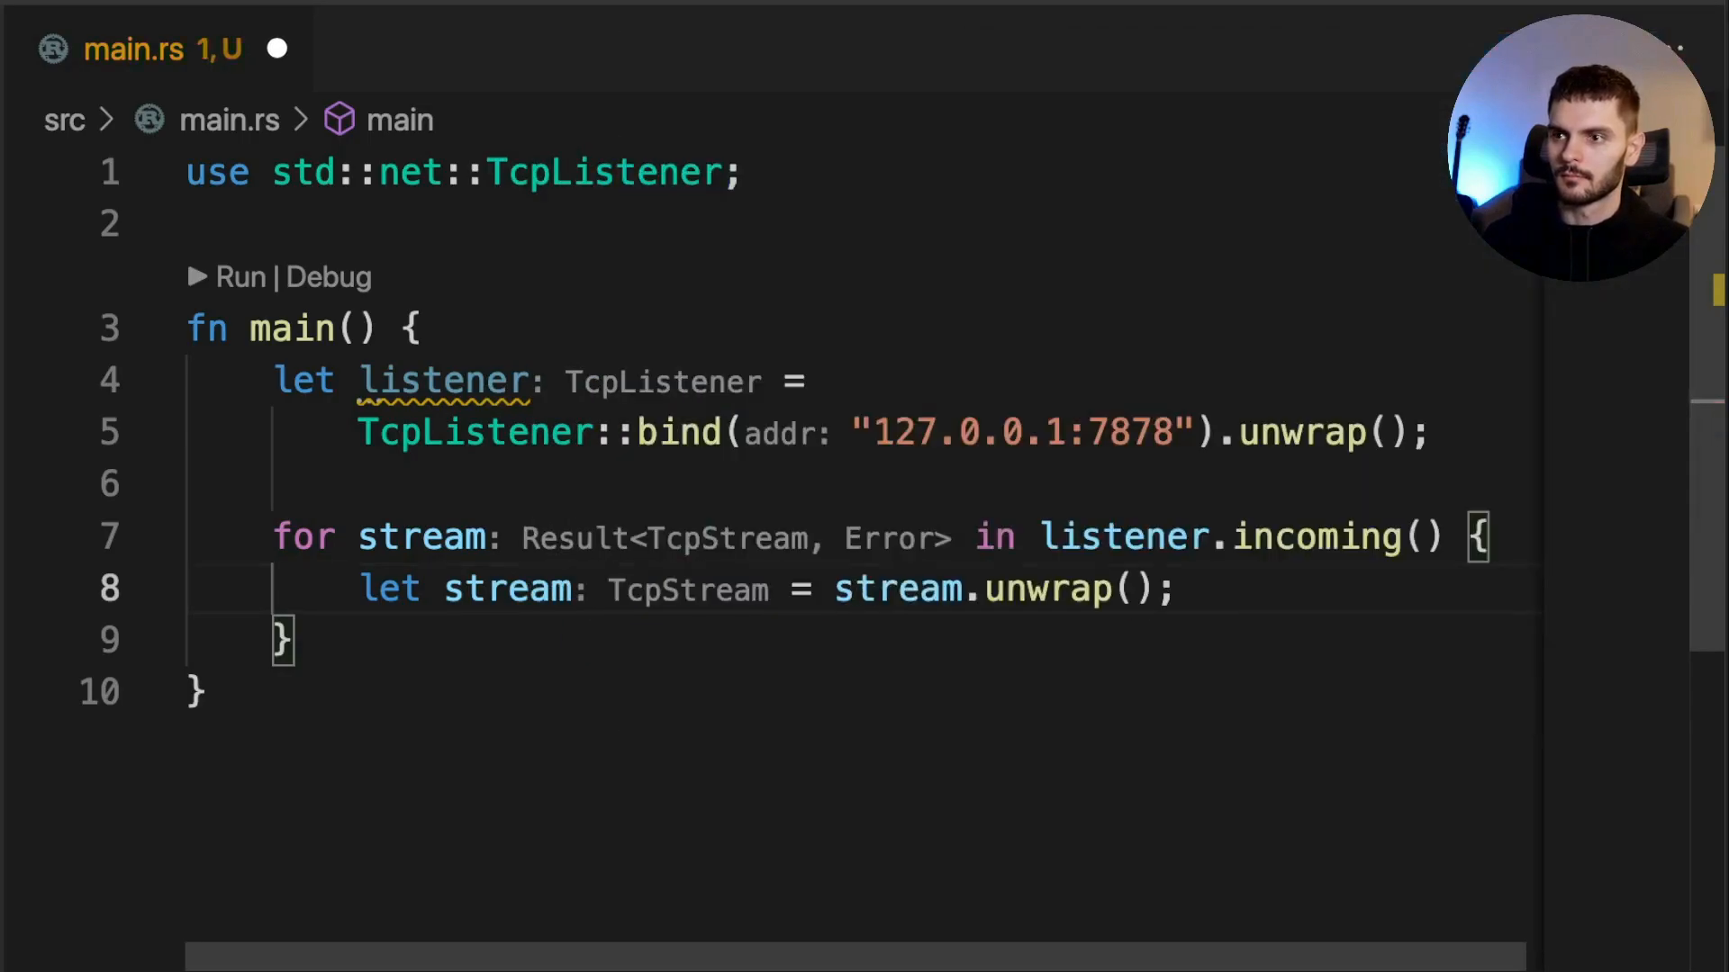
type("println!(\"\")")
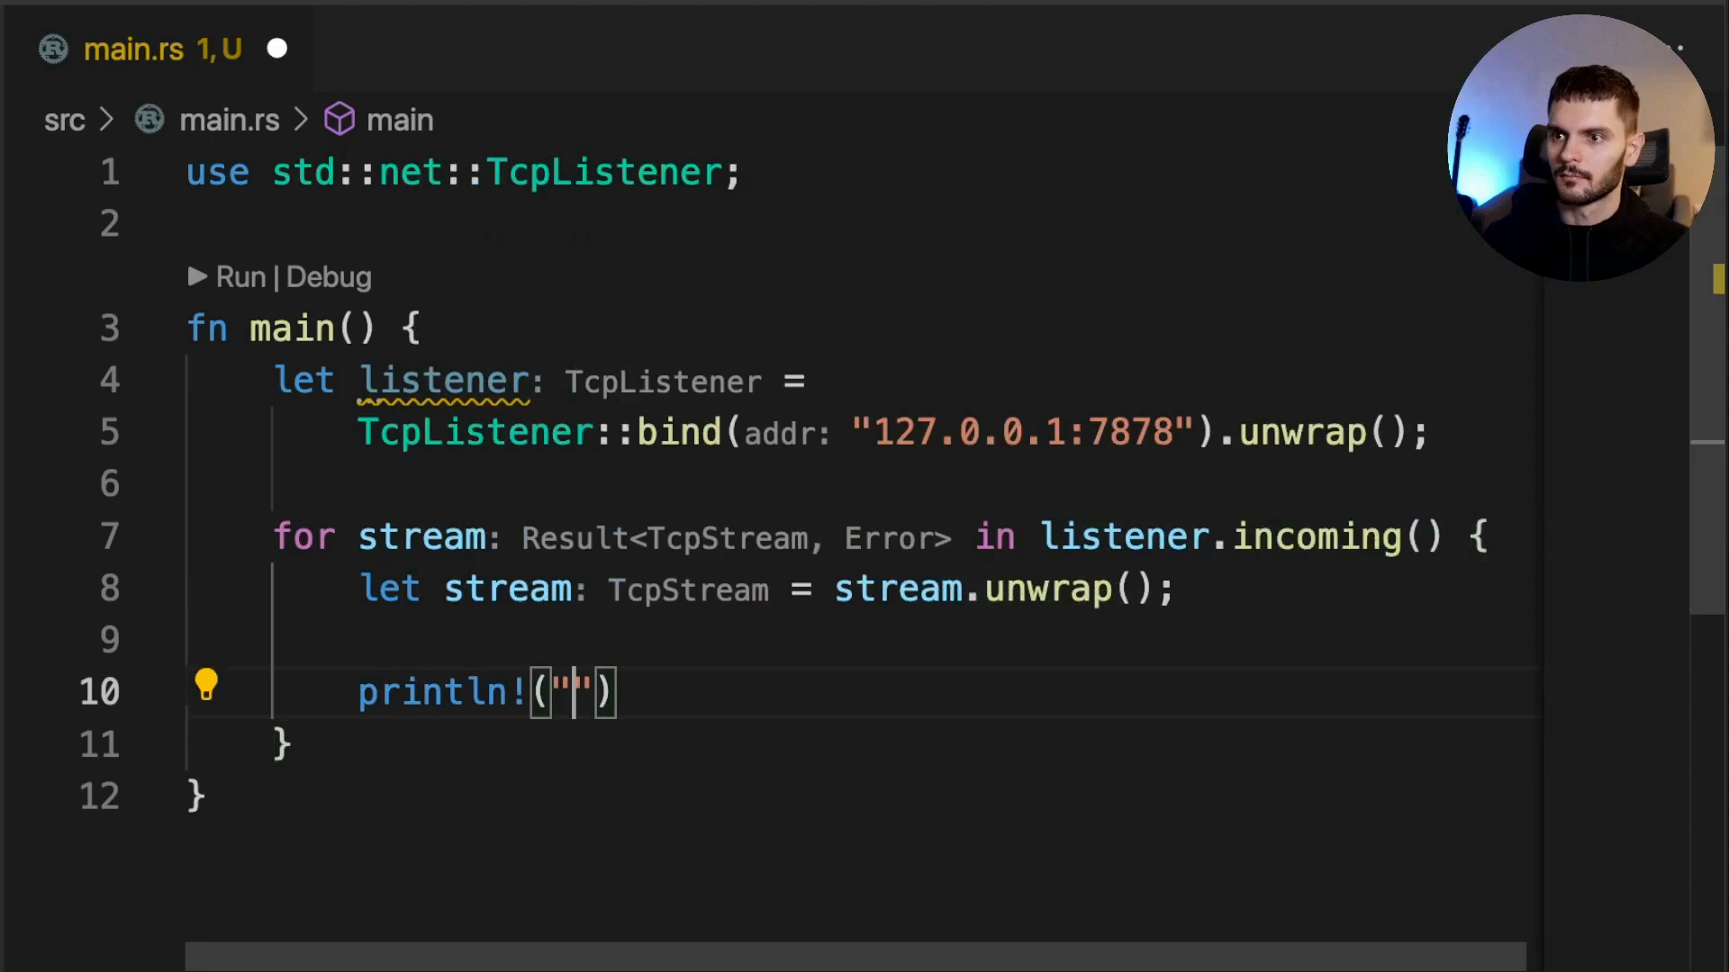
type("Connection")
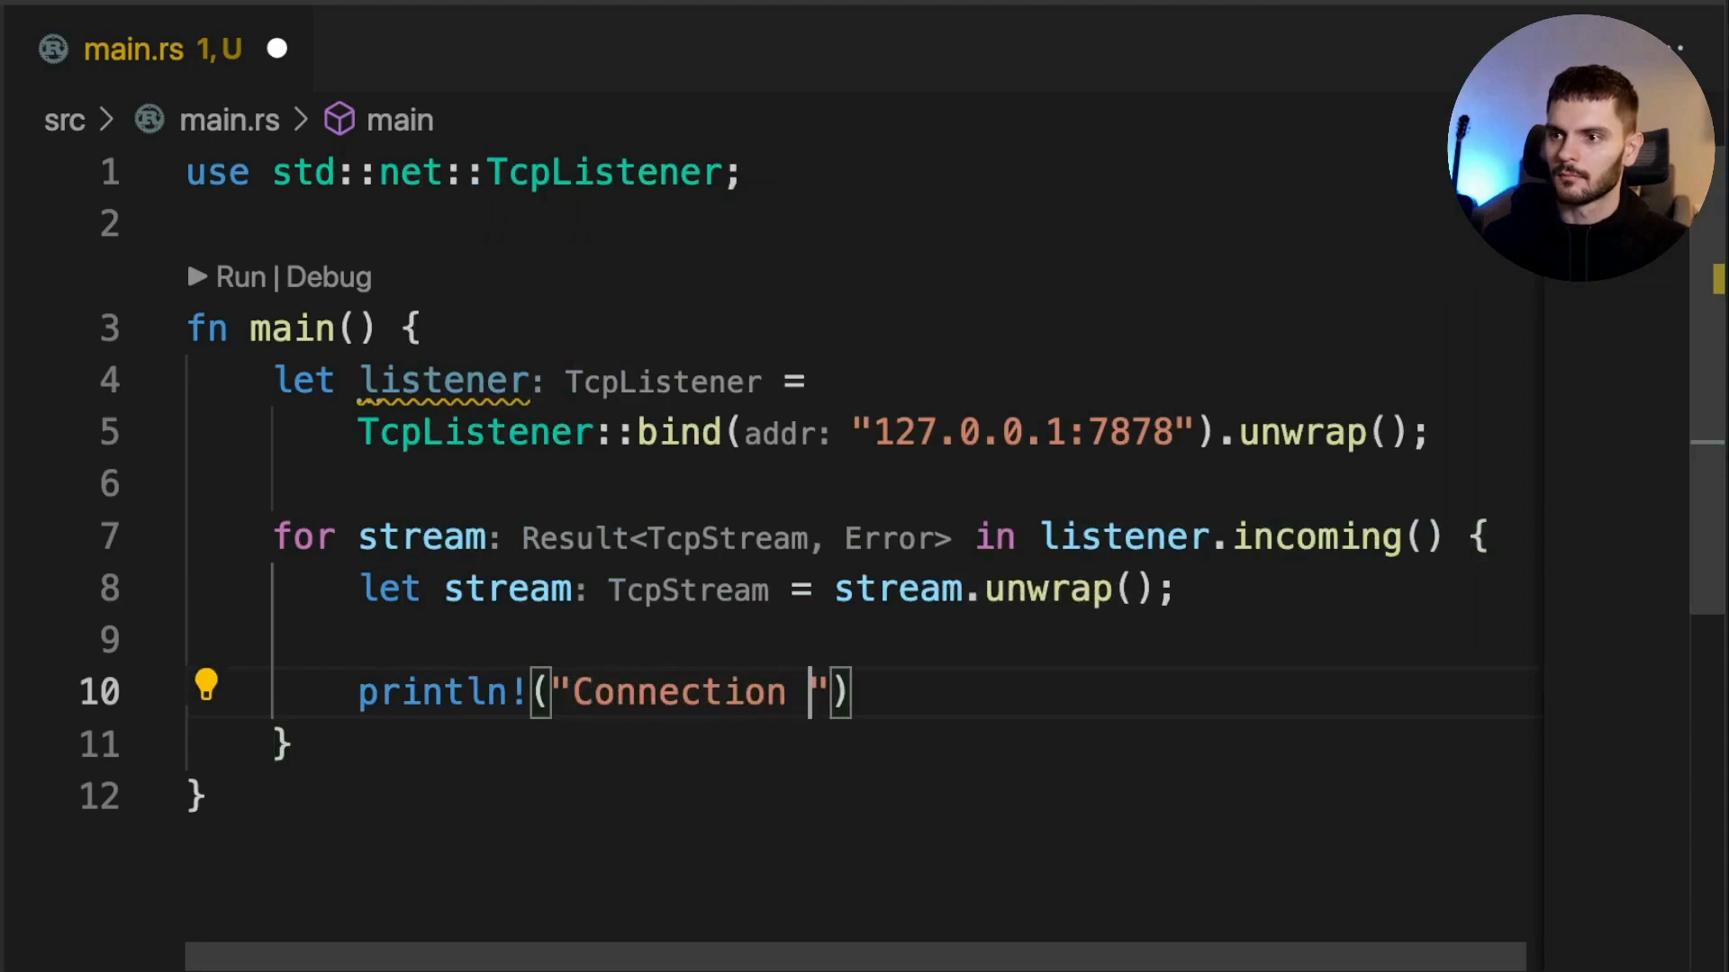
type("established!")
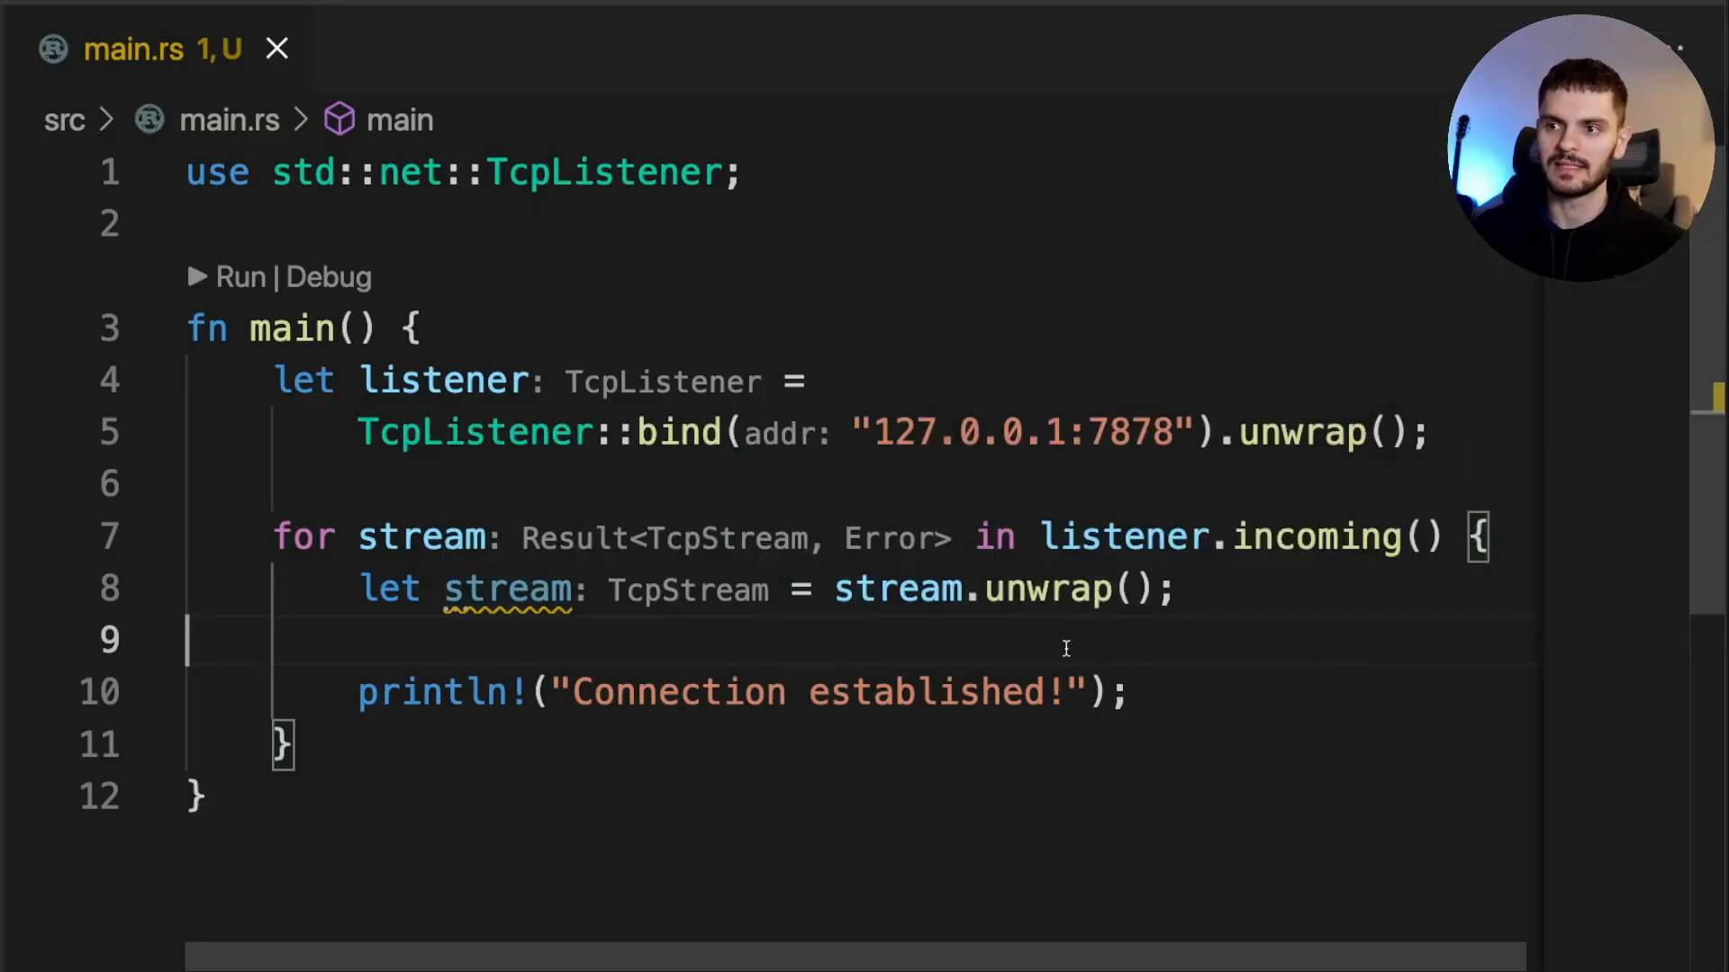
double_click(420, 537)
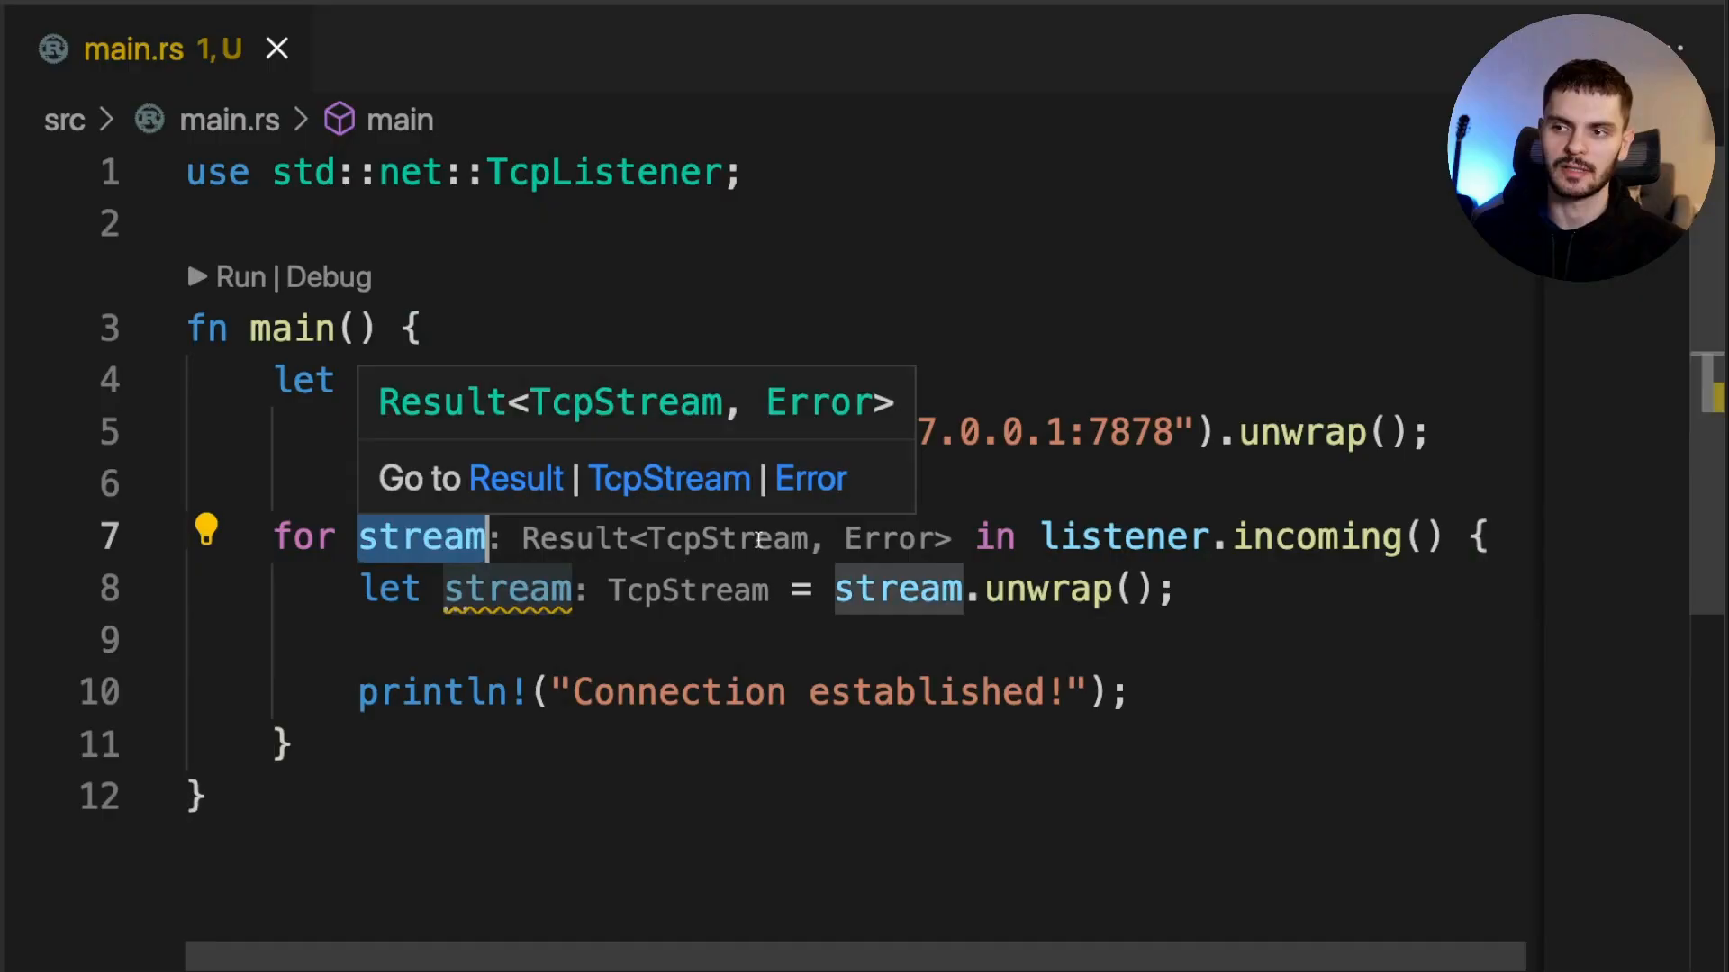
mouse_move(754, 537)
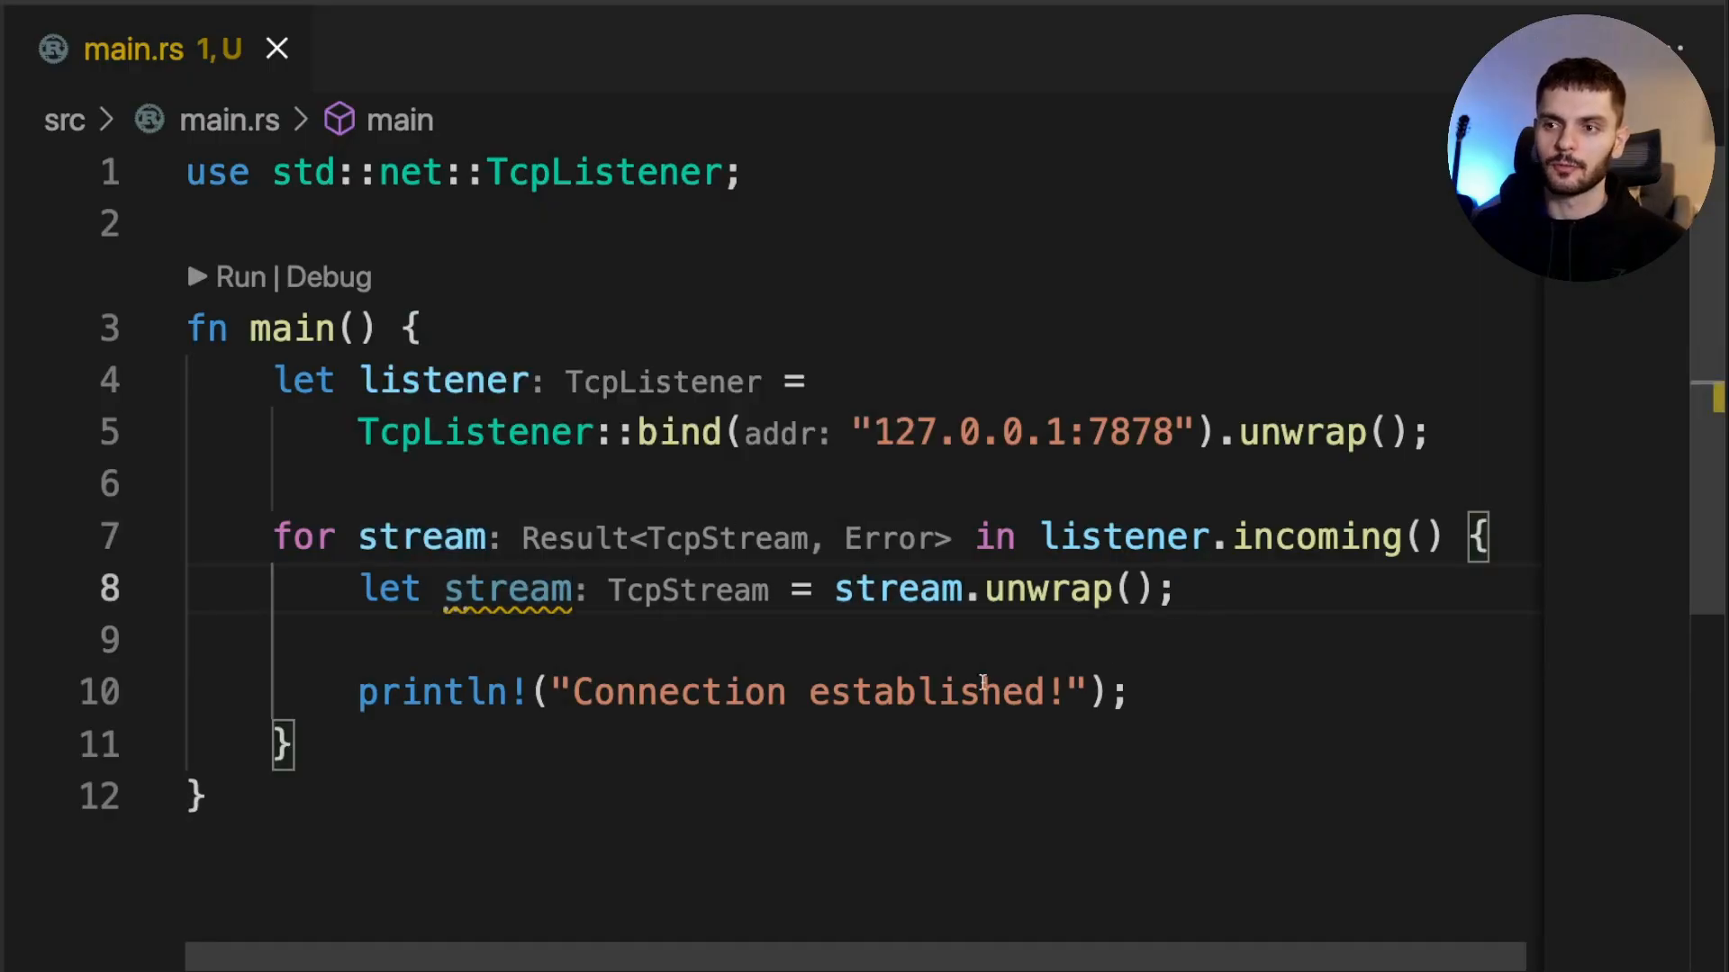
double_click(506, 589)
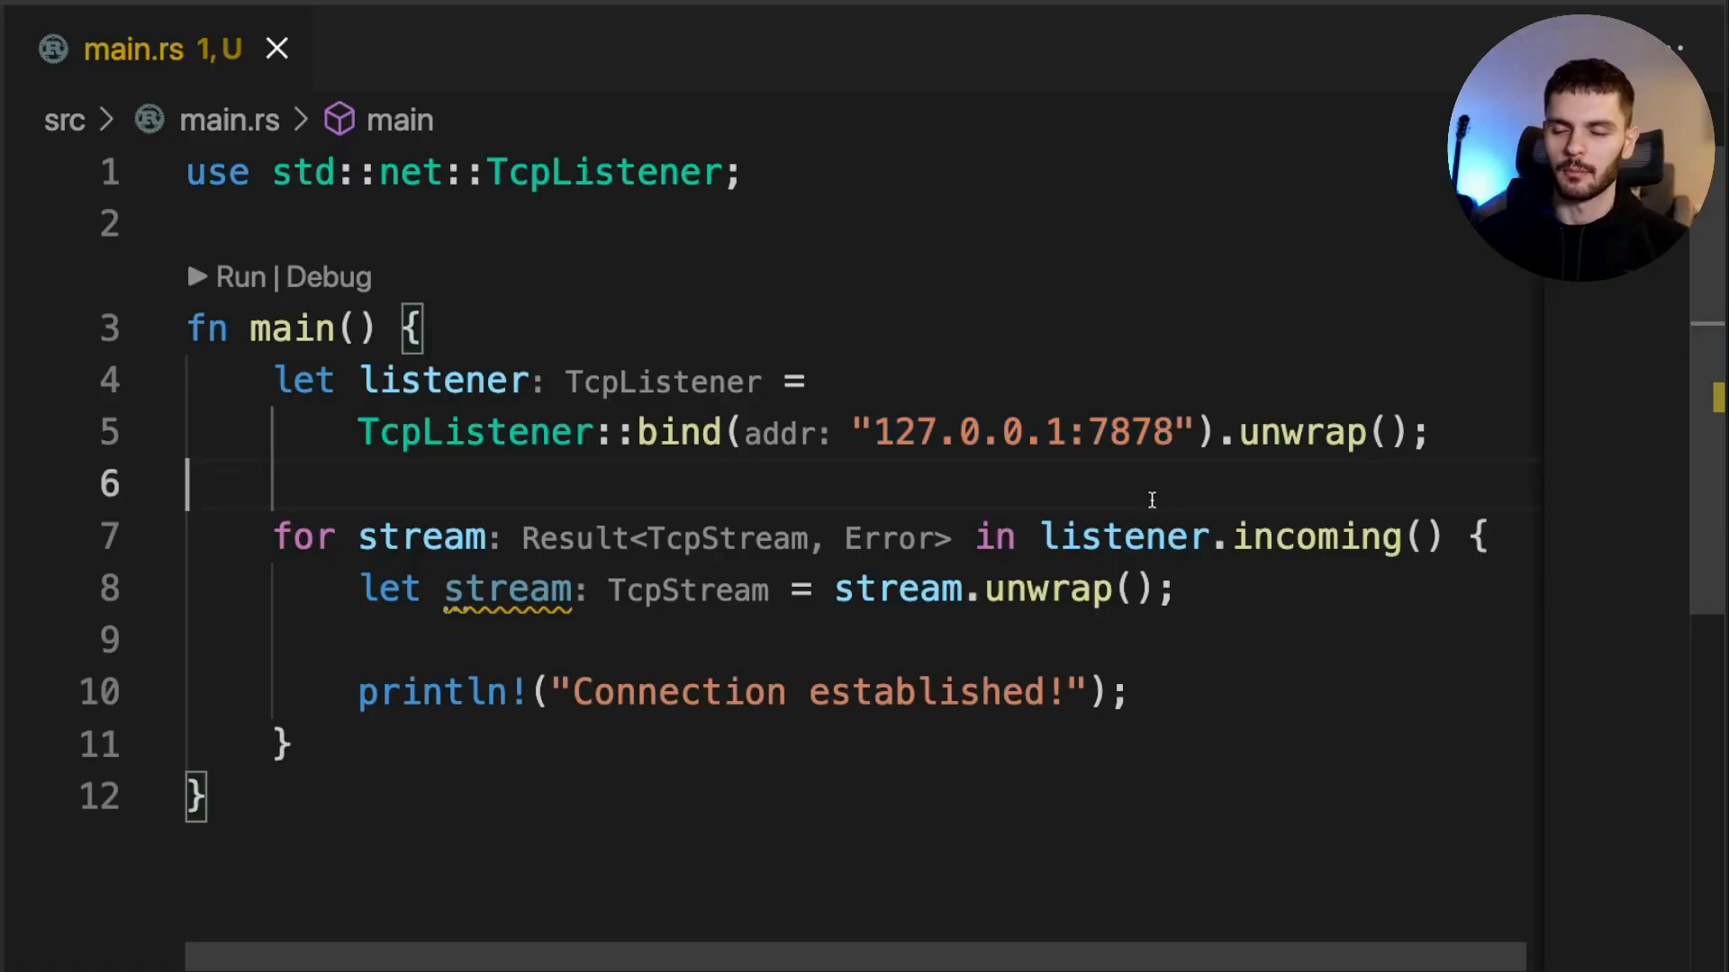
Run the server with cargo run in the integrated terminal
type("carg")
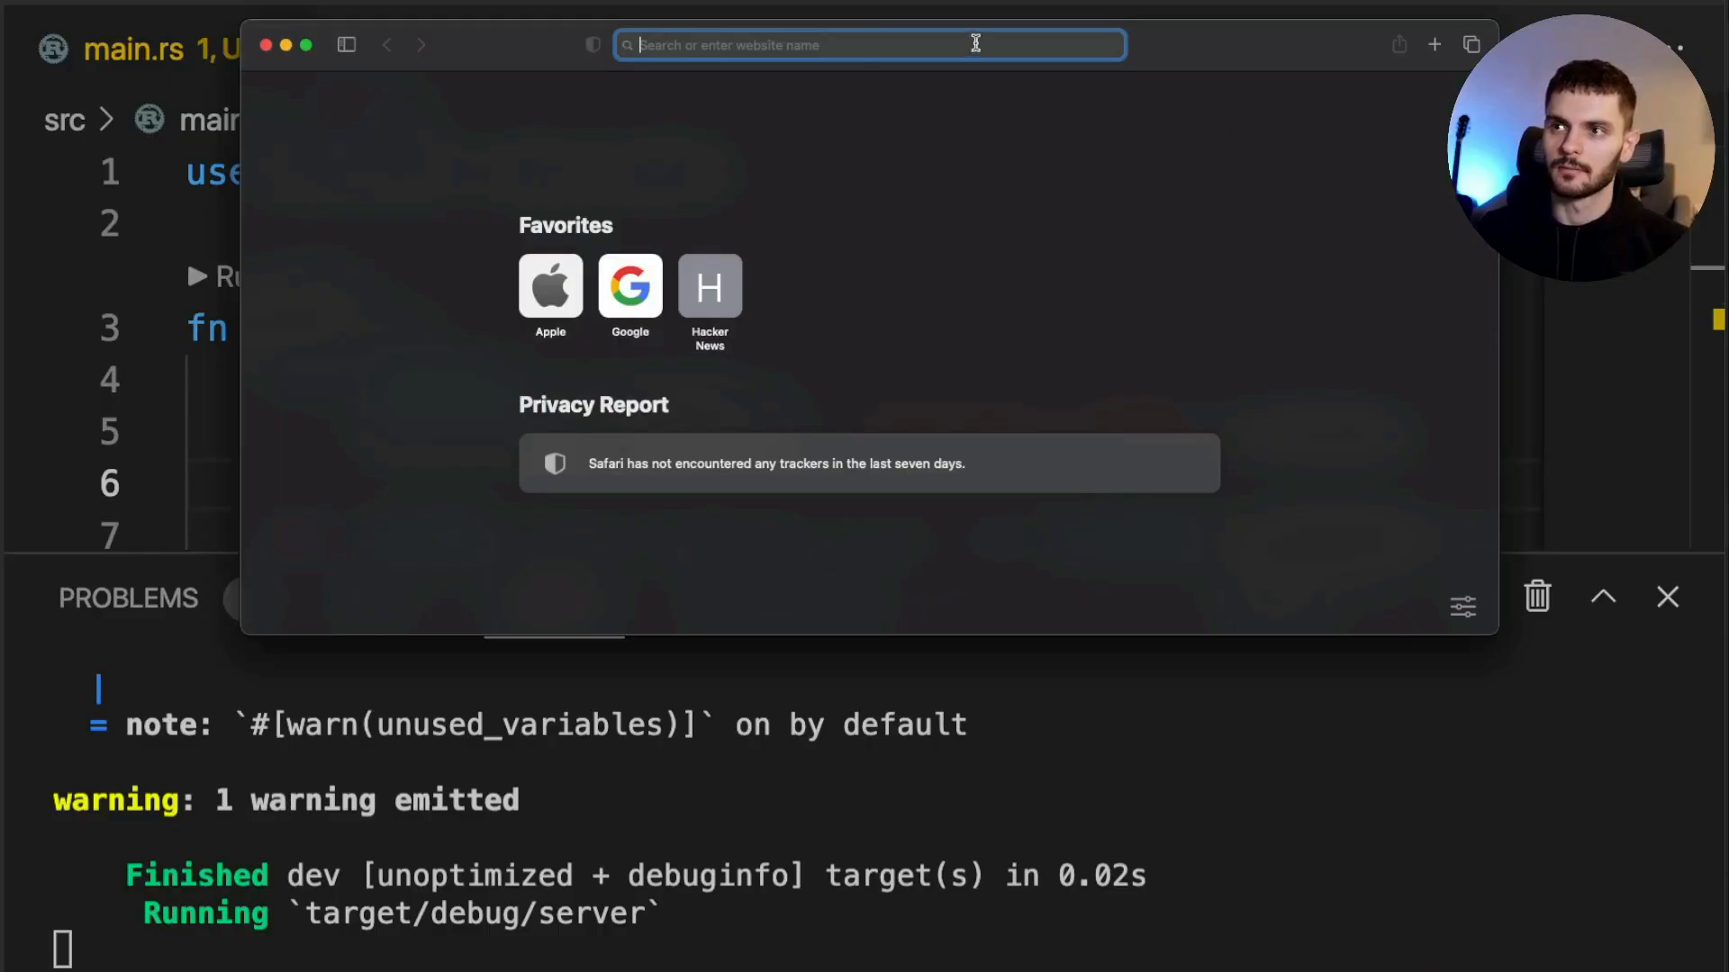
Visit 127.0.0.1:7878 in Safari so the server logs Connection established!
type("127.0.0.1:7878")
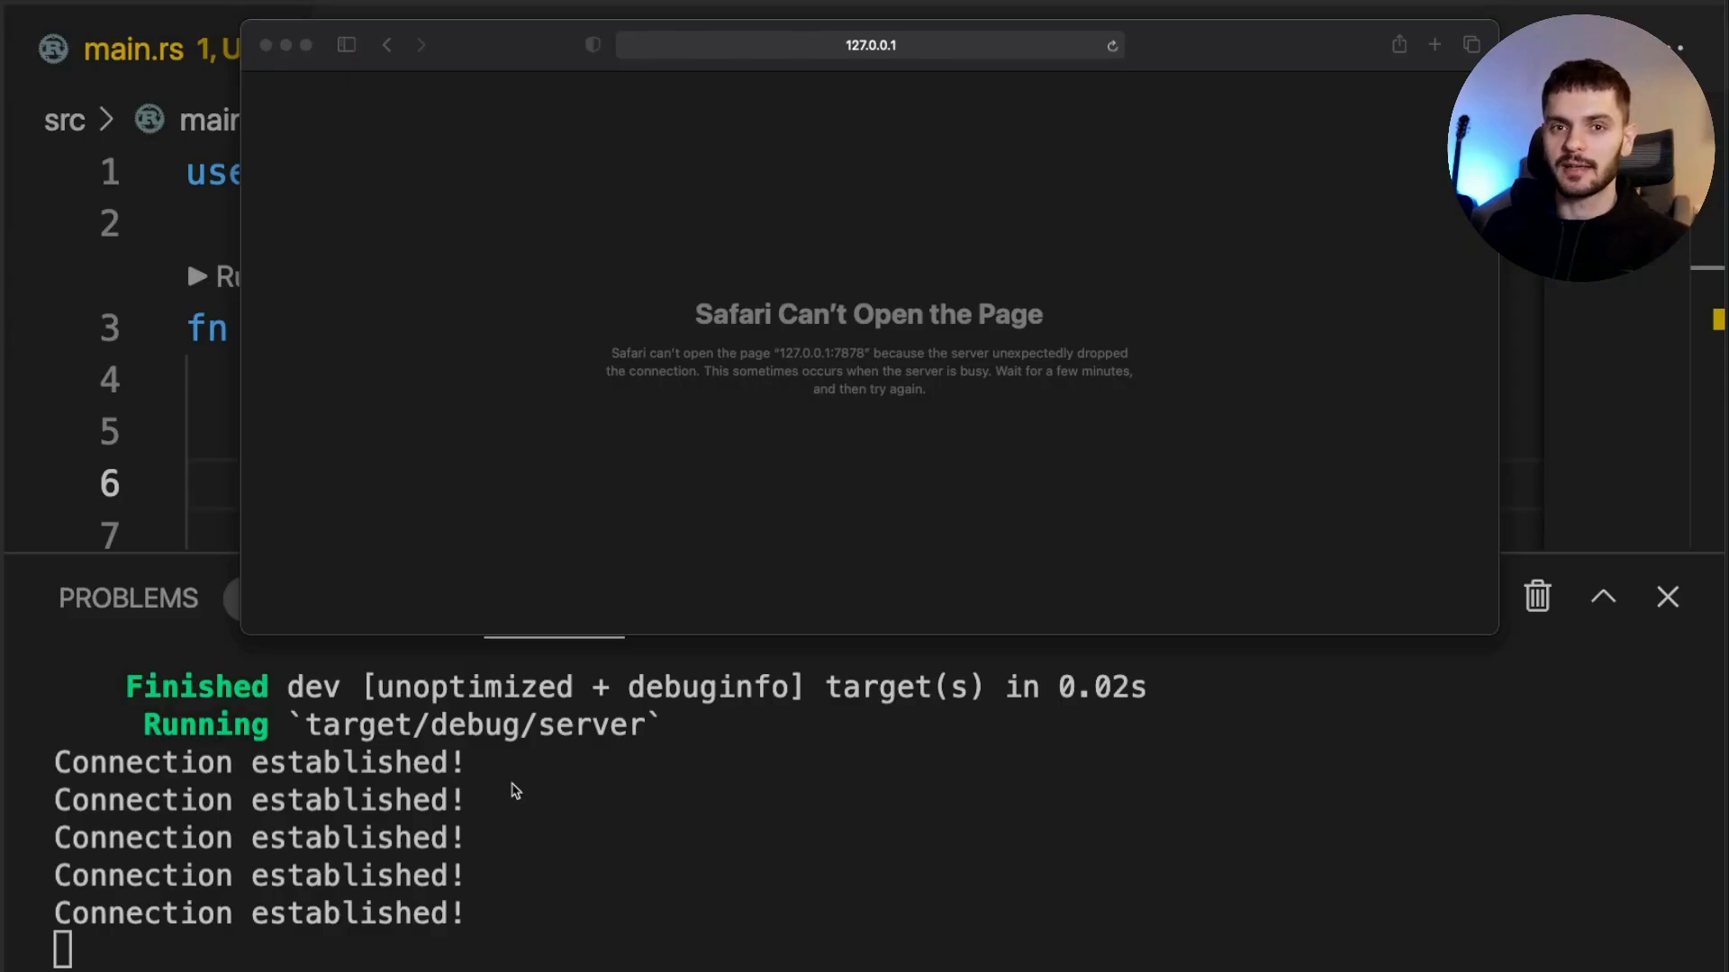
mouse_move(828, 497)
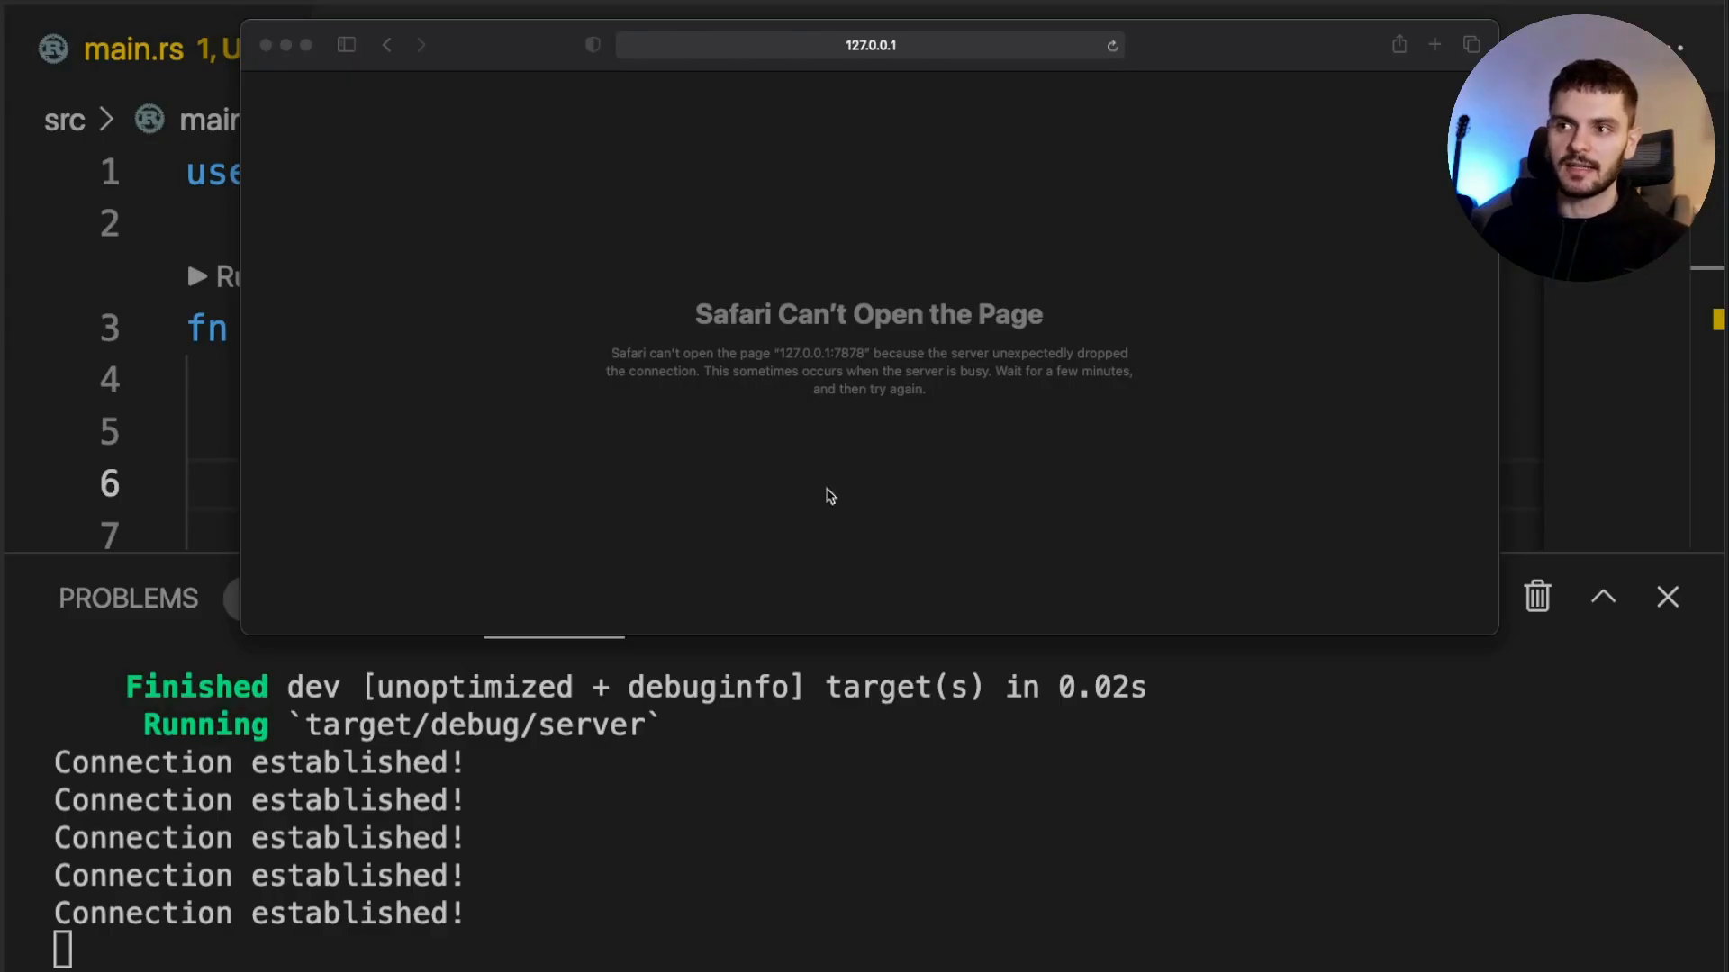
mouse_move(801, 538)
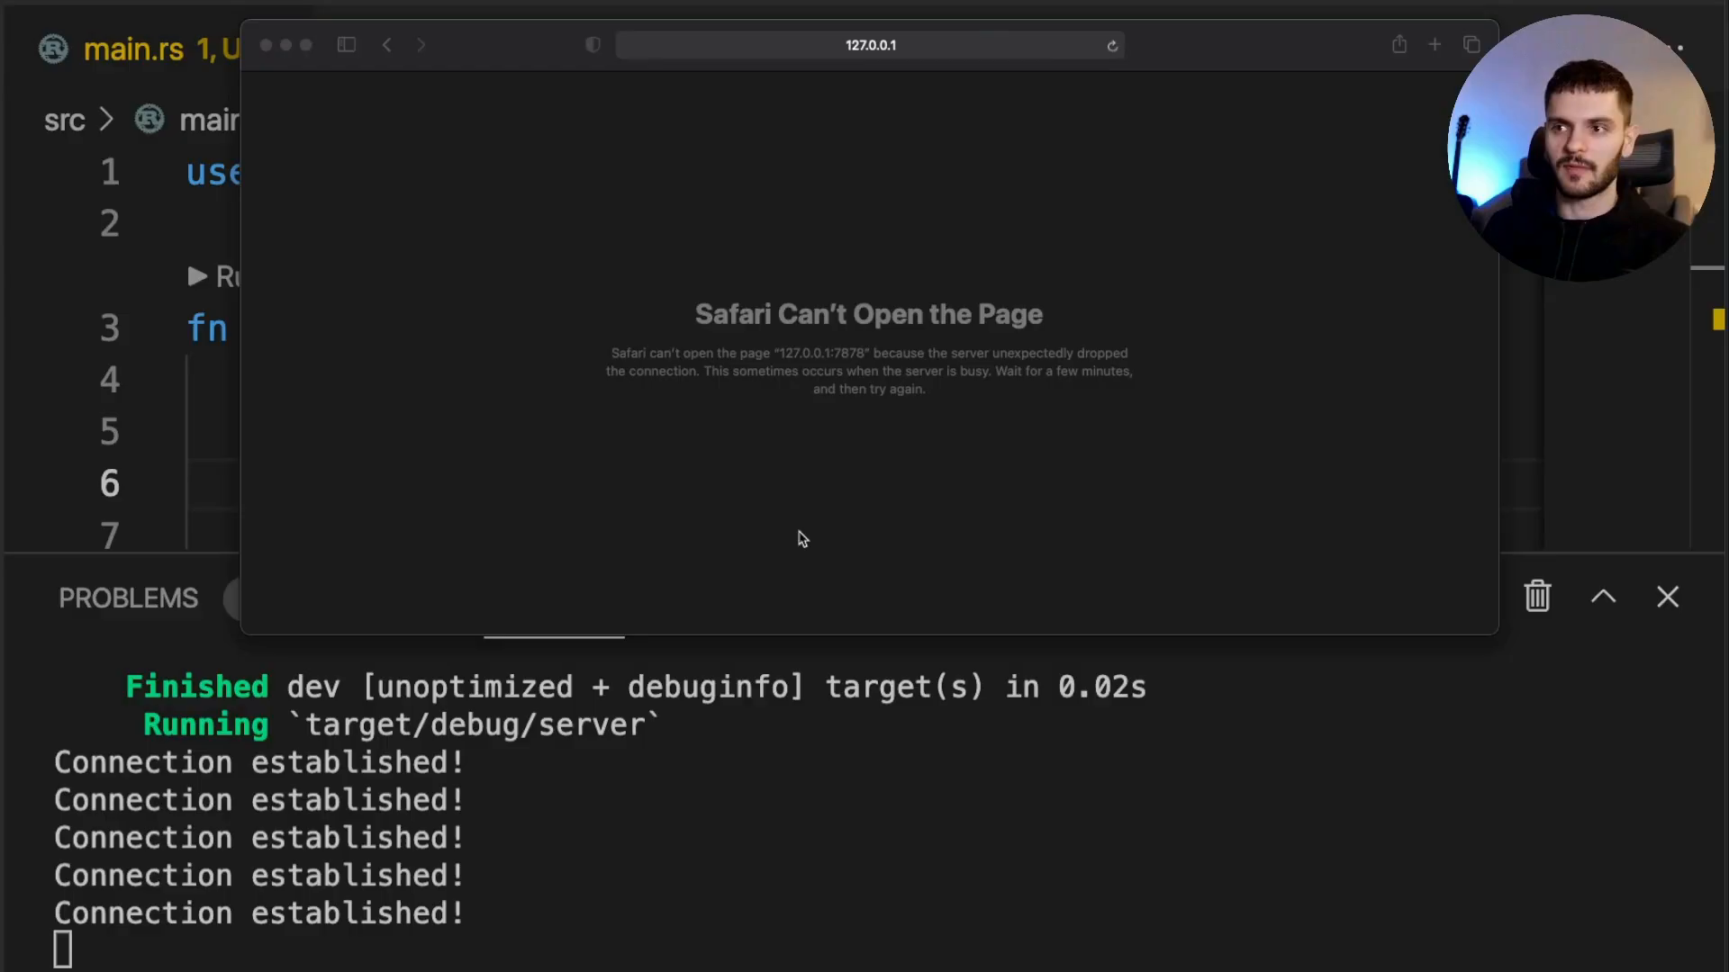
mouse_move(924, 445)
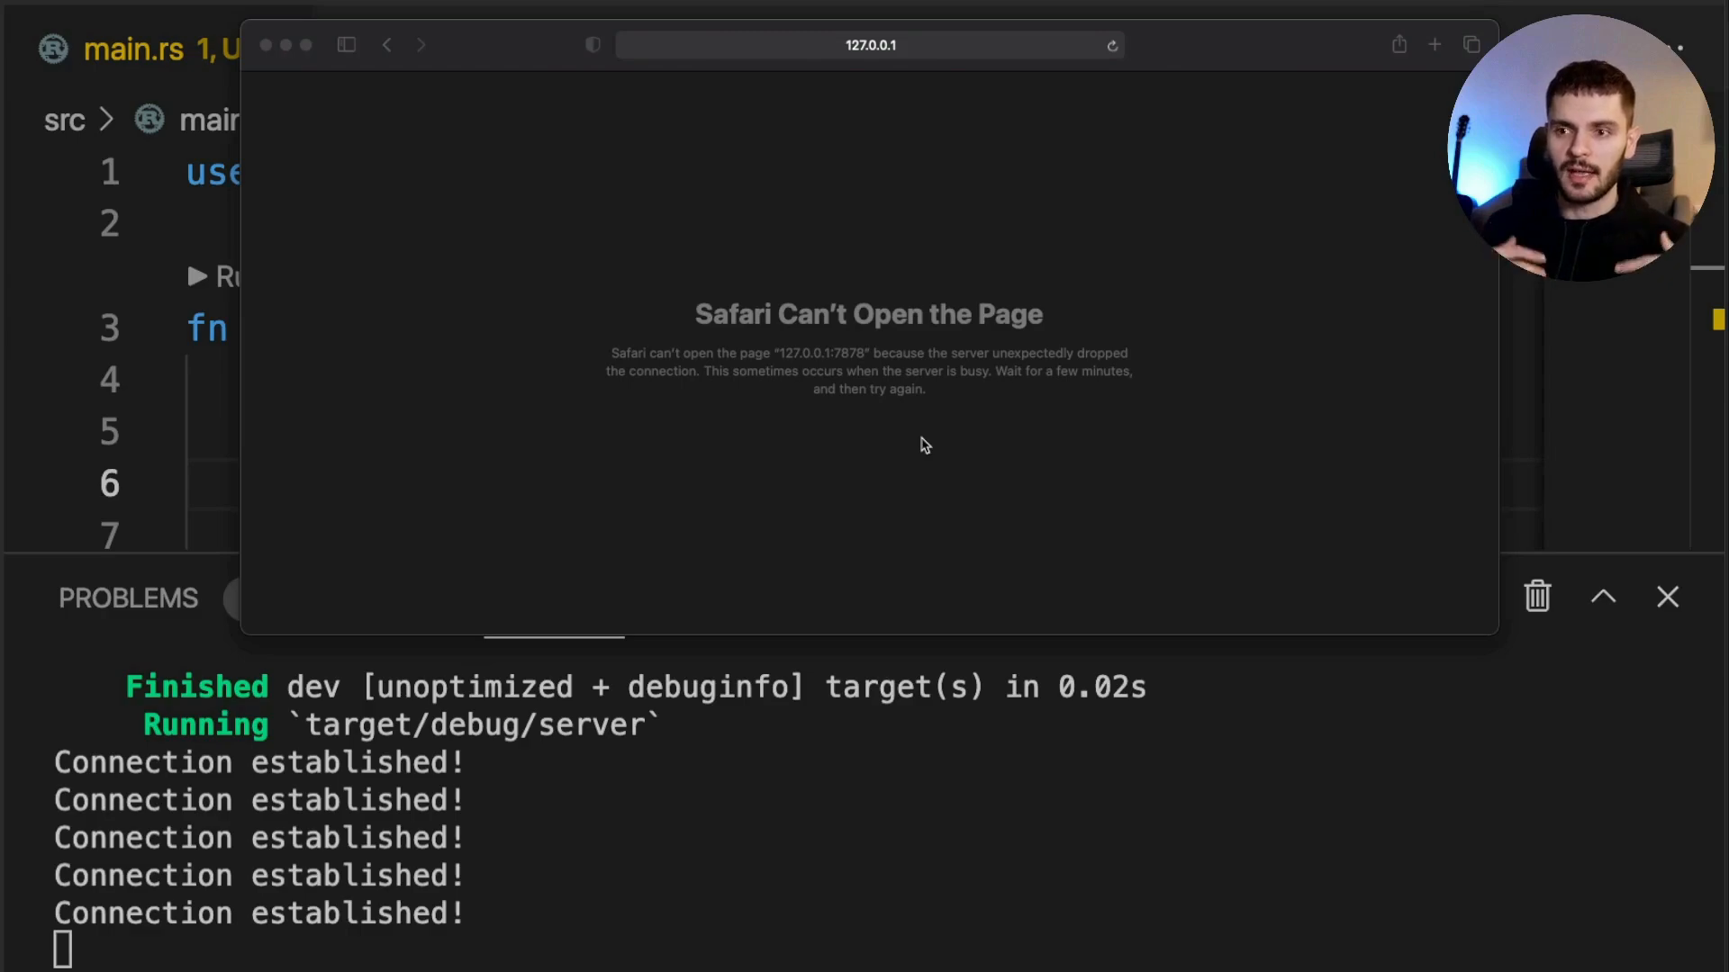
mouse_move(488, 843)
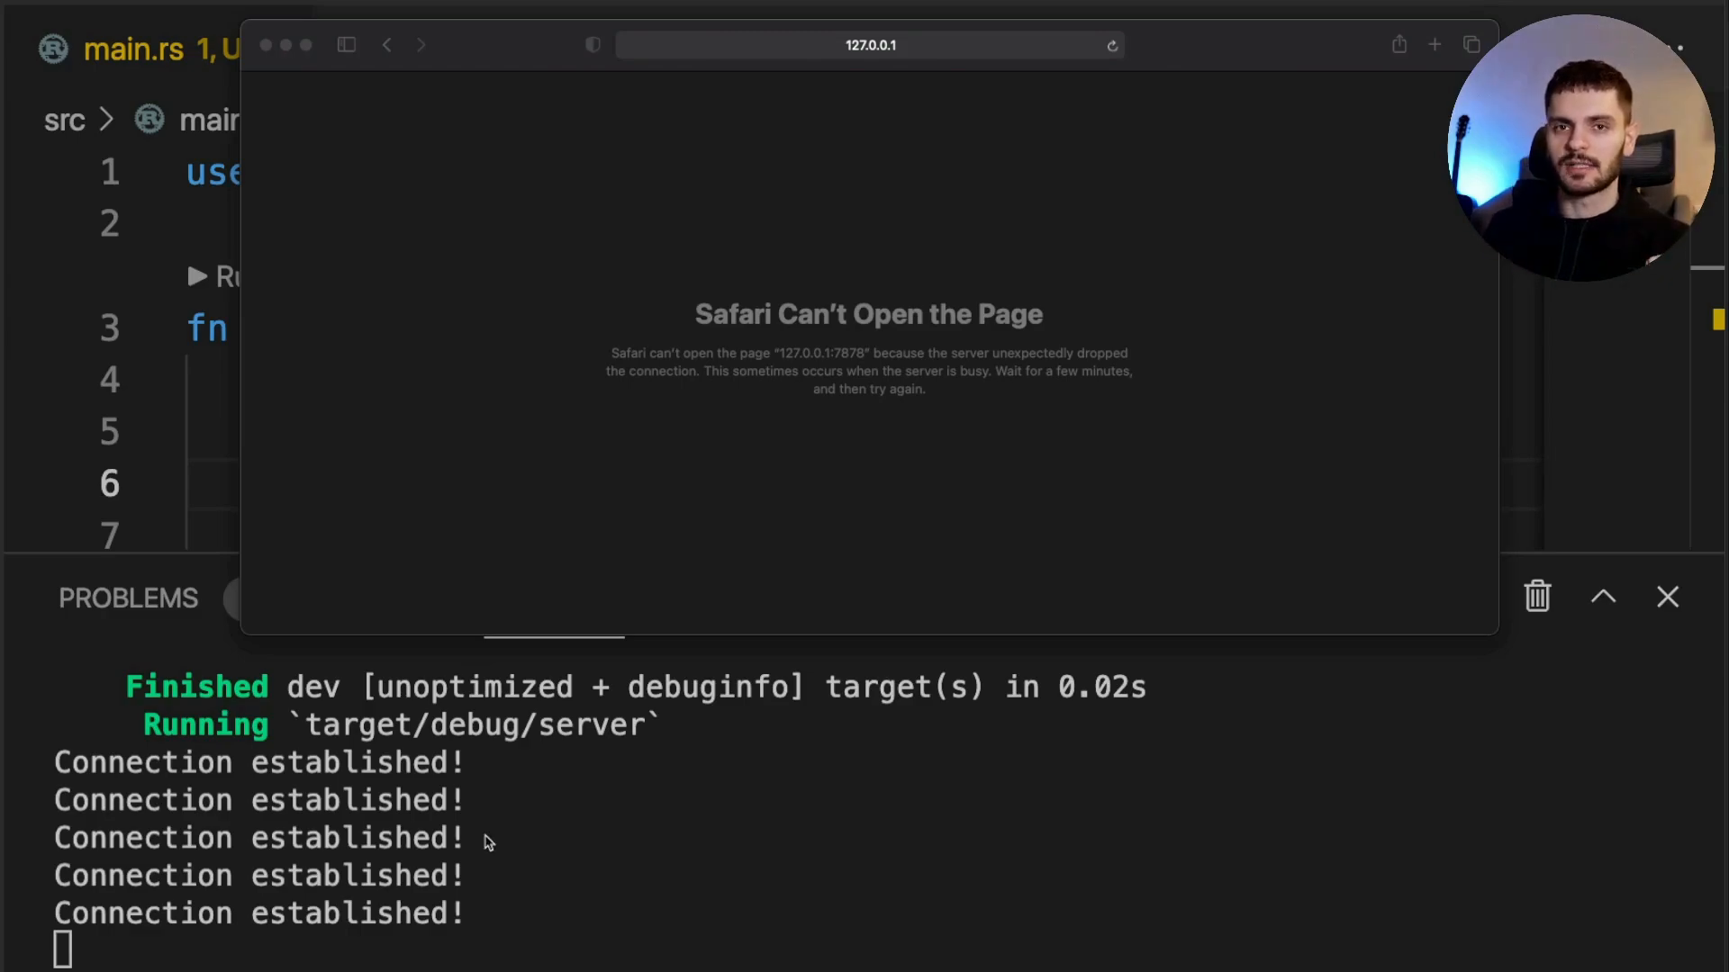
mouse_move(490, 859)
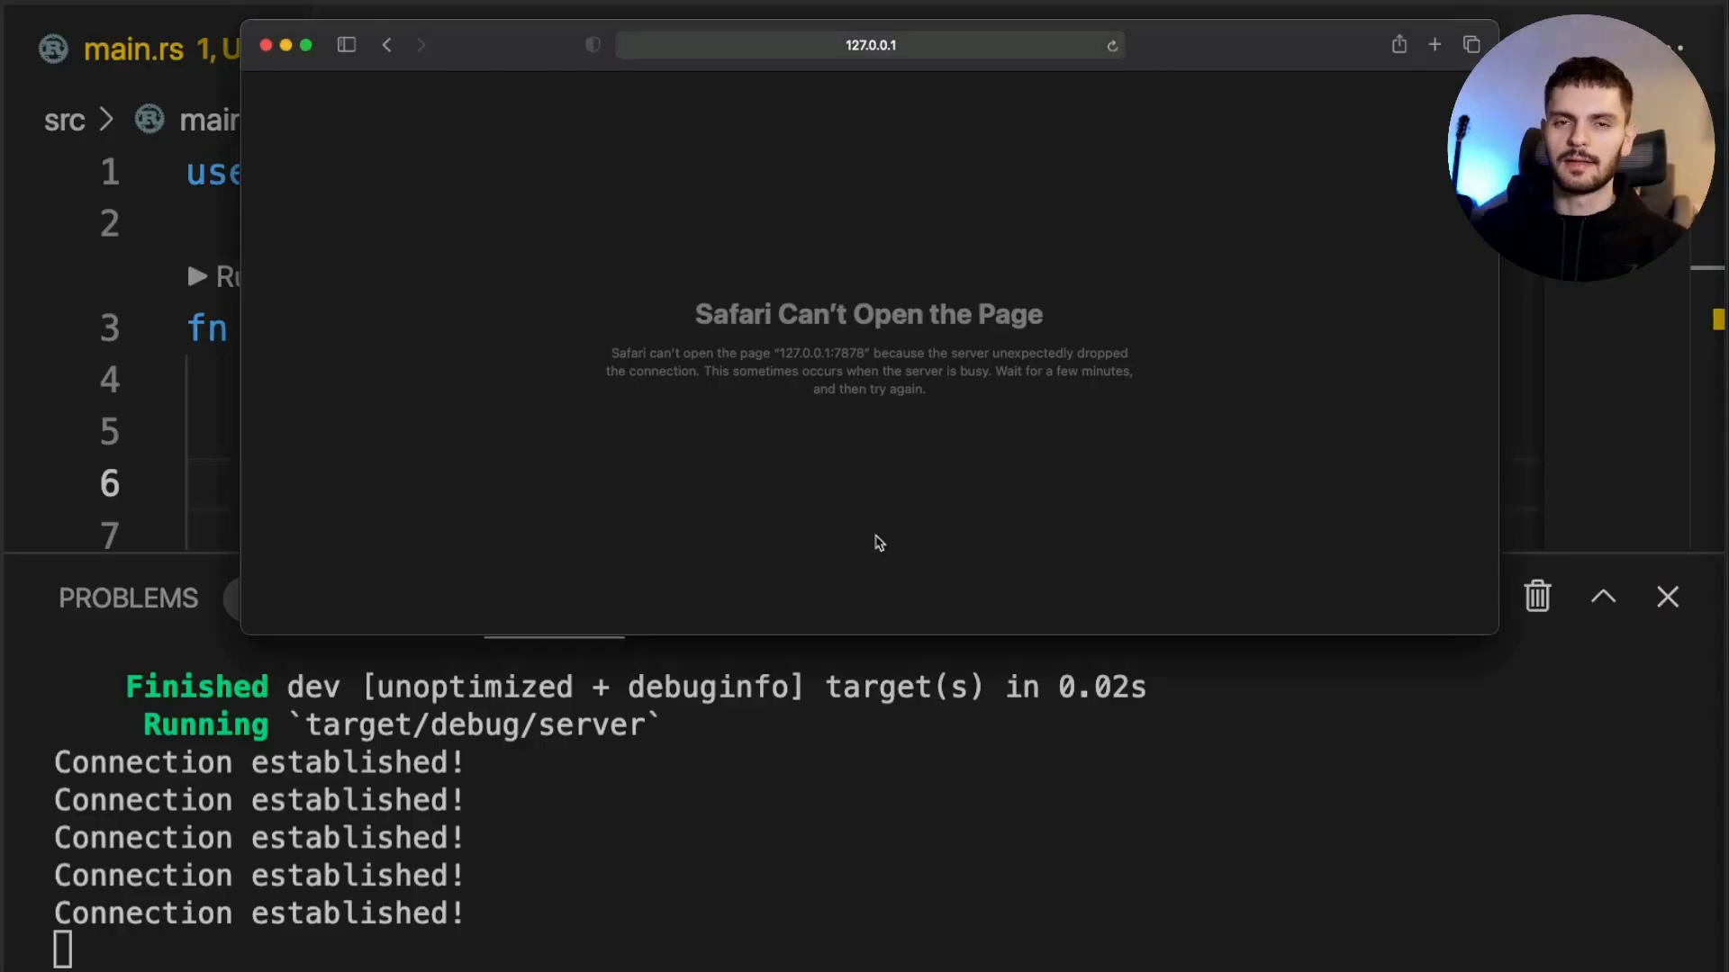
mouse_move(834, 929)
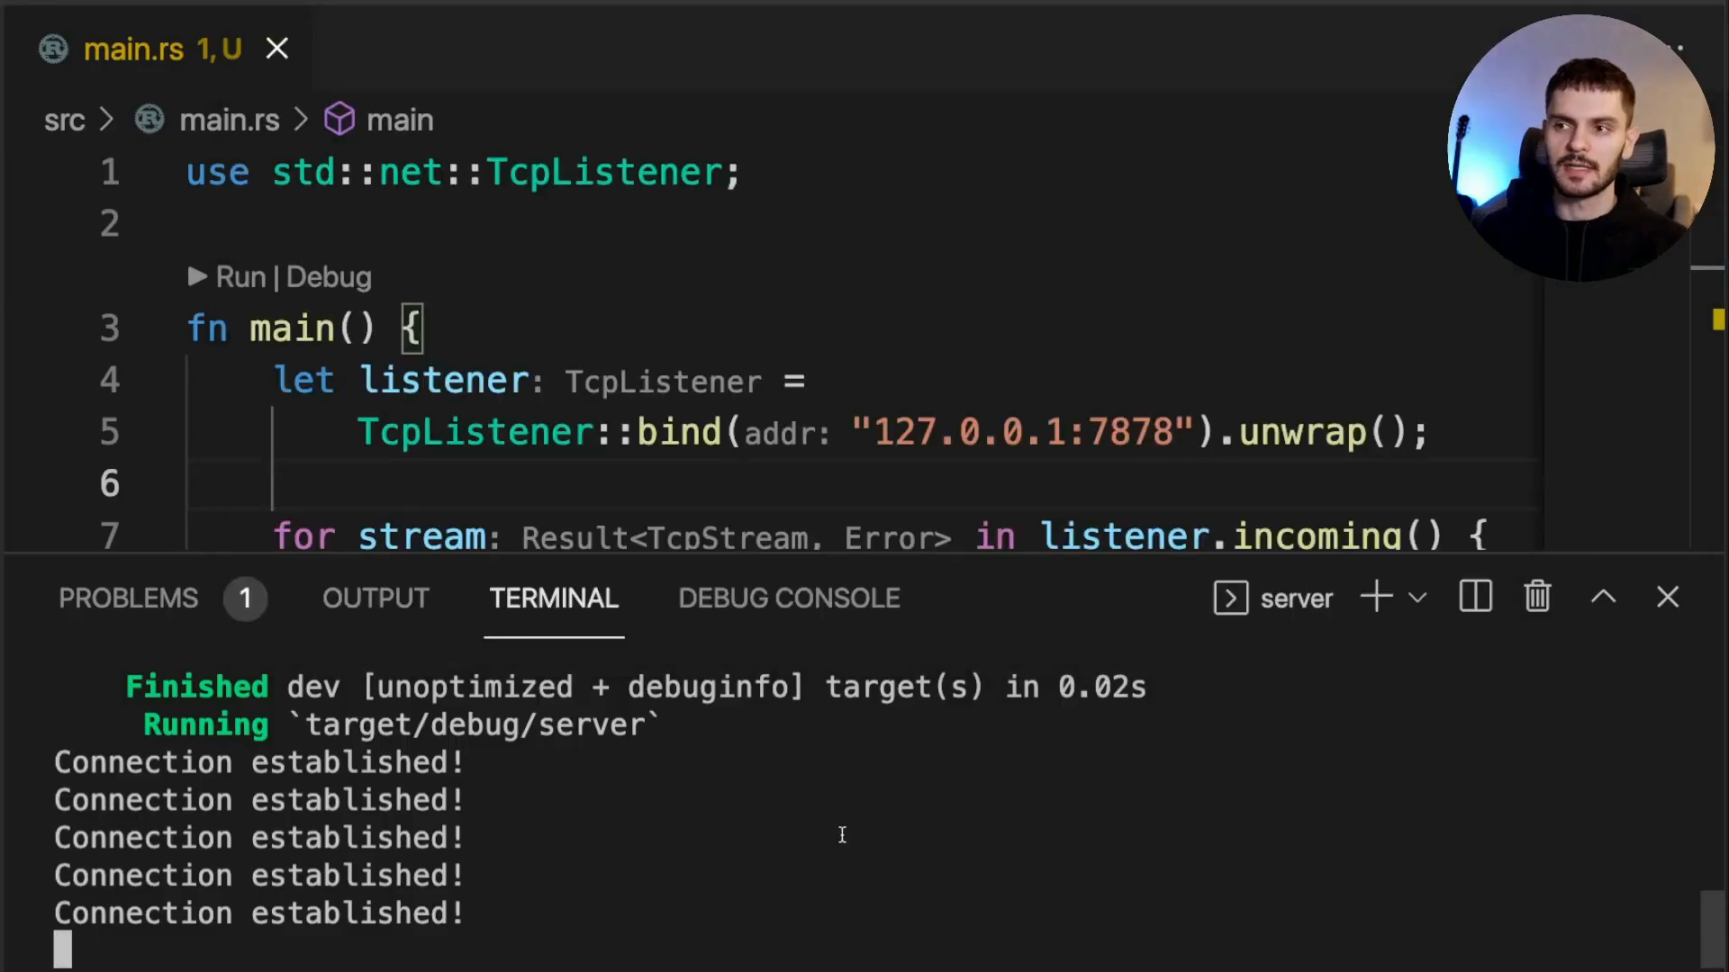
Stop the running server with Ctrl+C and close the terminal panel
key("ctrl+c")
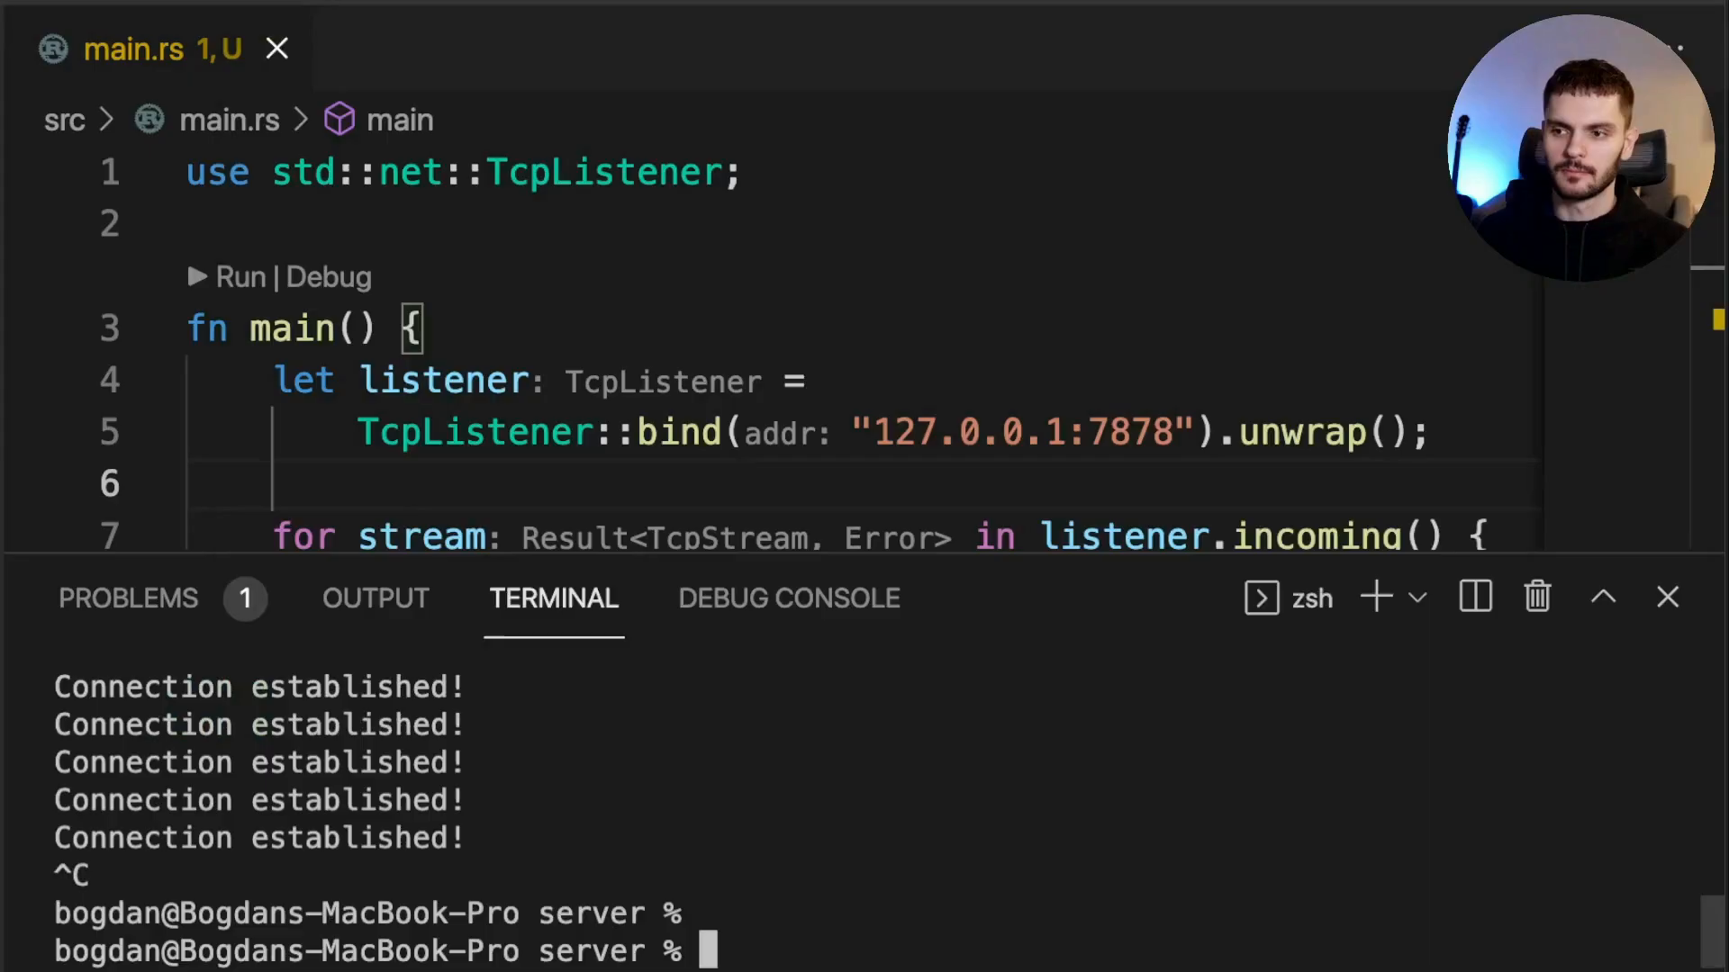
left_click(1666, 596)
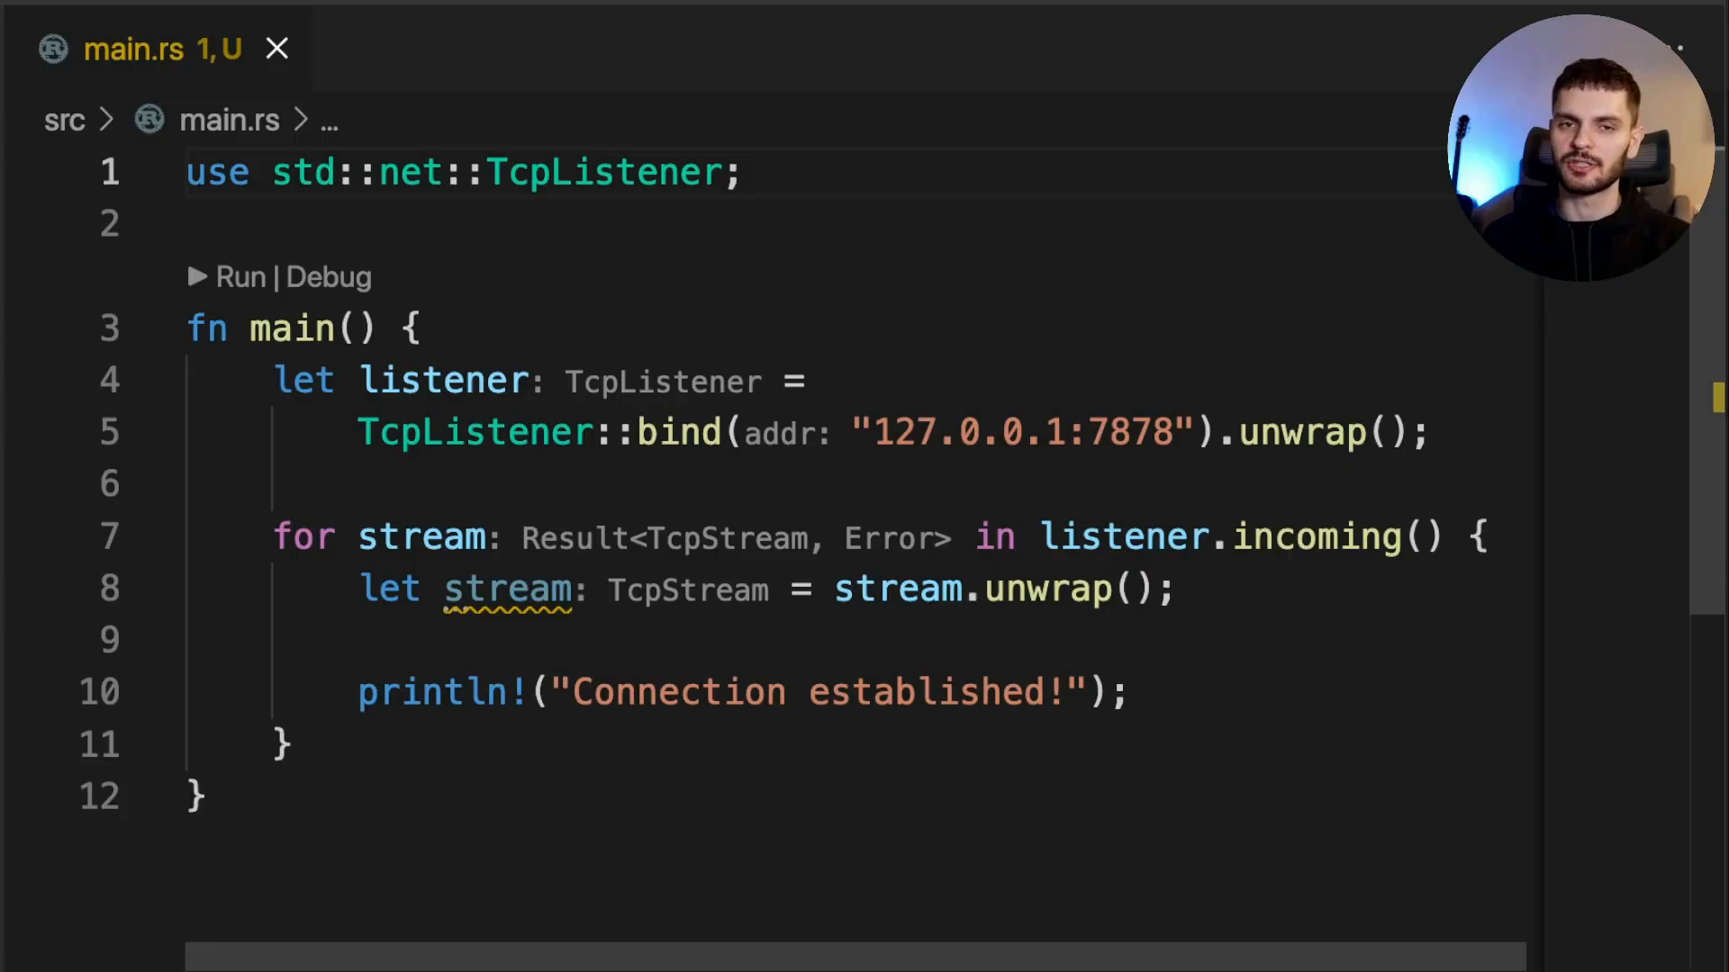
Add imports use std::net::TcpStream; and use std::io::prelude; below the TcpListener import
key("Enter")
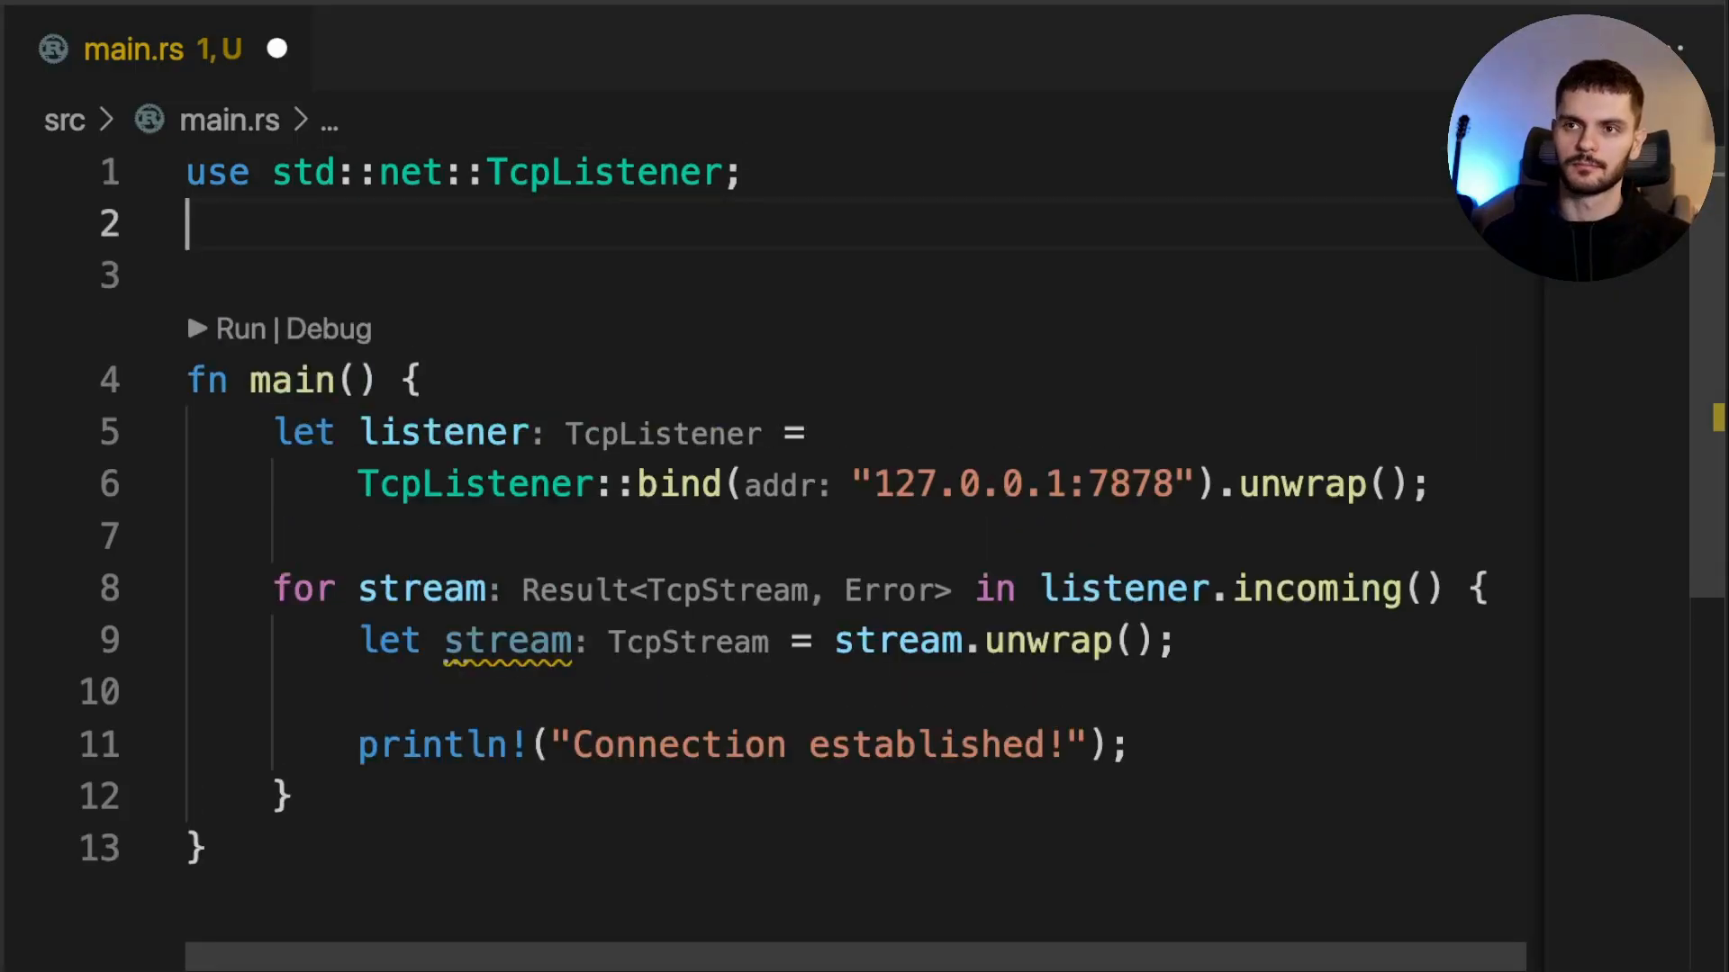
type("use std::net")
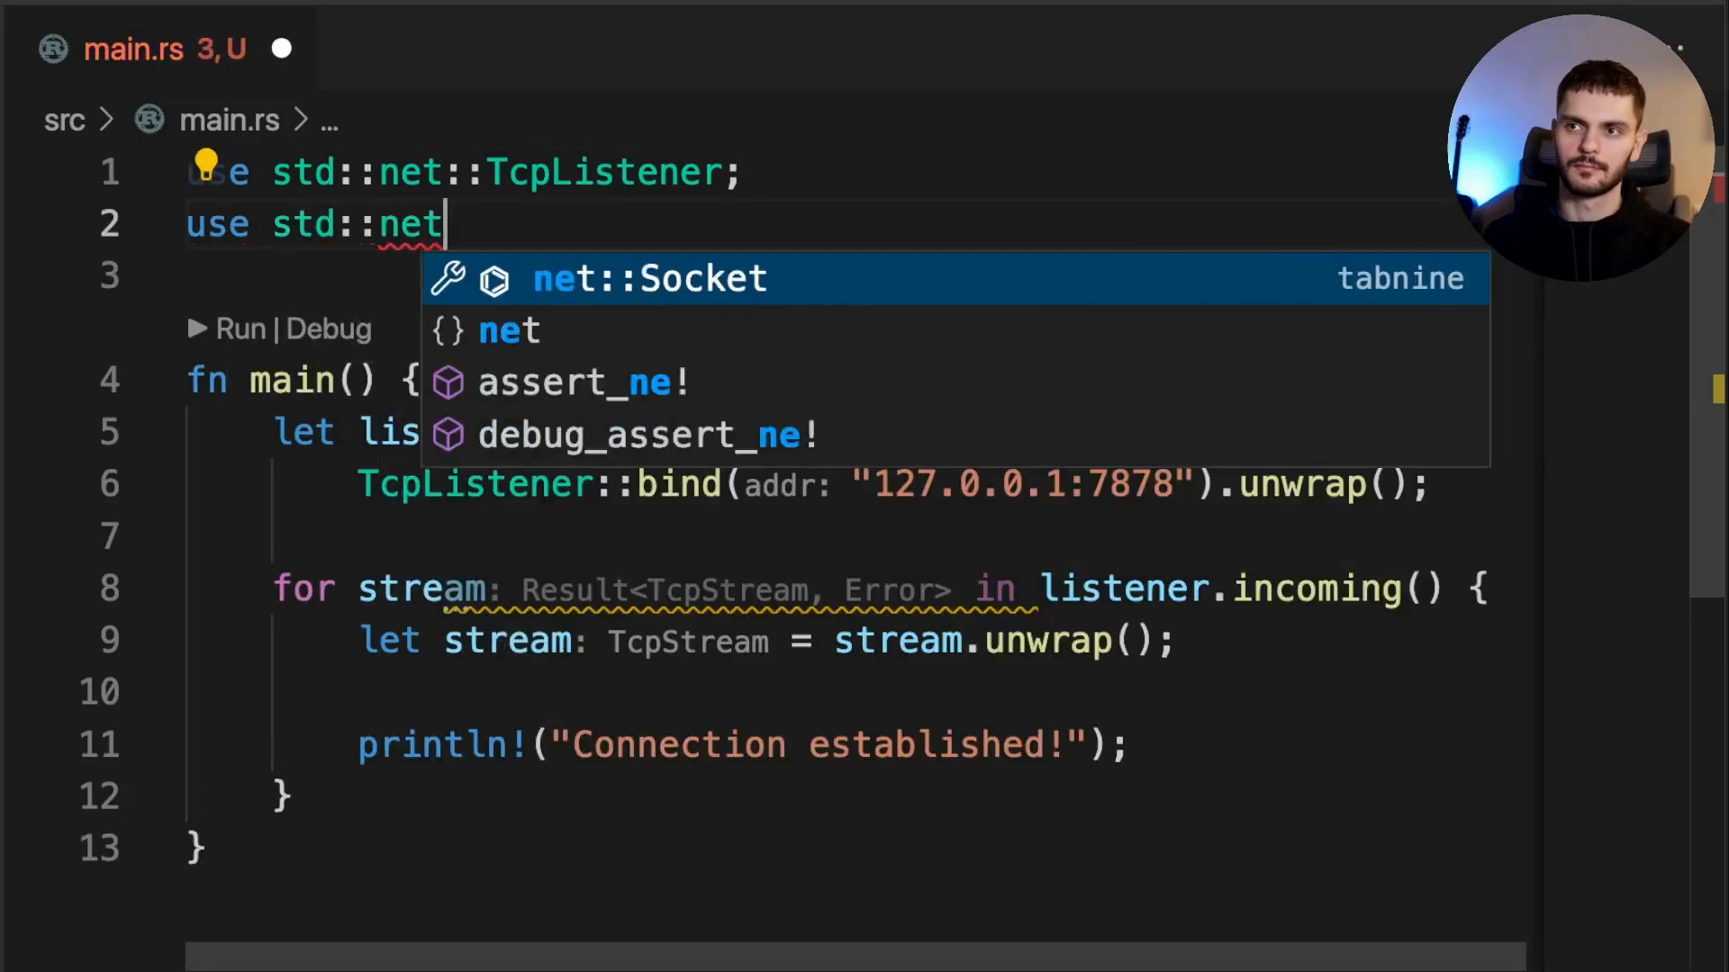
type("::Tcp")
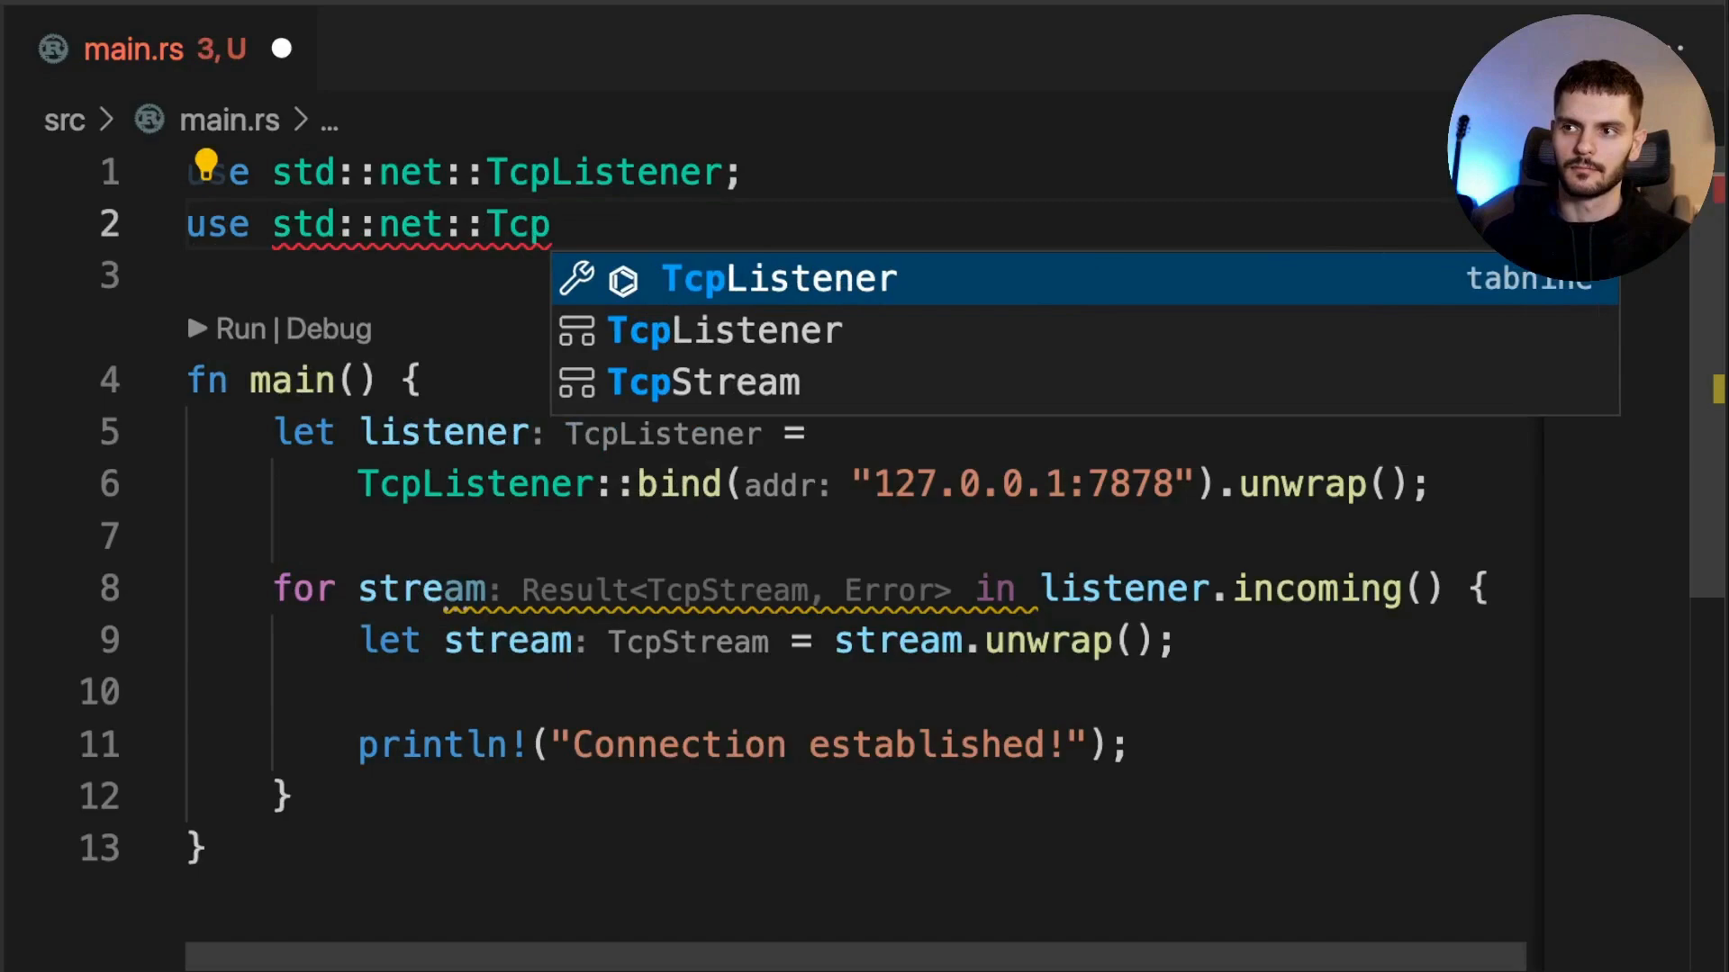
left_click(703, 381)
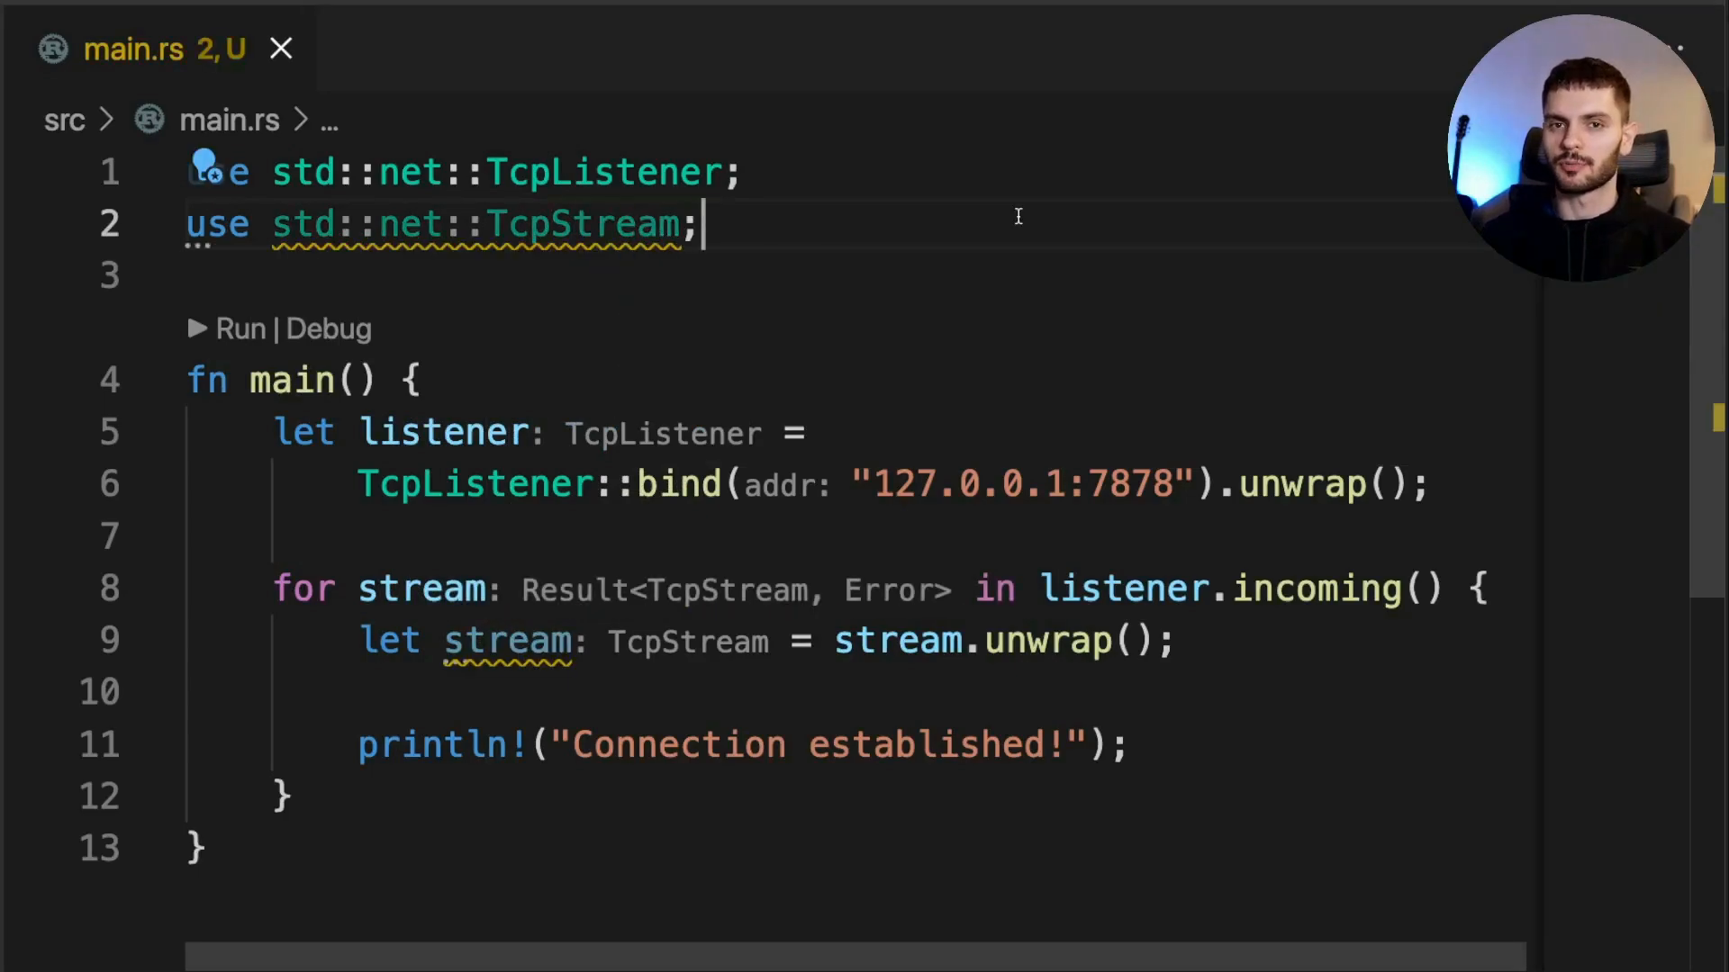
type("use")
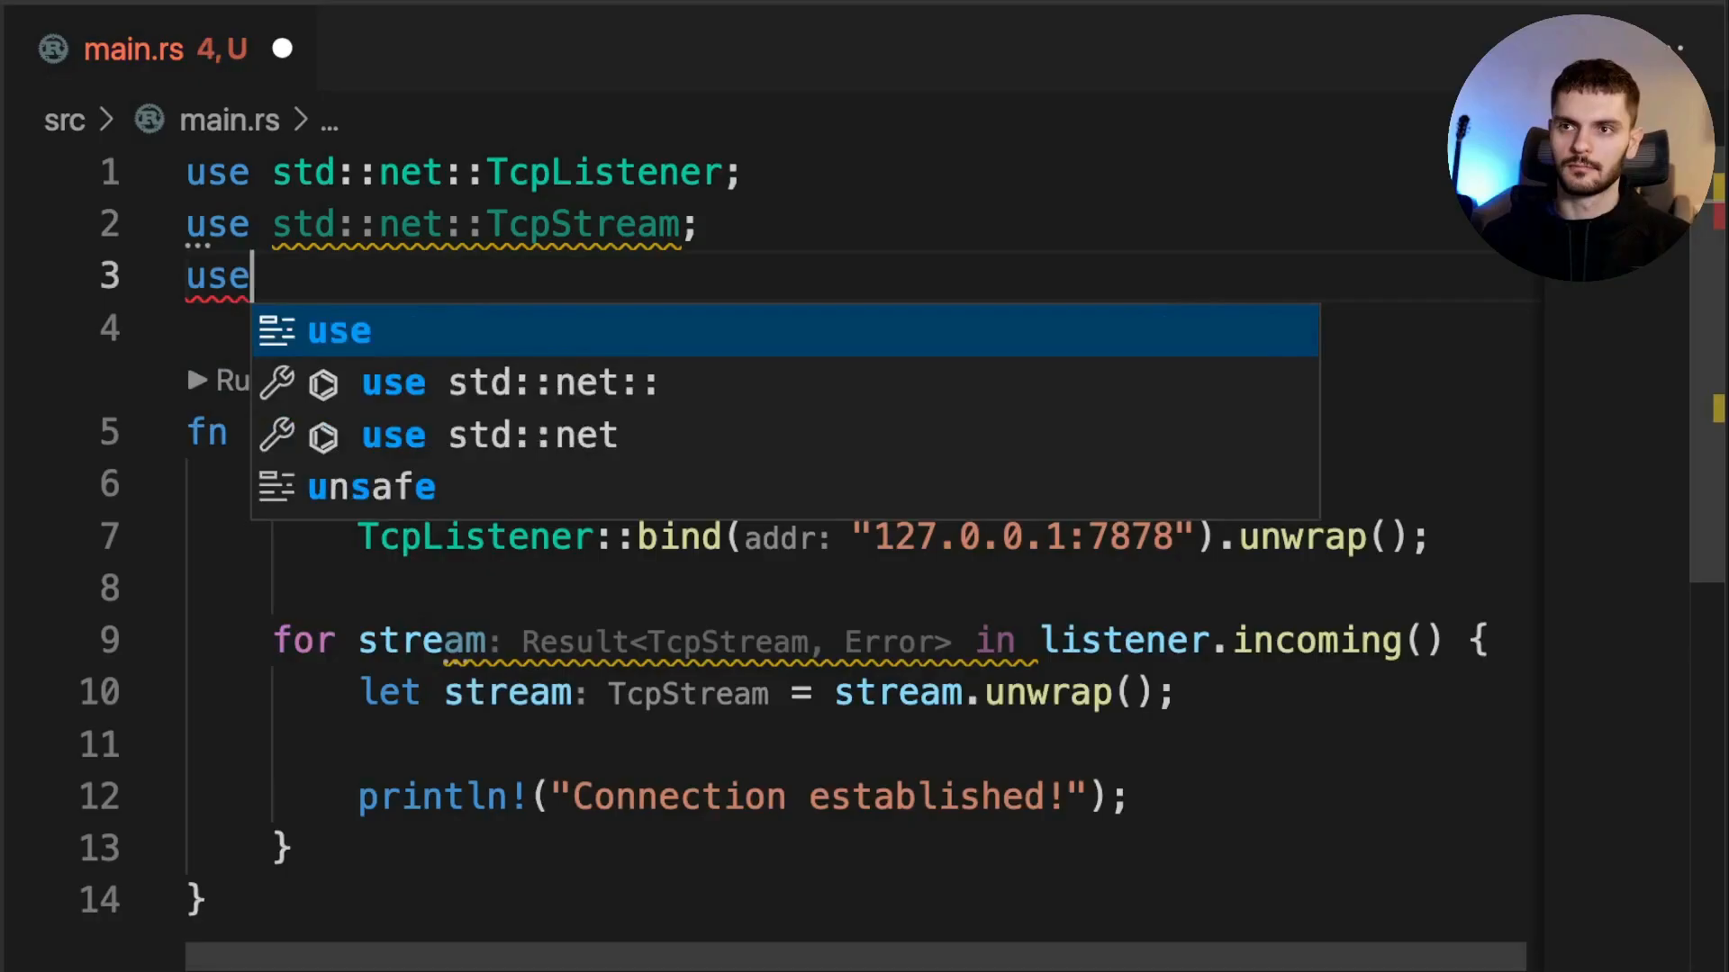
type("std::io::")
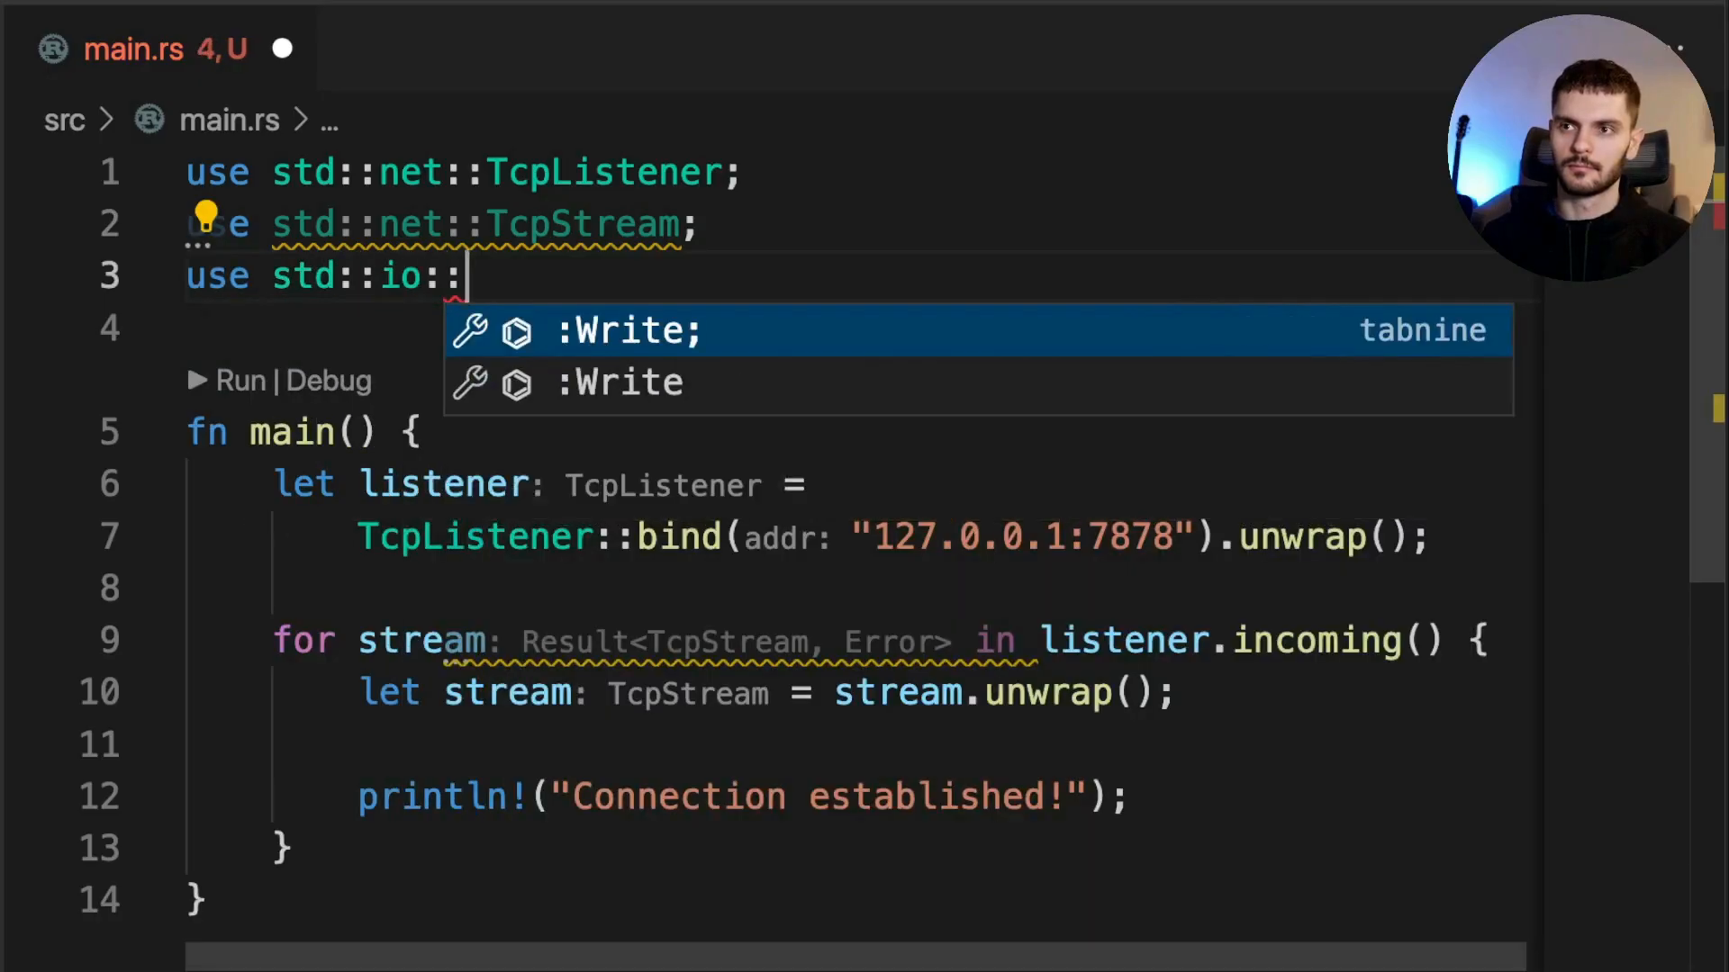
type("prelude;")
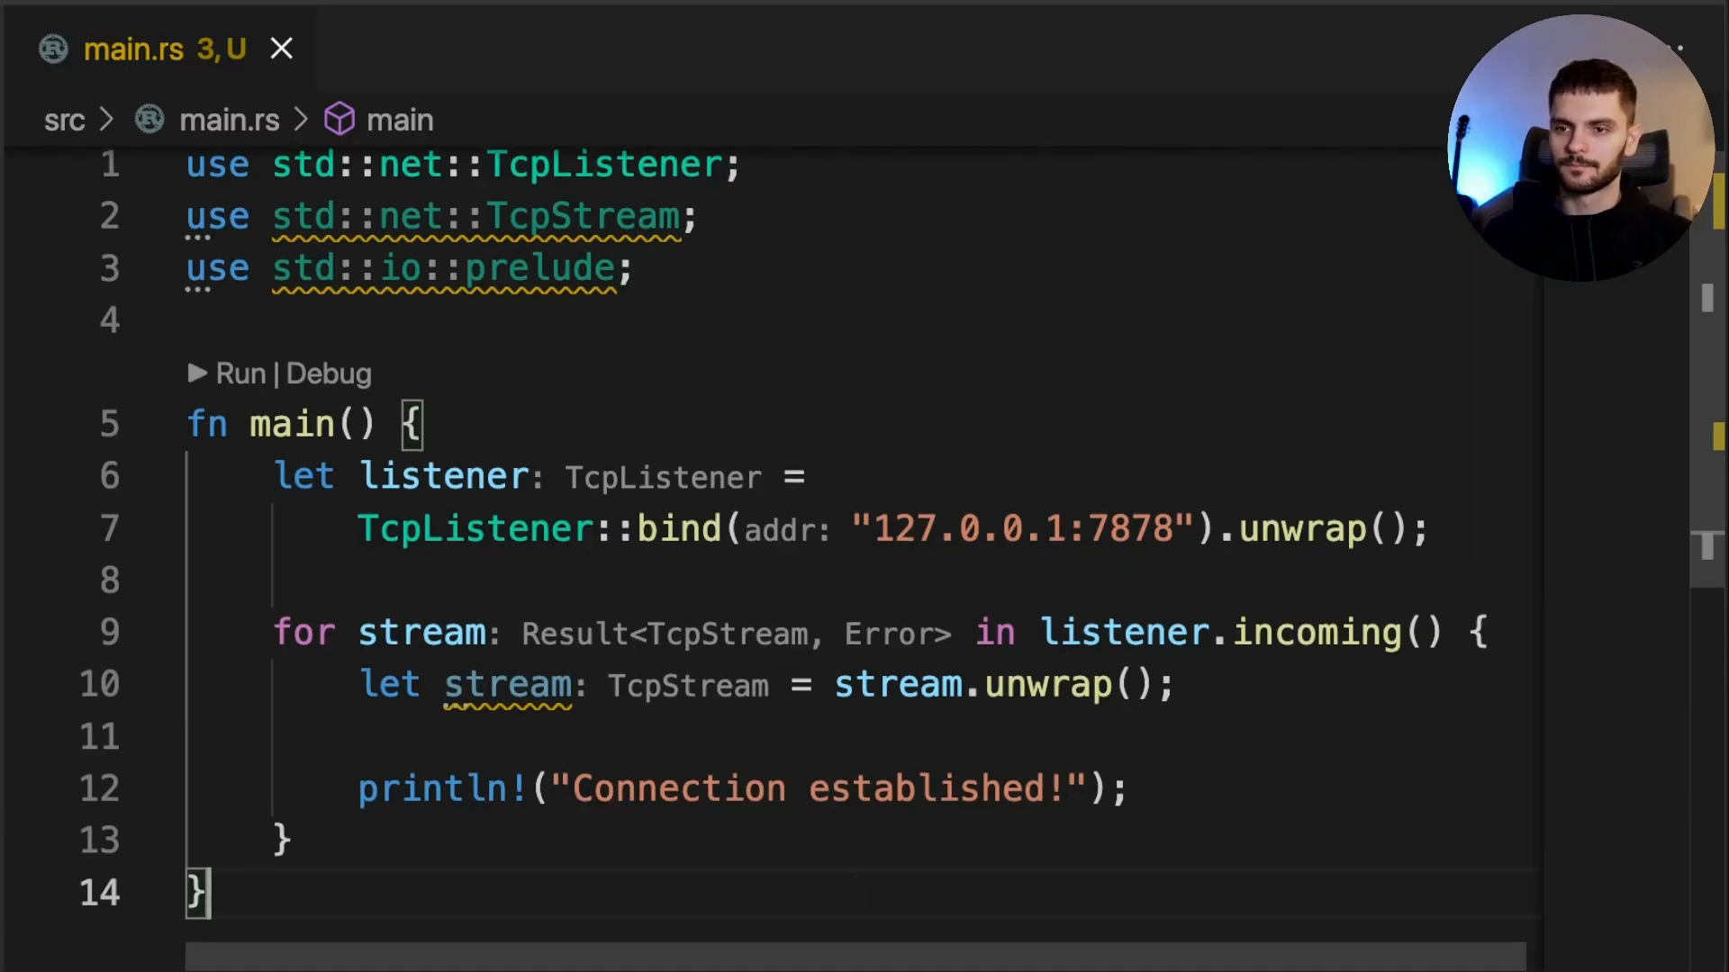
Define fn handle_connection(mut stream: TcpStream) {} and call handle_connection(stream) from the loop
type("fn handle")
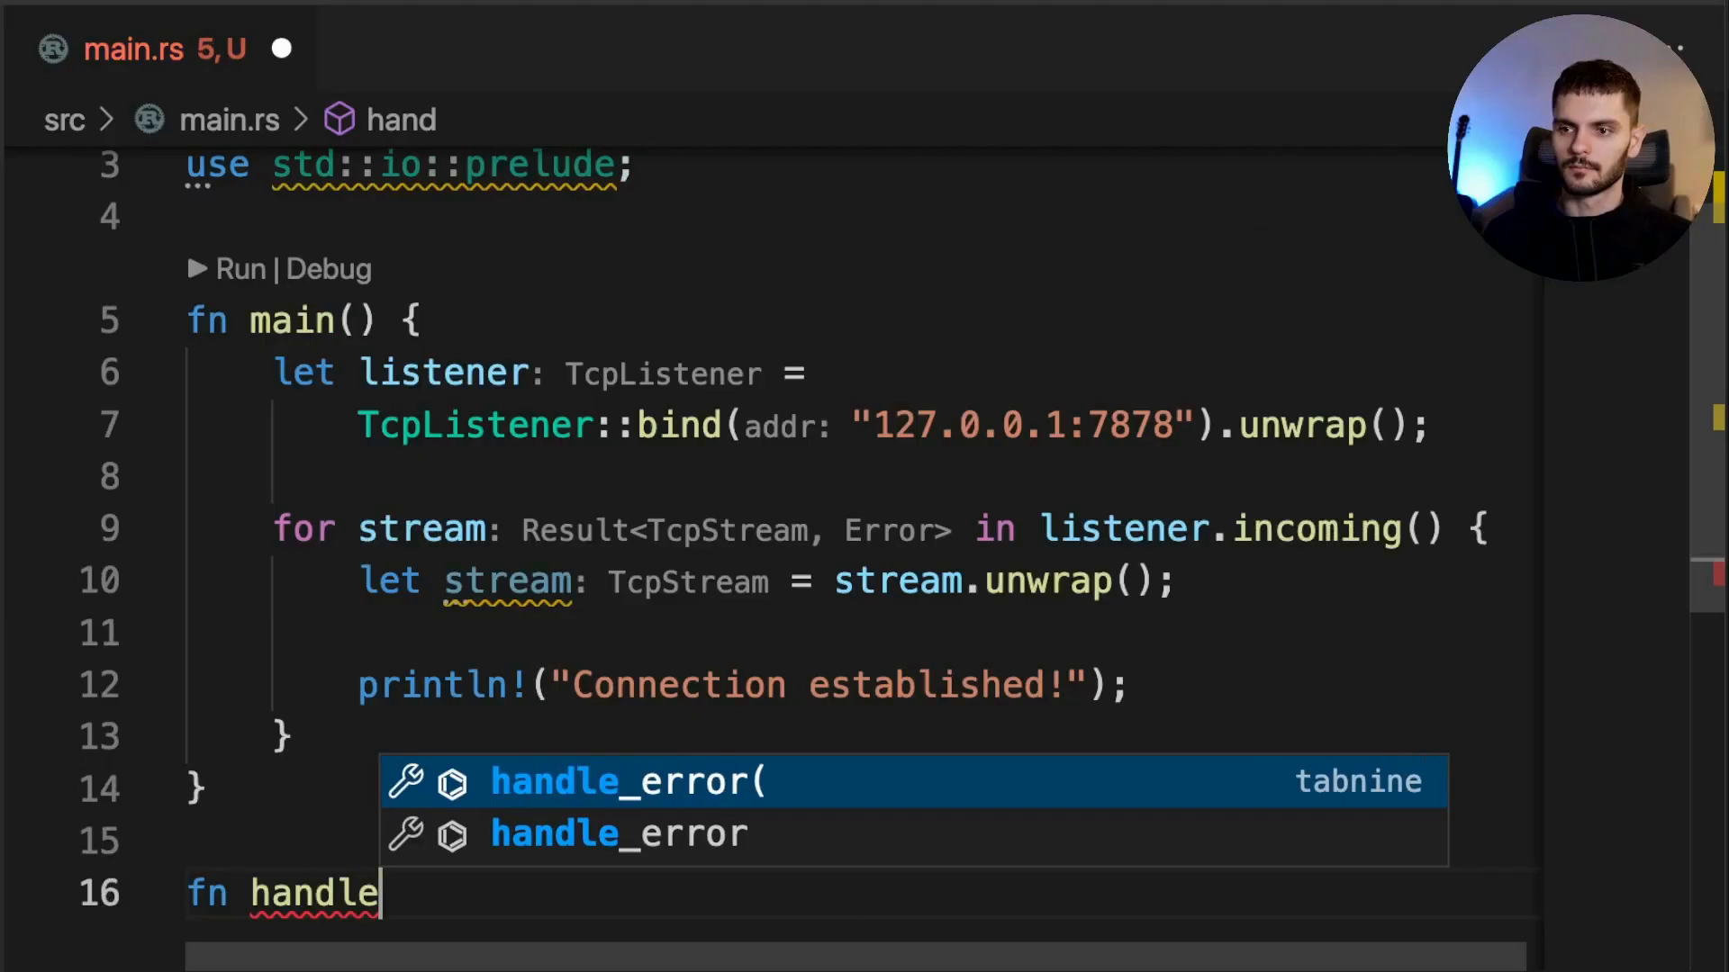
type("_connection")
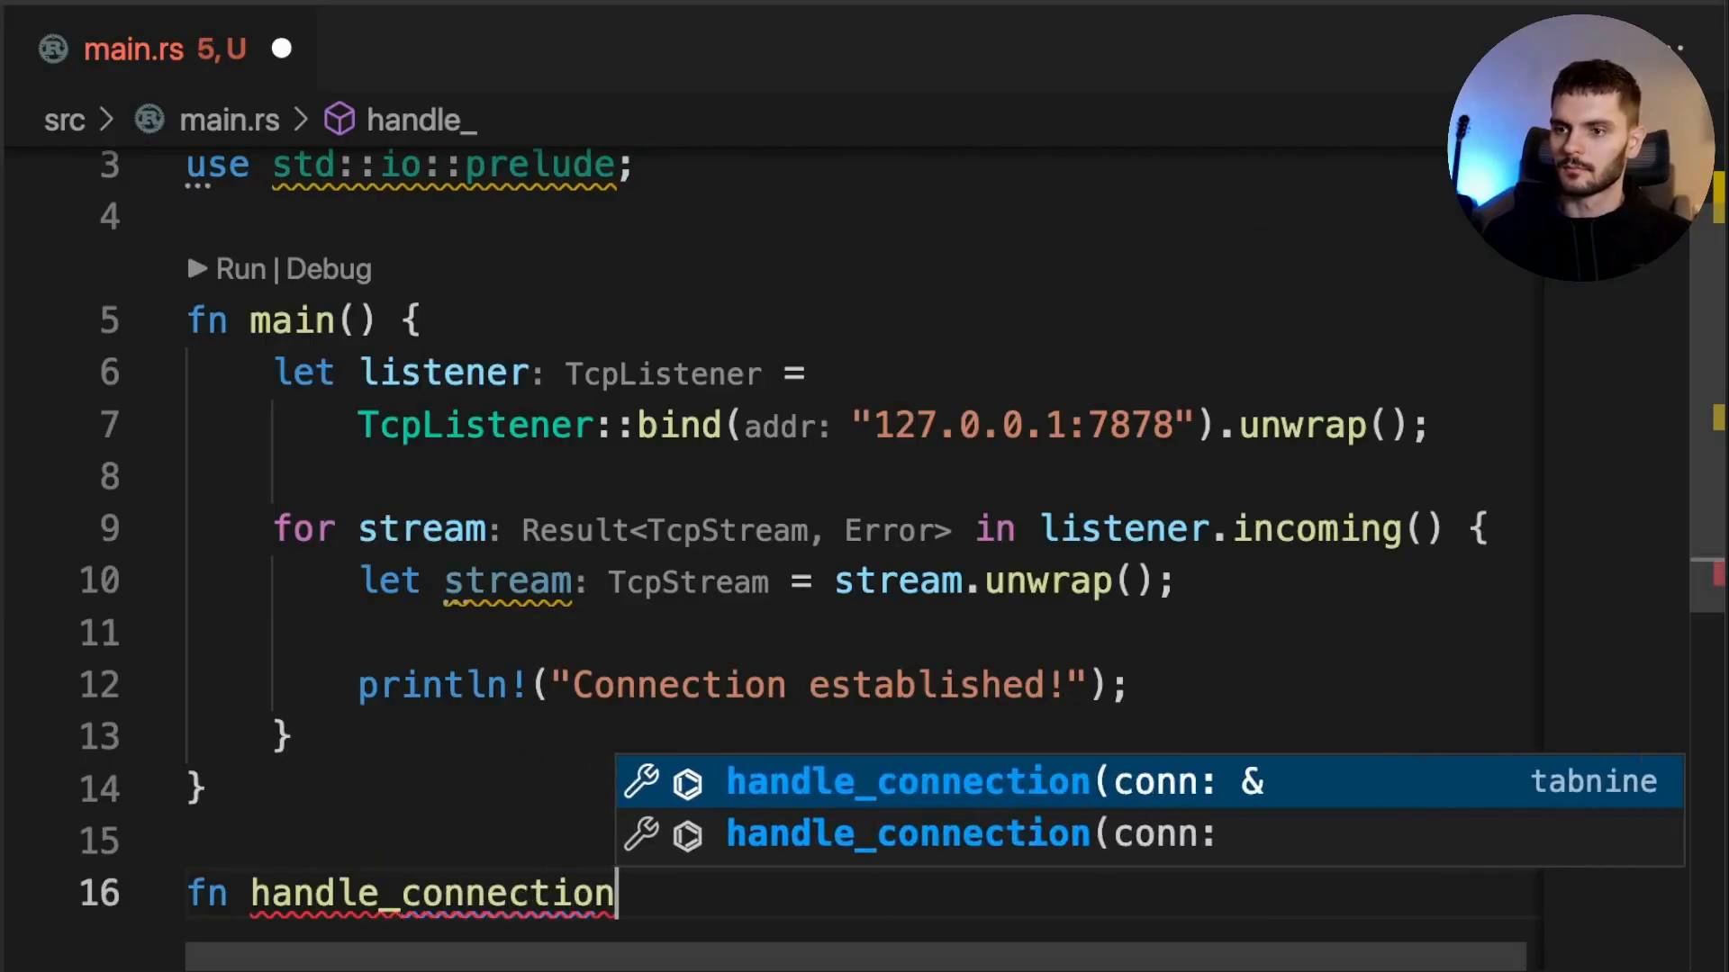
type("(mut stream:")
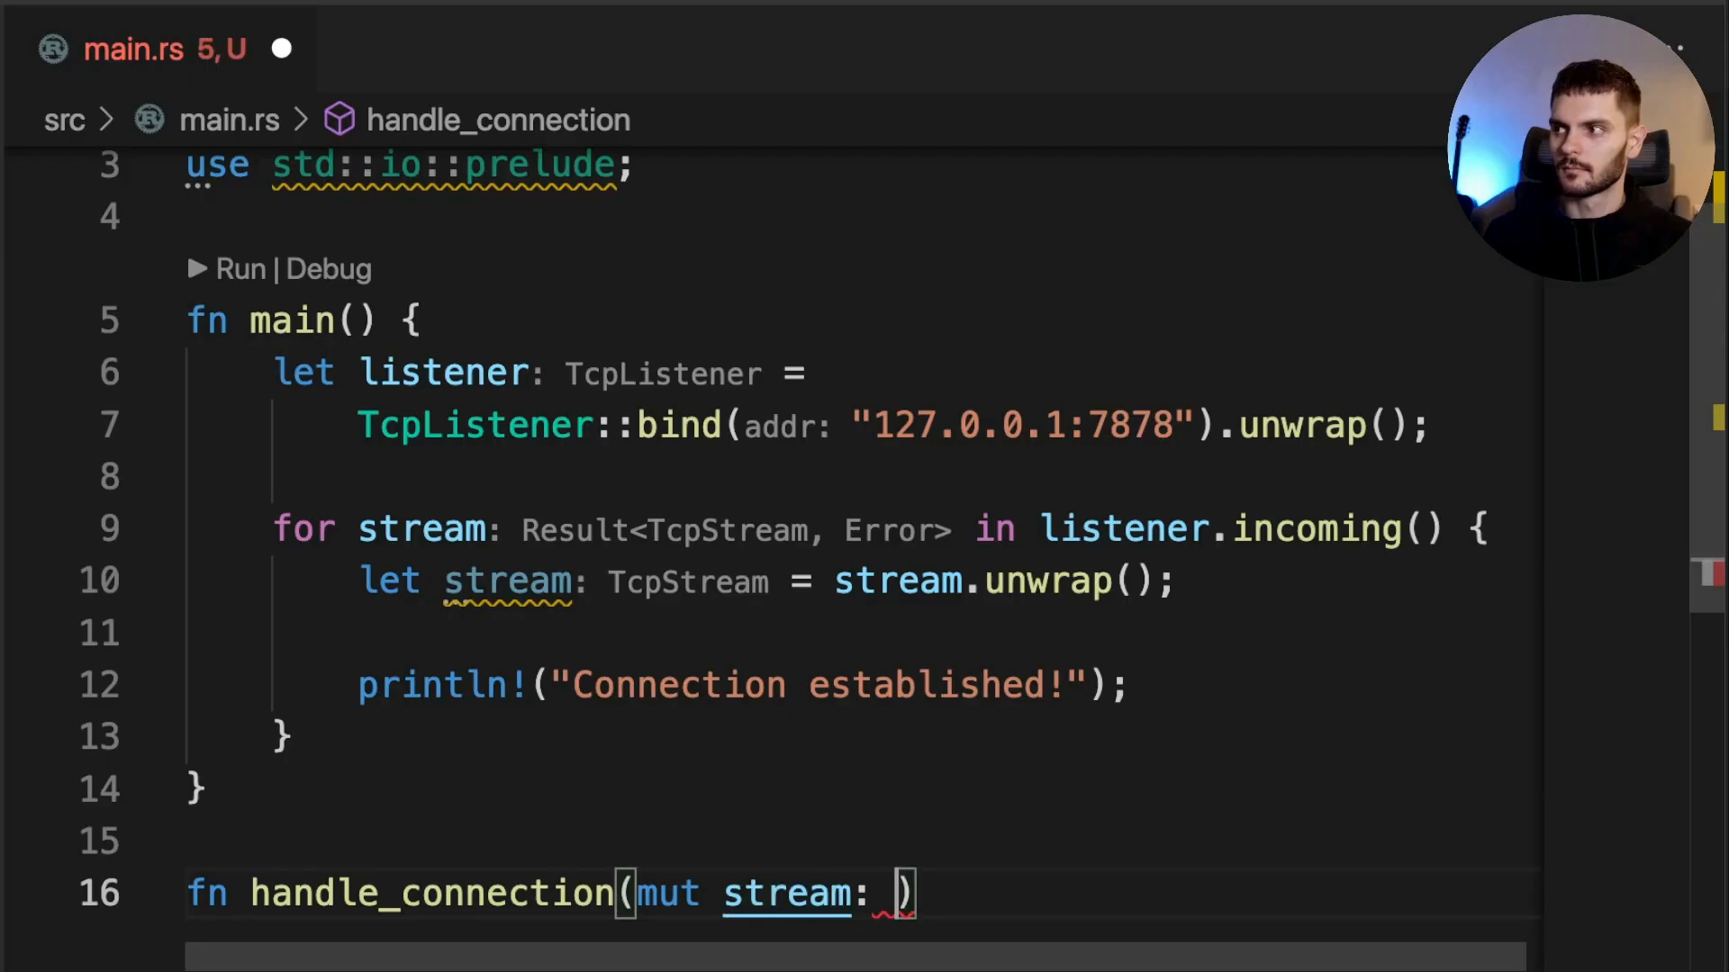
type("TcpStream) {")
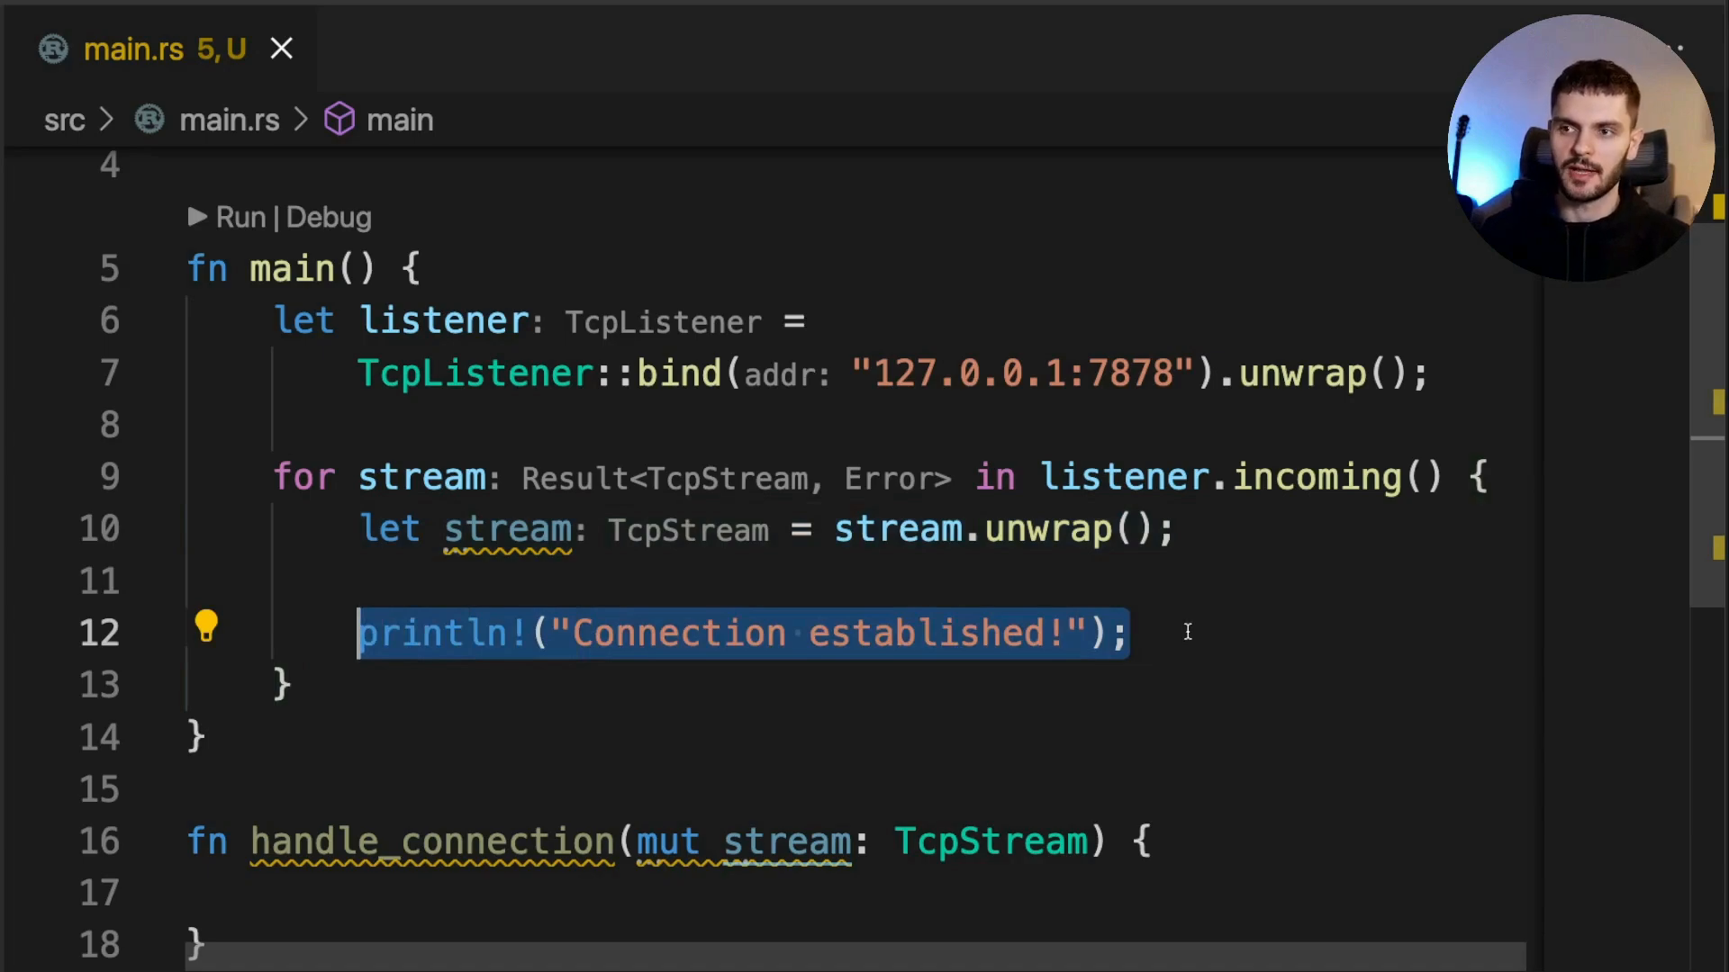
type("handle_connection(")
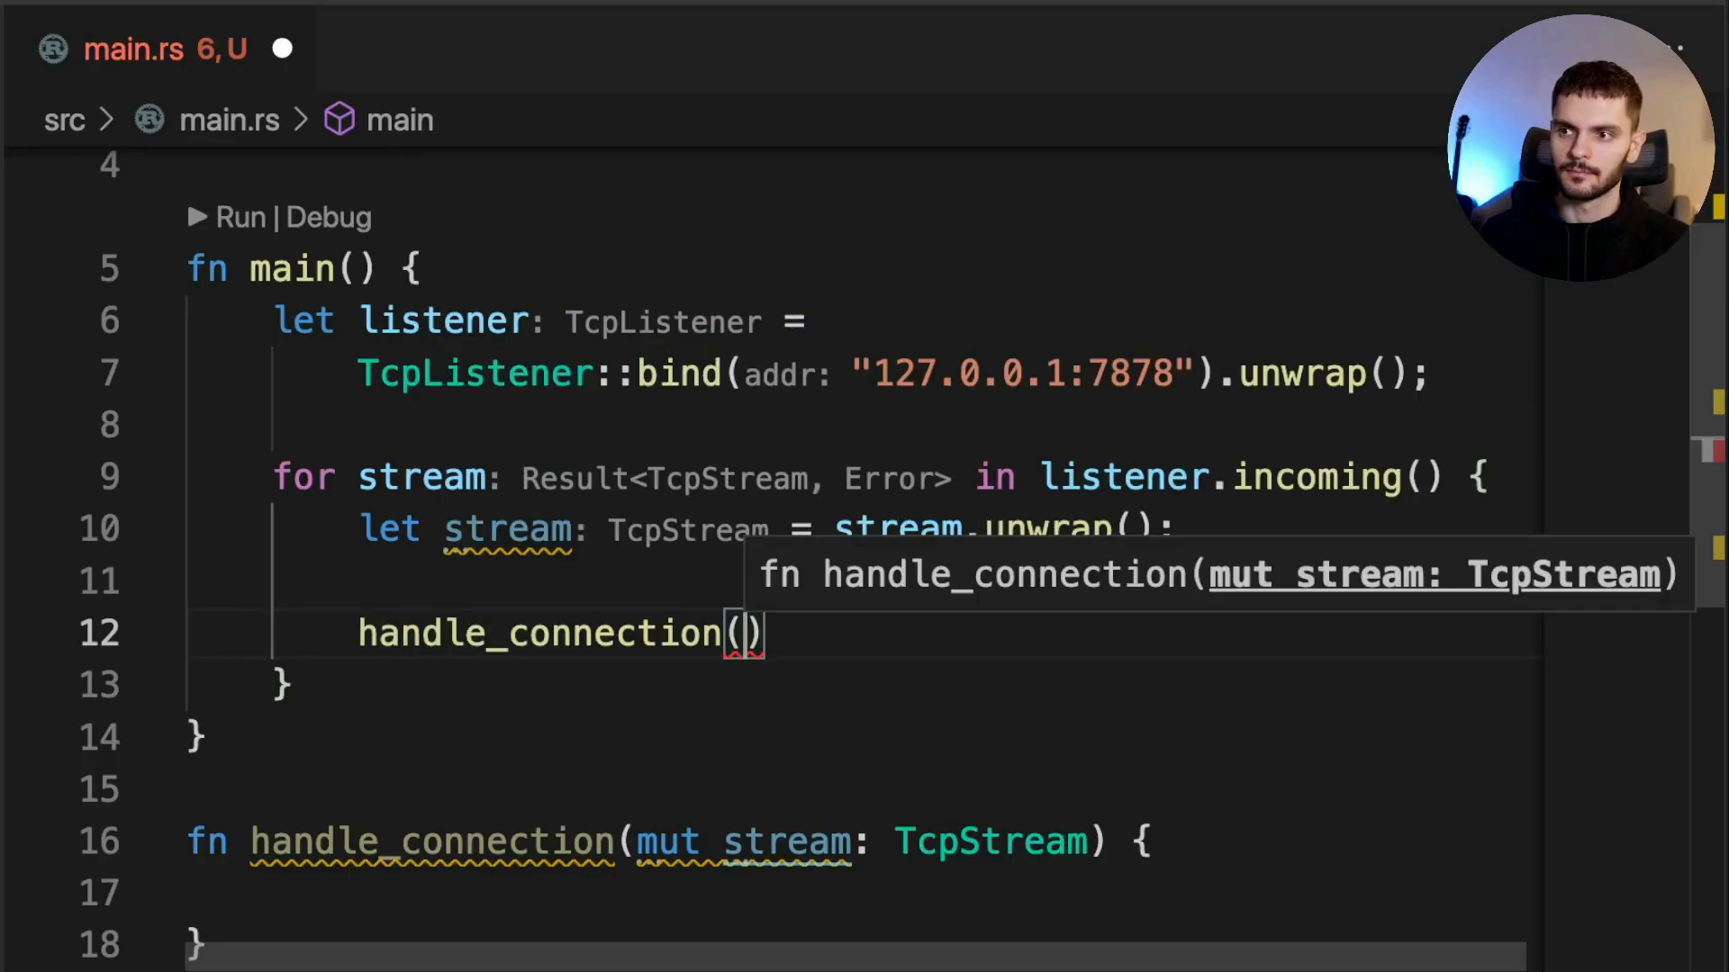
type("stream")
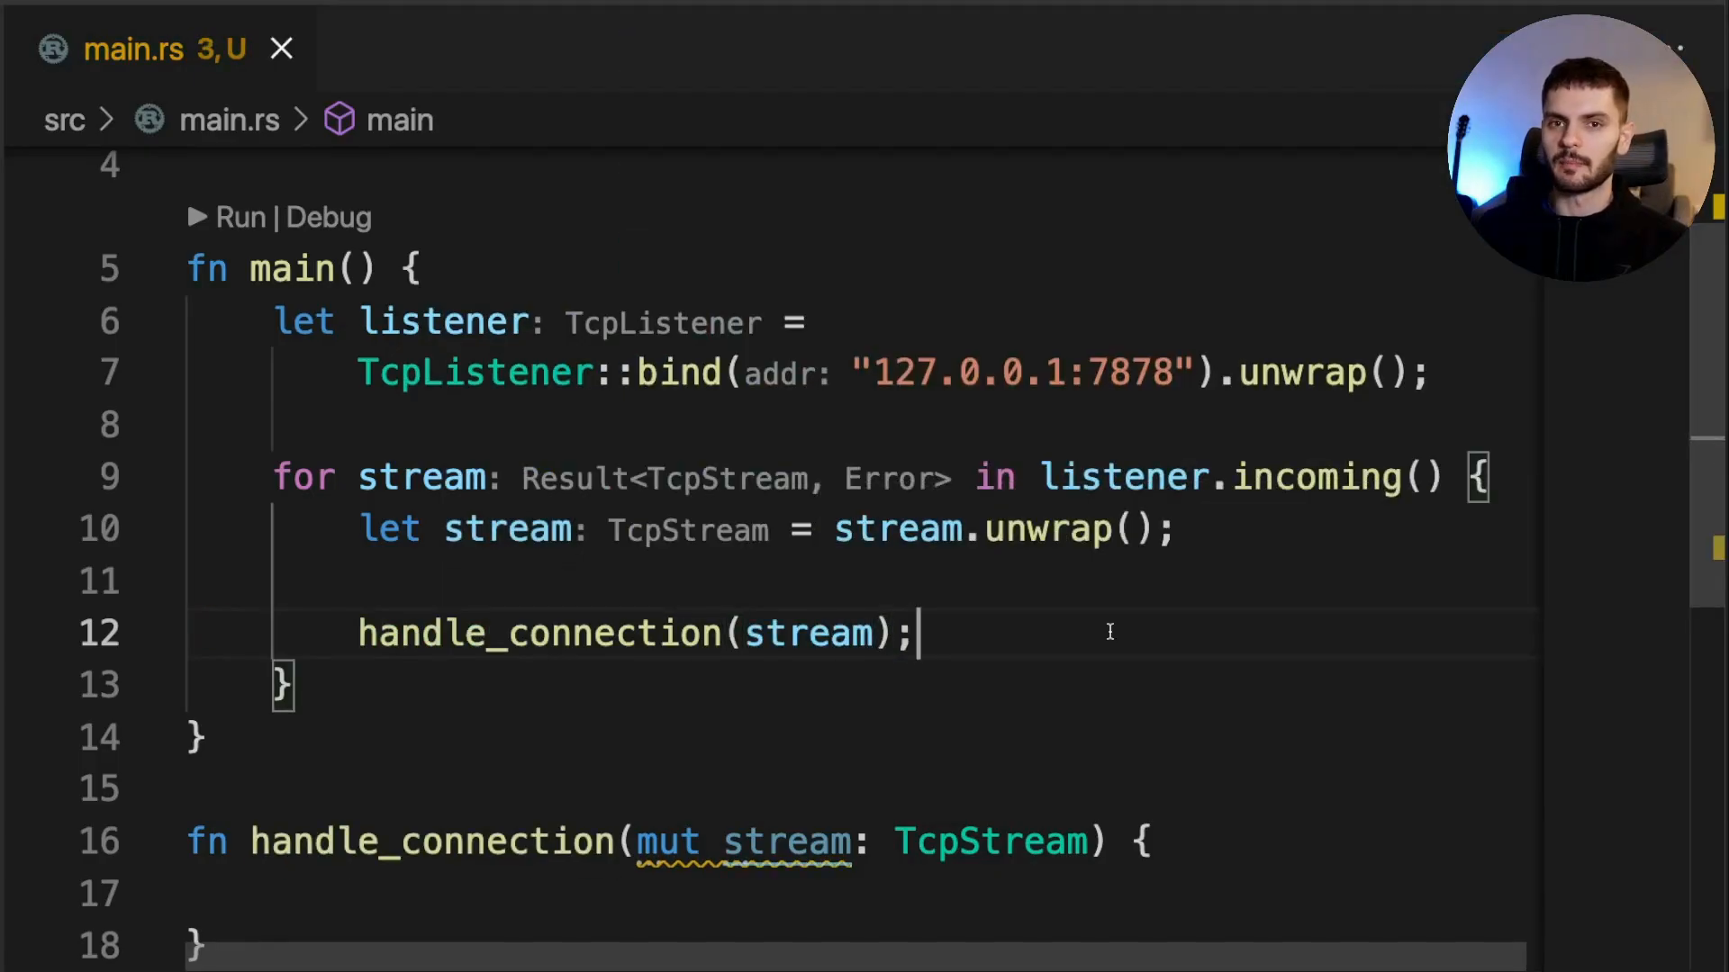
mouse_move(1100, 744)
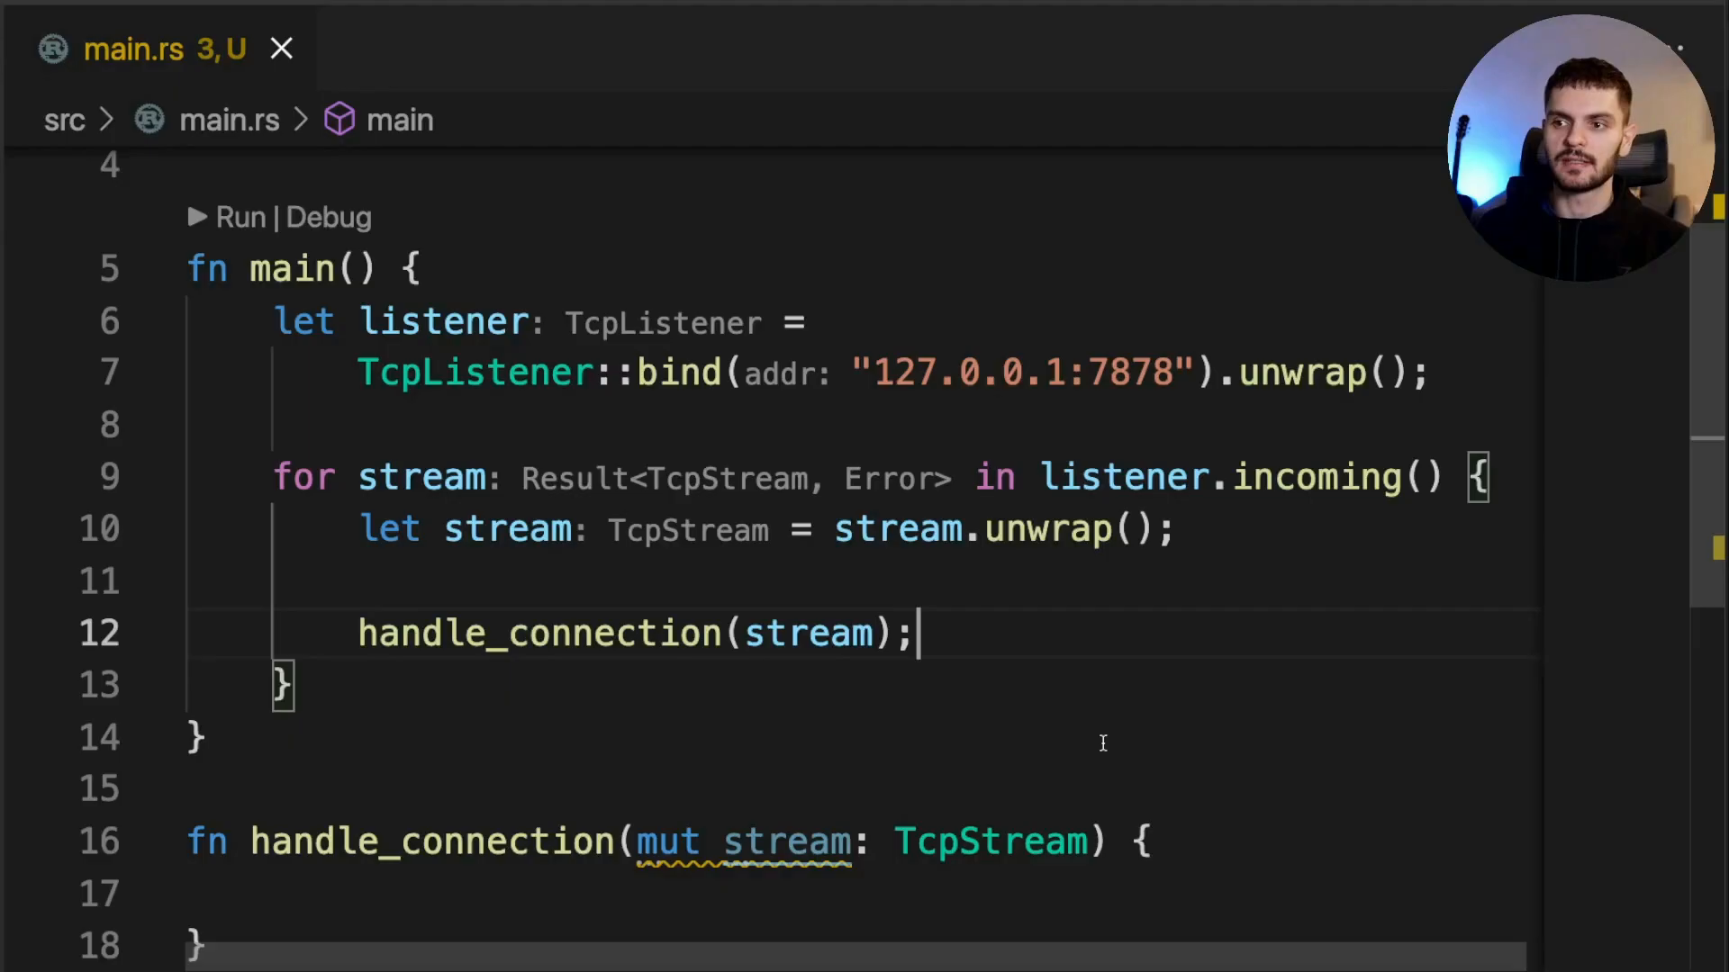
mouse_move(1687, 485)
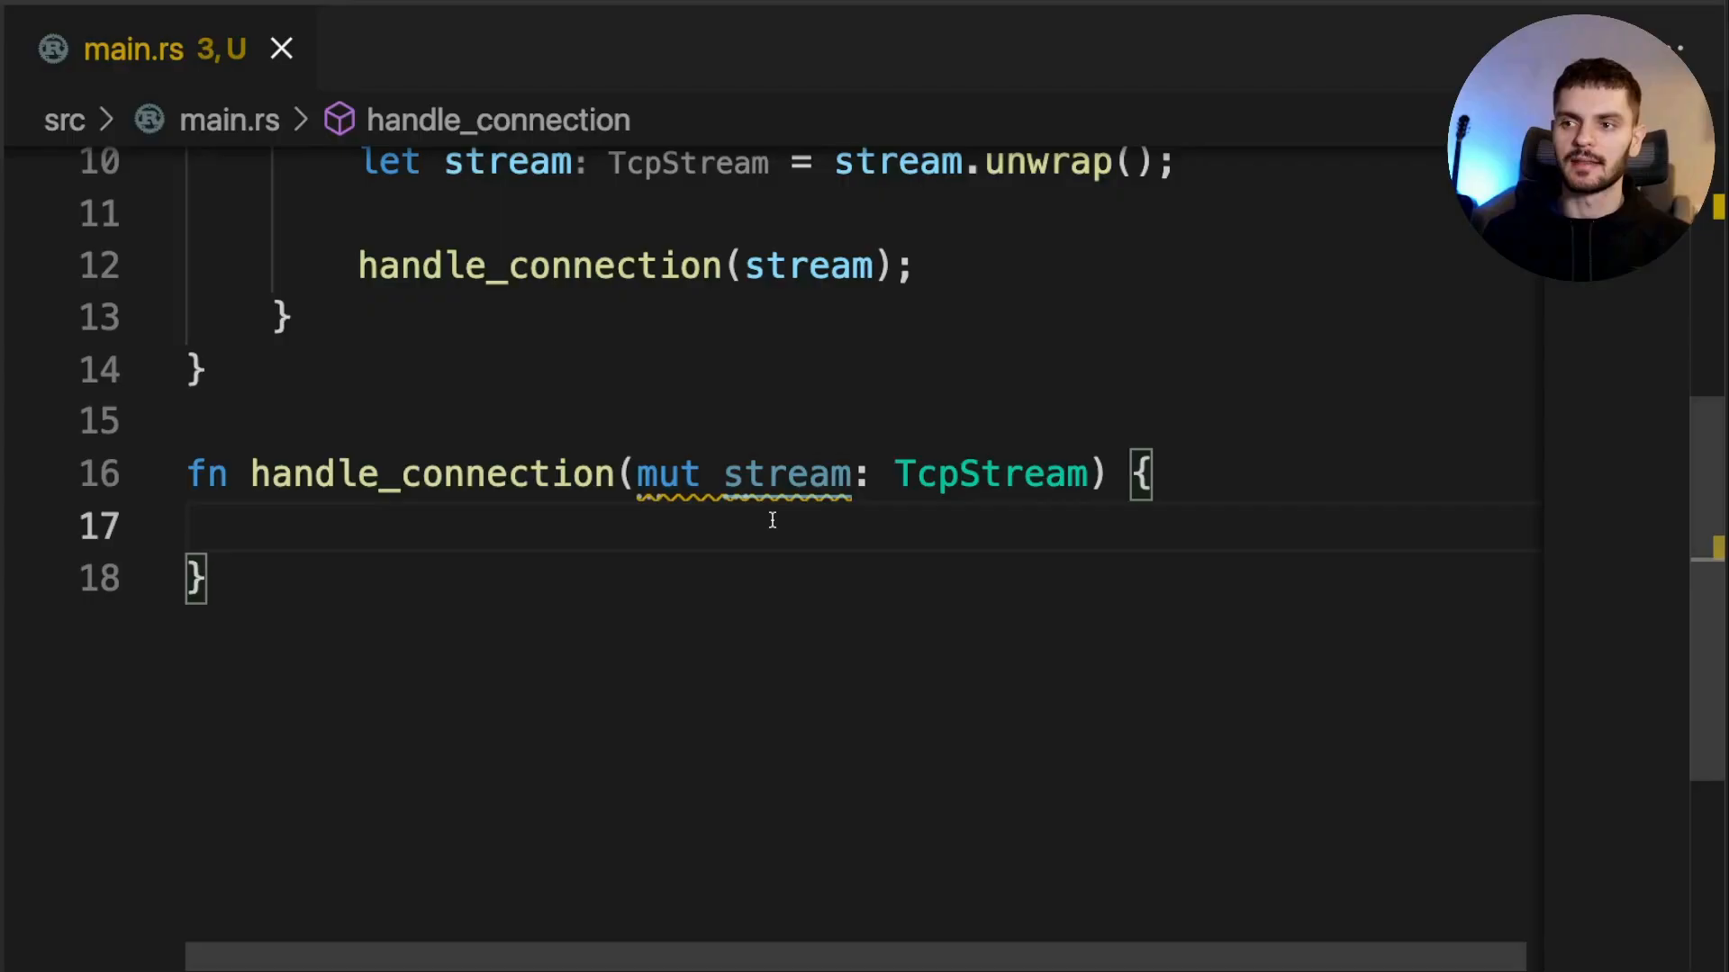
Create let mut buffer = [0; 1024]; and read the stream into it with unwrap, then save
type("let mut buffer =")
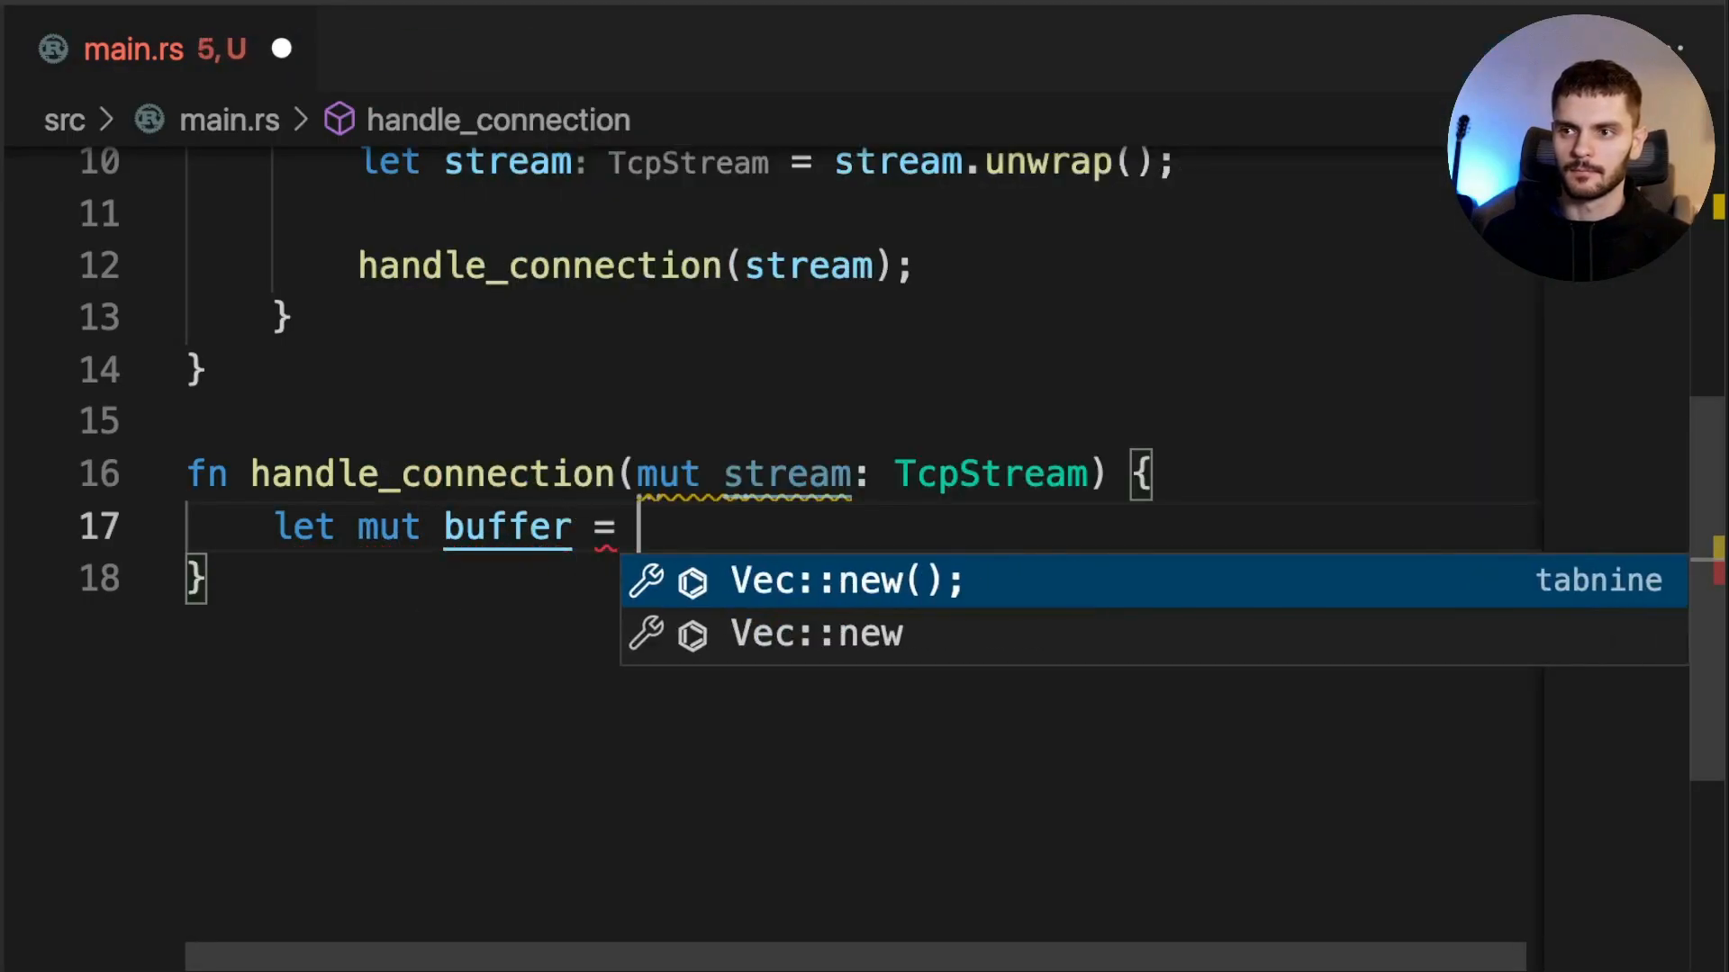
type(": [i32; _] = [0;")
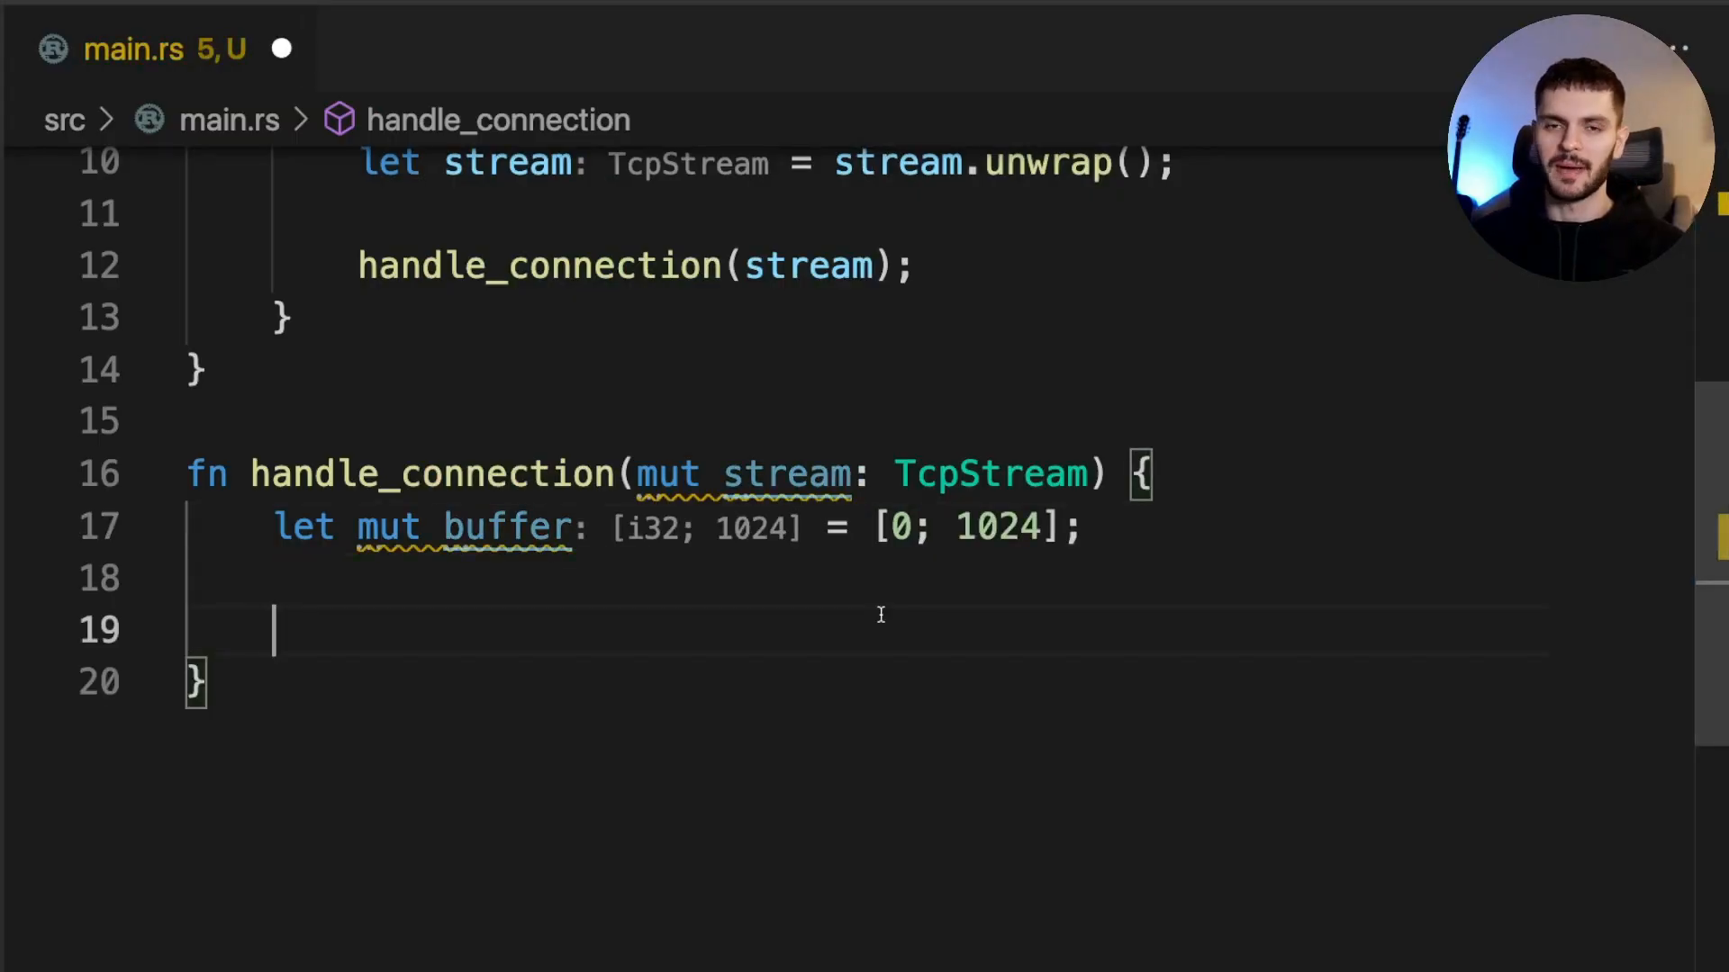
type("stream.read(&mut buffer")
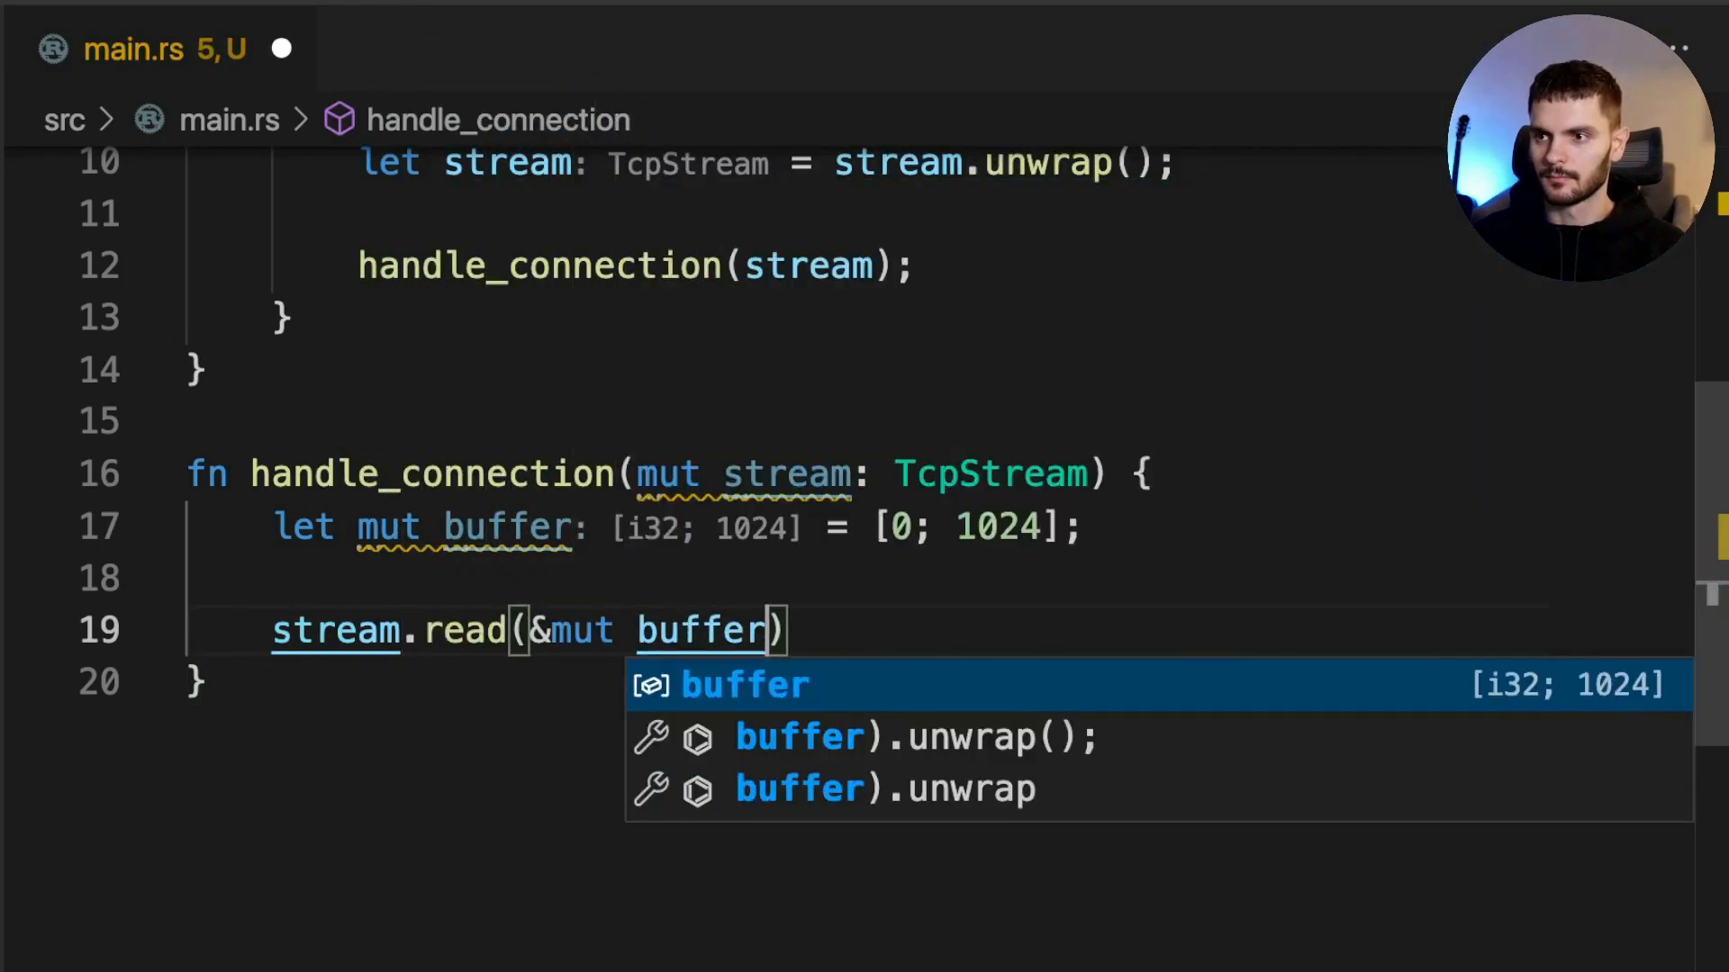
type(".unwrap();")
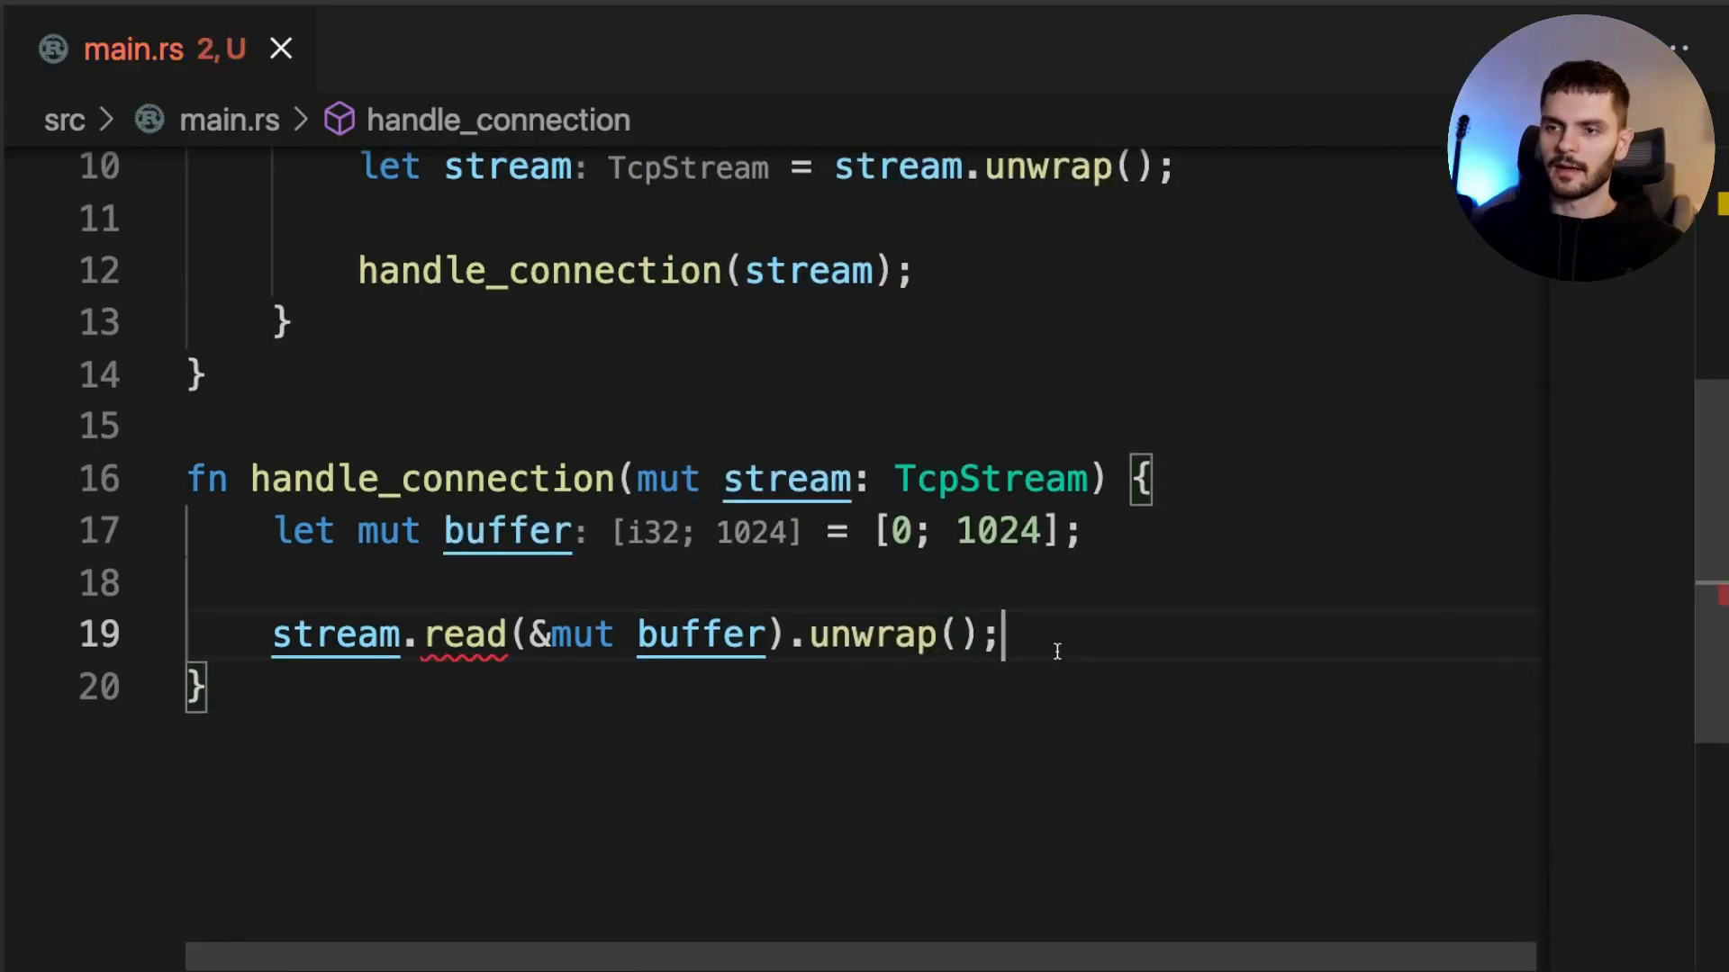
mouse_move(472, 634)
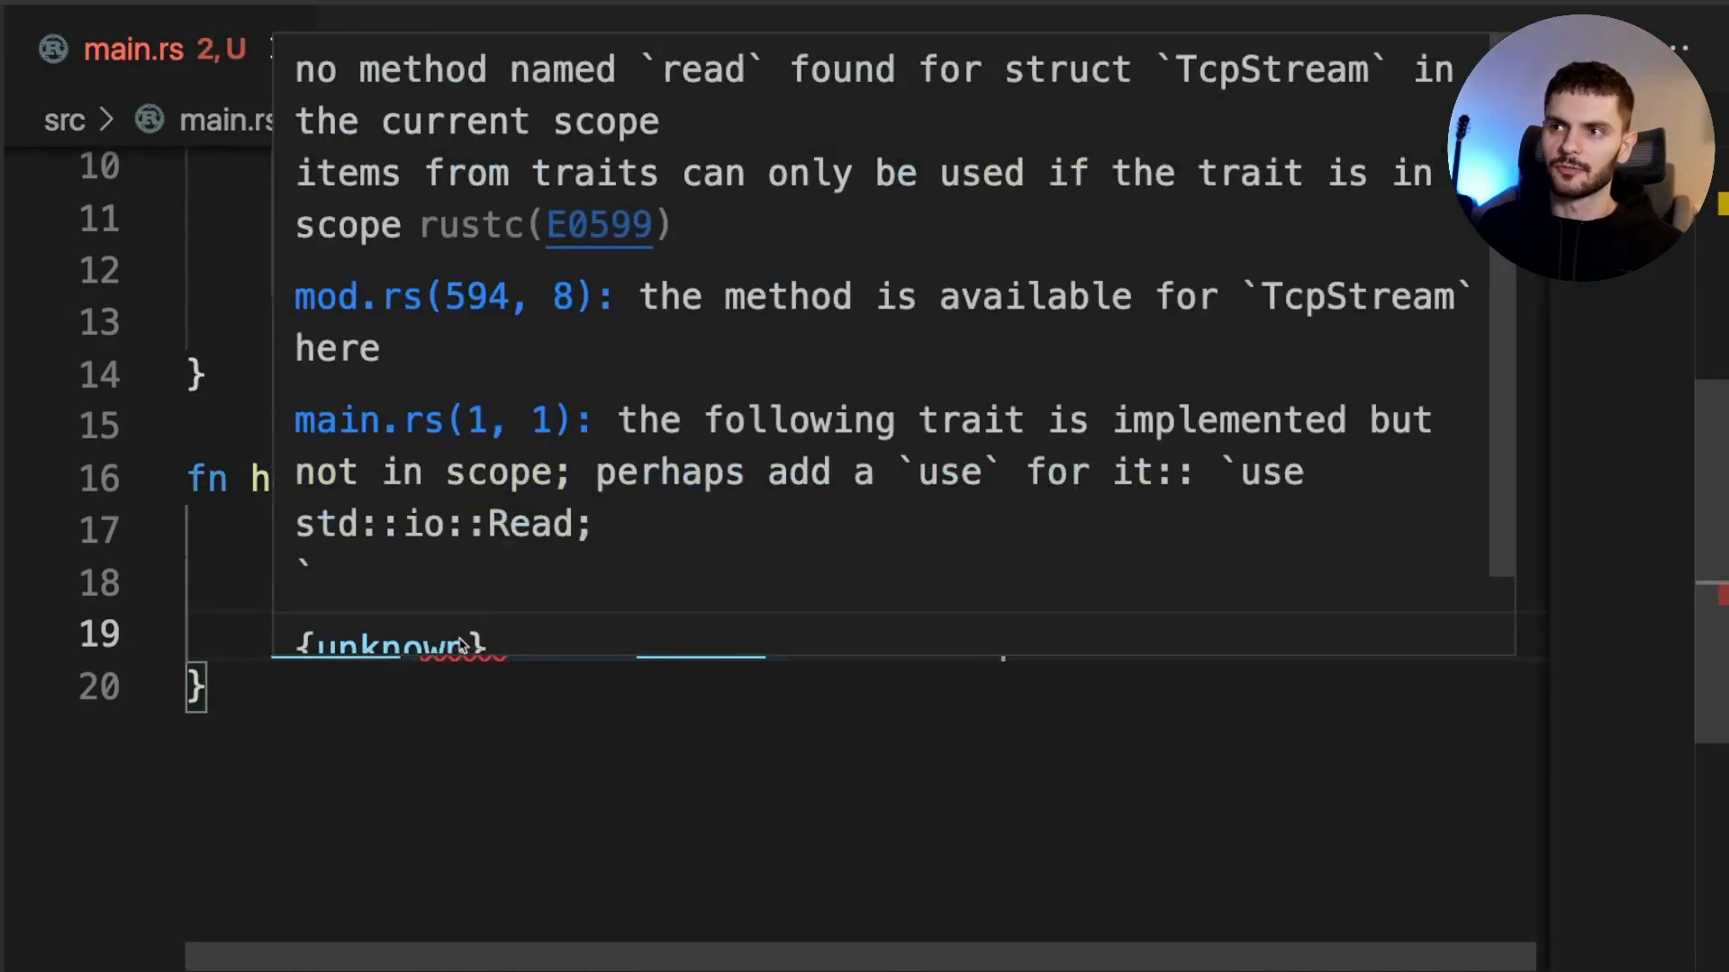
mouse_move(1496, 618)
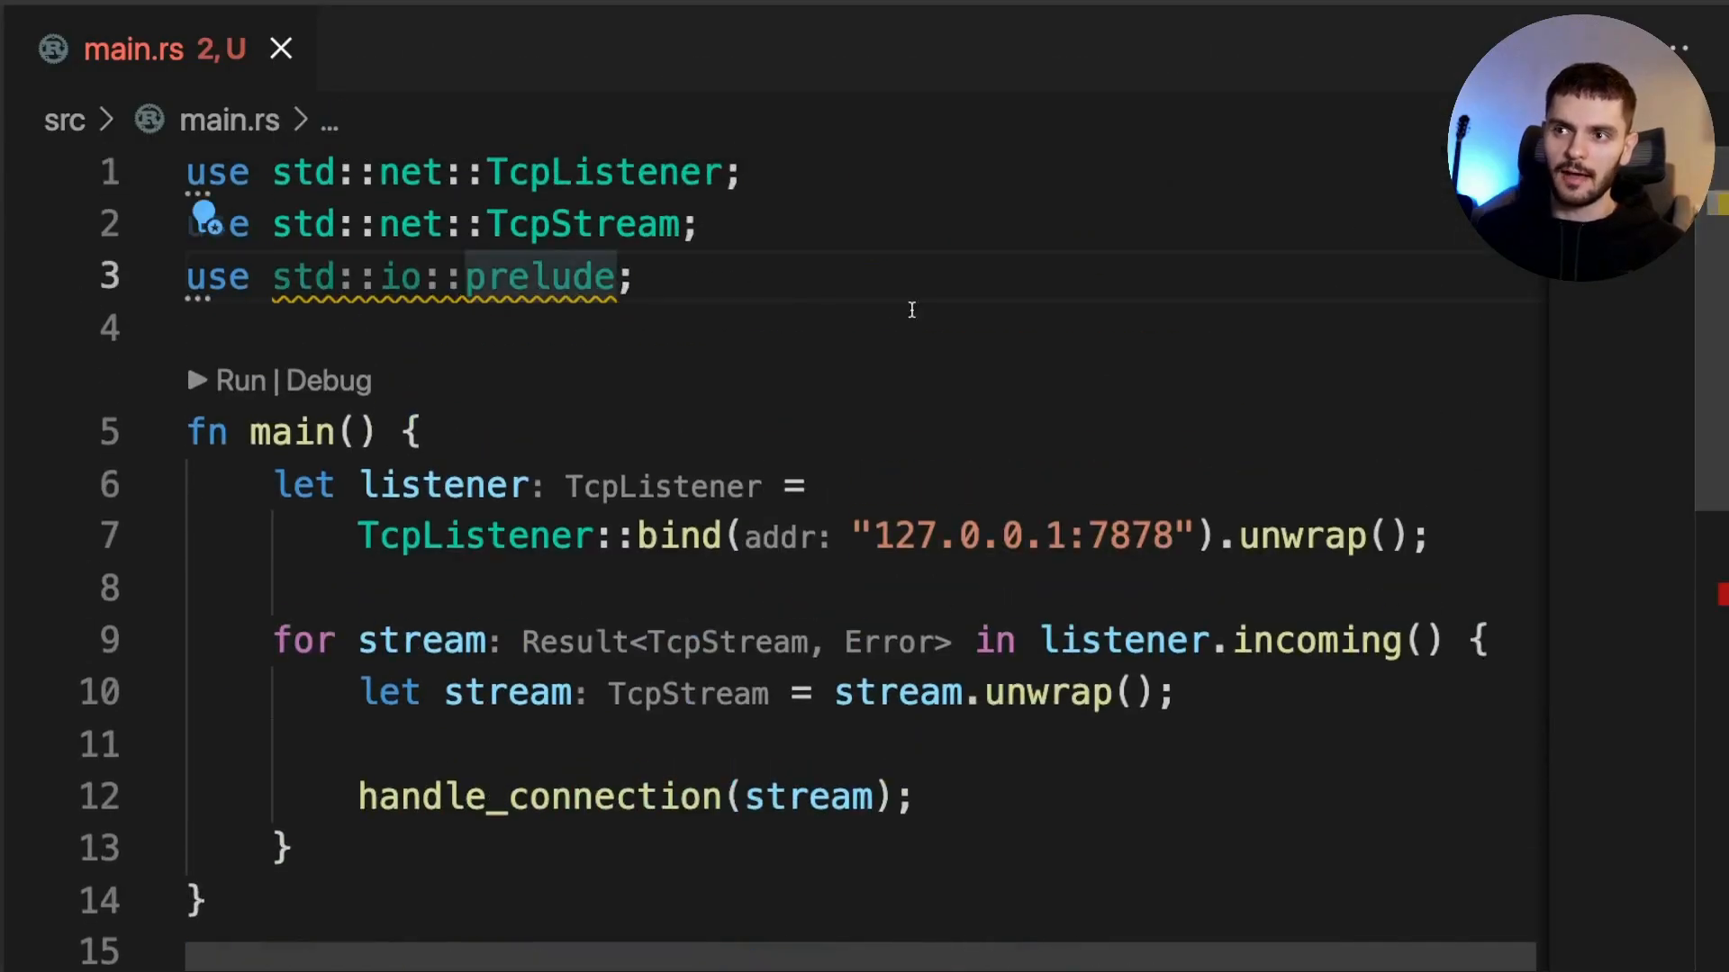
Change the import to use std::io::prelude::*; so stream.read resolves, and save
type("::*")
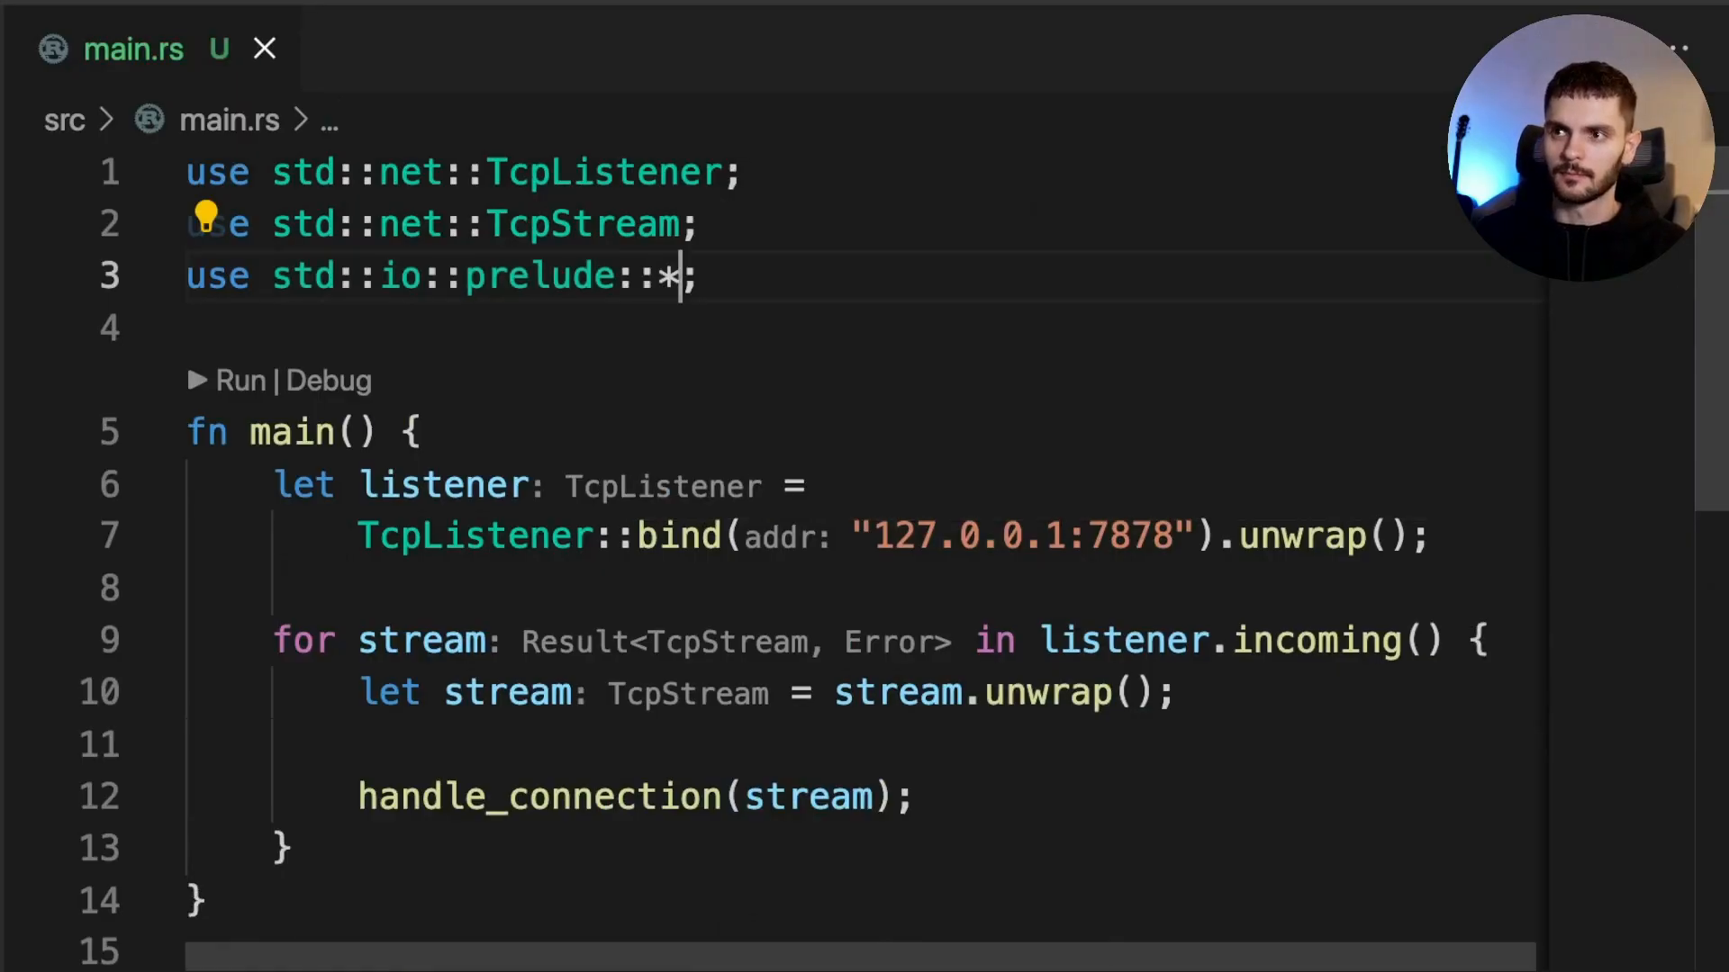
scroll("down", 3)
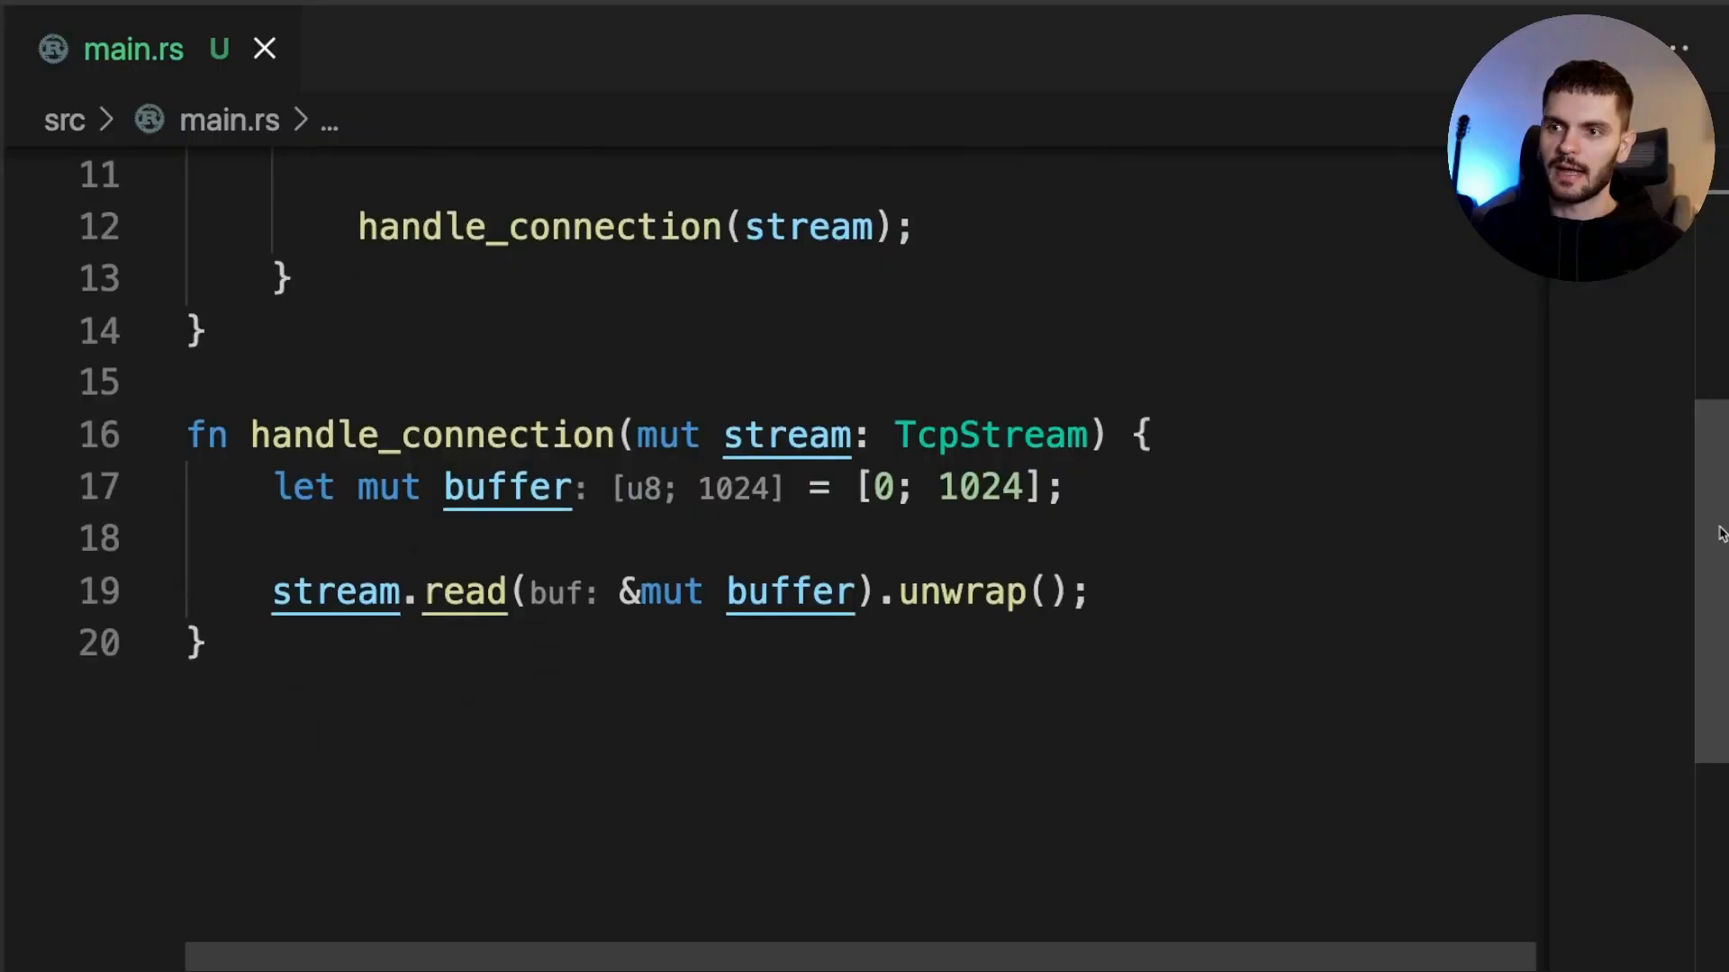
Add println!("Request: {}", String::from_utf8_lossy(&buffer[..])) after reading the stream
type("println!(")
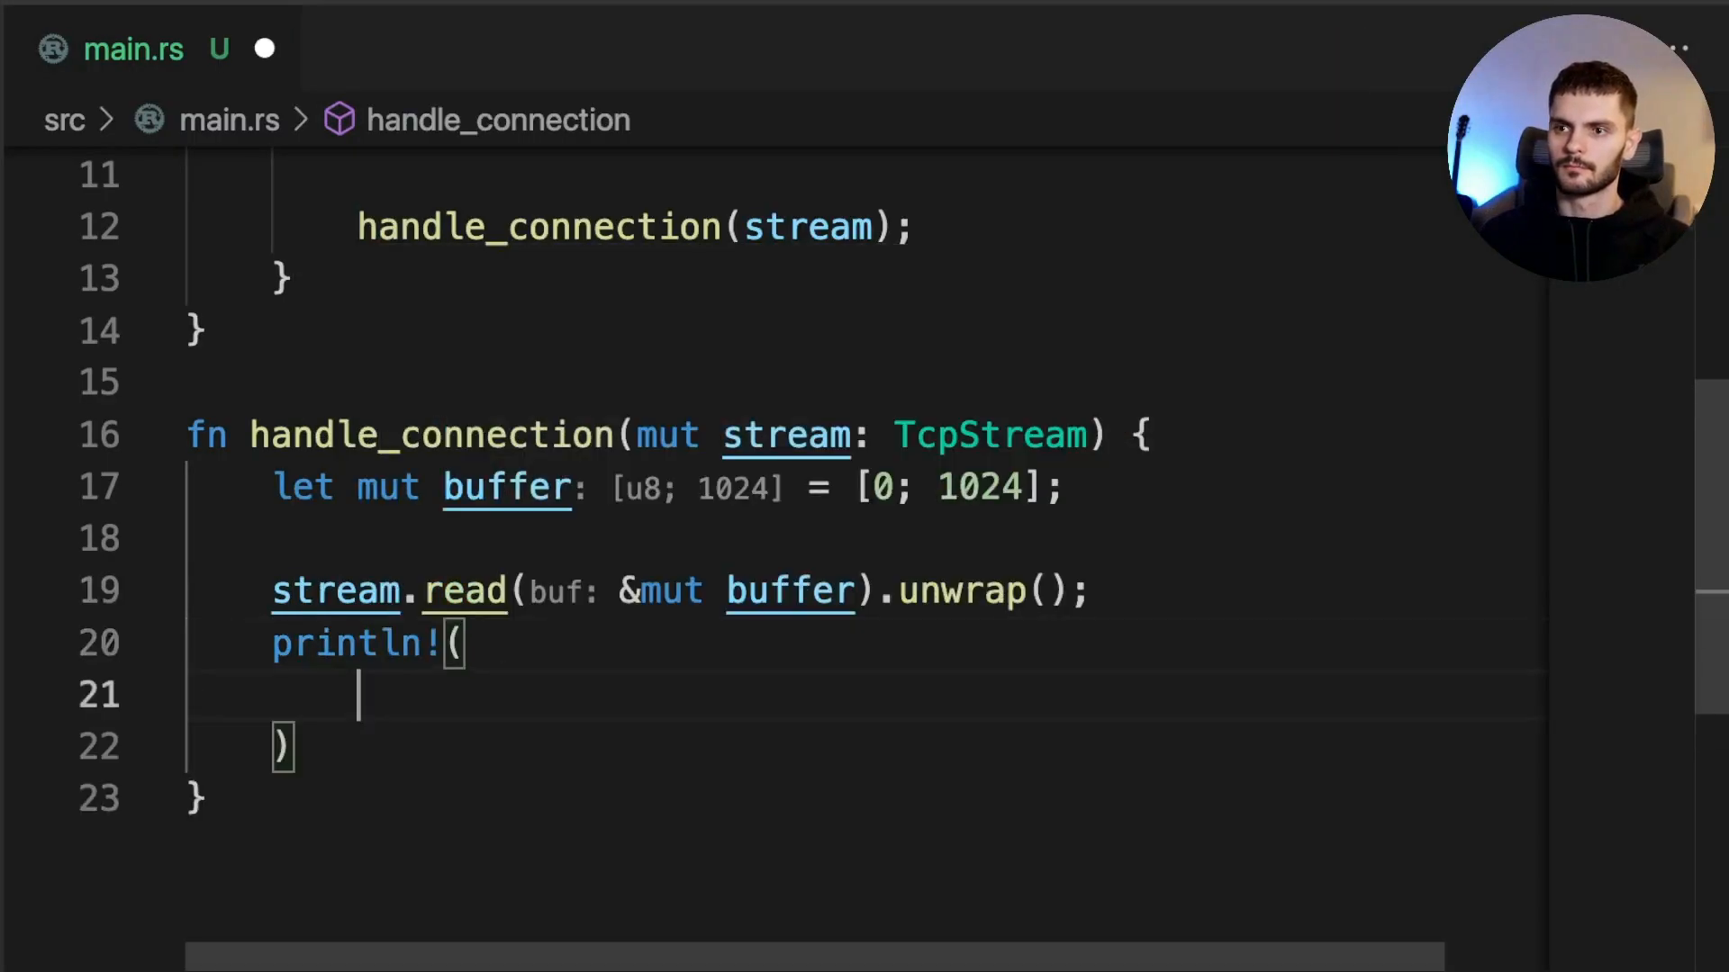
type("\"Request\"")
type("String::")
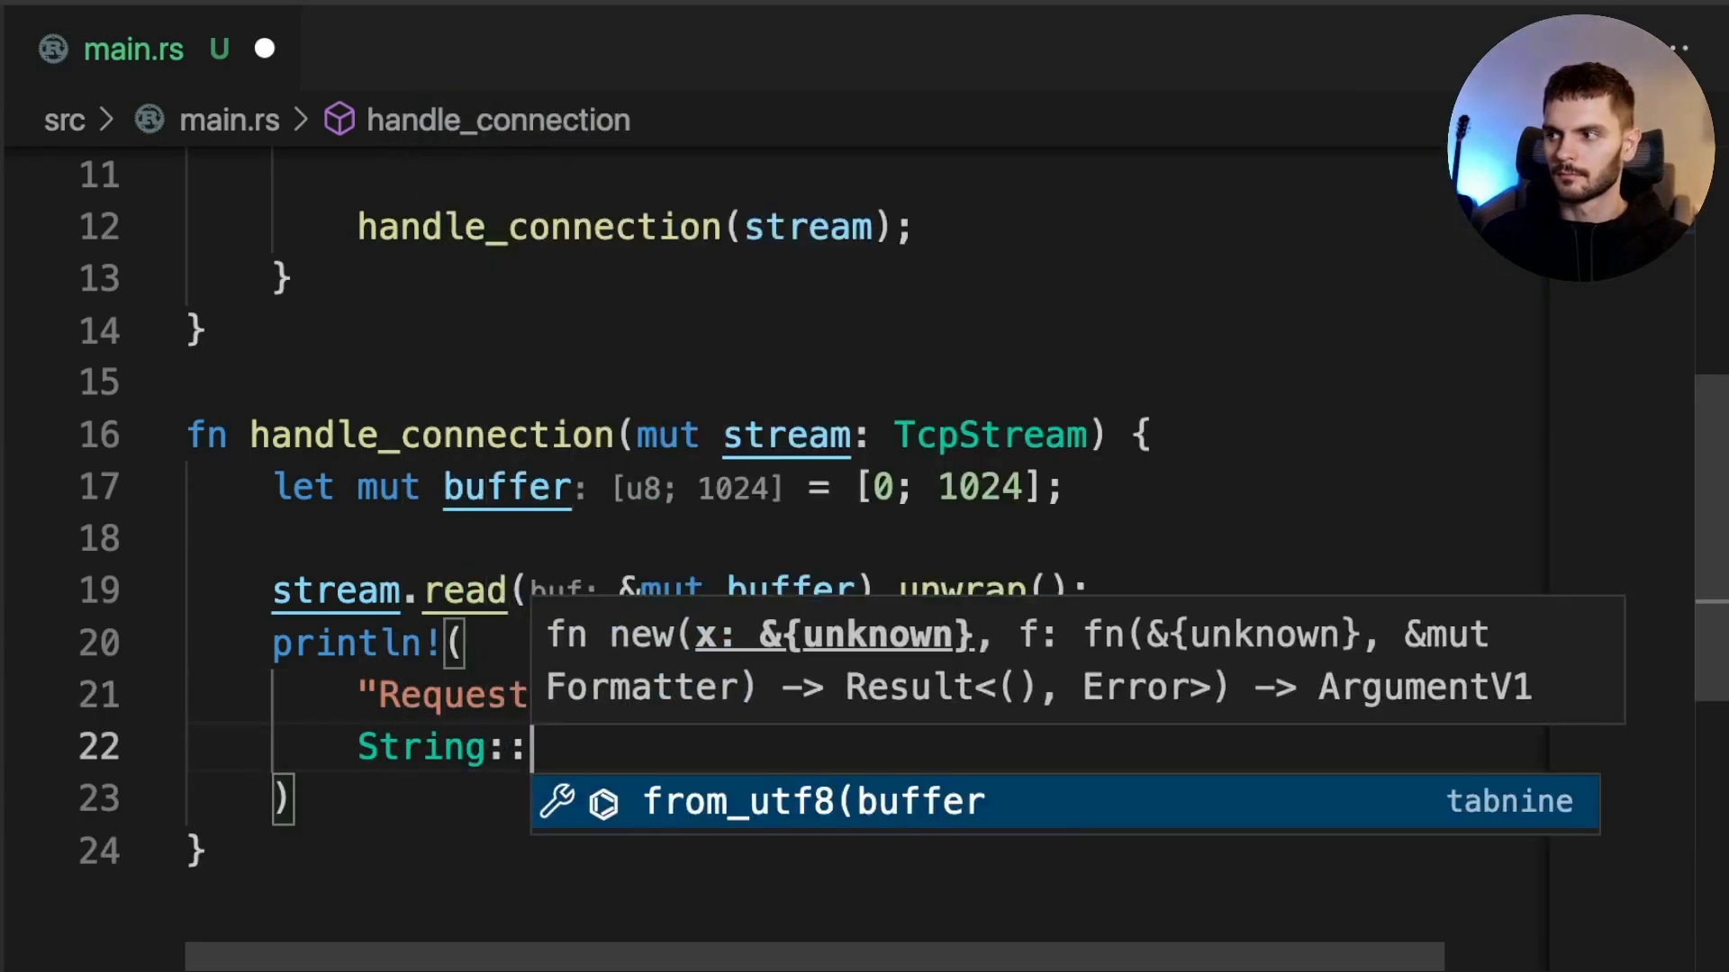
type("from_utf8_")
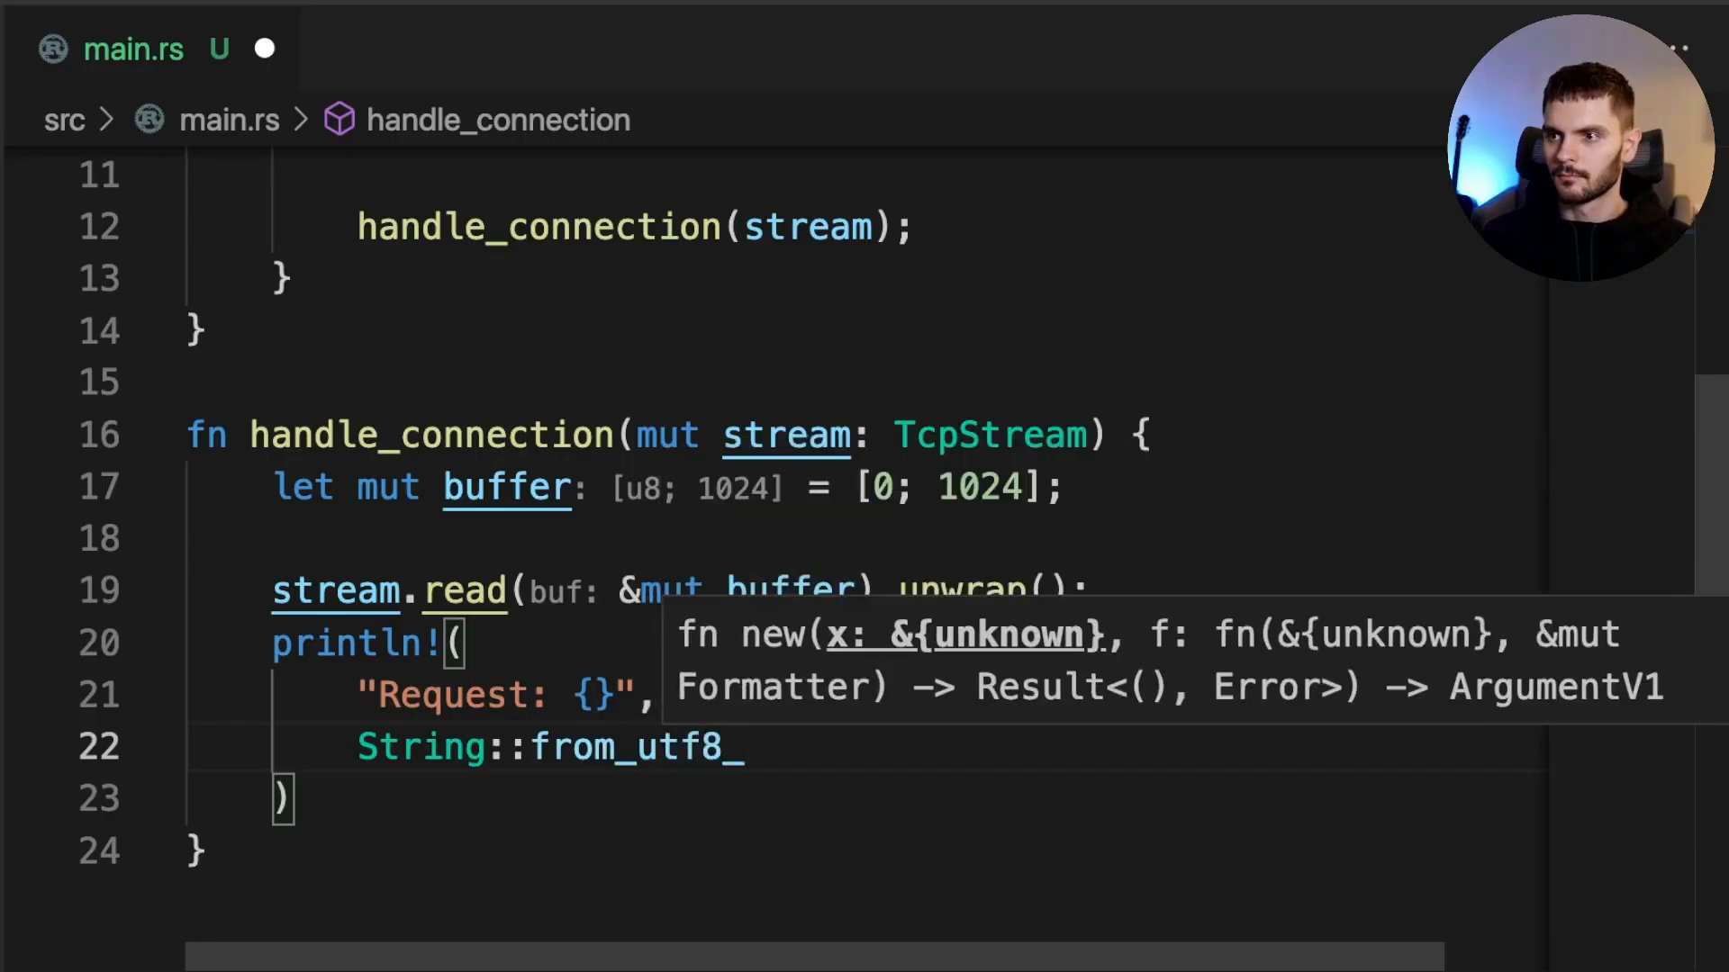
type("lossy(")
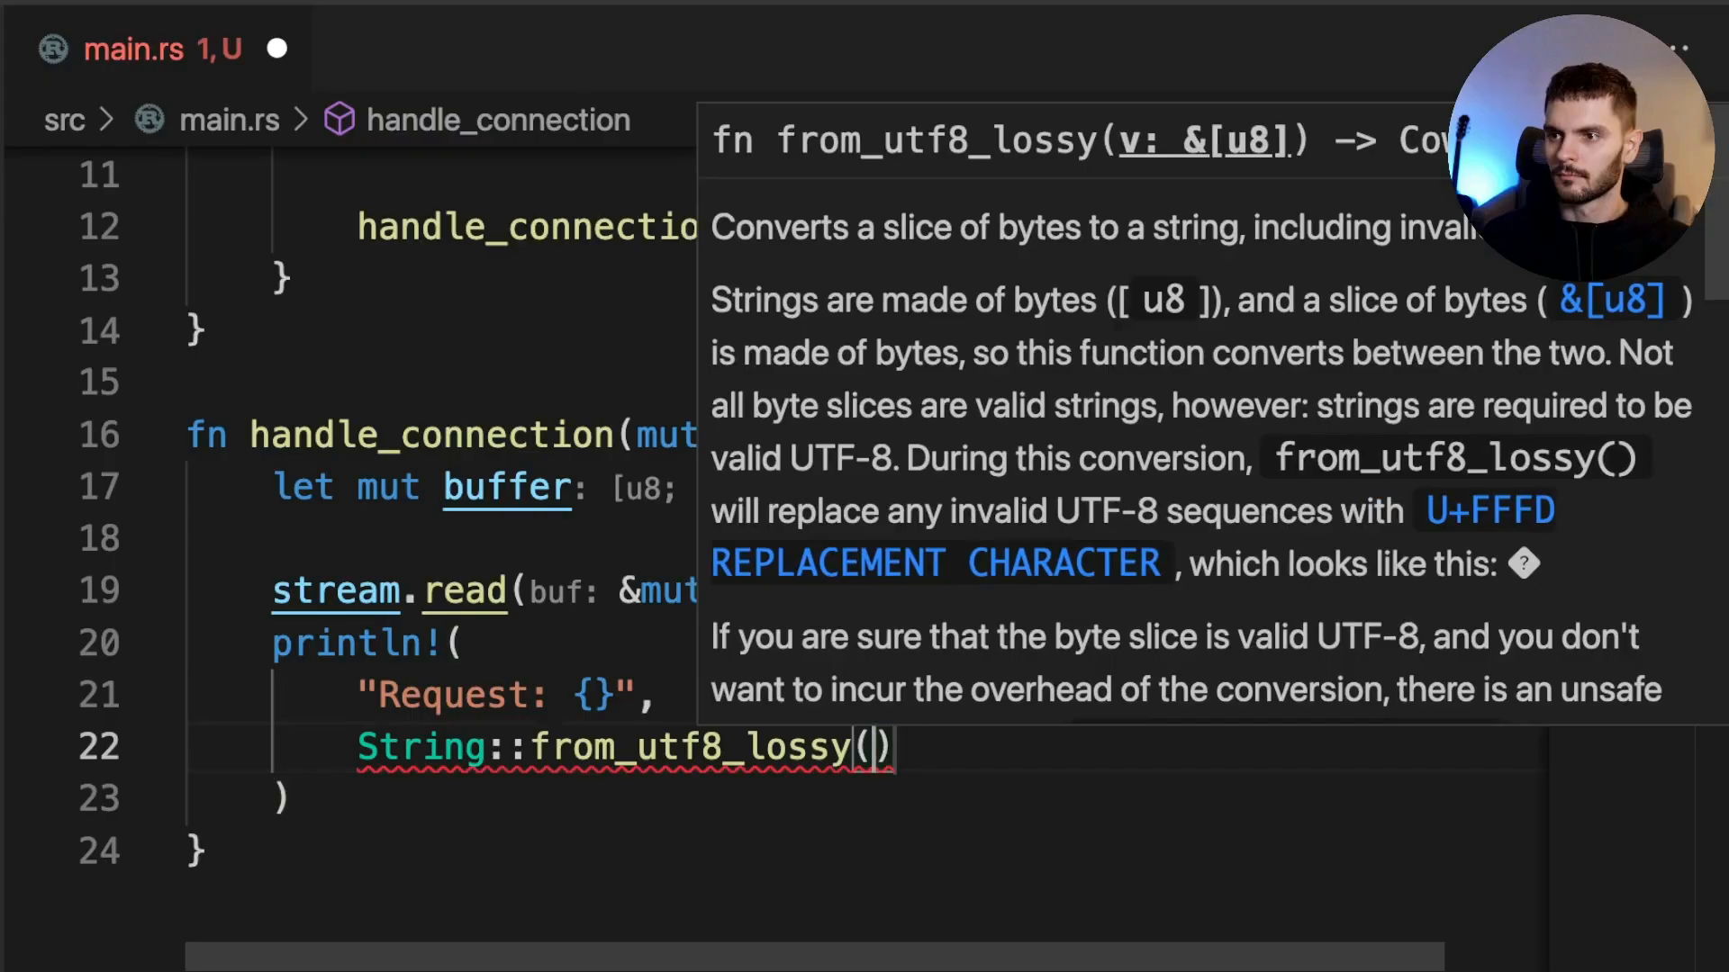
type("&buffer[]")
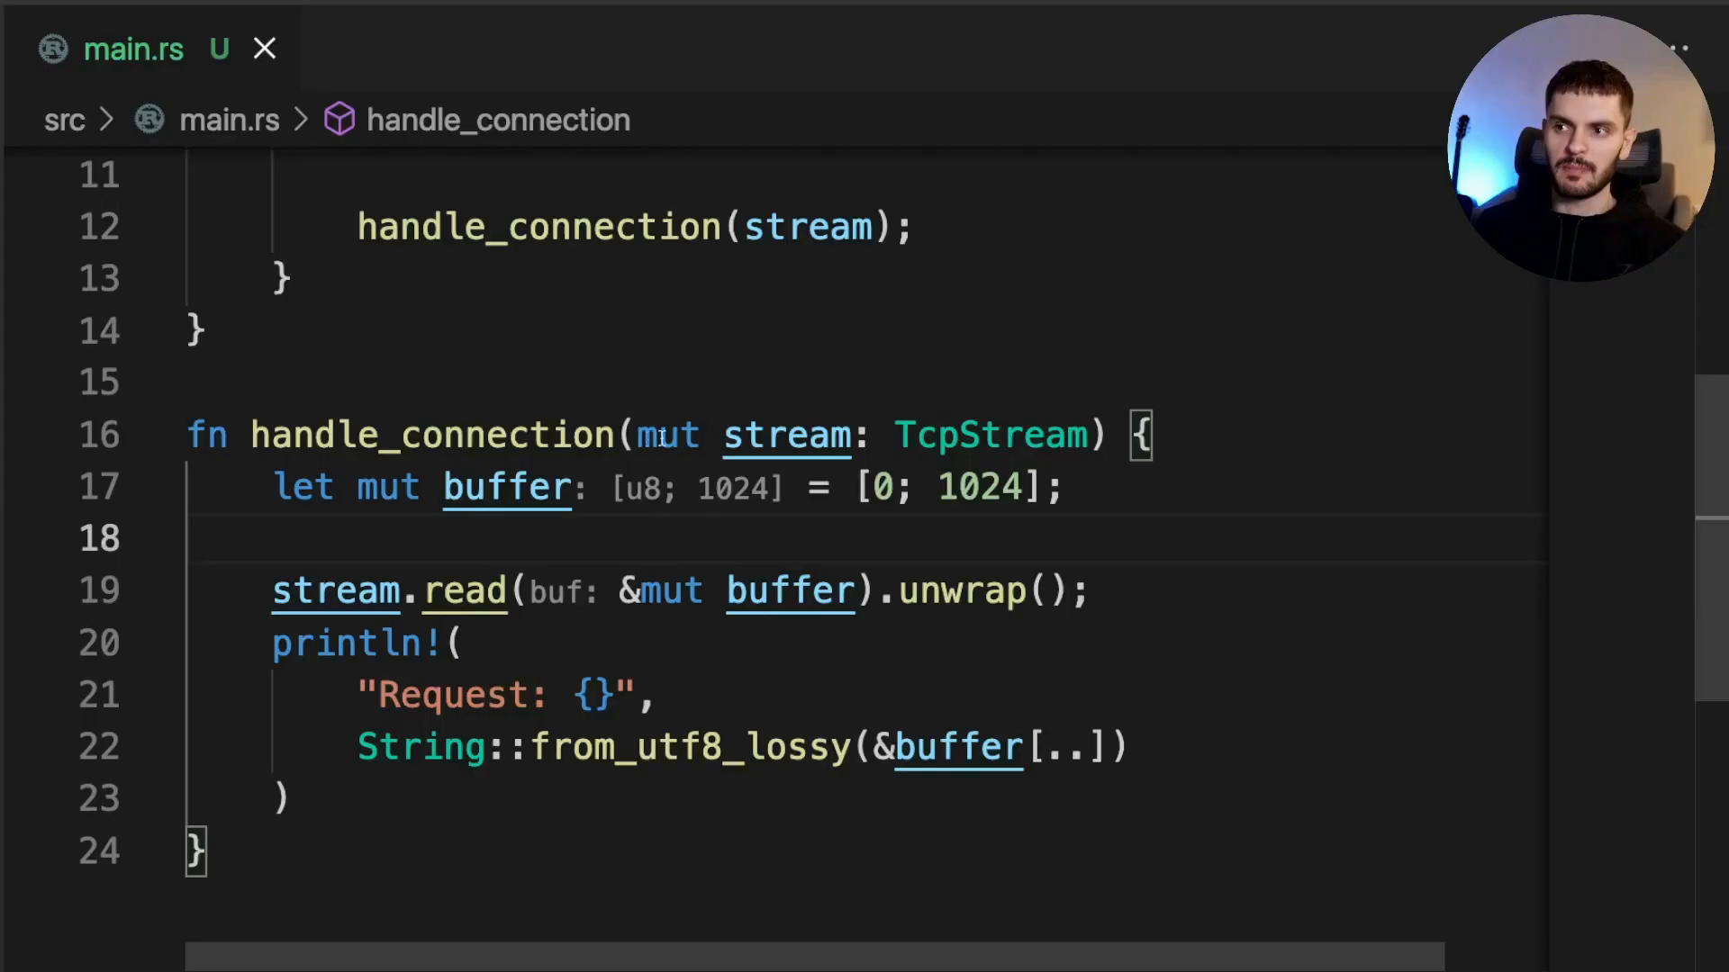
mouse_move(464, 591)
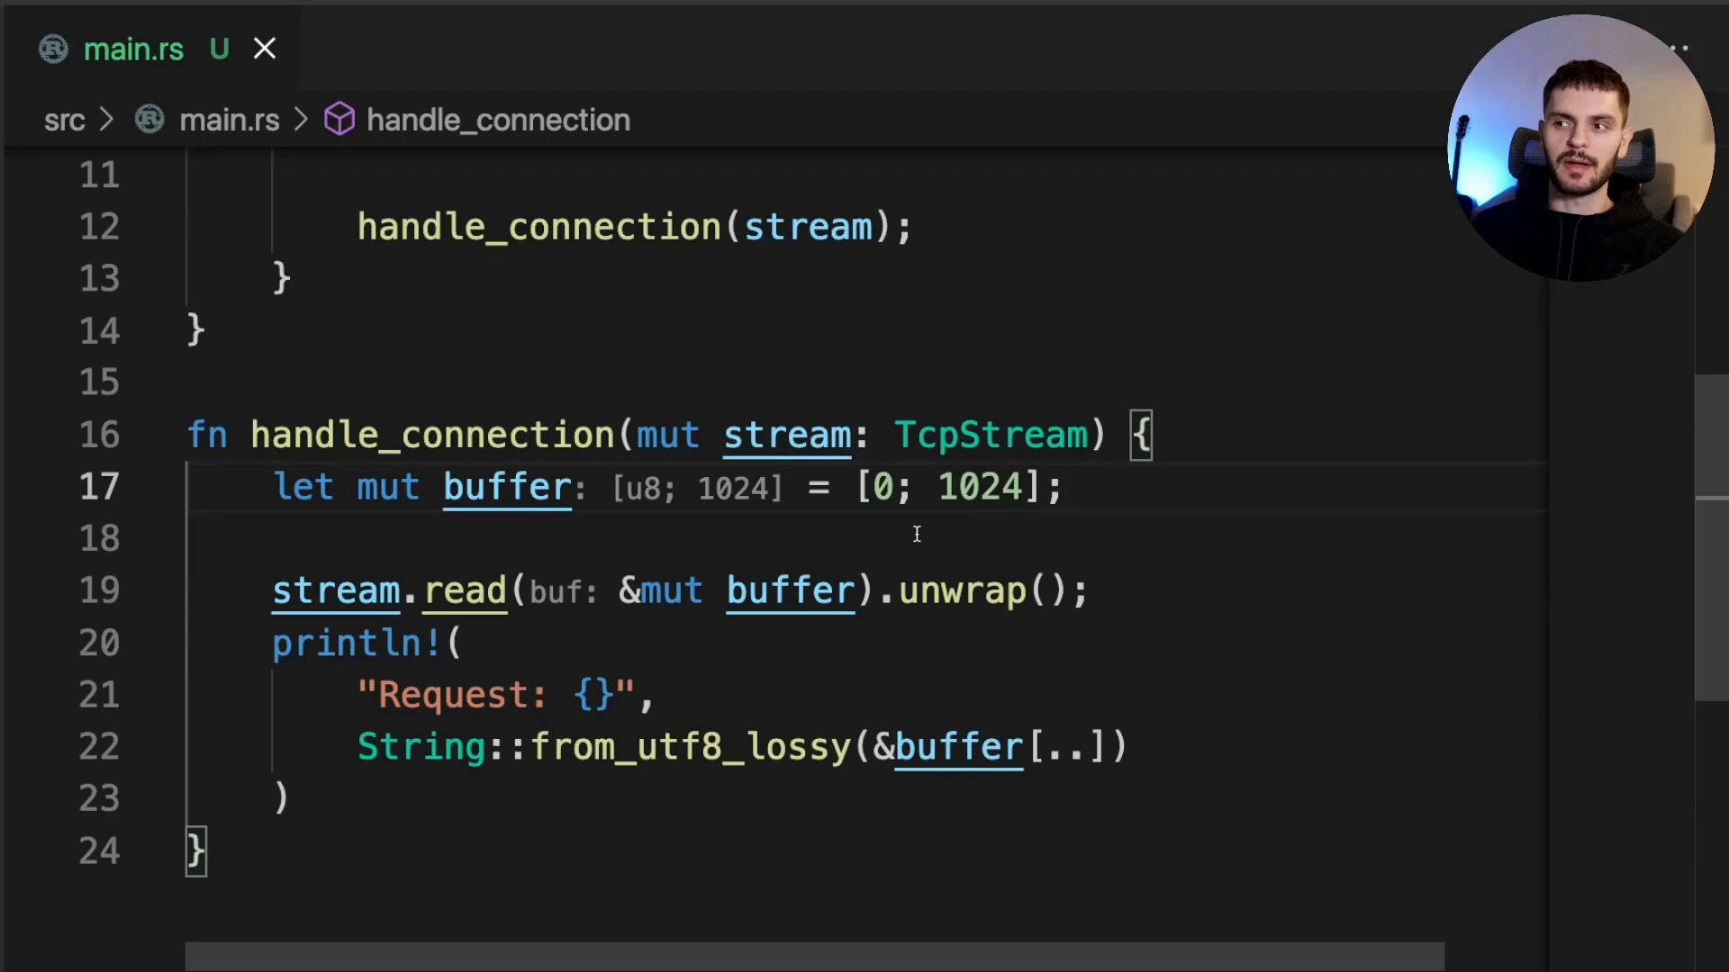
left_click(1064, 488)
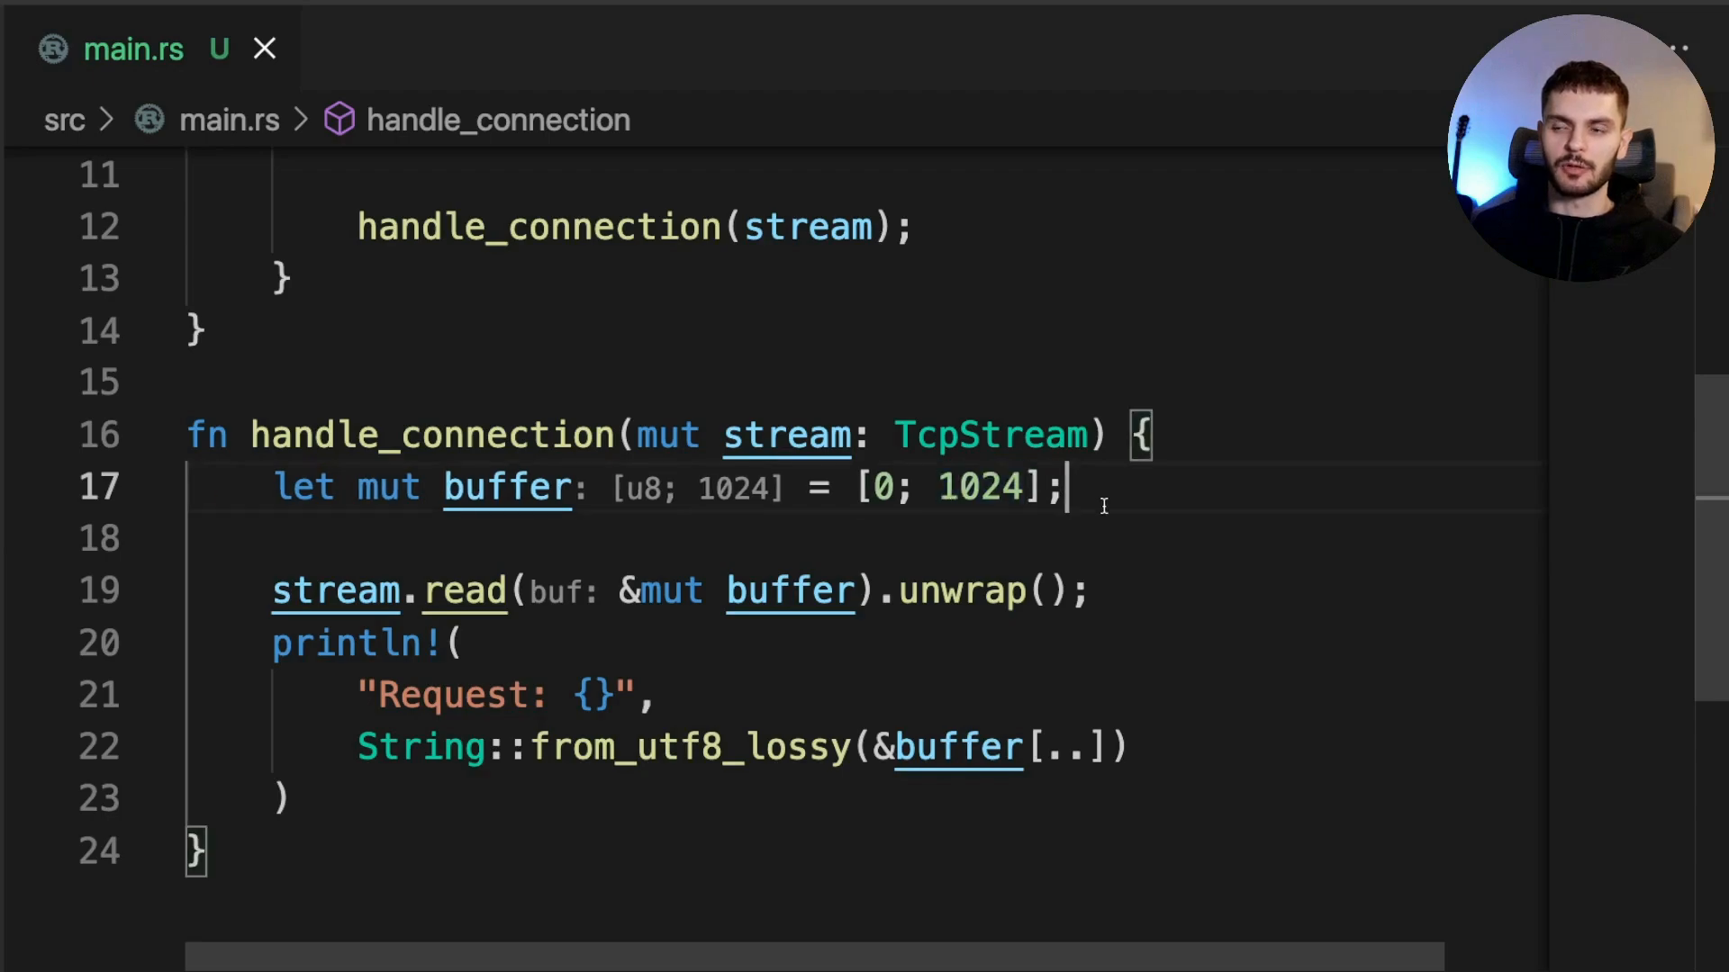
left_click(198, 538)
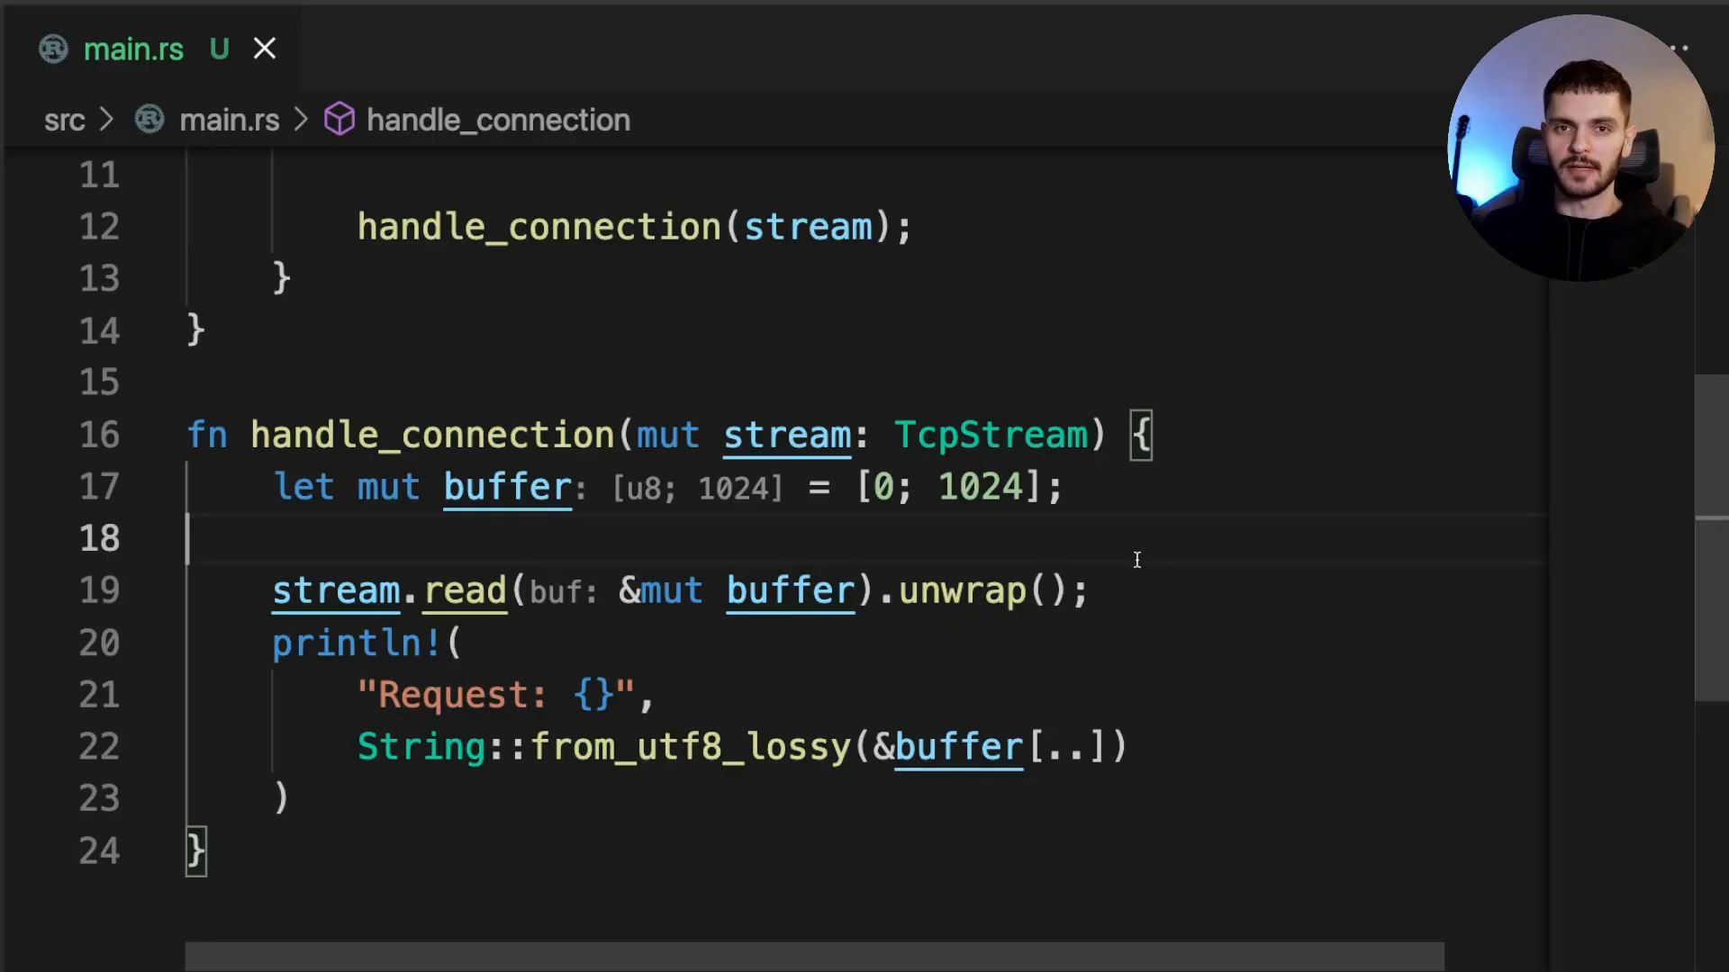
mouse_move(810, 616)
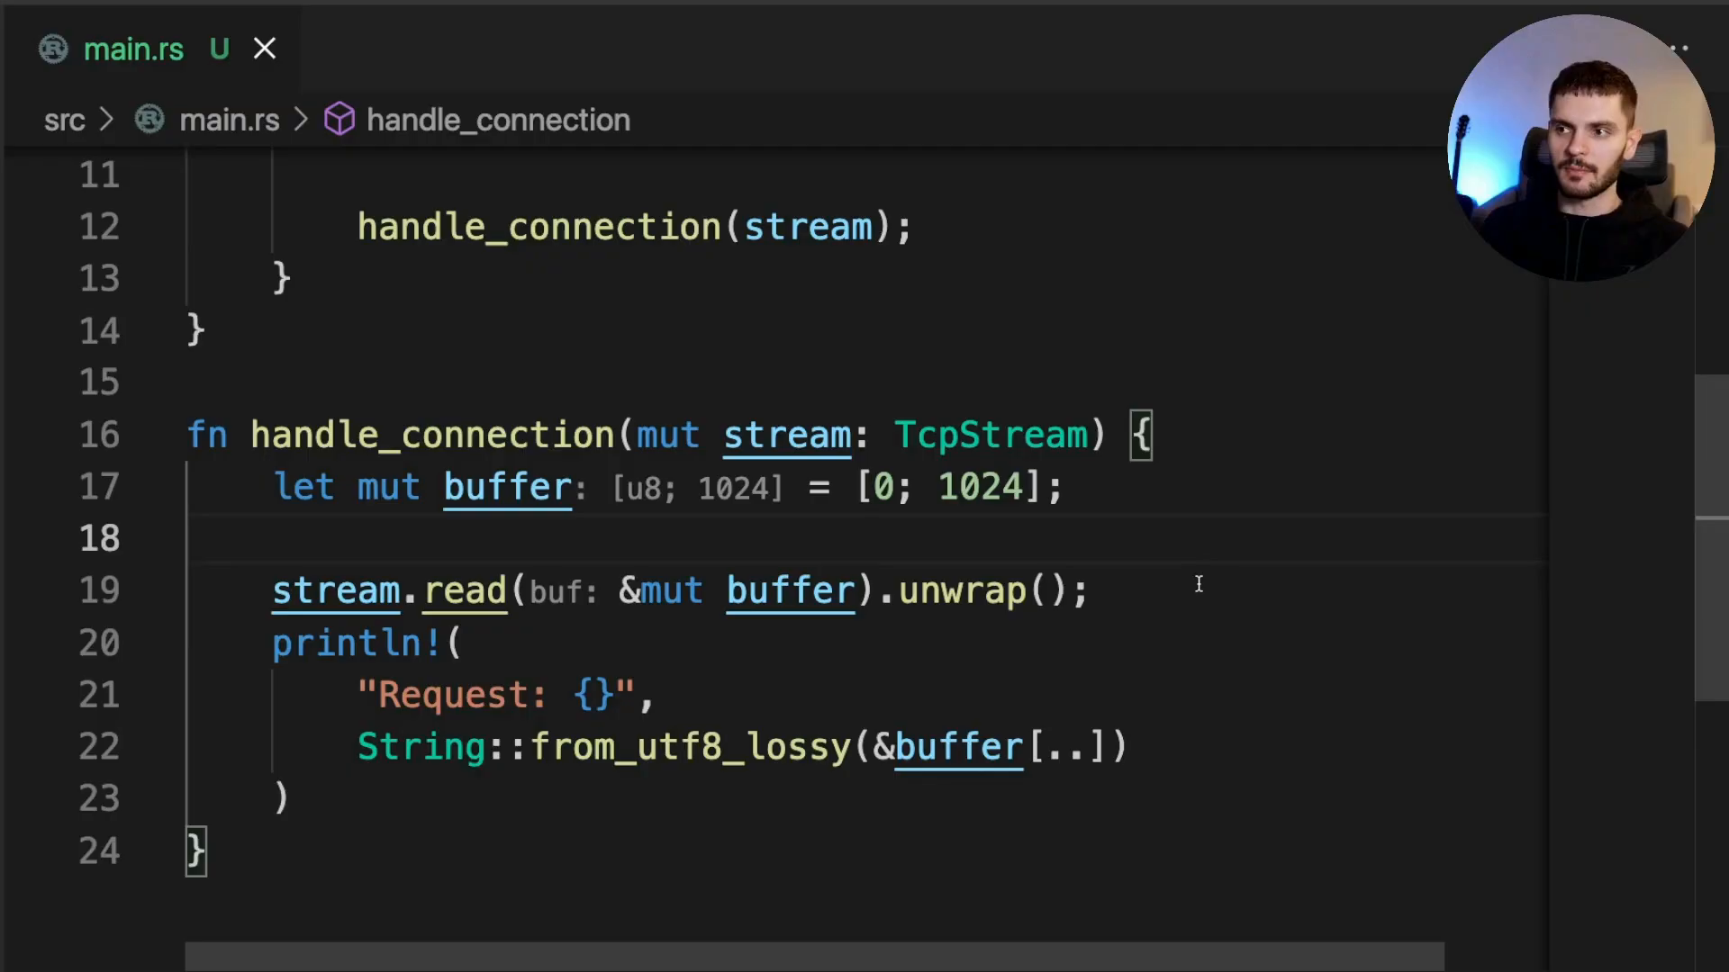
mouse_move(463, 591)
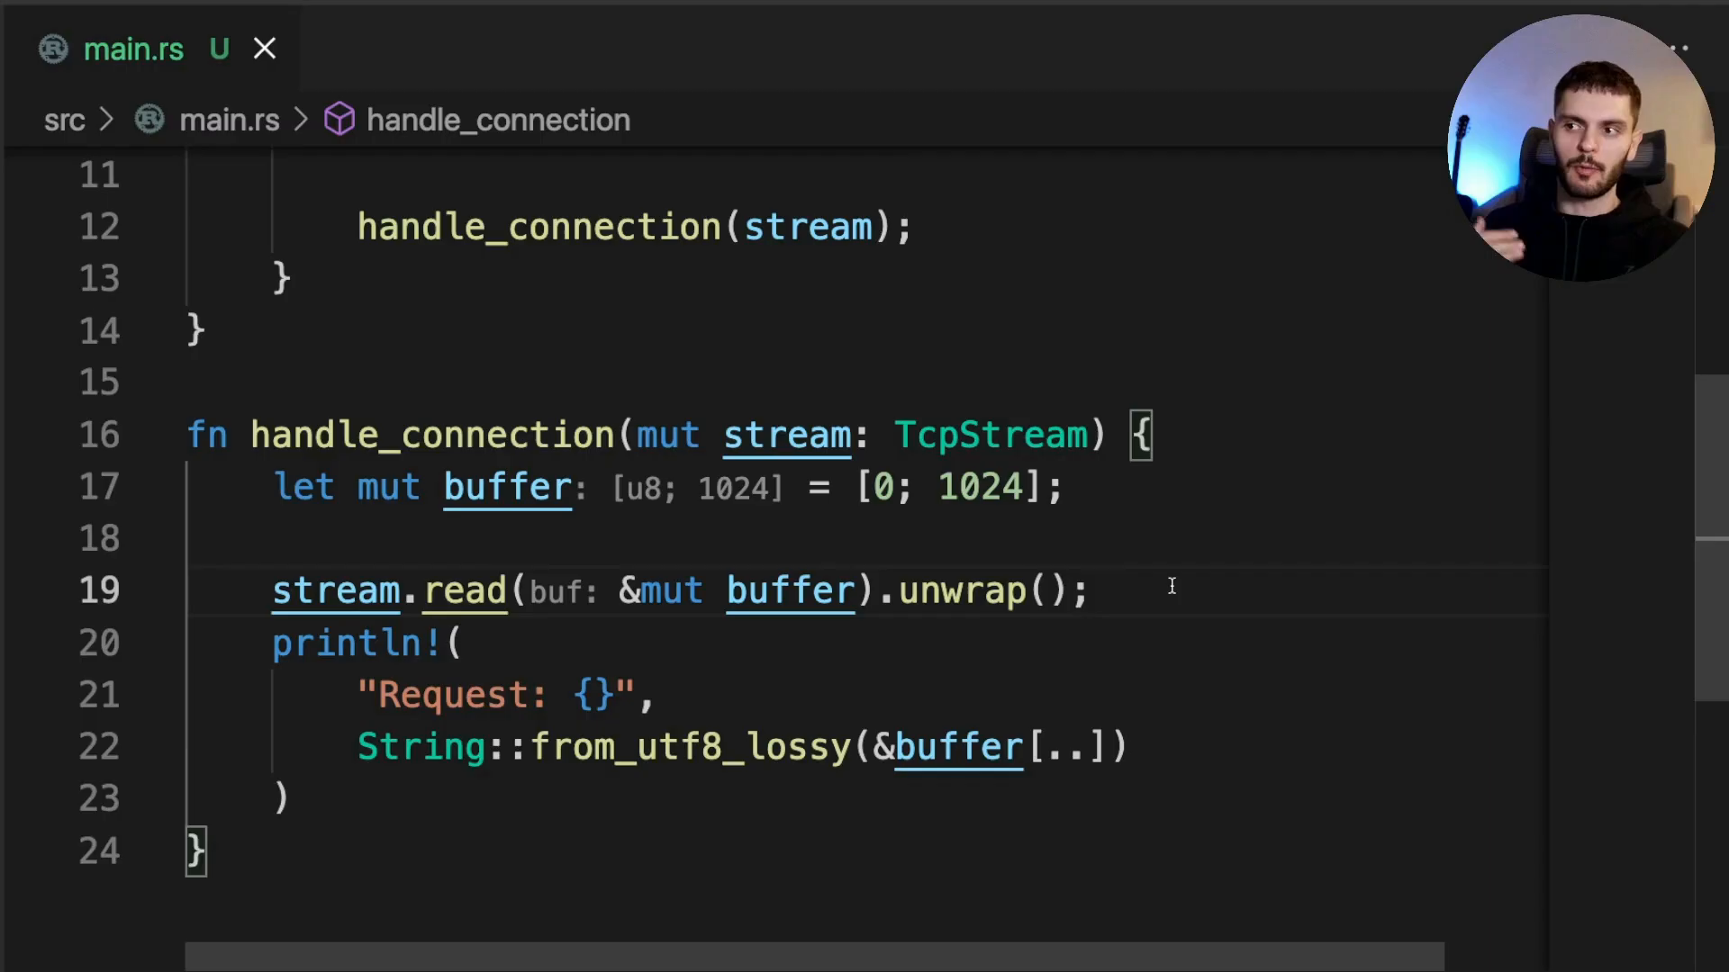
mouse_move(789, 671)
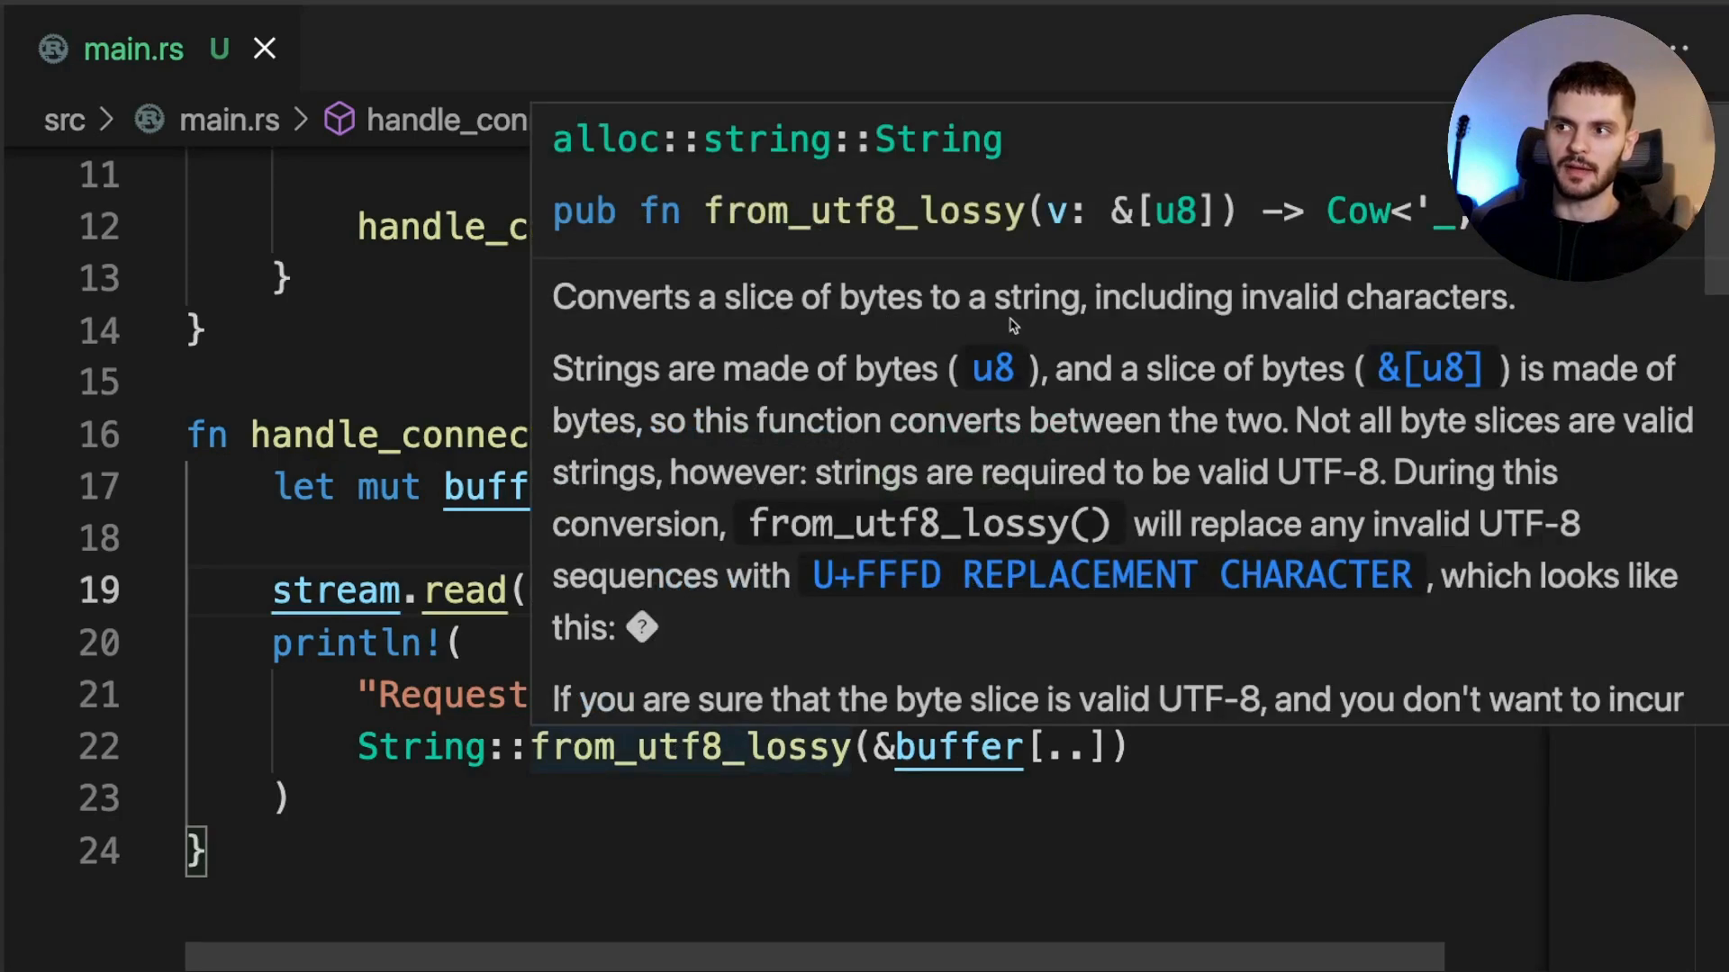
mouse_move(1230, 362)
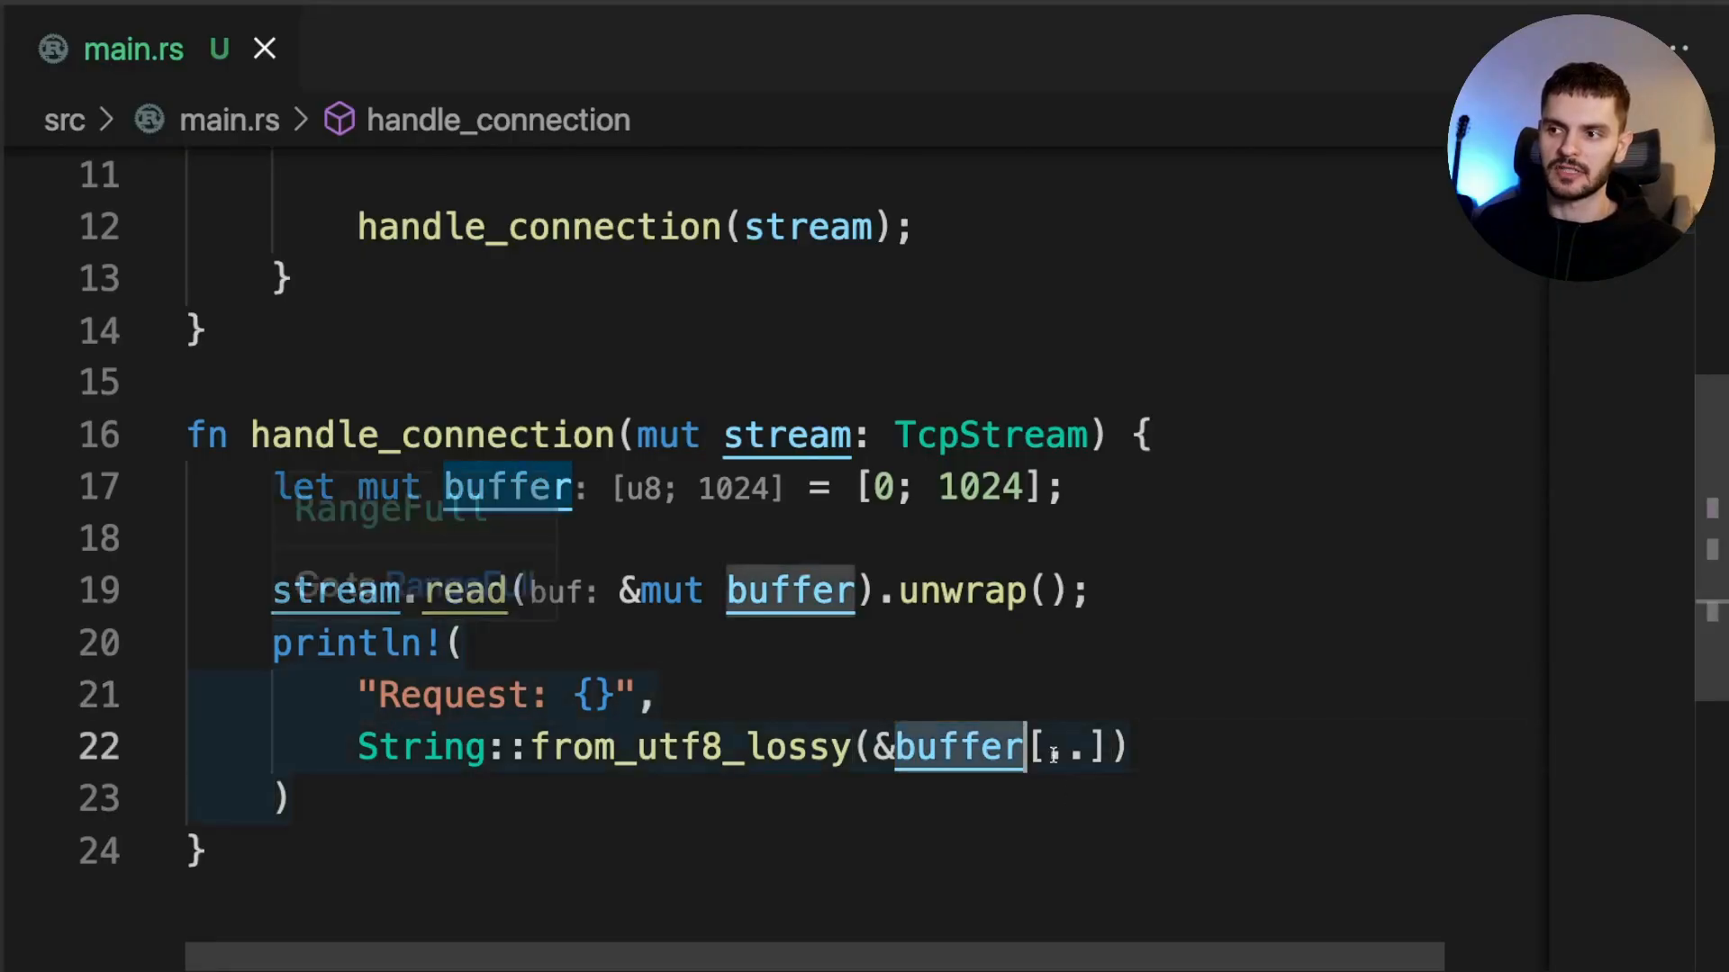
left_click(1124, 748)
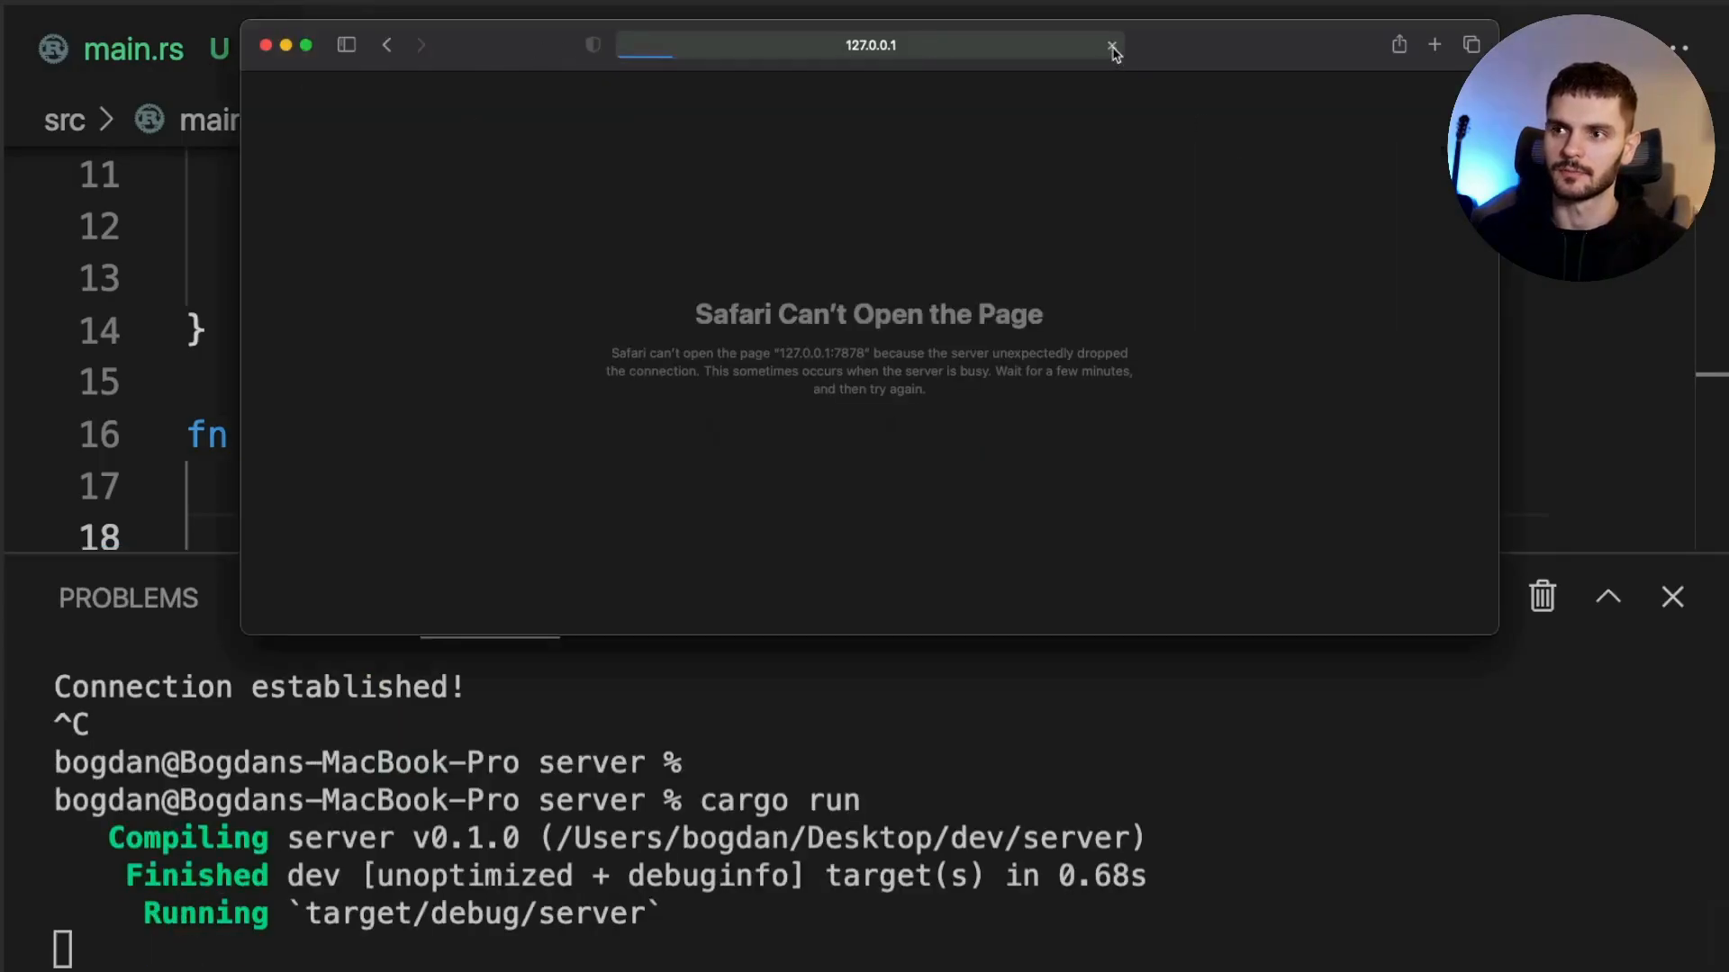
Reload 127.0.0.1:7878 in Safari so the running server logs the GET request
left_click(1113, 45)
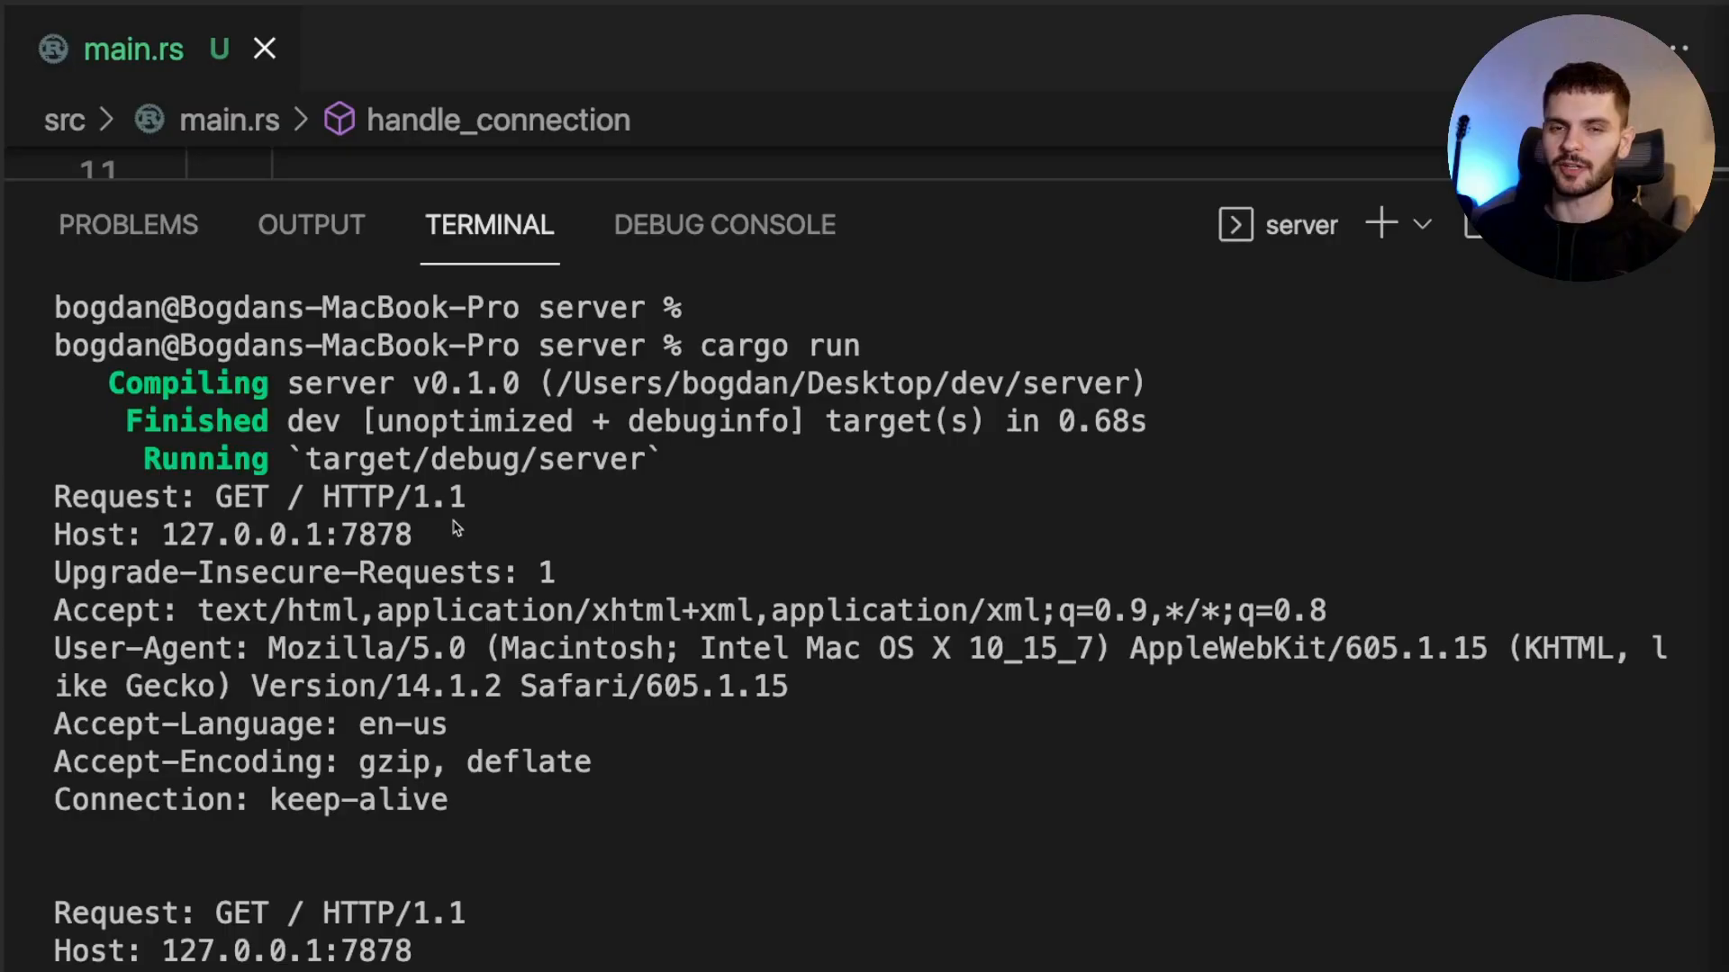
mouse_move(274, 517)
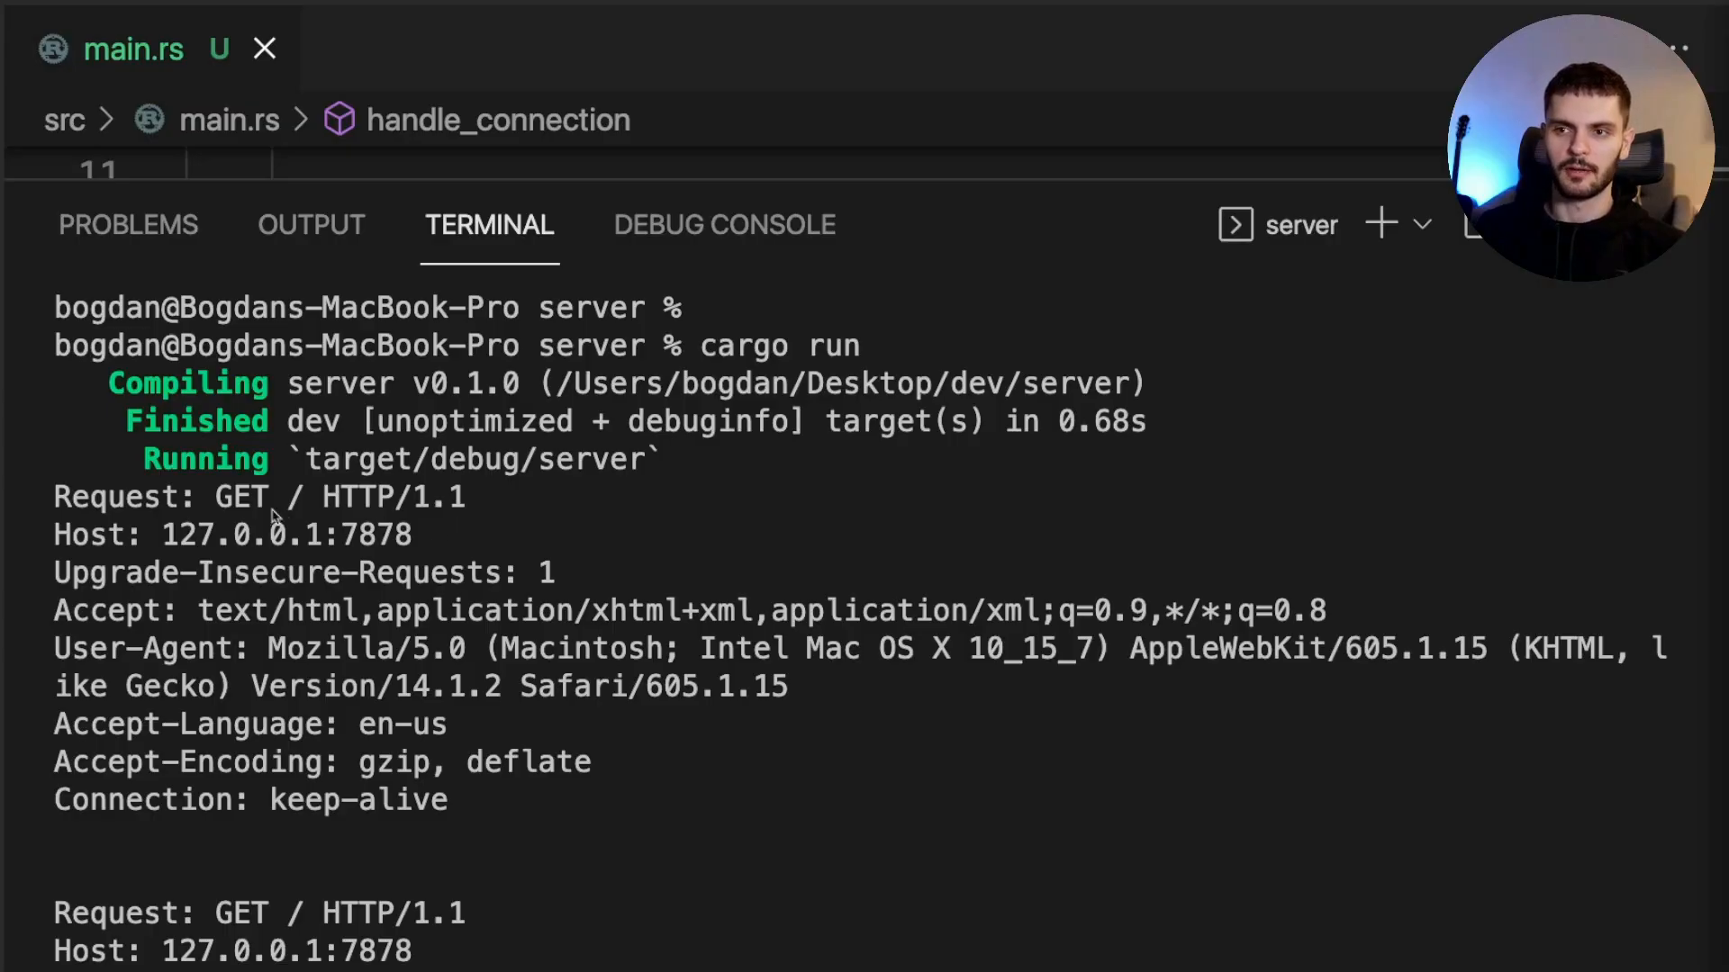
mouse_move(488, 533)
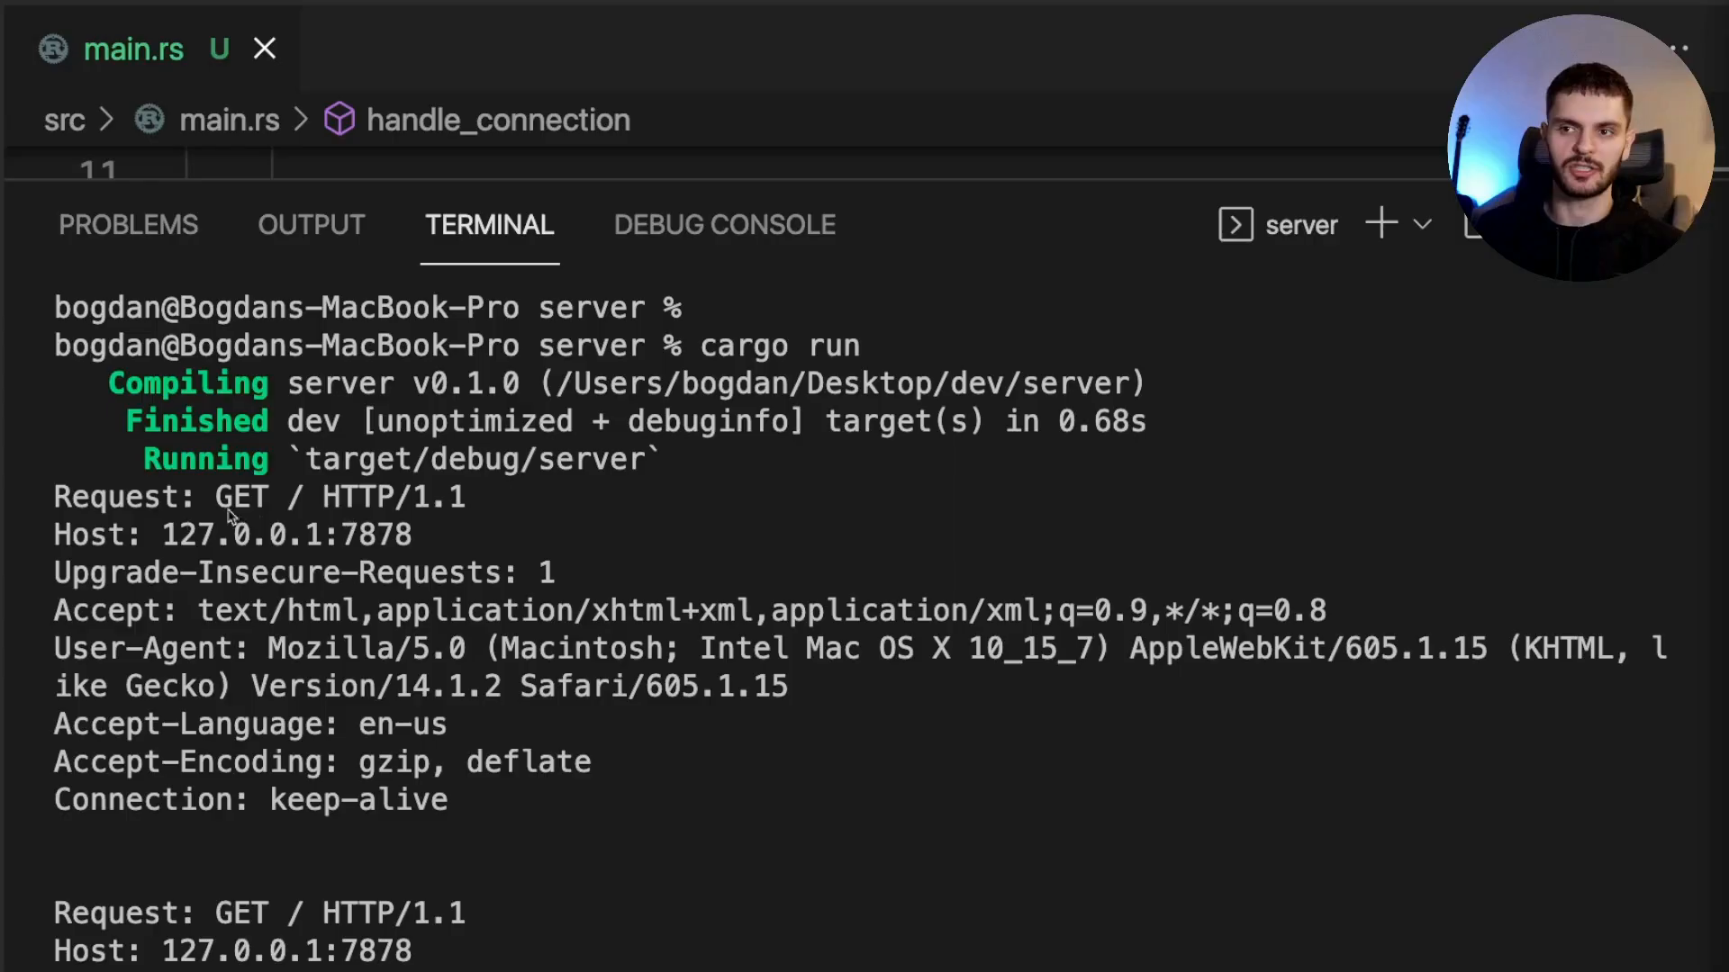
mouse_move(275, 517)
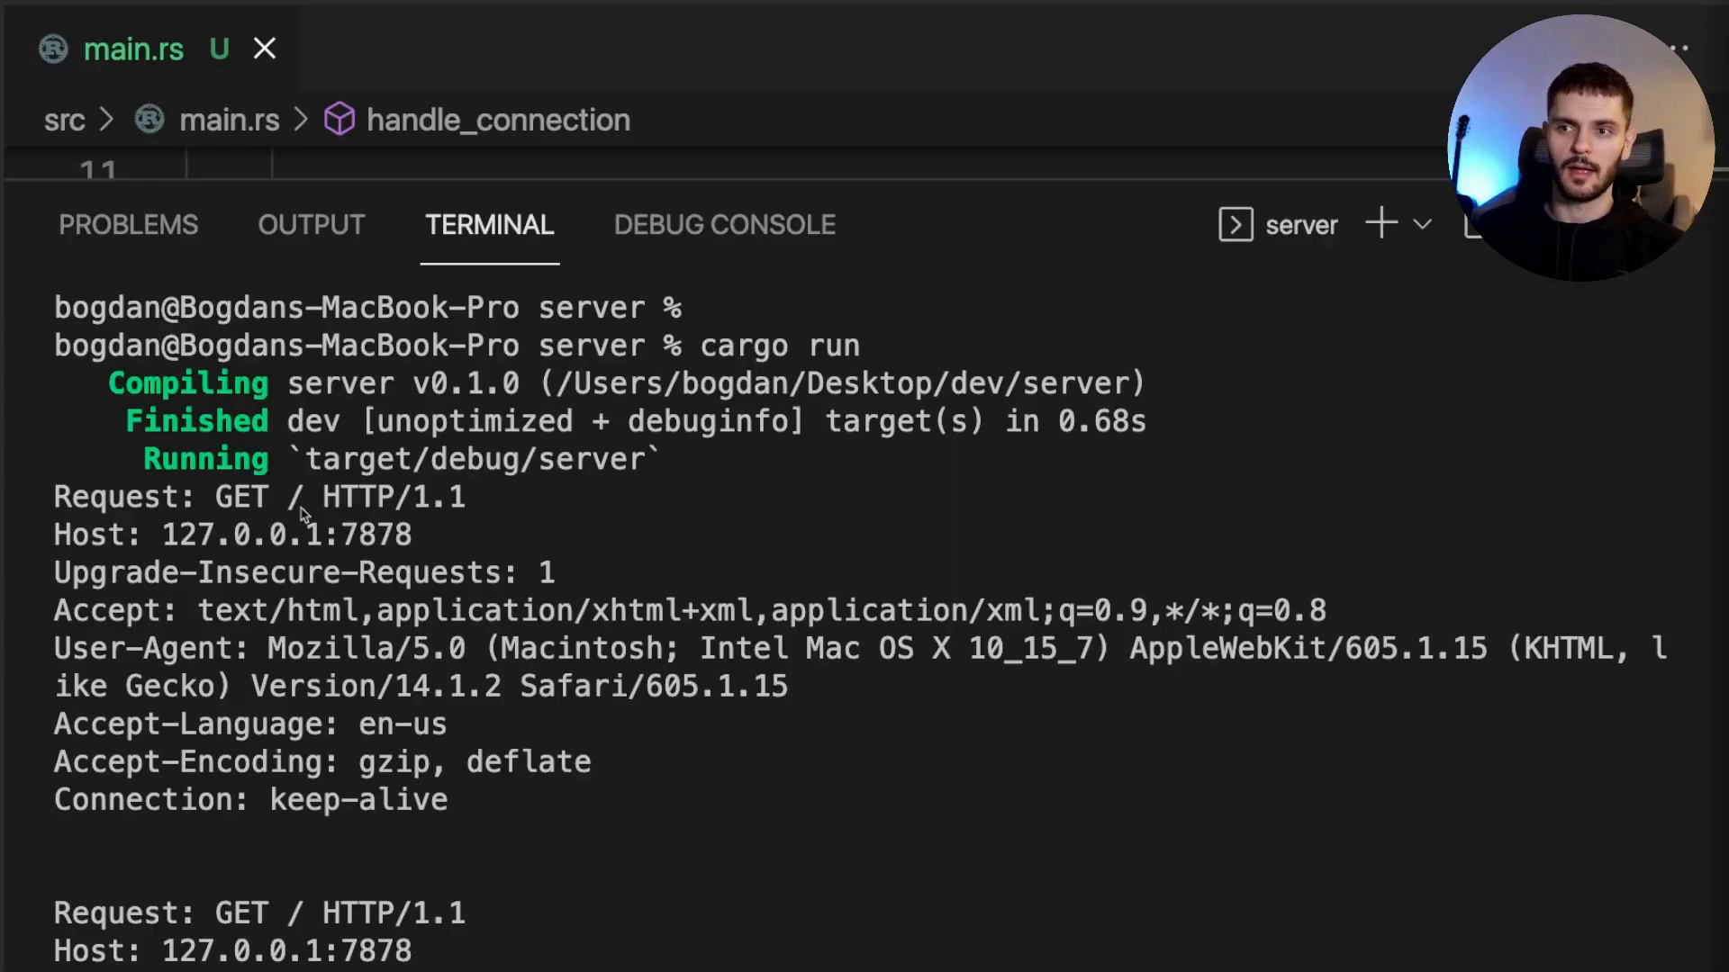
mouse_move(623, 513)
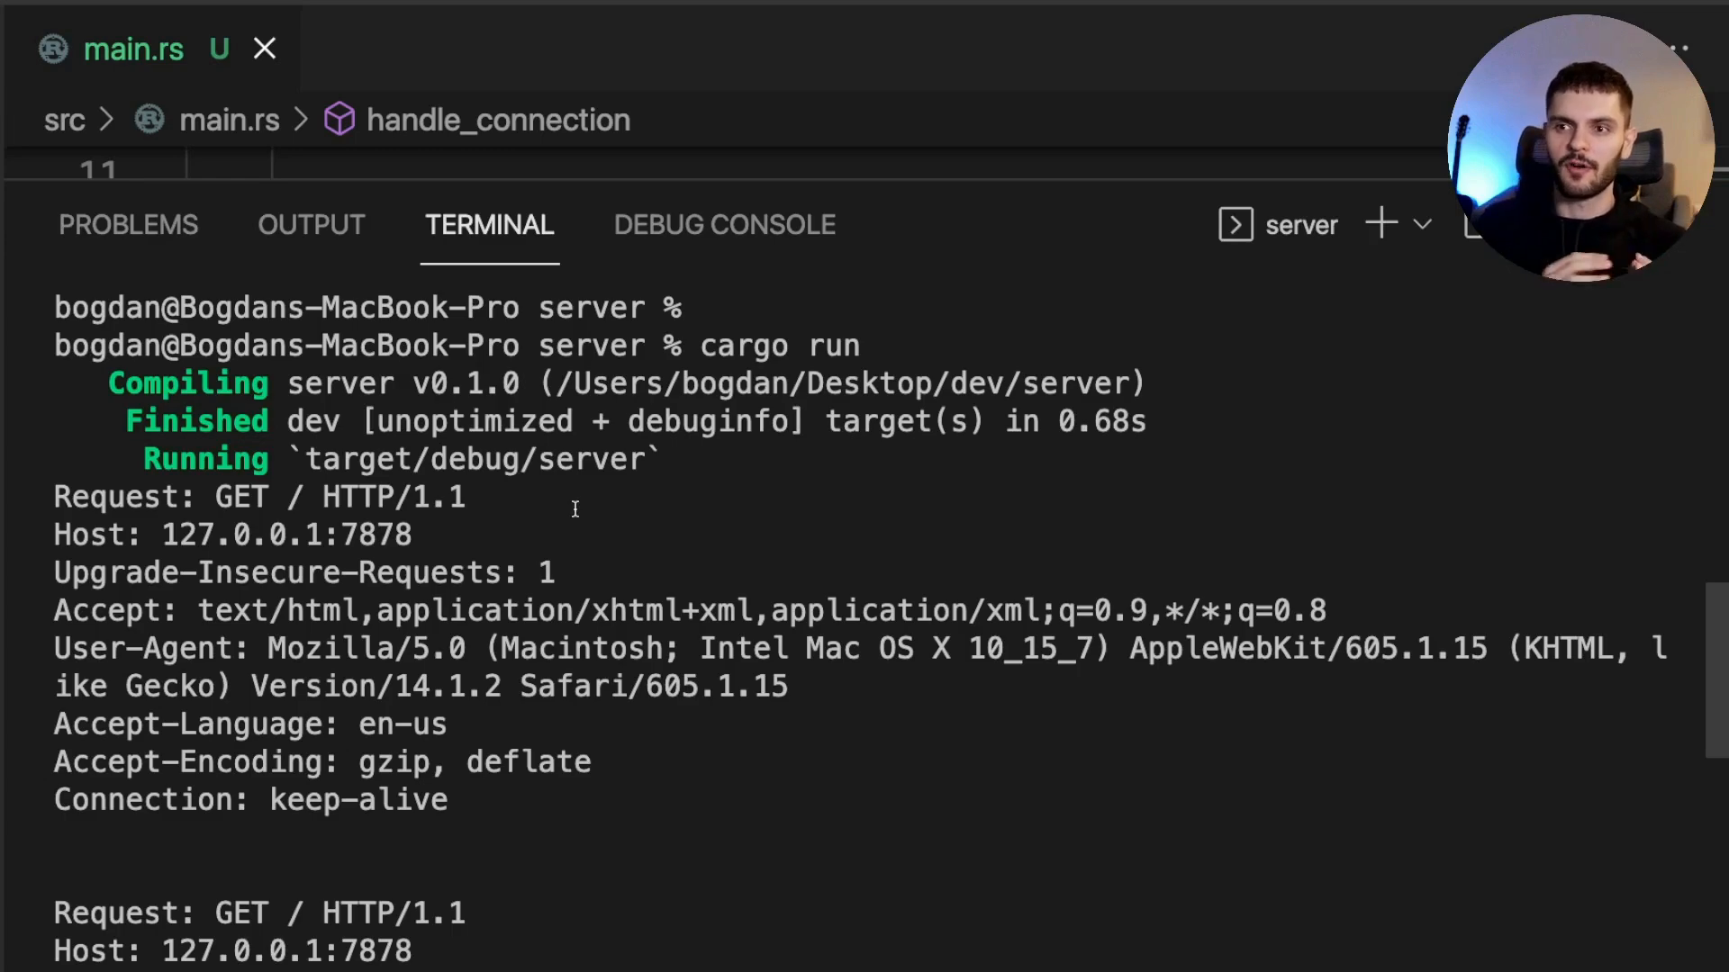
mouse_move(363, 515)
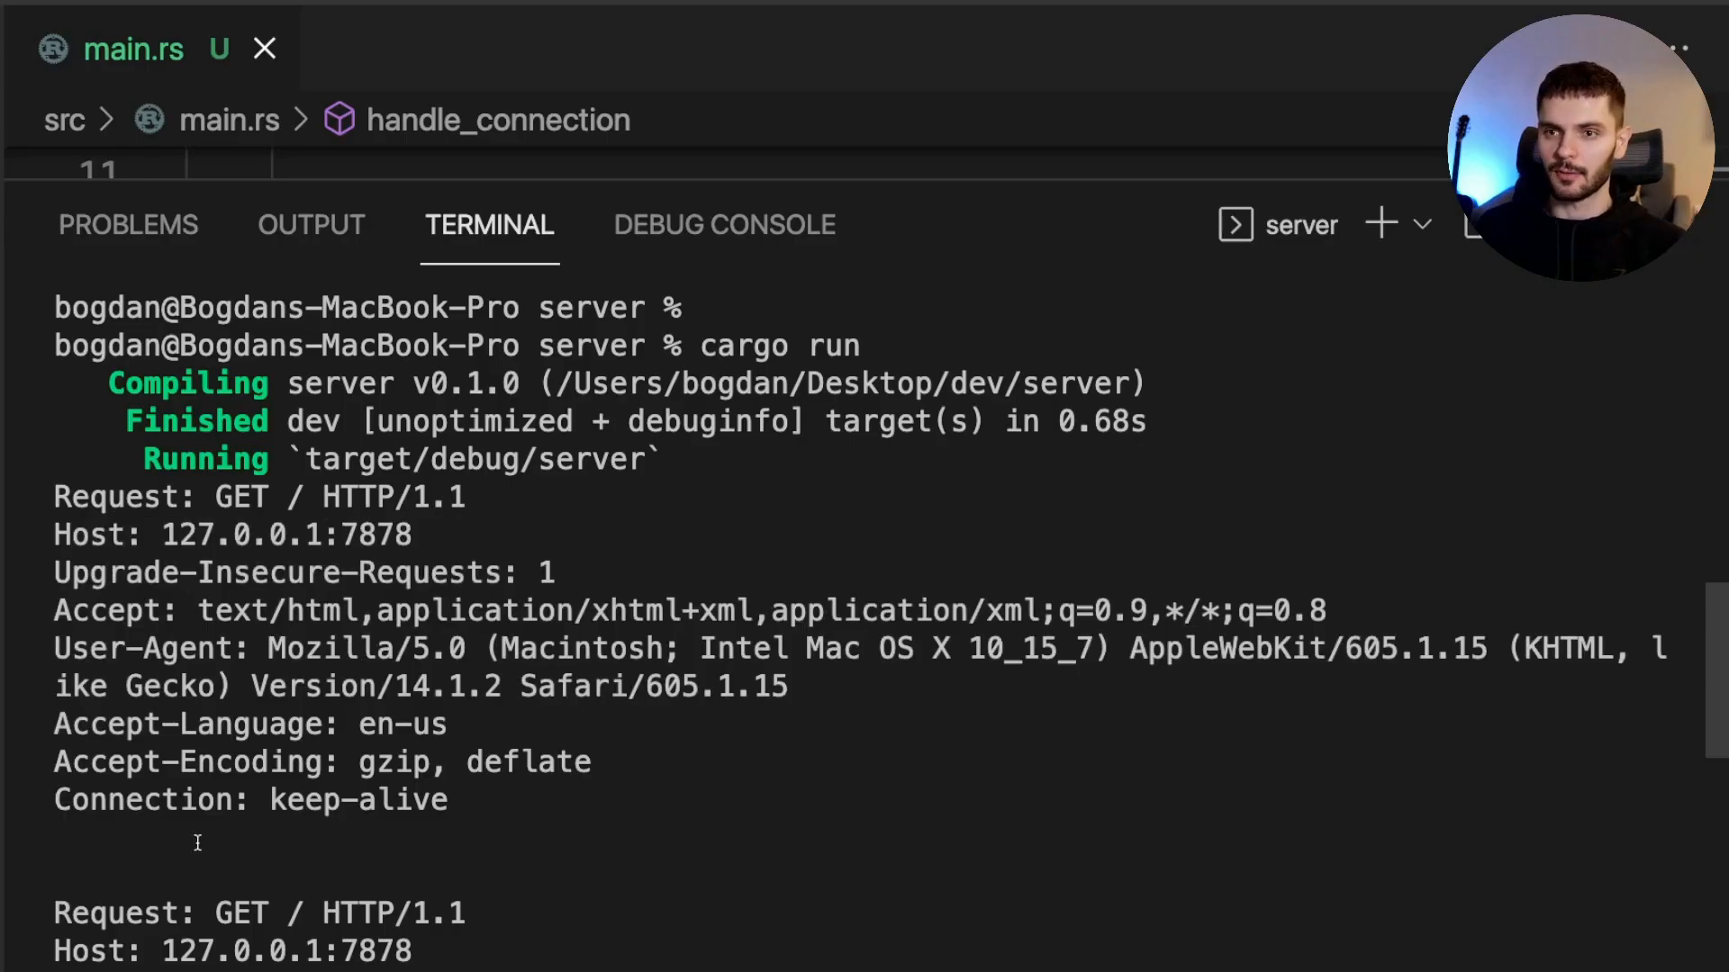
Hide the terminal after reviewing the printed GET / HTTP/1.1 request headers
key("ctrl+c")
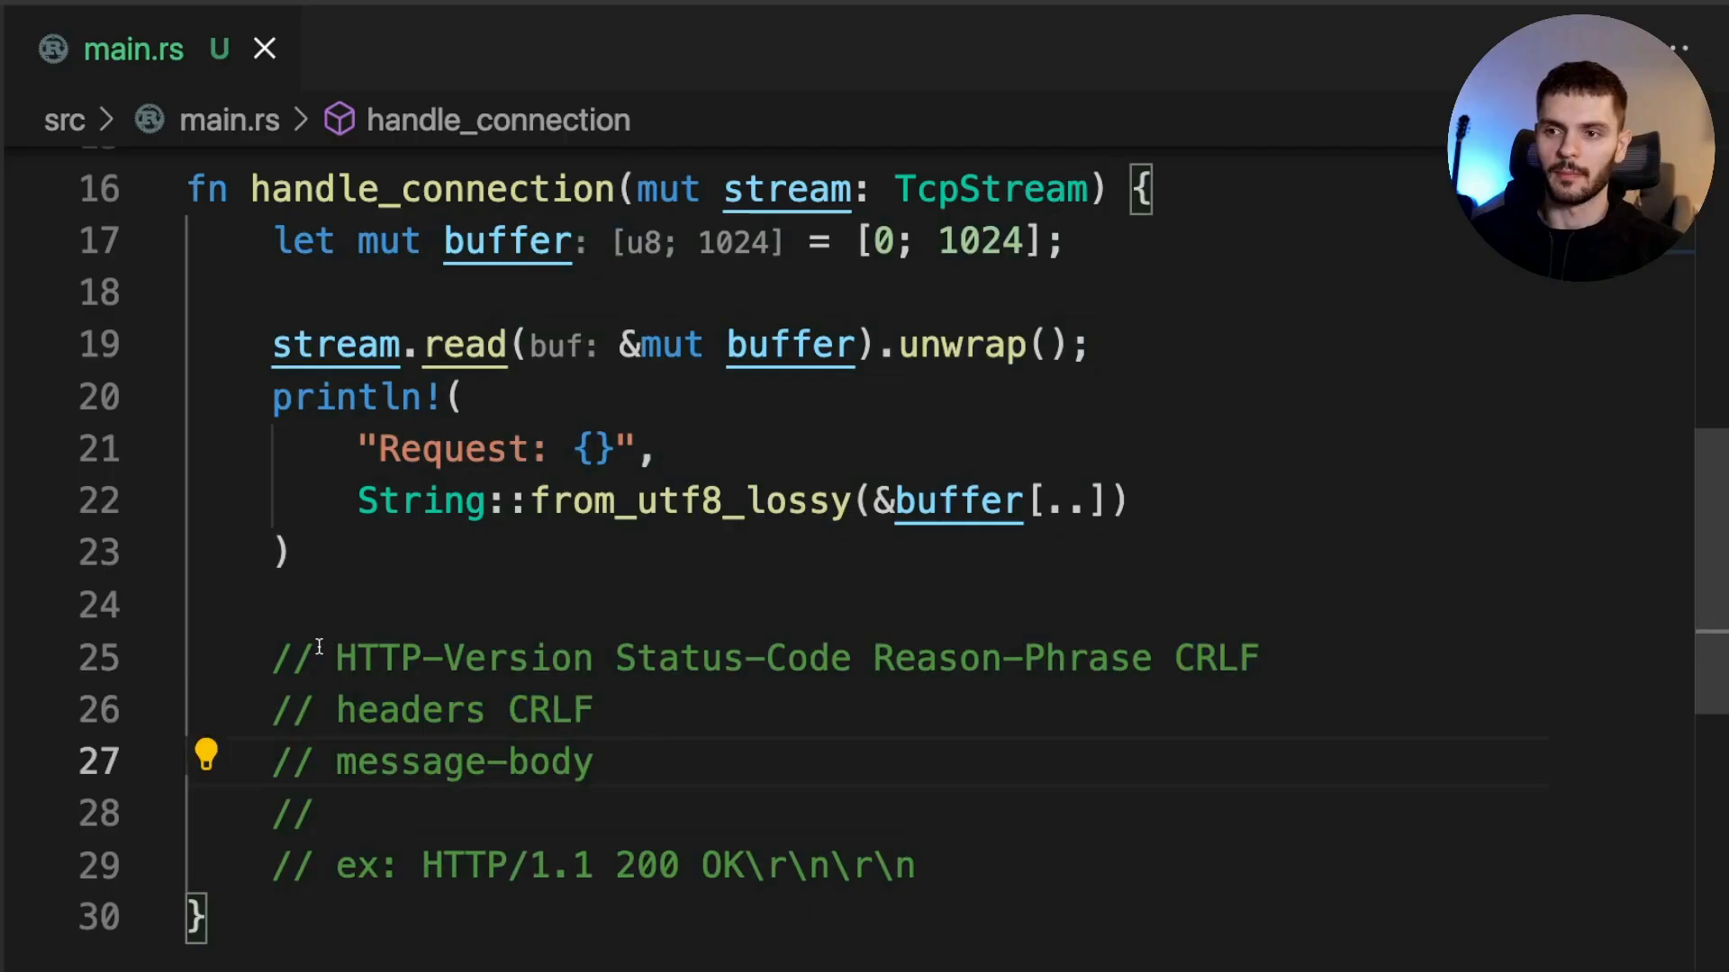
Walk through the HTTP response format comments: status line with CRLF and the headers line
left_click(332, 659)
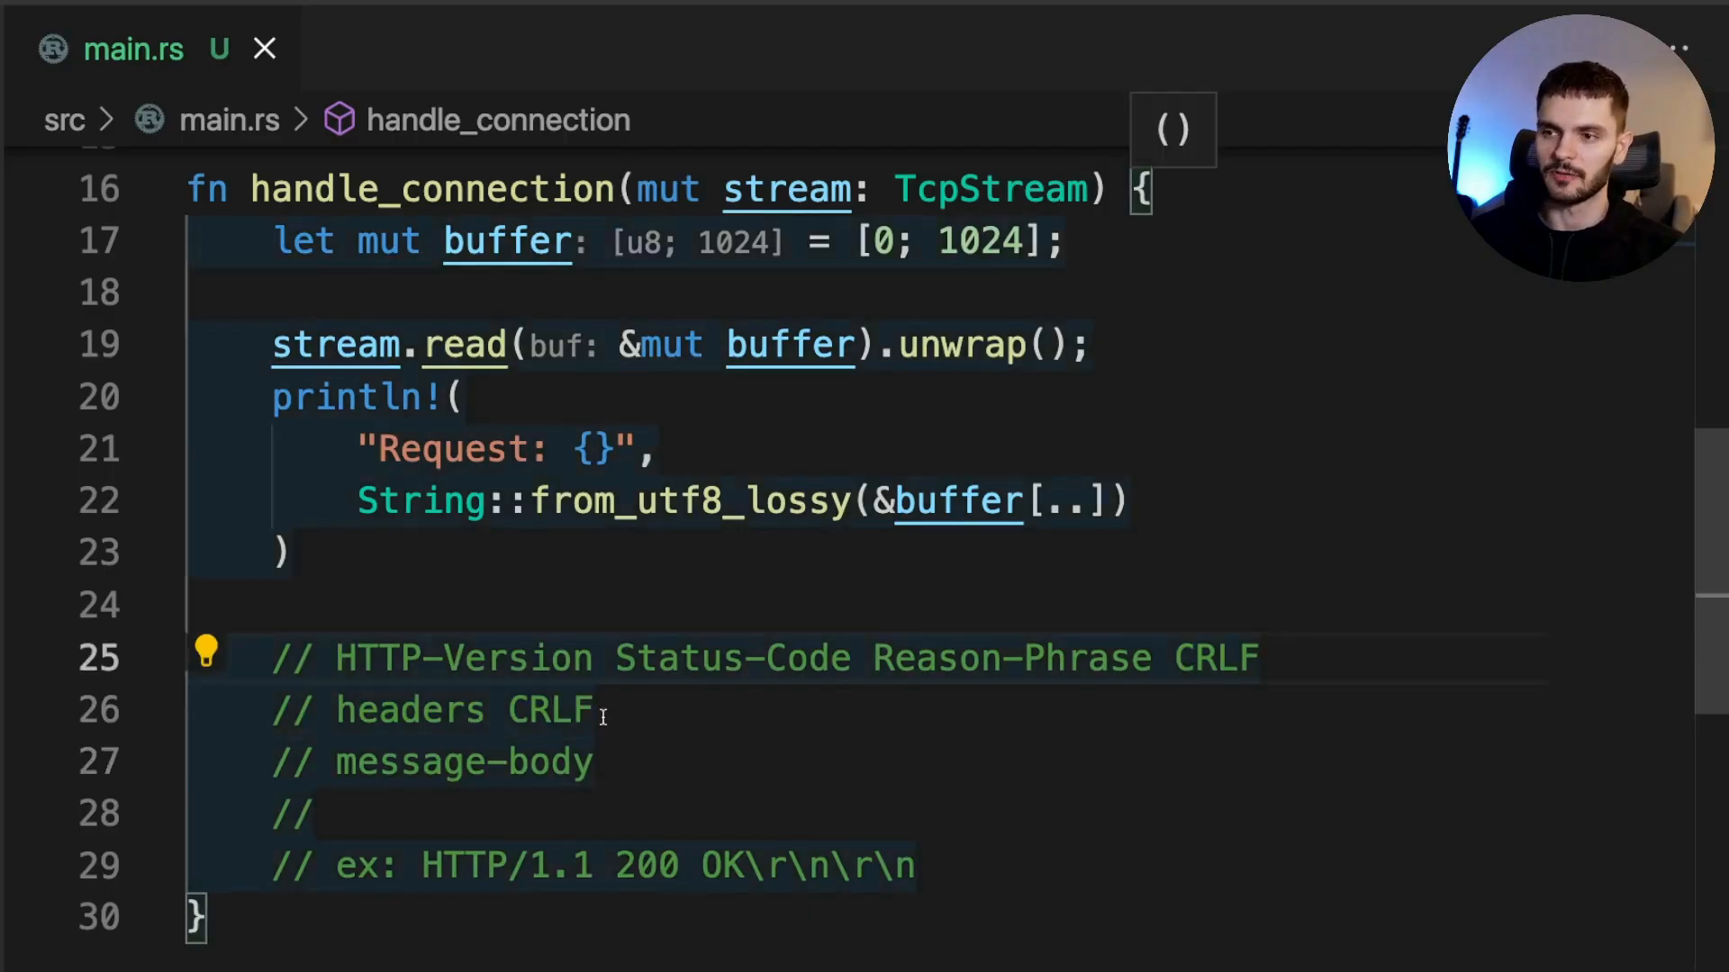
double_click(965, 659)
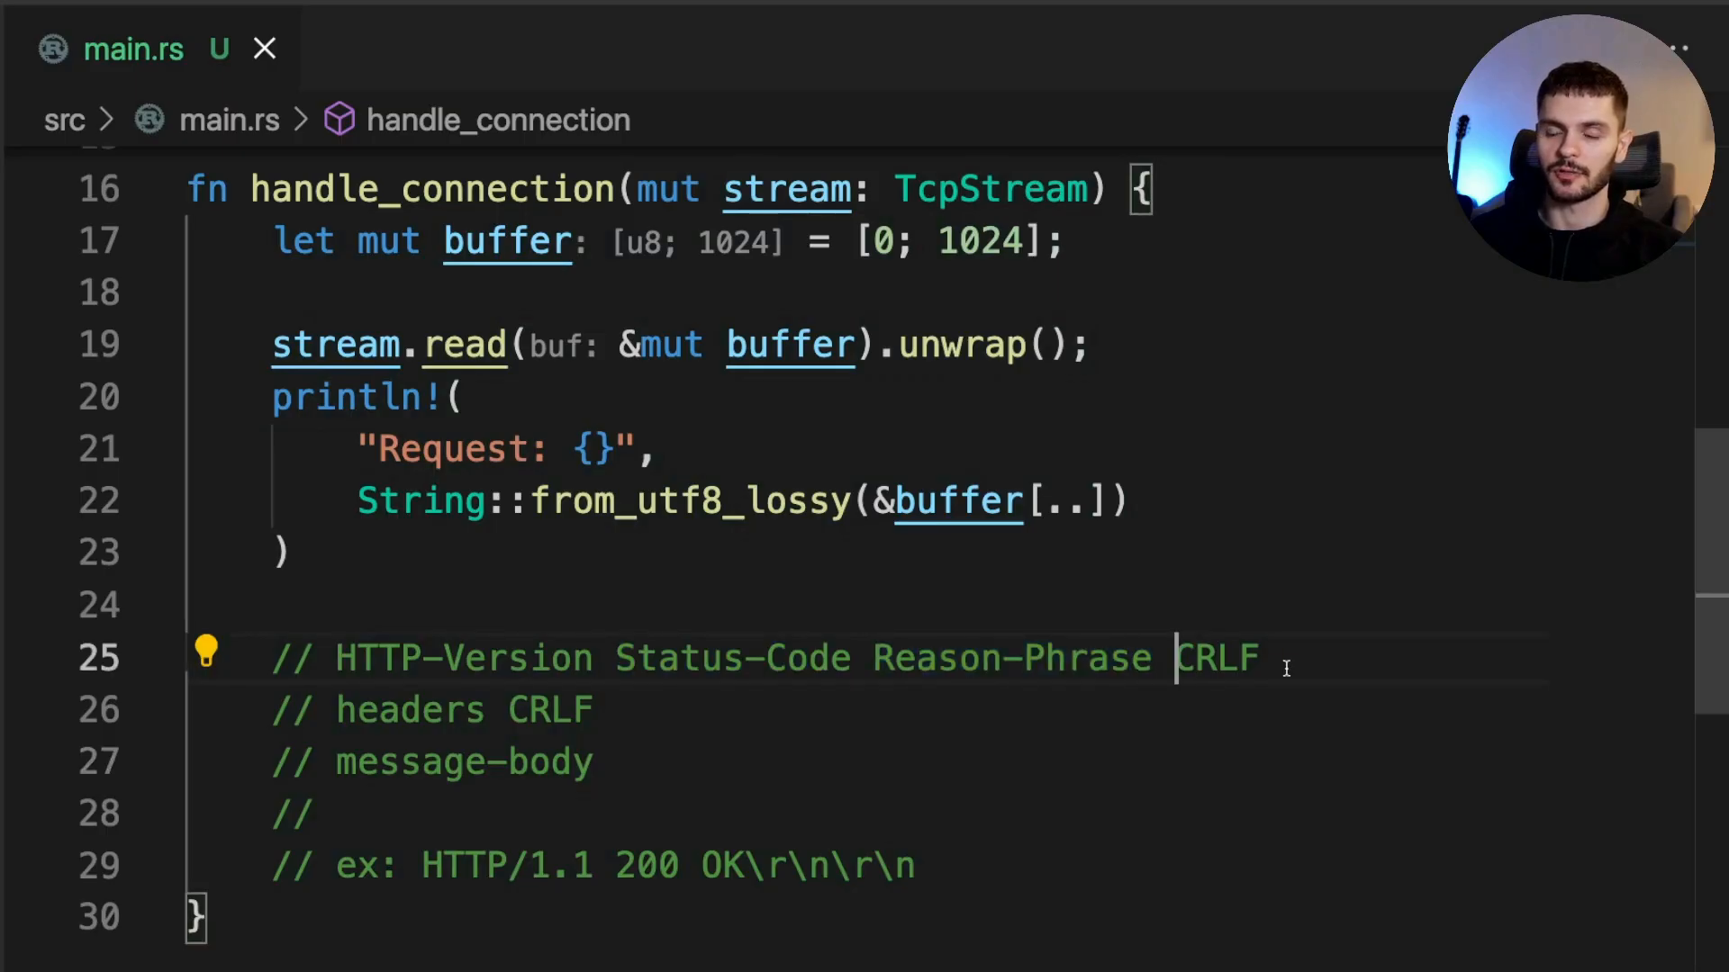
double_click(410, 709)
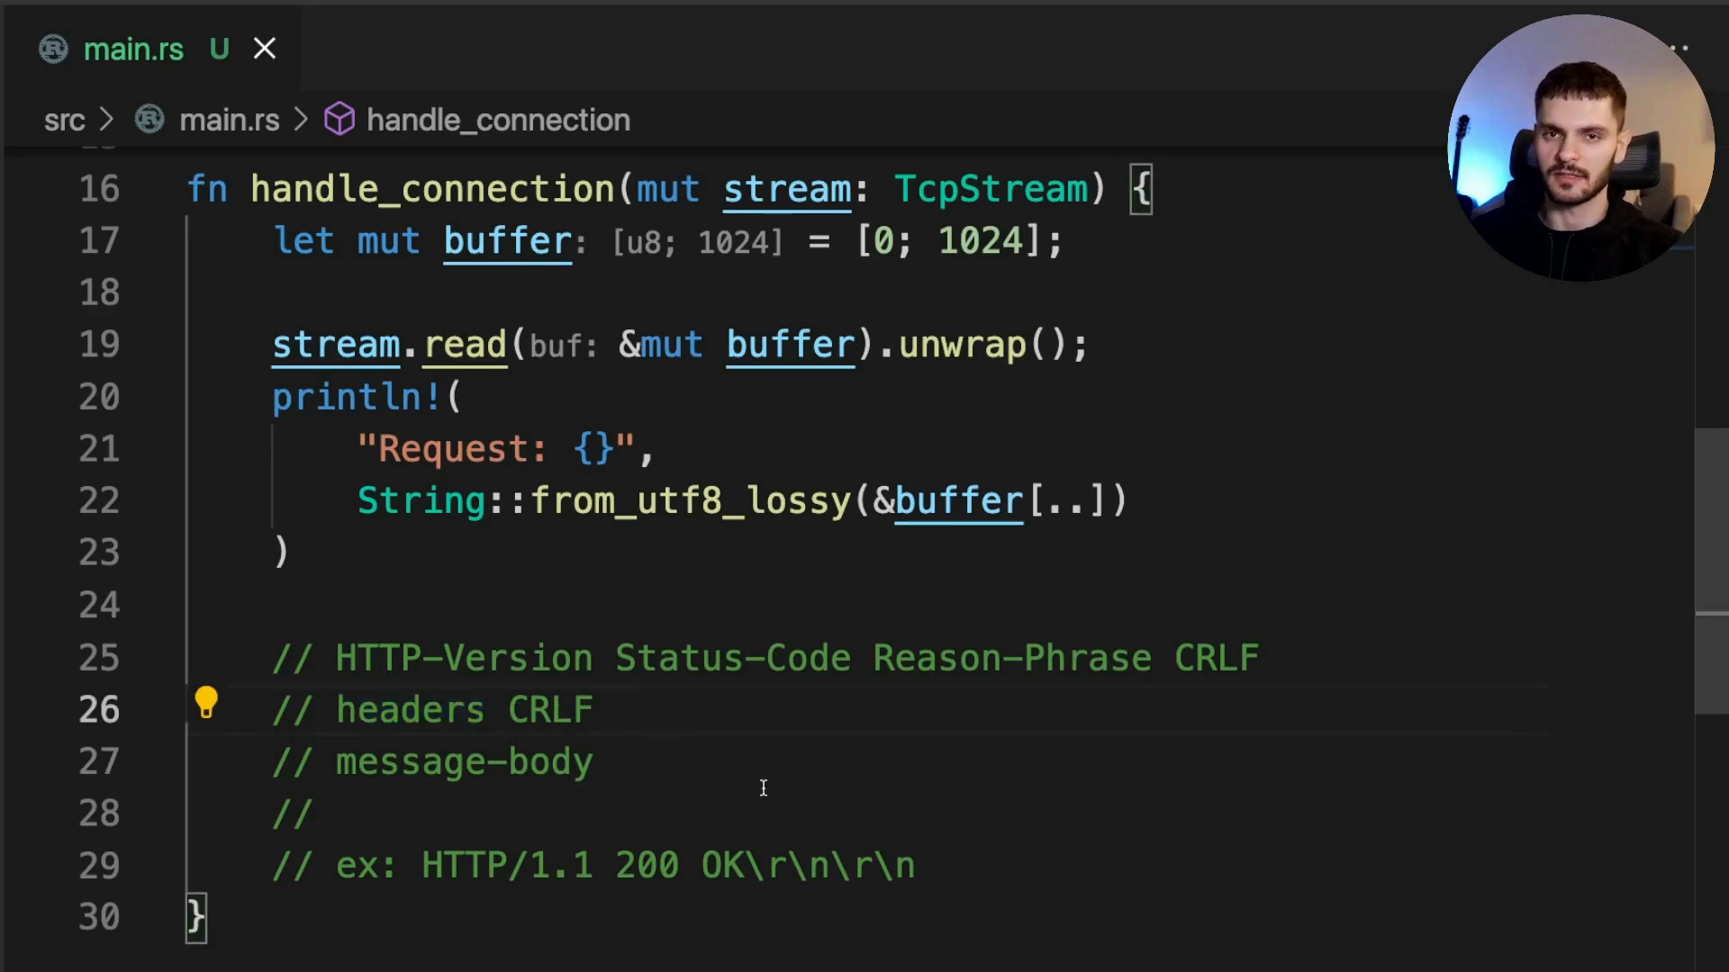
left_click(925, 866)
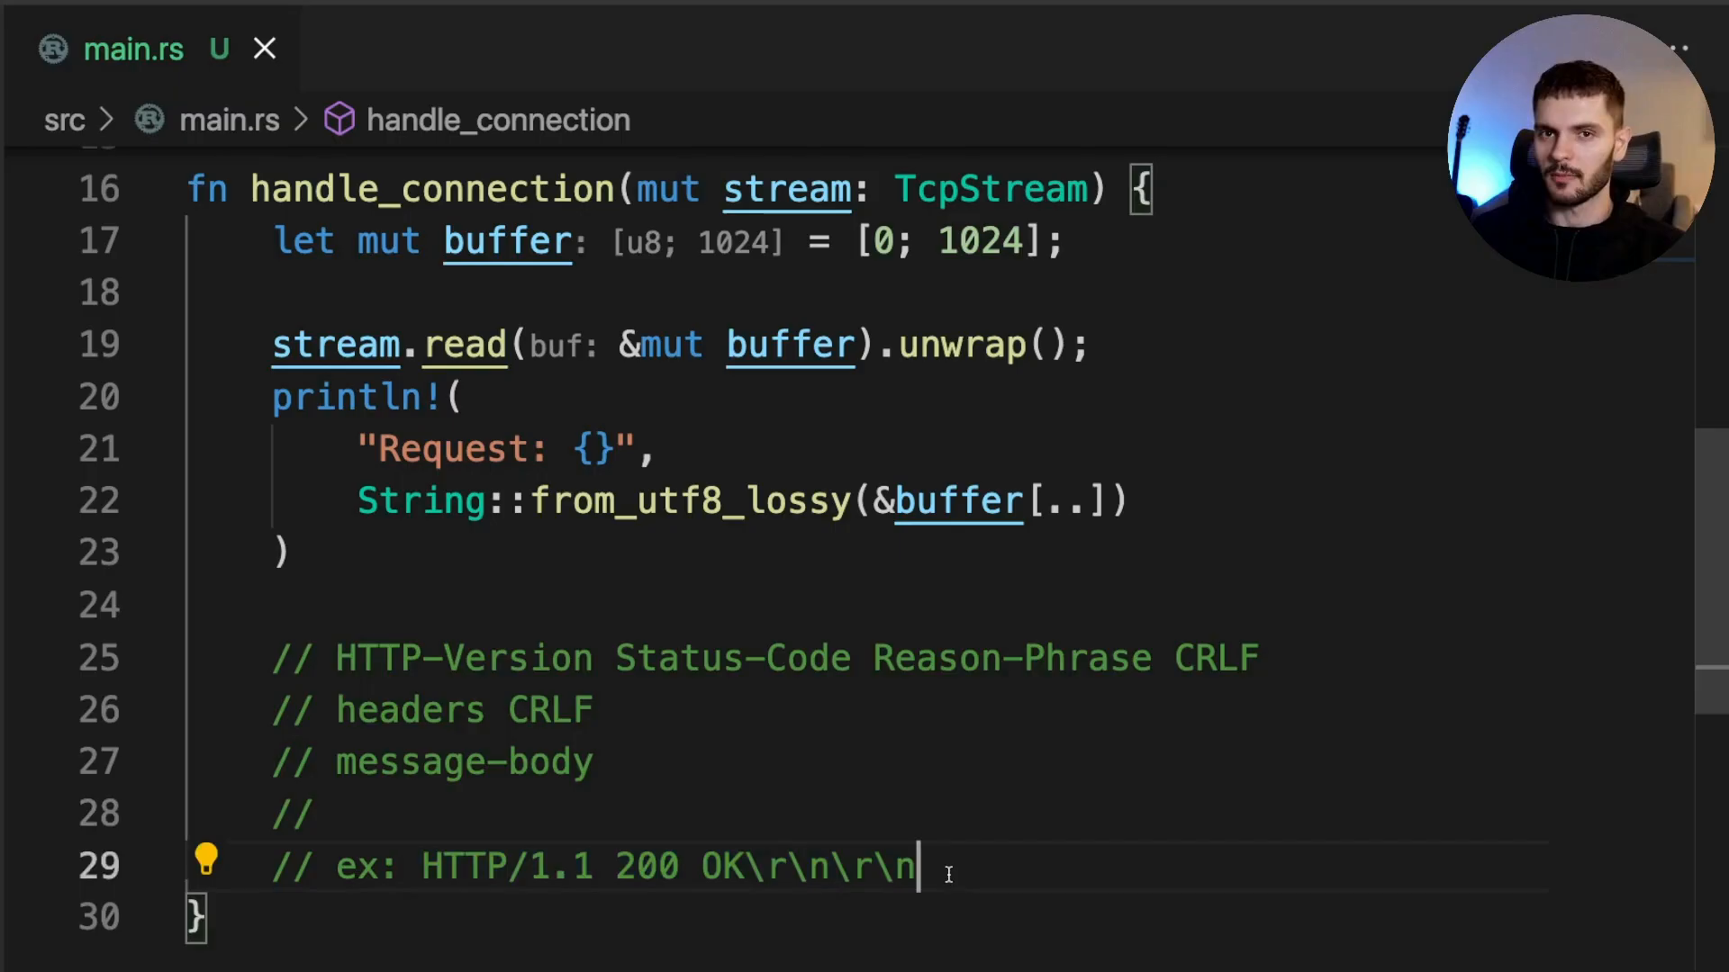
Highlight HTTP/1.1 and 200 in the example response and select it for copying
double_click(508, 867)
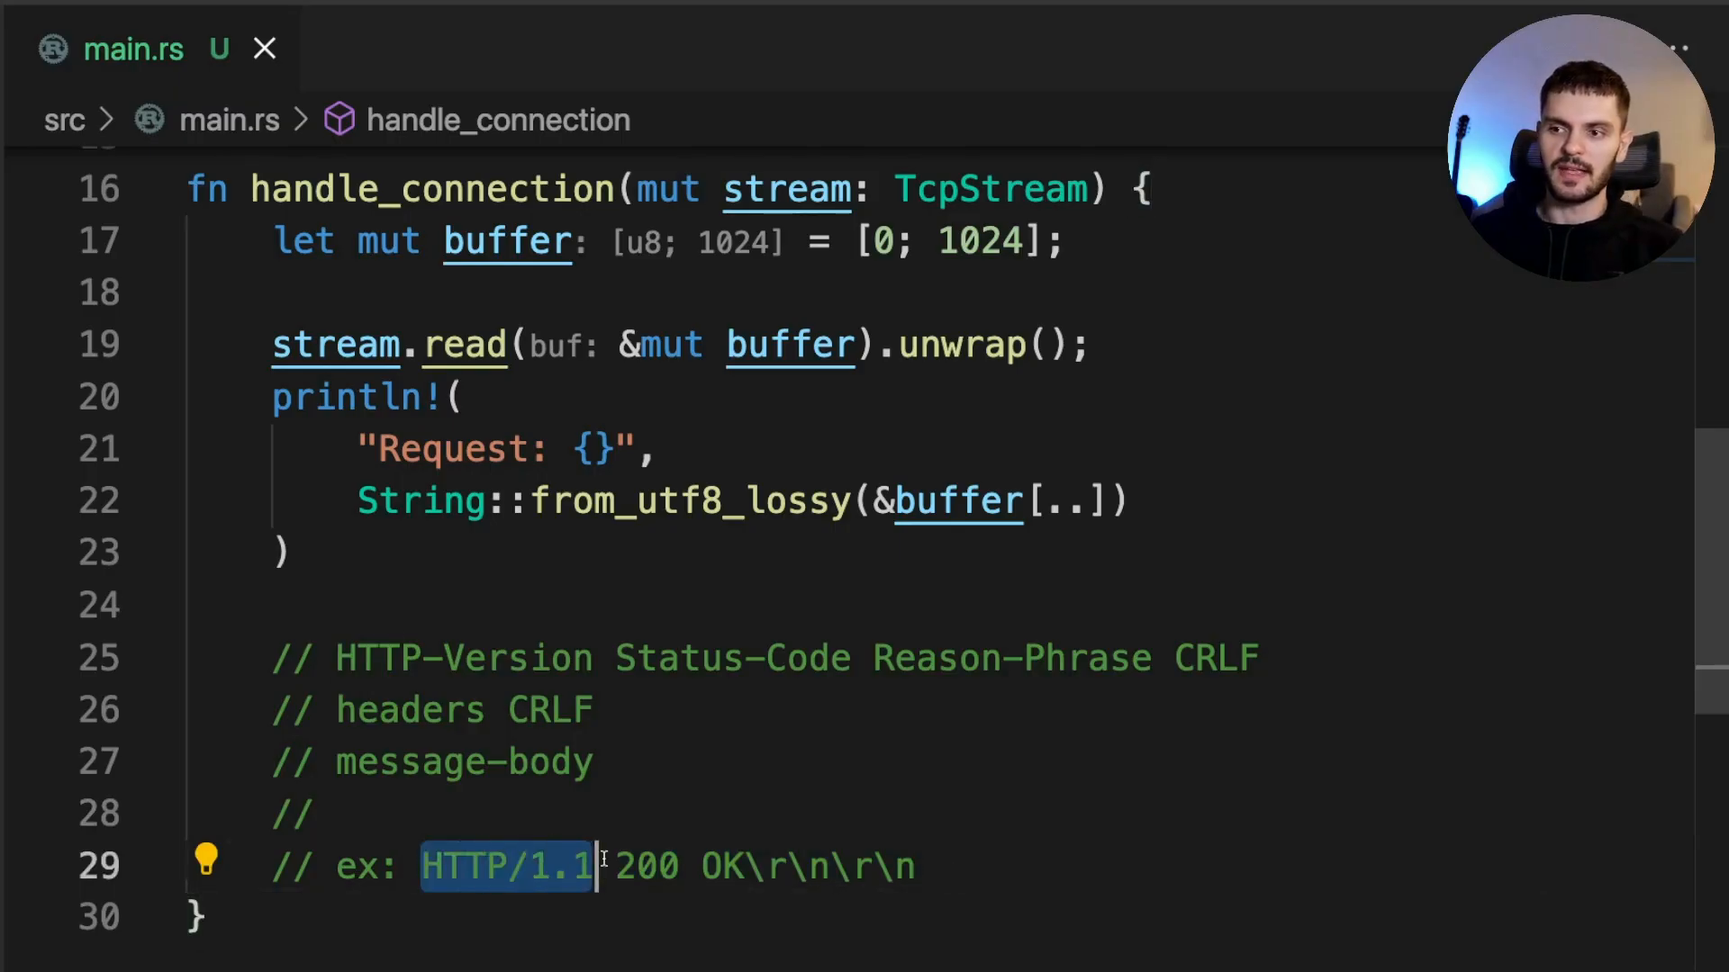
double_click(649, 866)
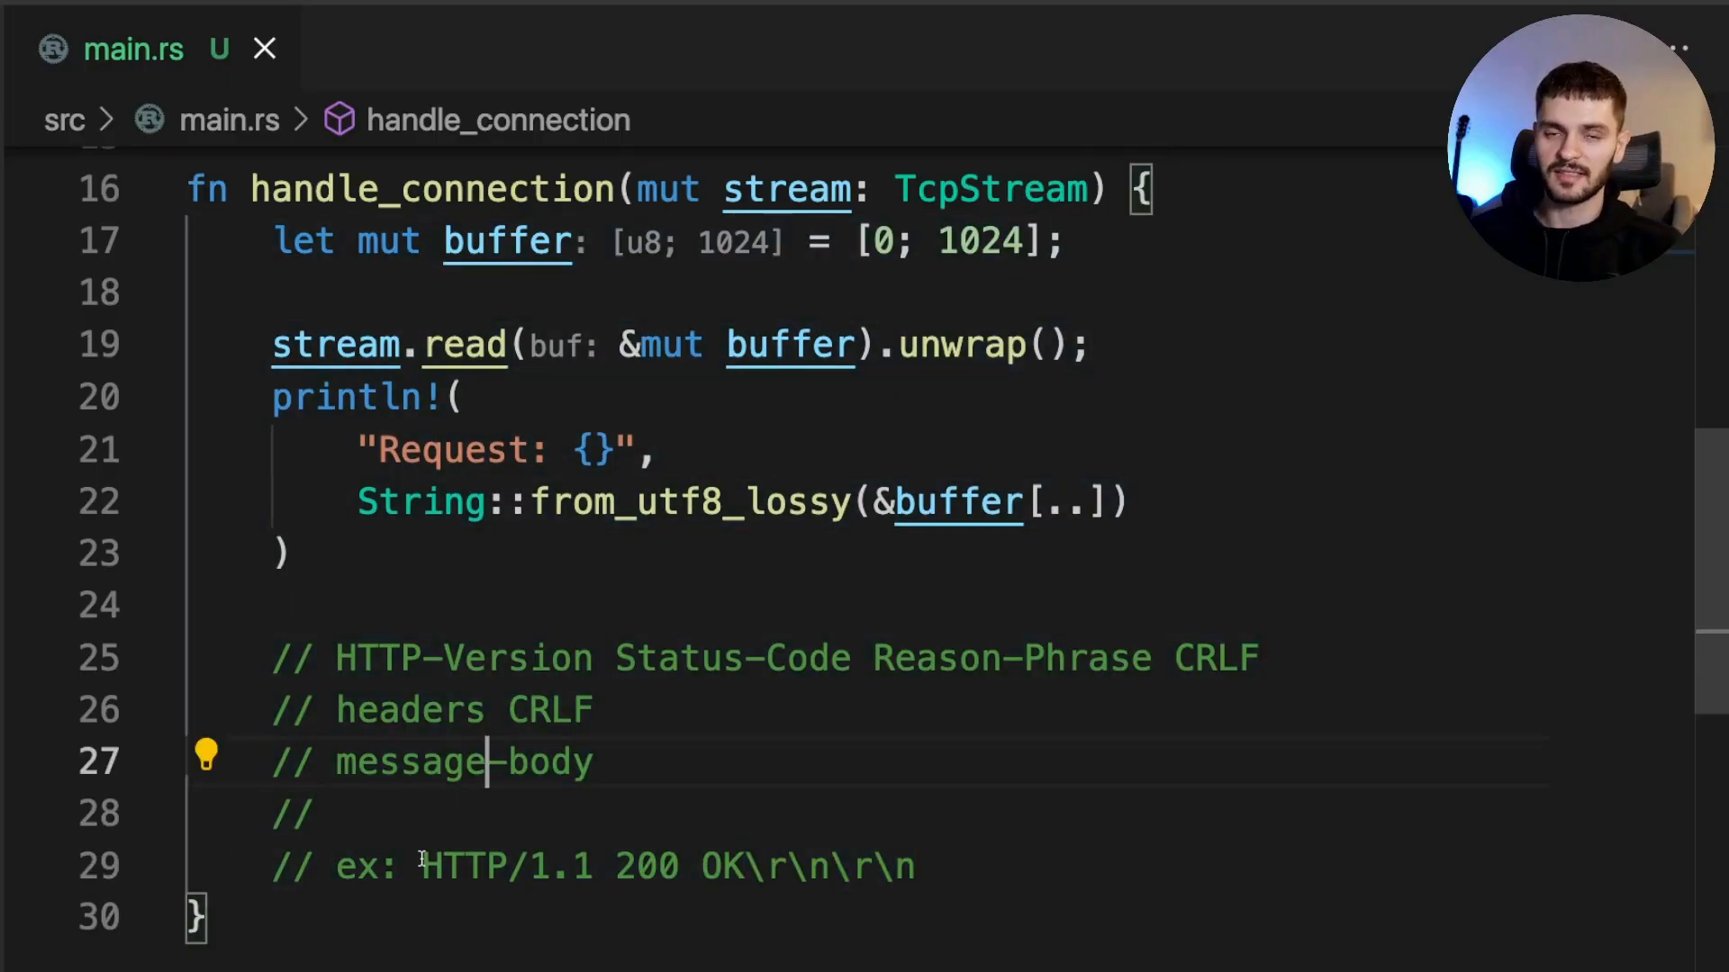
double_click(670, 840)
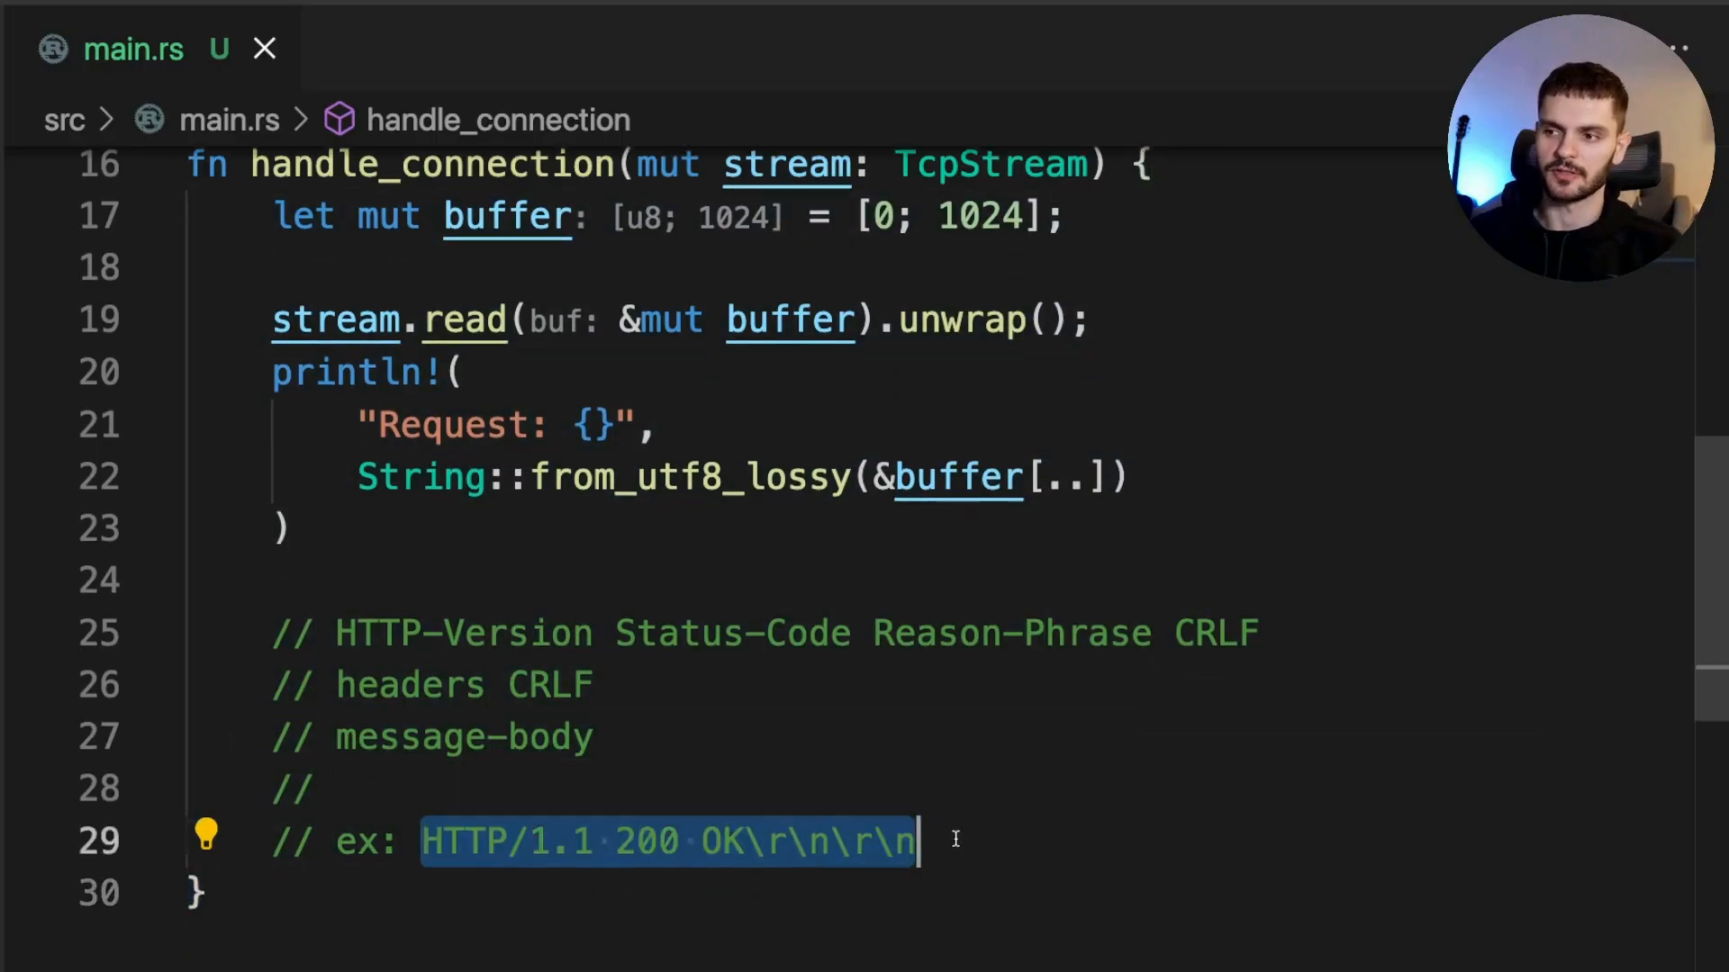
left_click(974, 841)
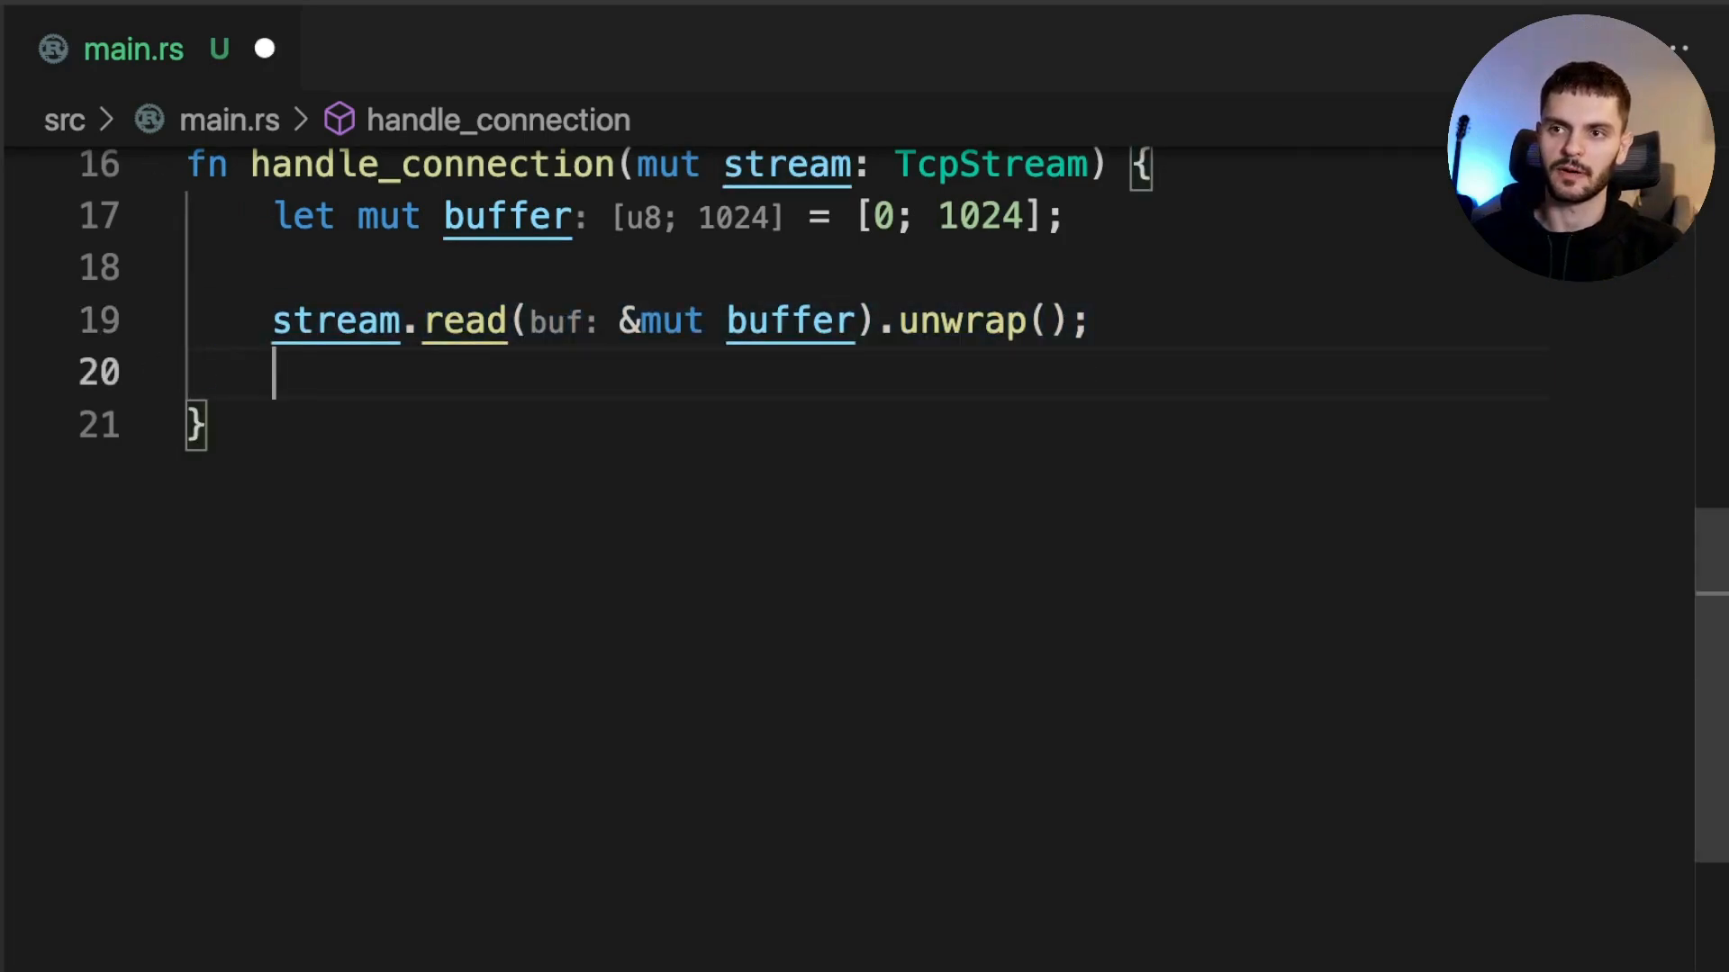
Add let response = "HTTP/1.1 200 OK\r\n\r\n" and write then flush it to the stream
type("let response = HTTP/1.1 200 OK\\r\\n\\r\\n;")
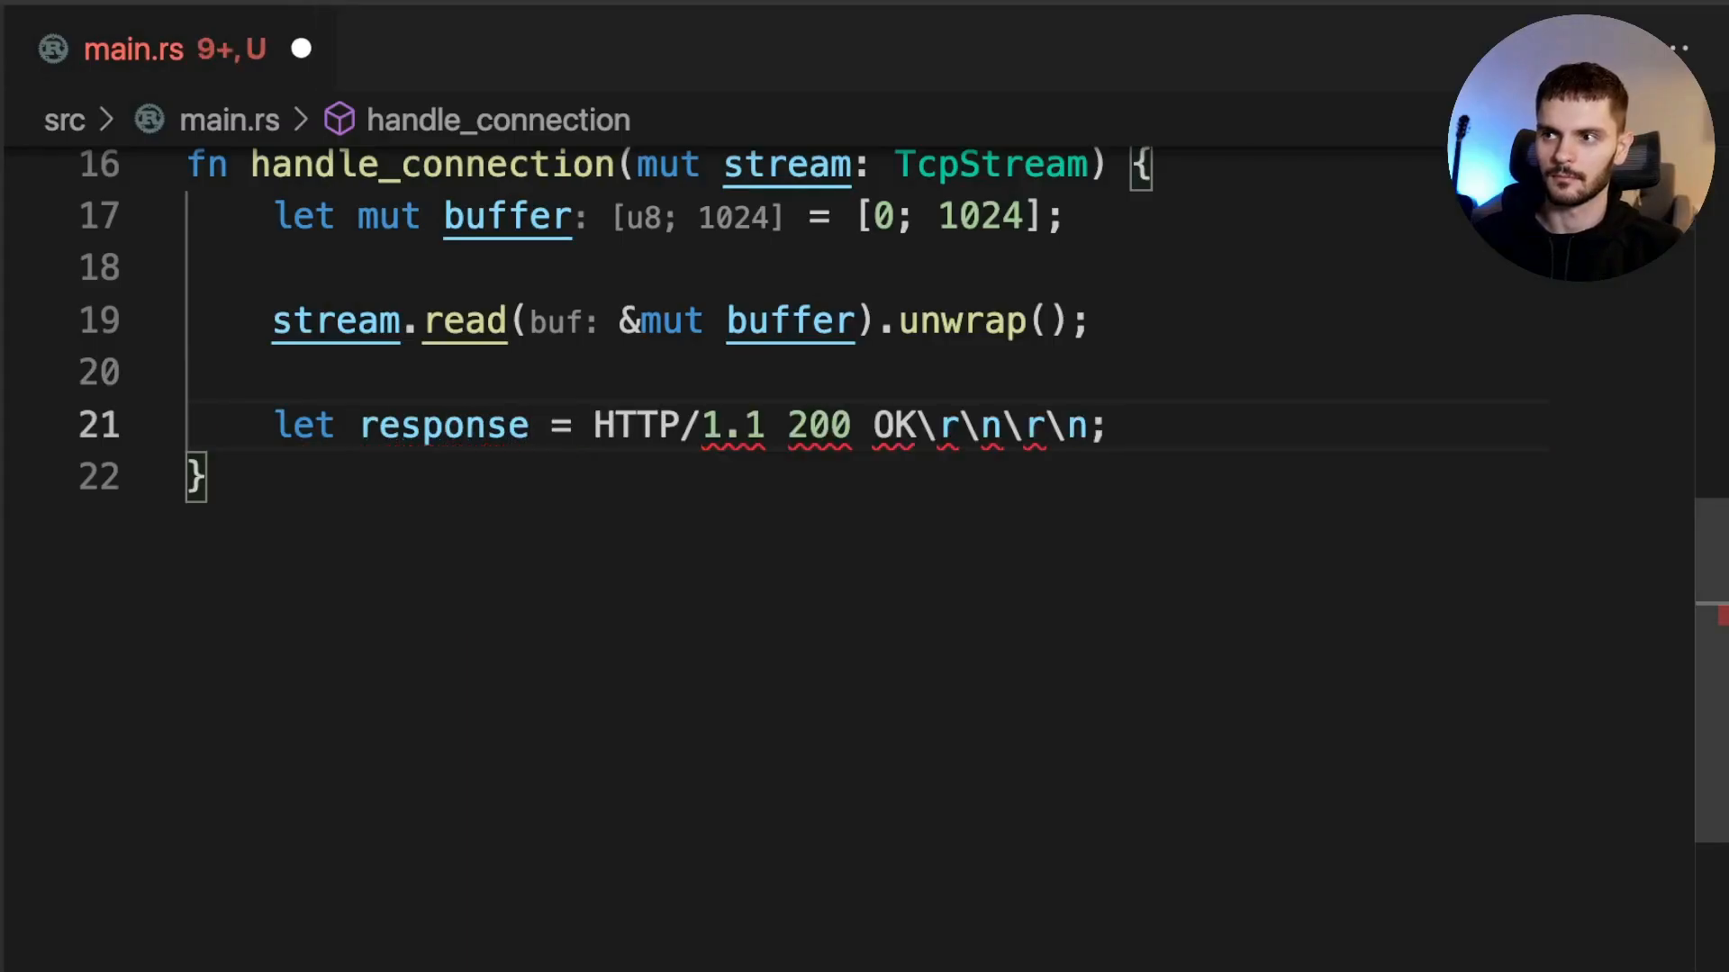
type("\"")
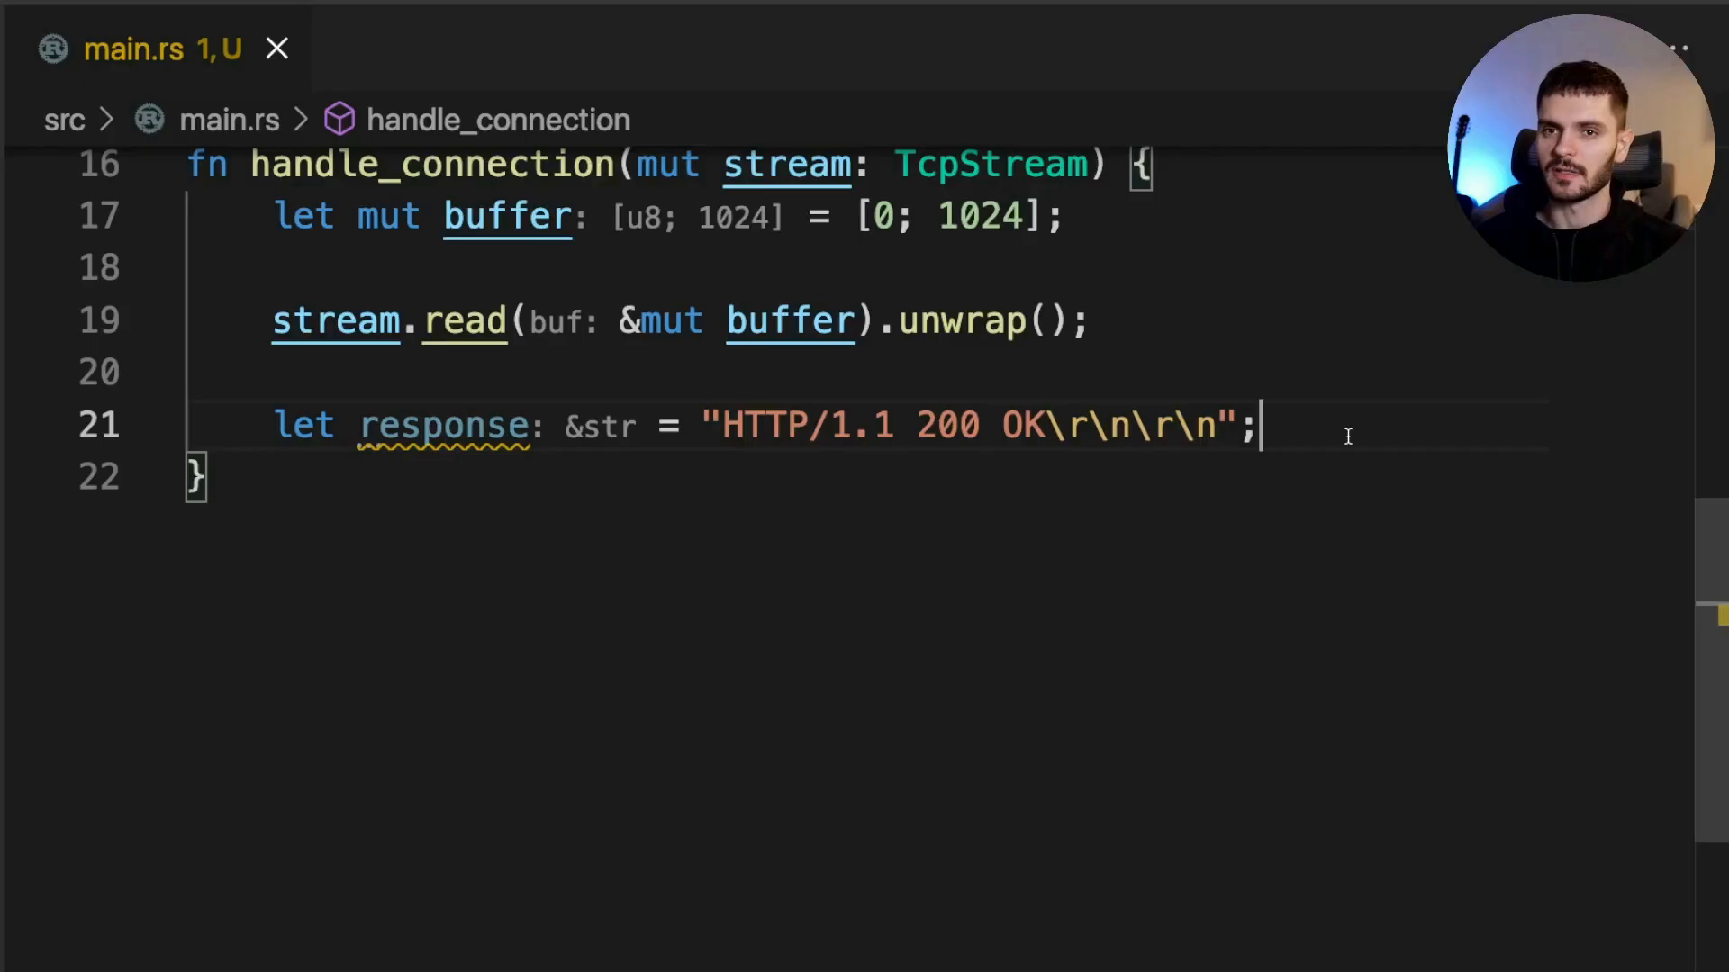
type("stream.write(response.as_bytes()).unwrap();")
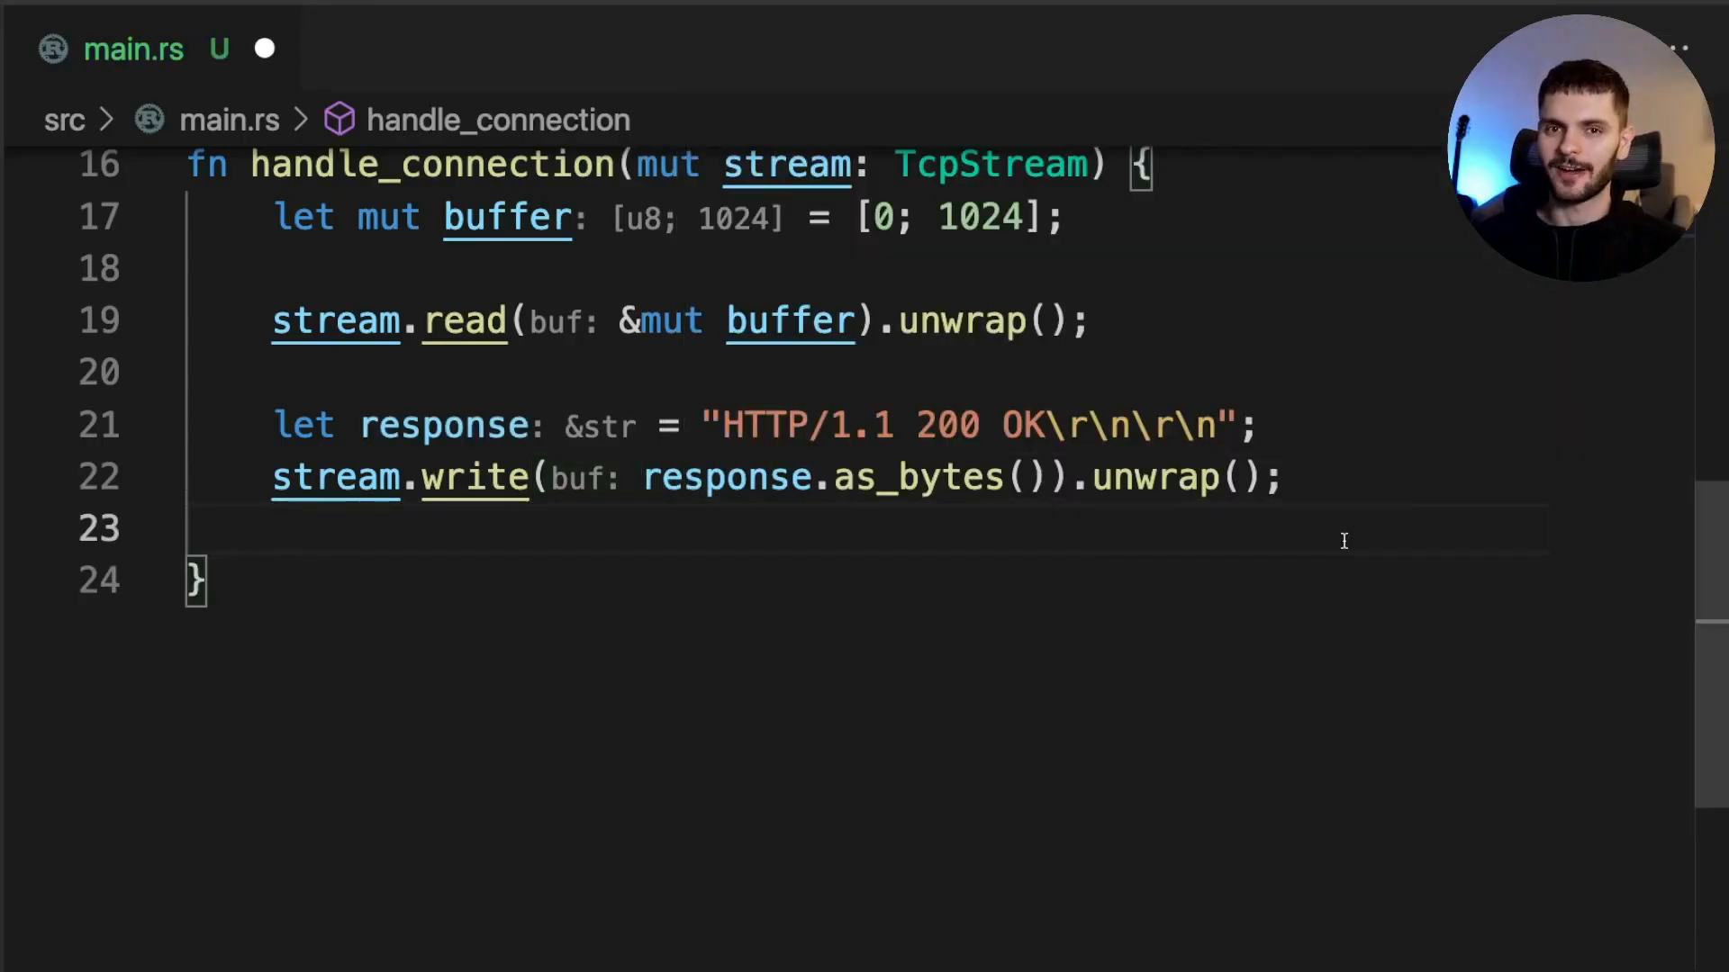
type("stream.flush().unwrap();")
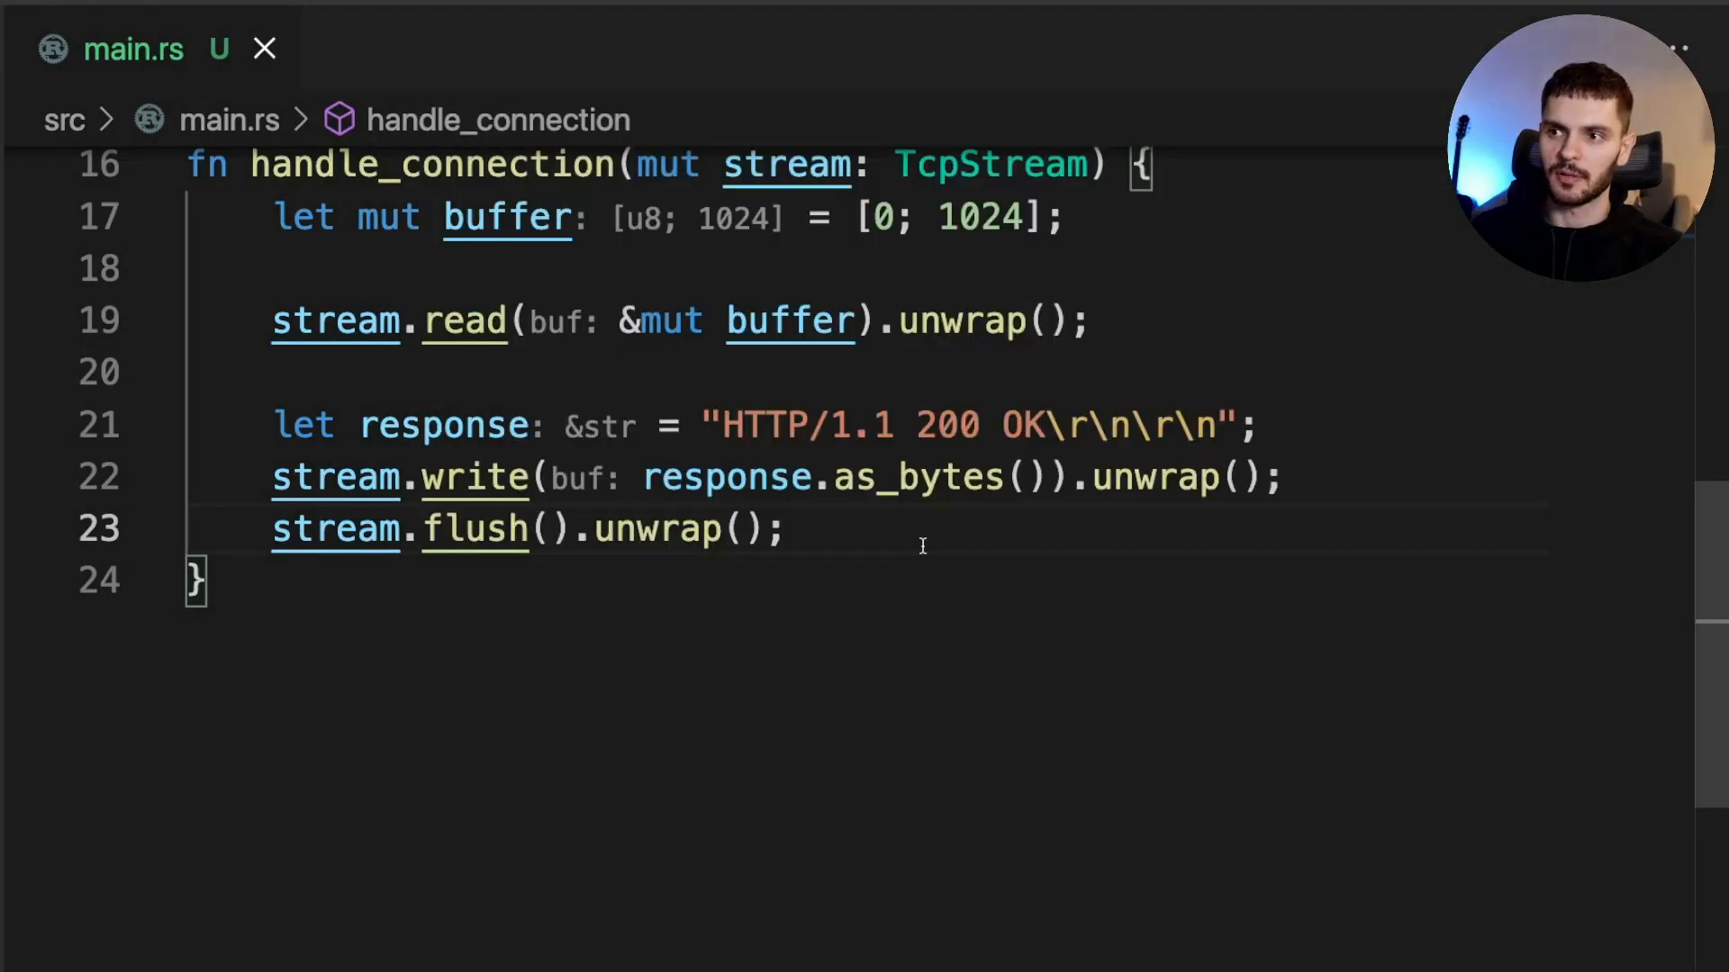
mouse_move(792, 505)
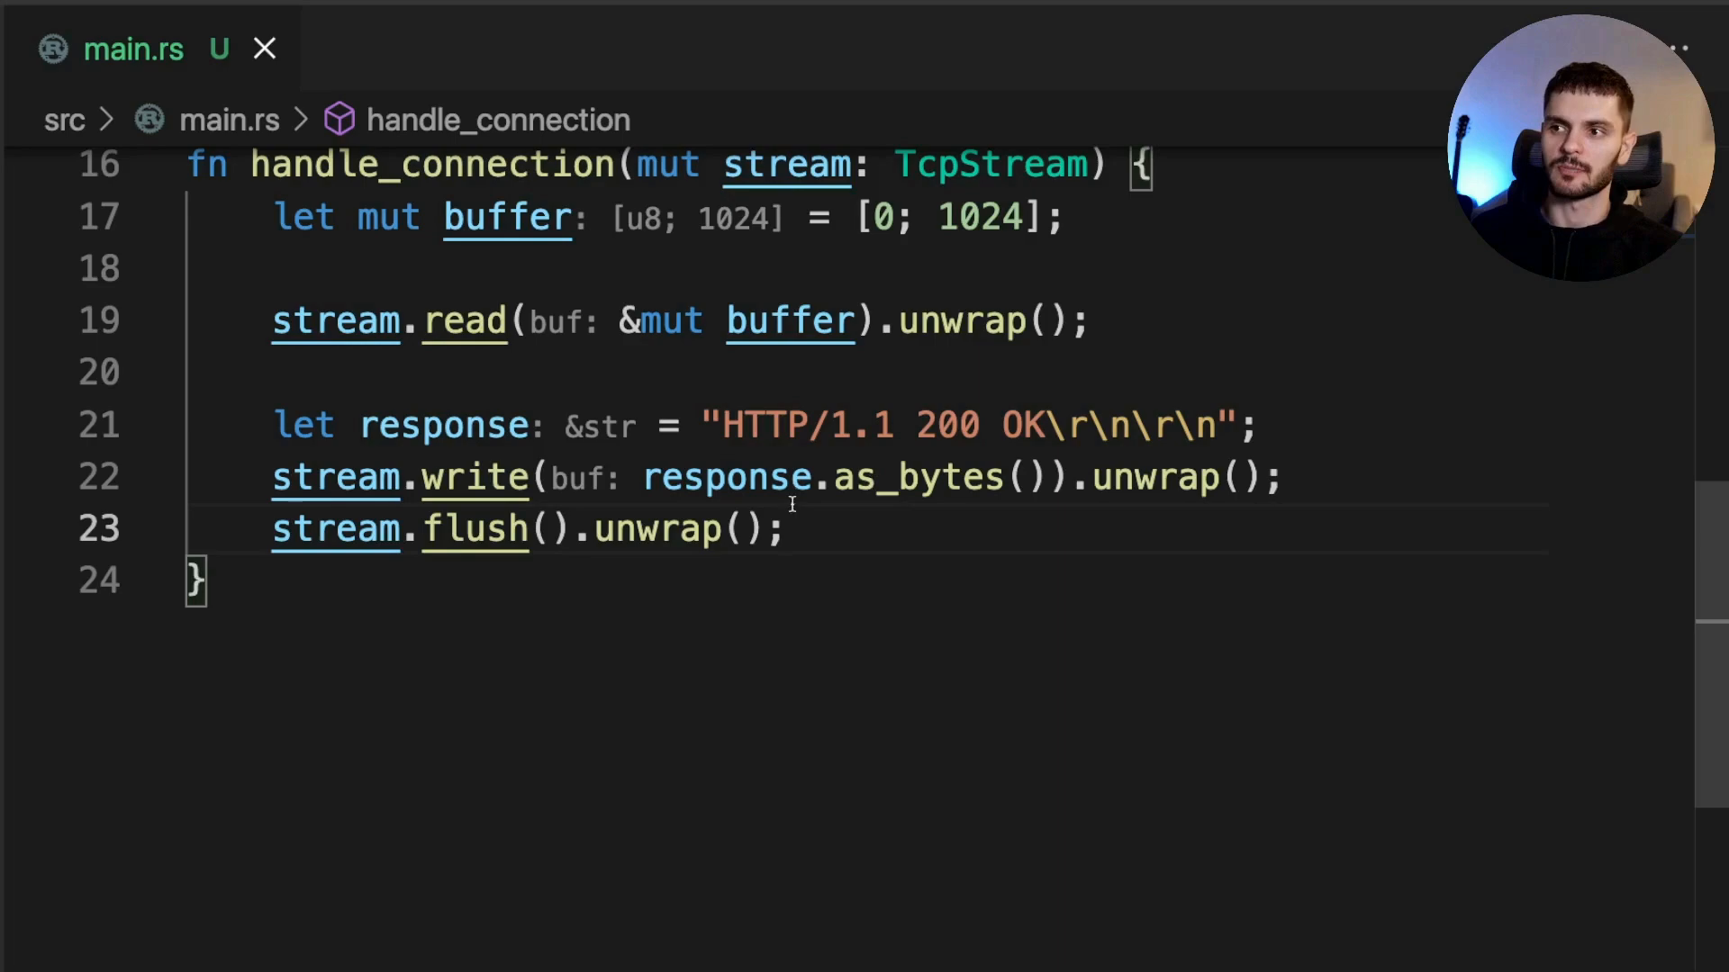
mouse_move(872, 603)
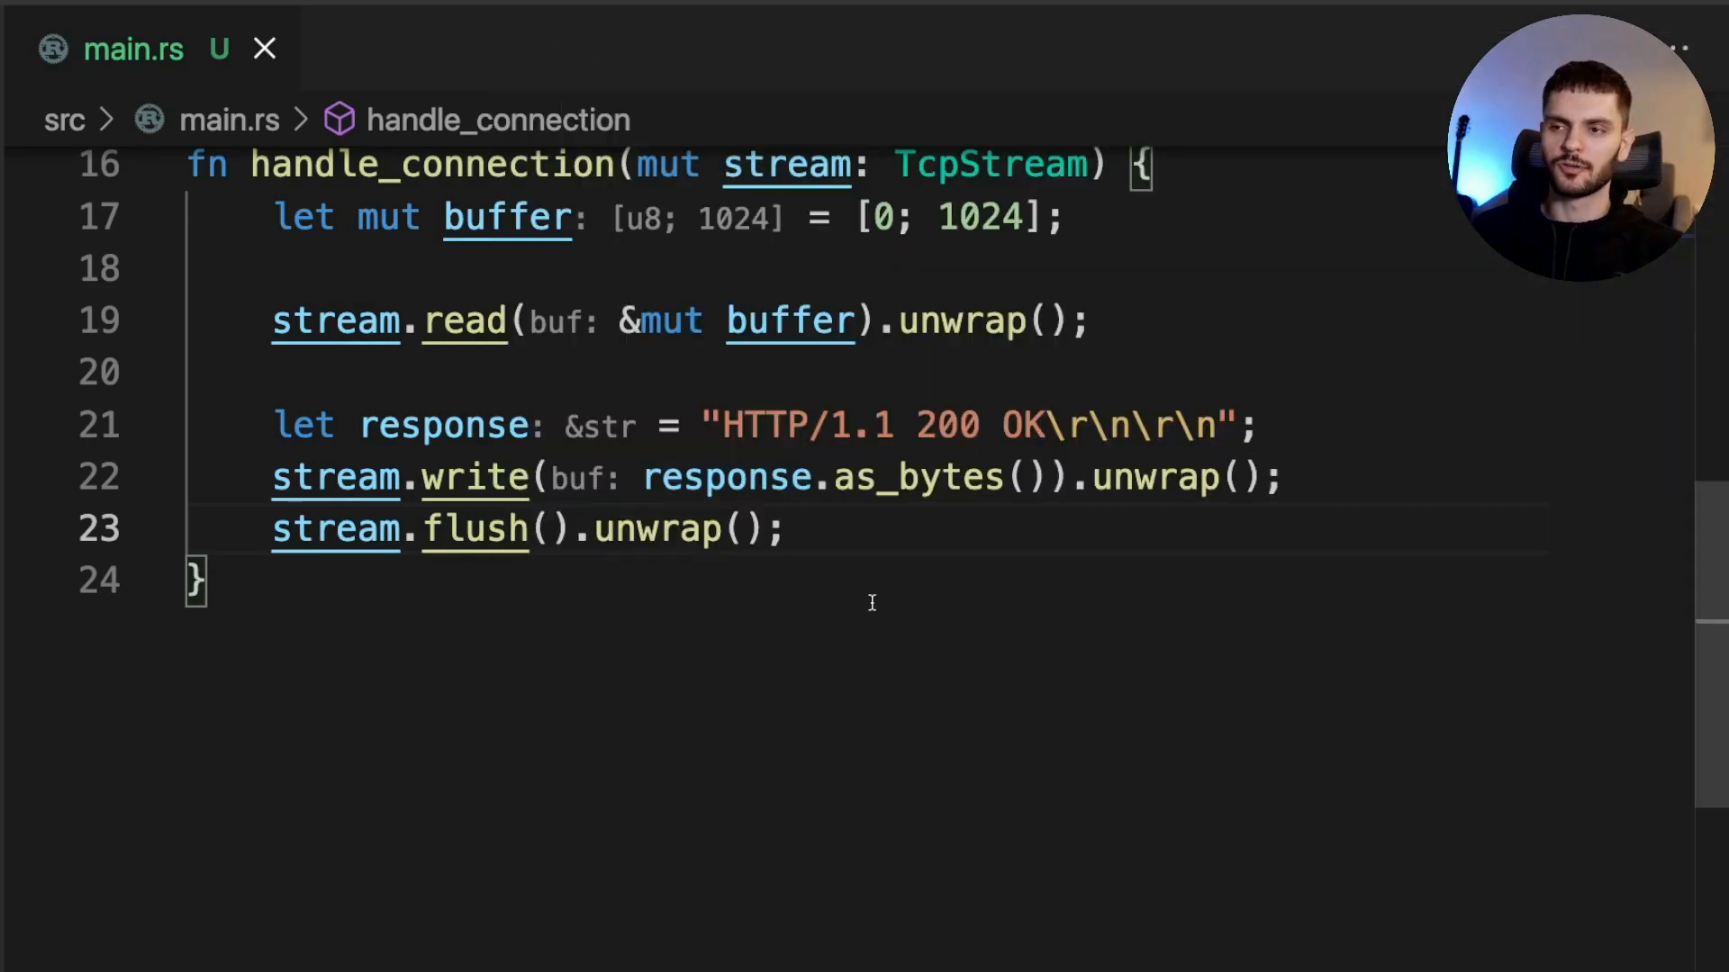
mouse_move(474, 477)
type("cargo r")
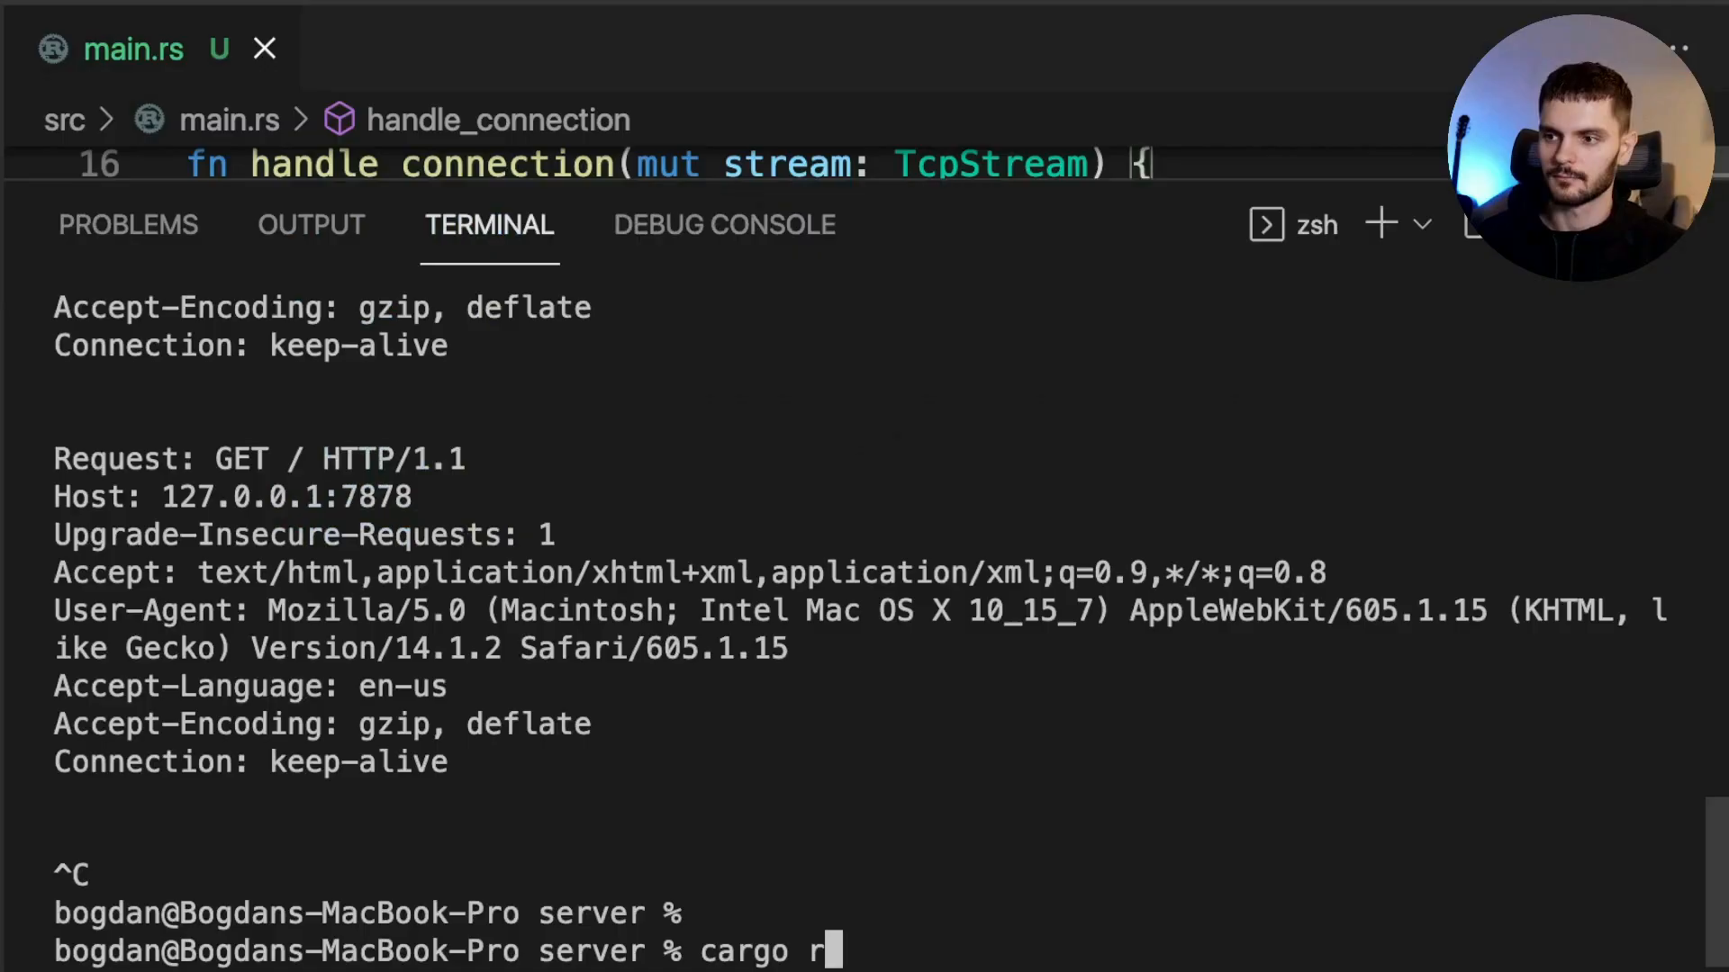
key("Return")
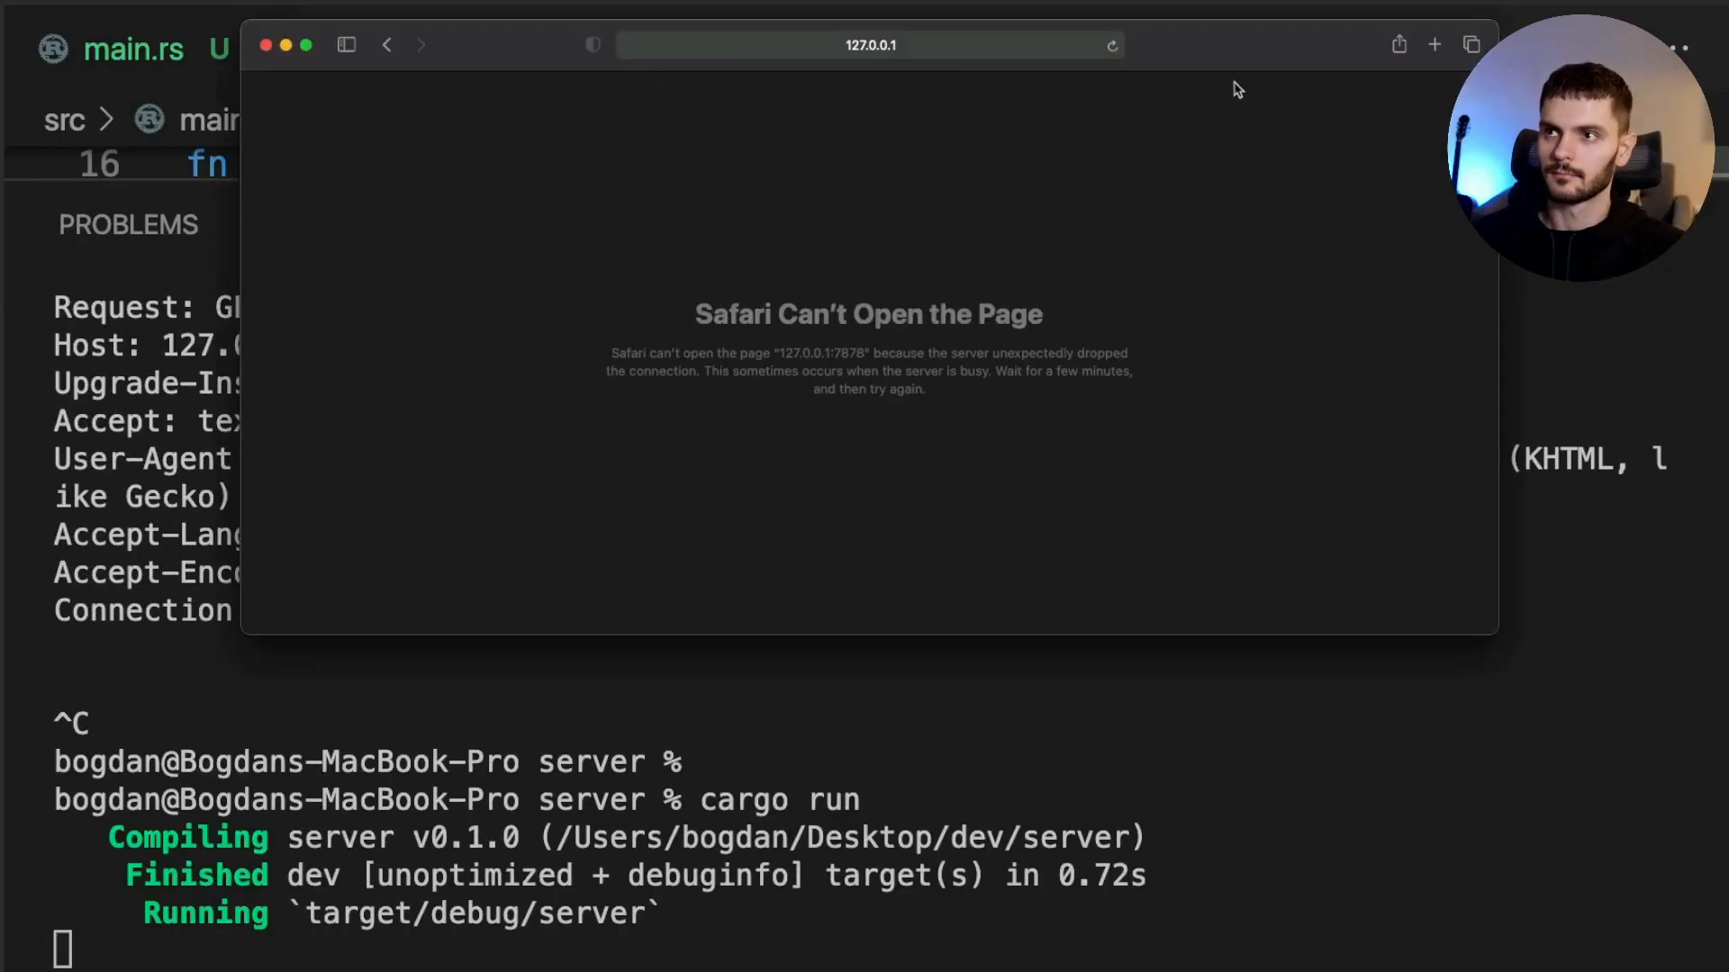
left_click(1112, 45)
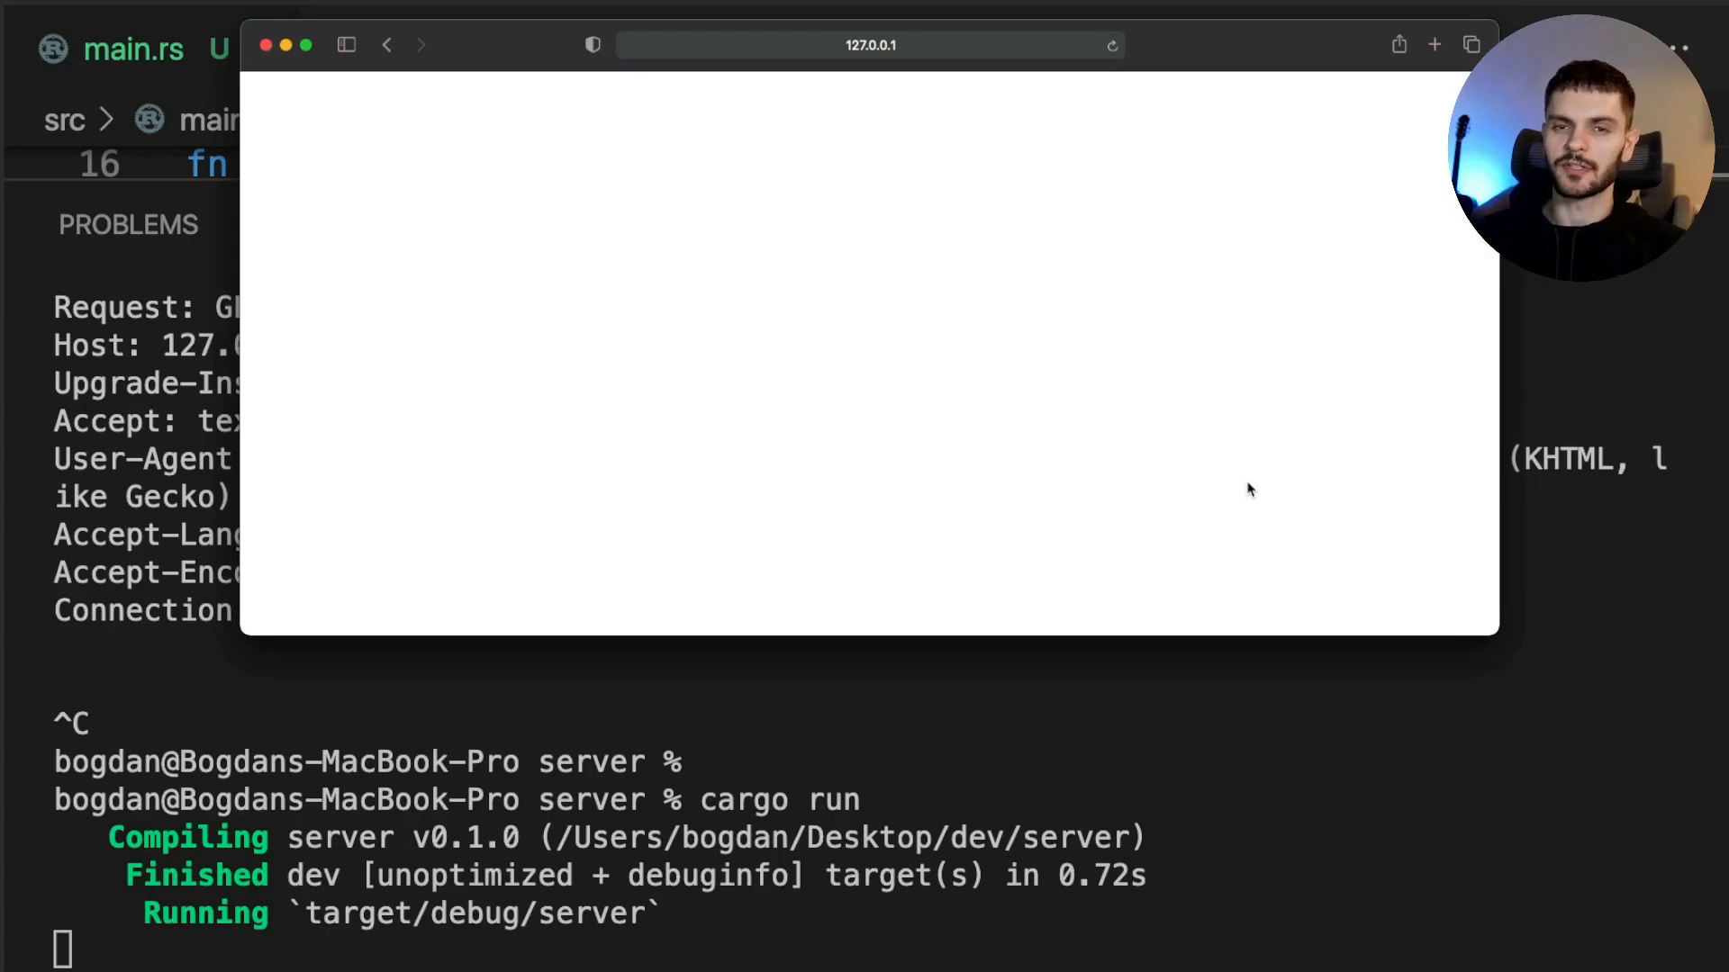
mouse_move(1315, 891)
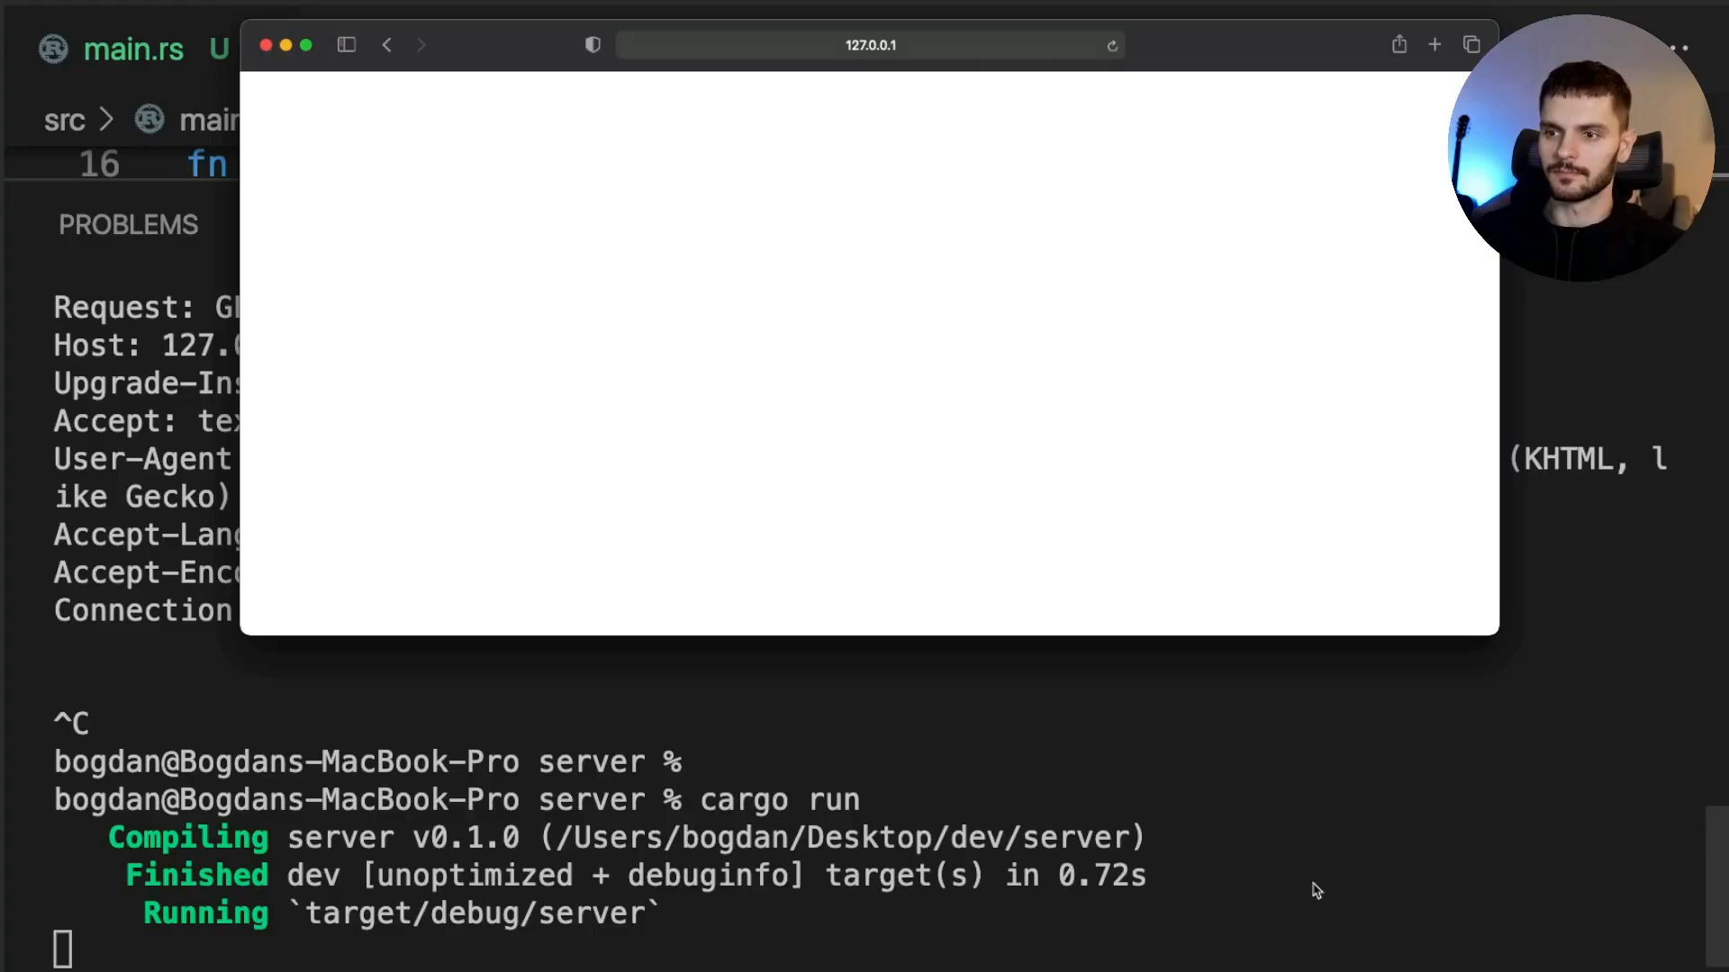
left_click(265, 43)
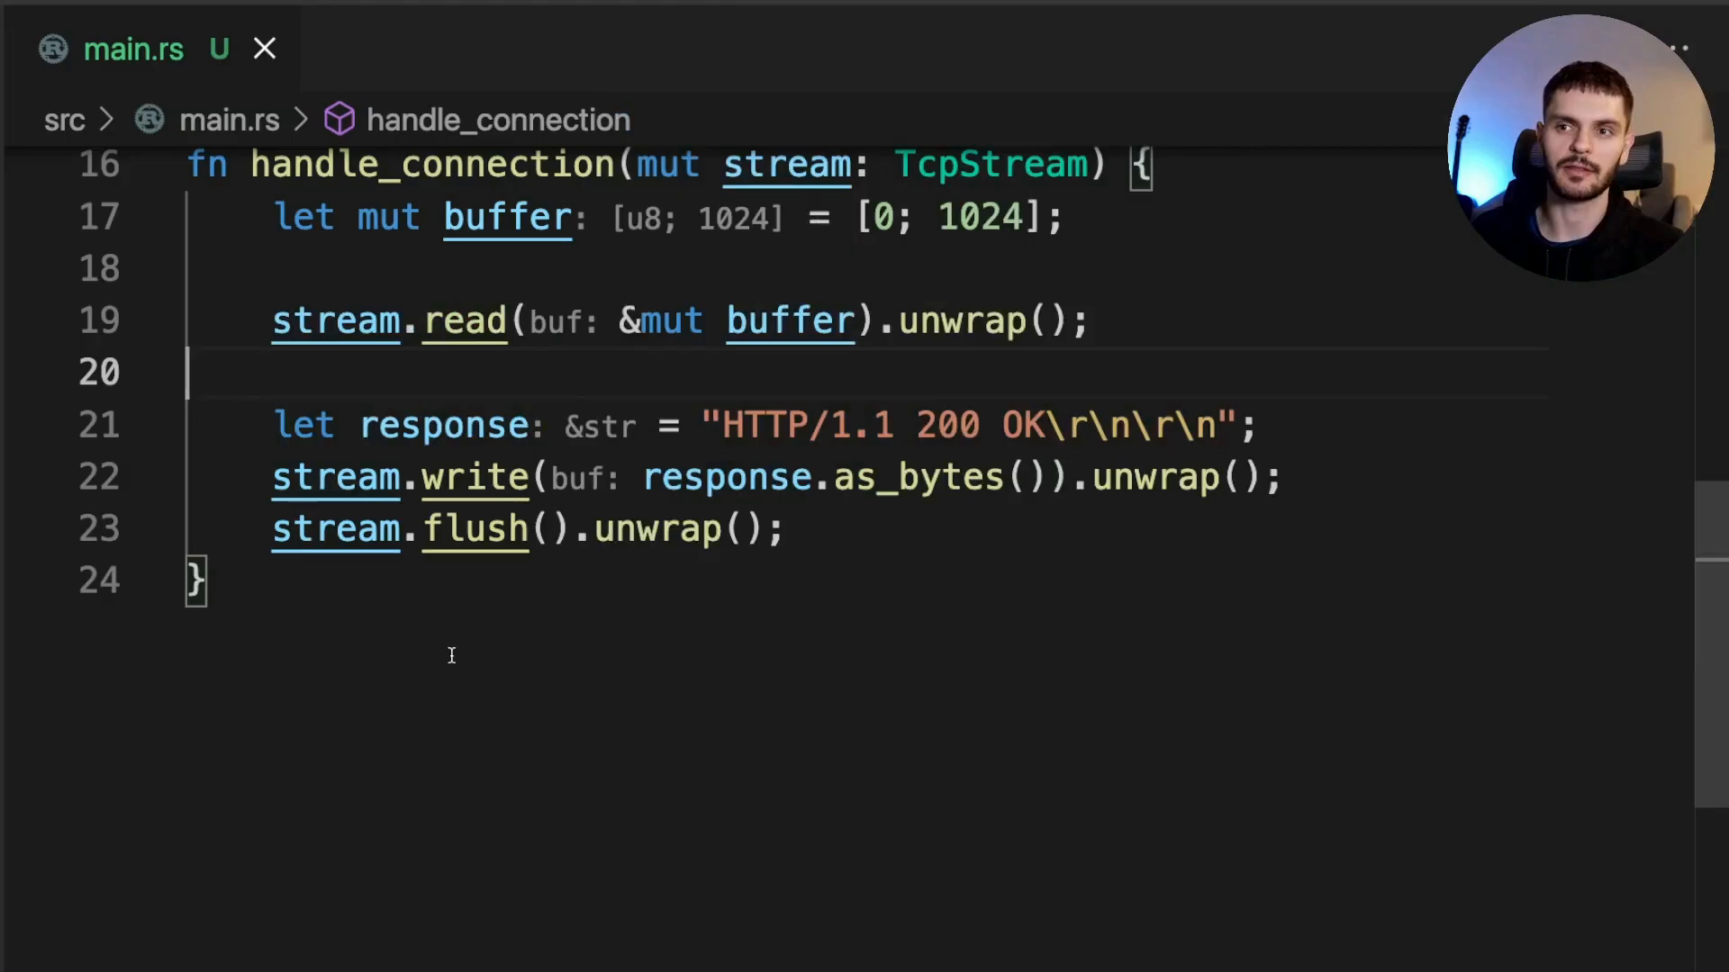
Create index.html with an LGR title and Let's Get Rusty! heading, save and close it
left_click(27, 47)
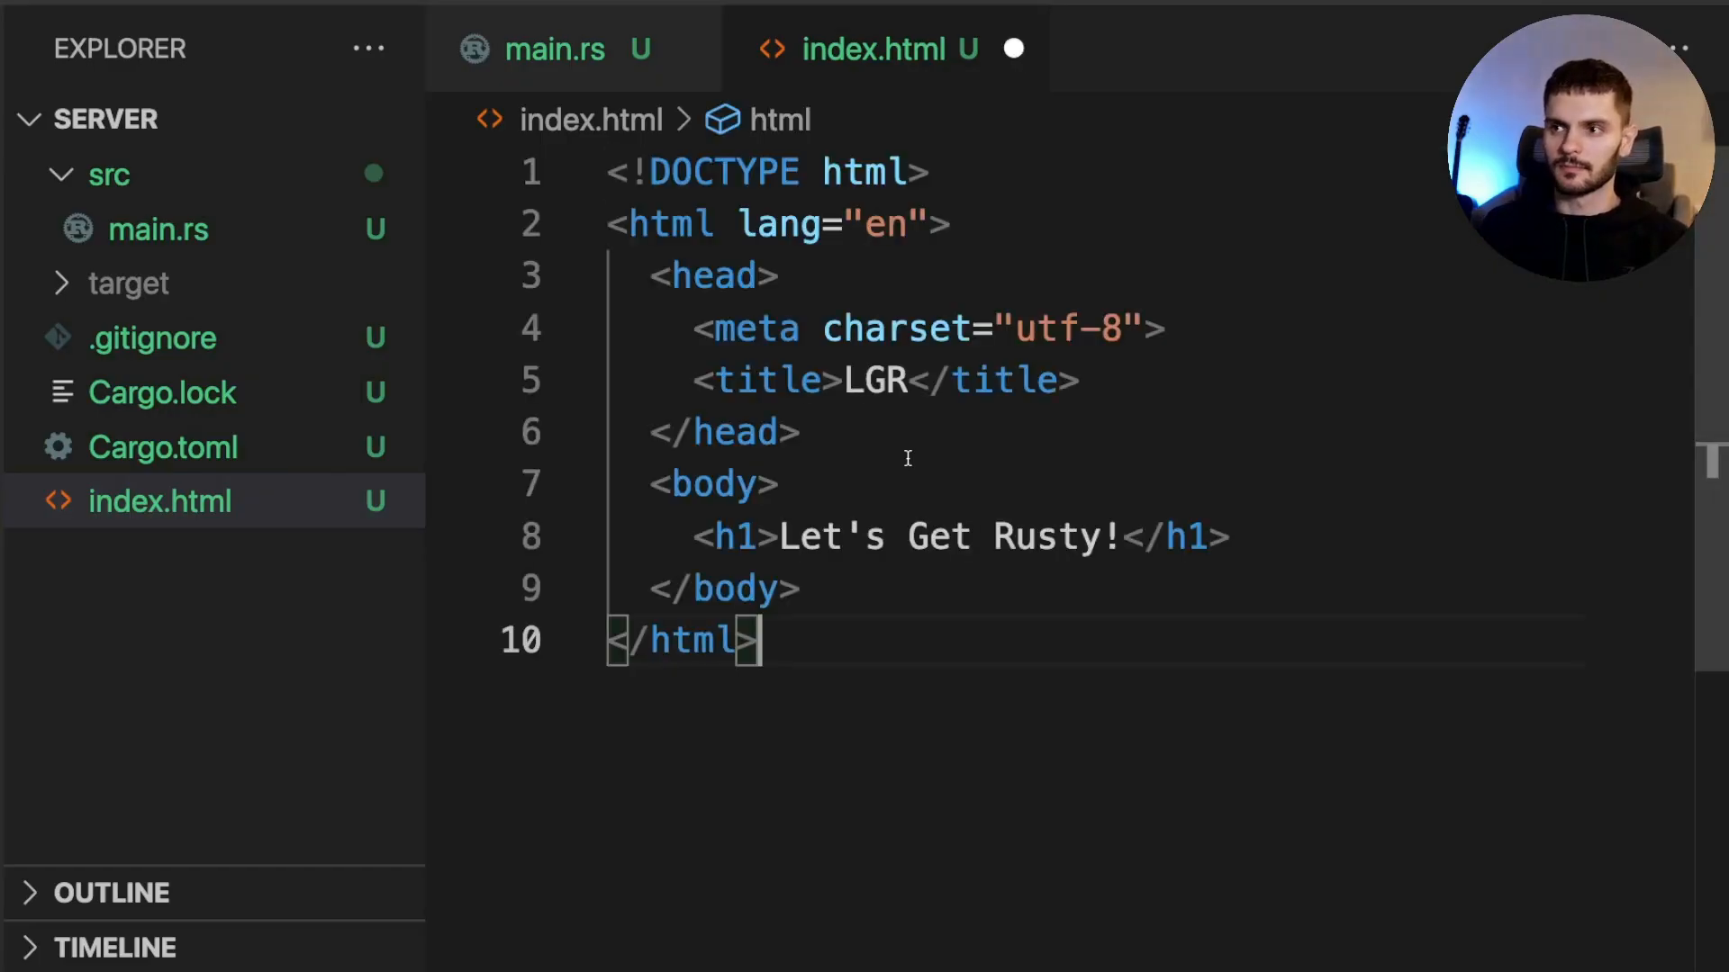
left_click(711, 484)
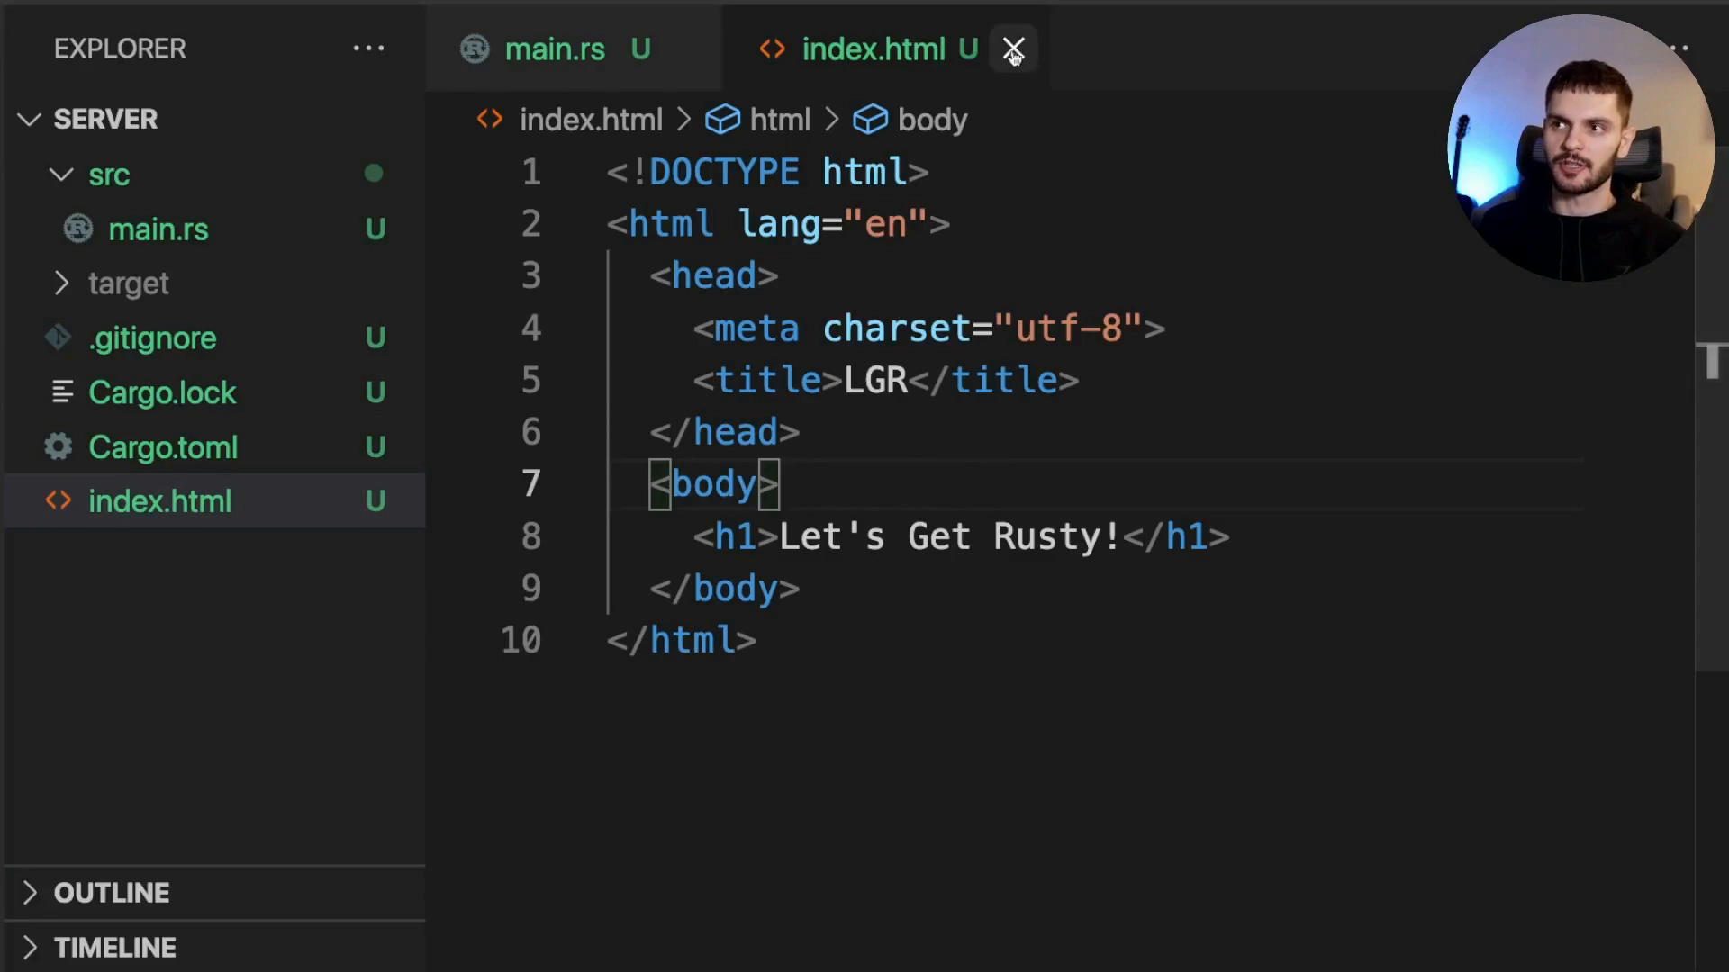
left_click(1012, 50)
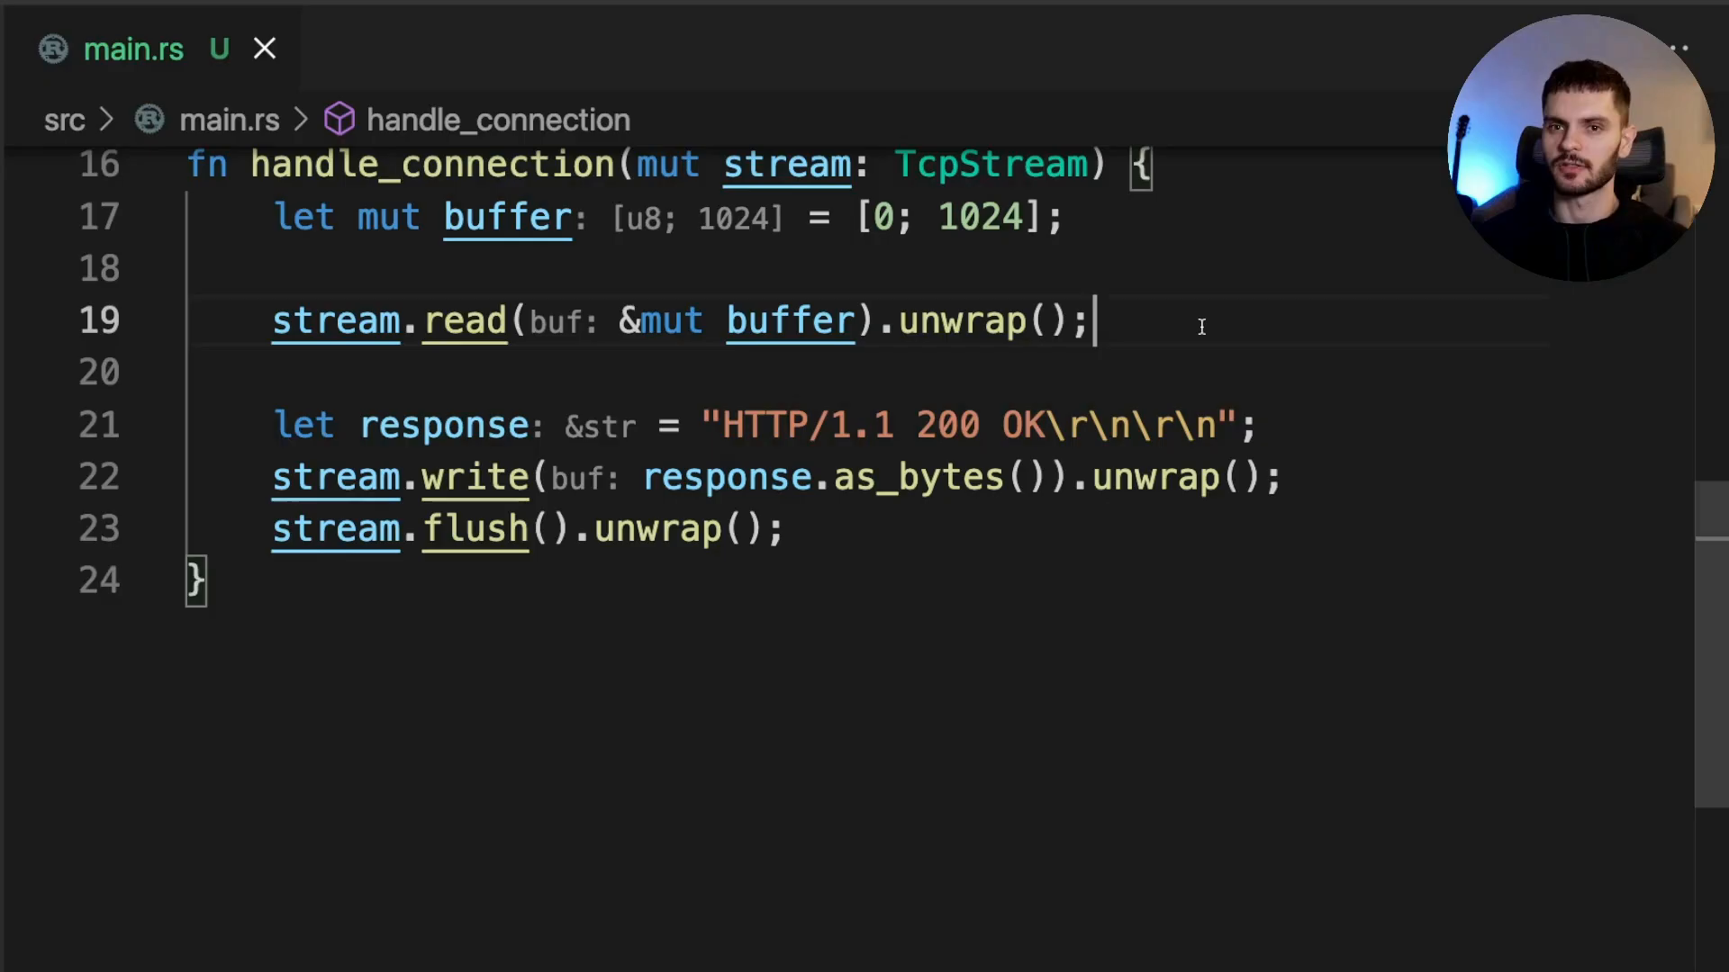
Read index.html into contents with fs::read_to_string(...).unwrap() and import std::fs via Quick Fix
type("let")
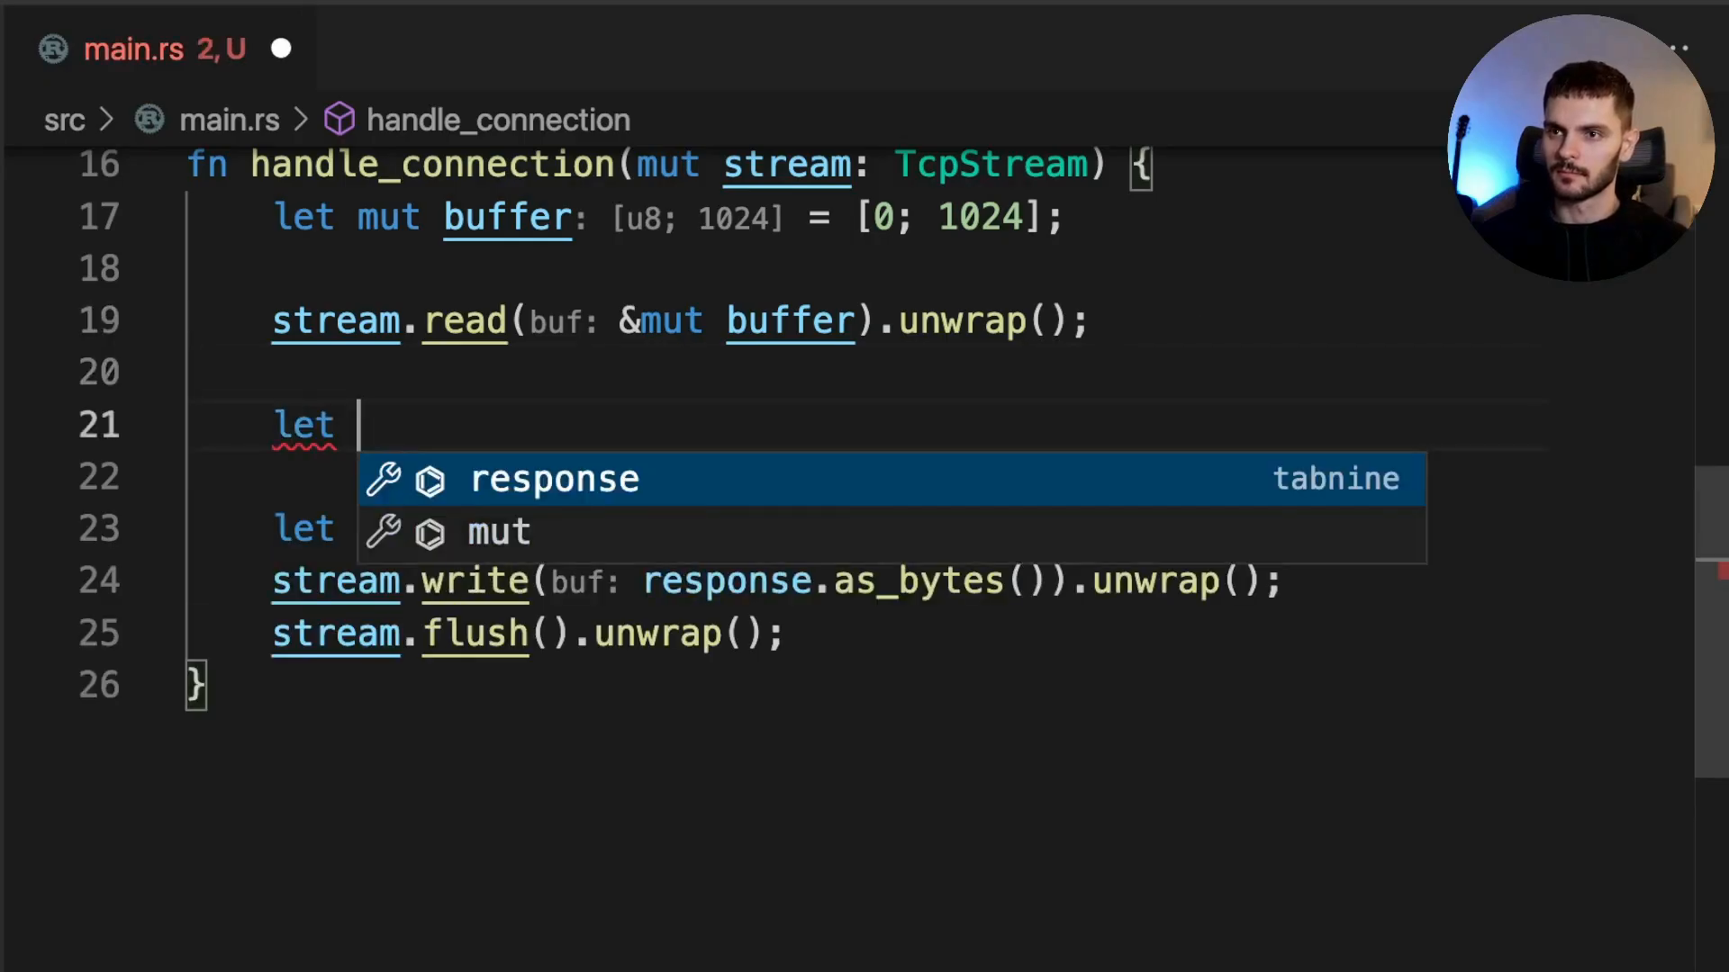
type("contents =")
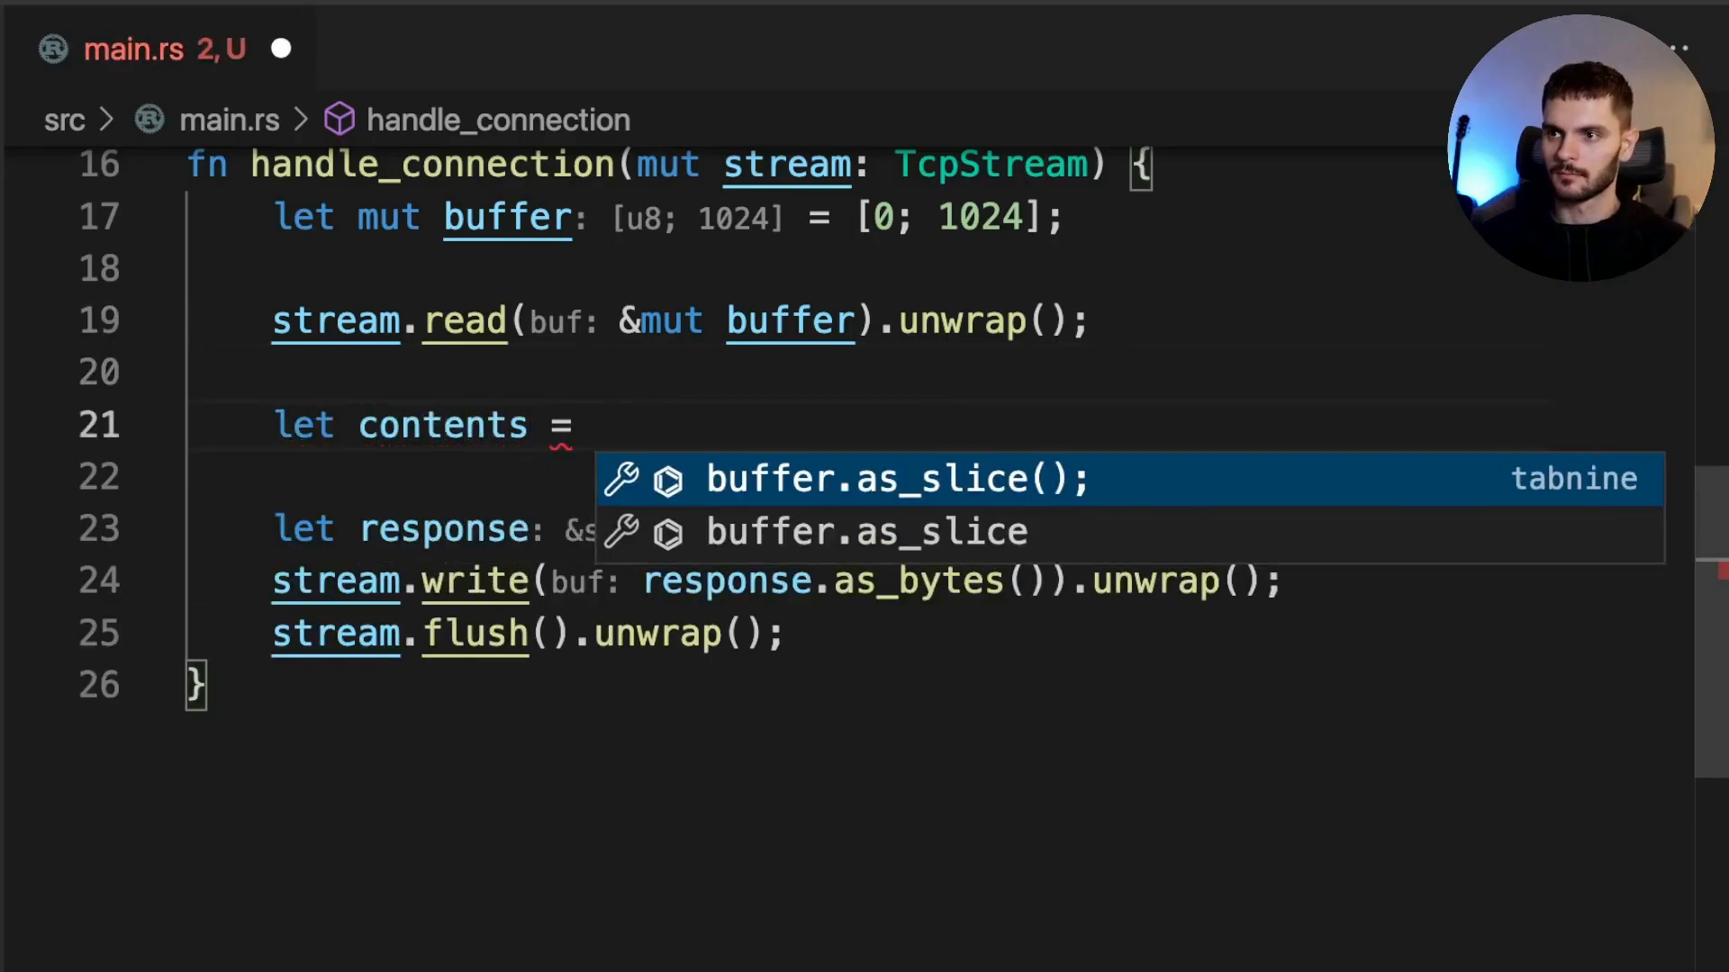
type("fs::read")
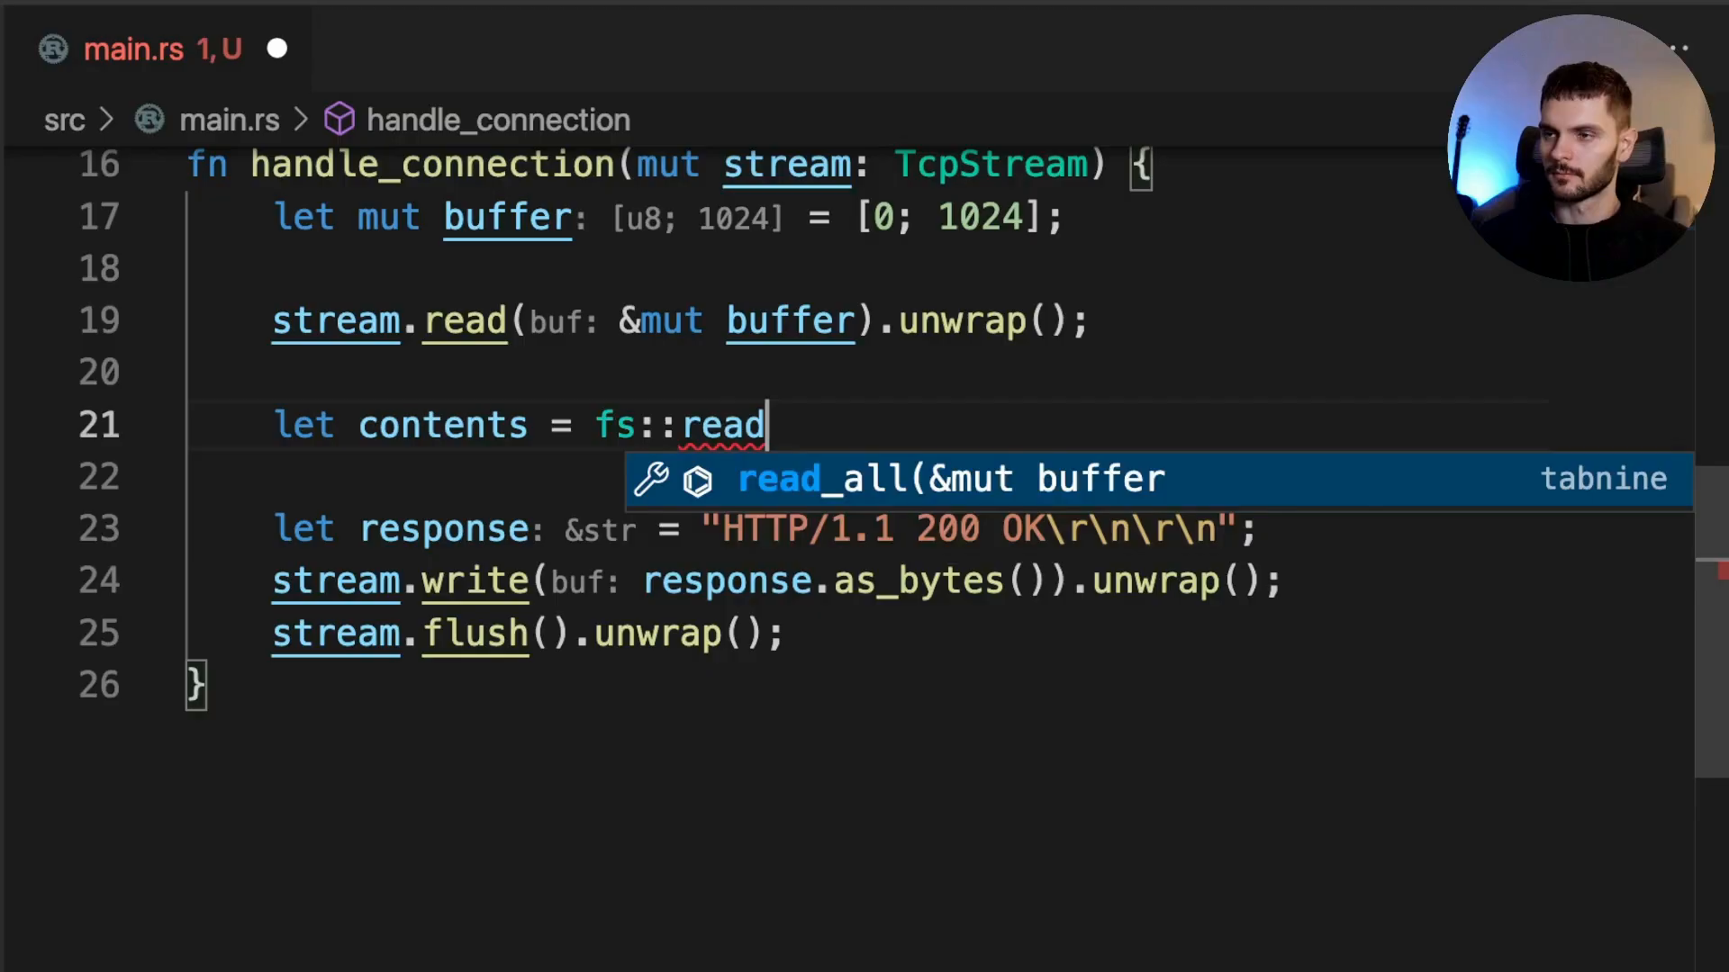
type("_to_string()")
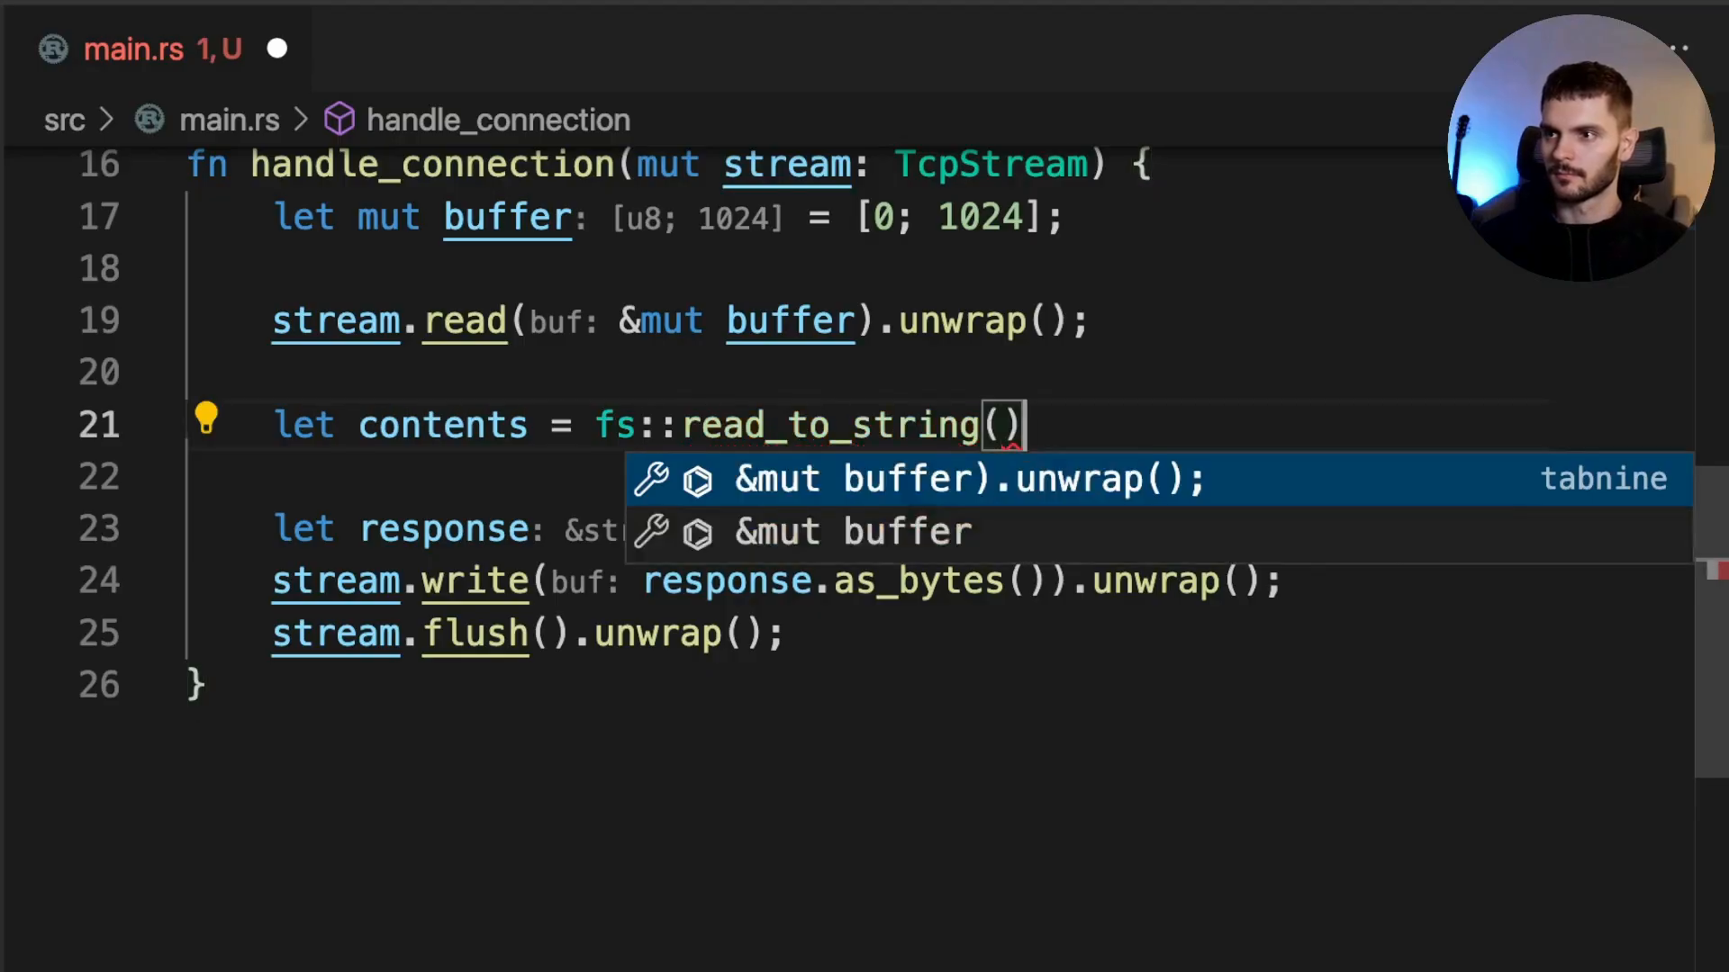
type("\"index.h")
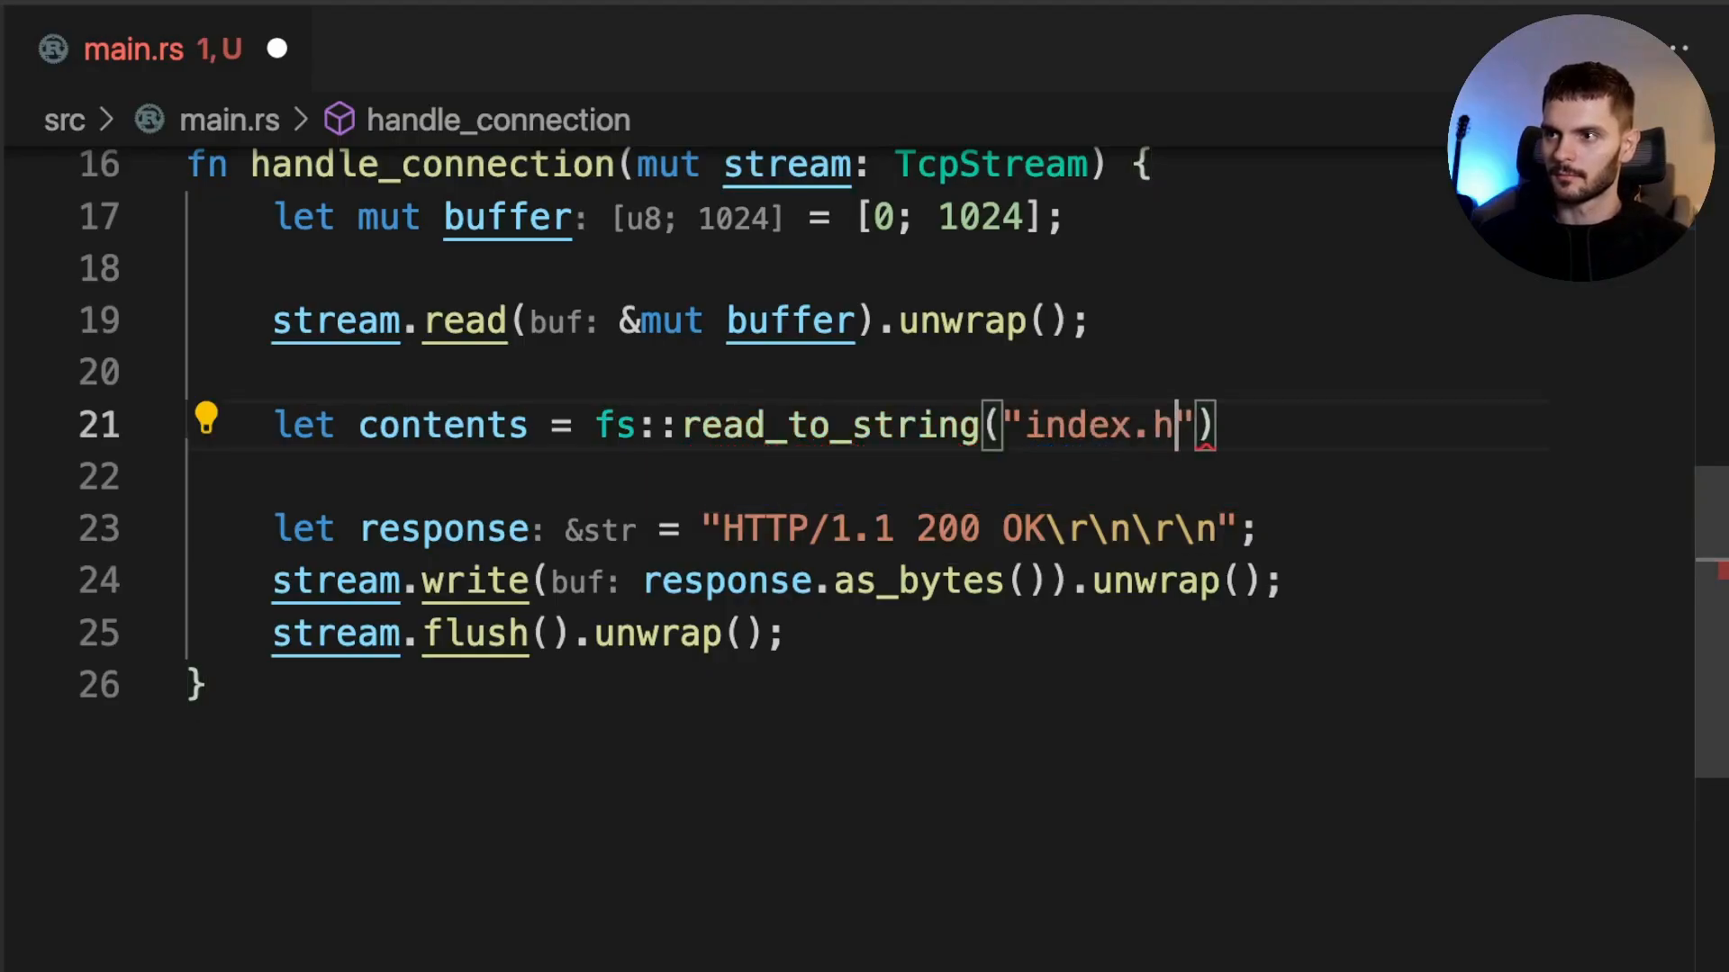
type("tml\").unwrap();")
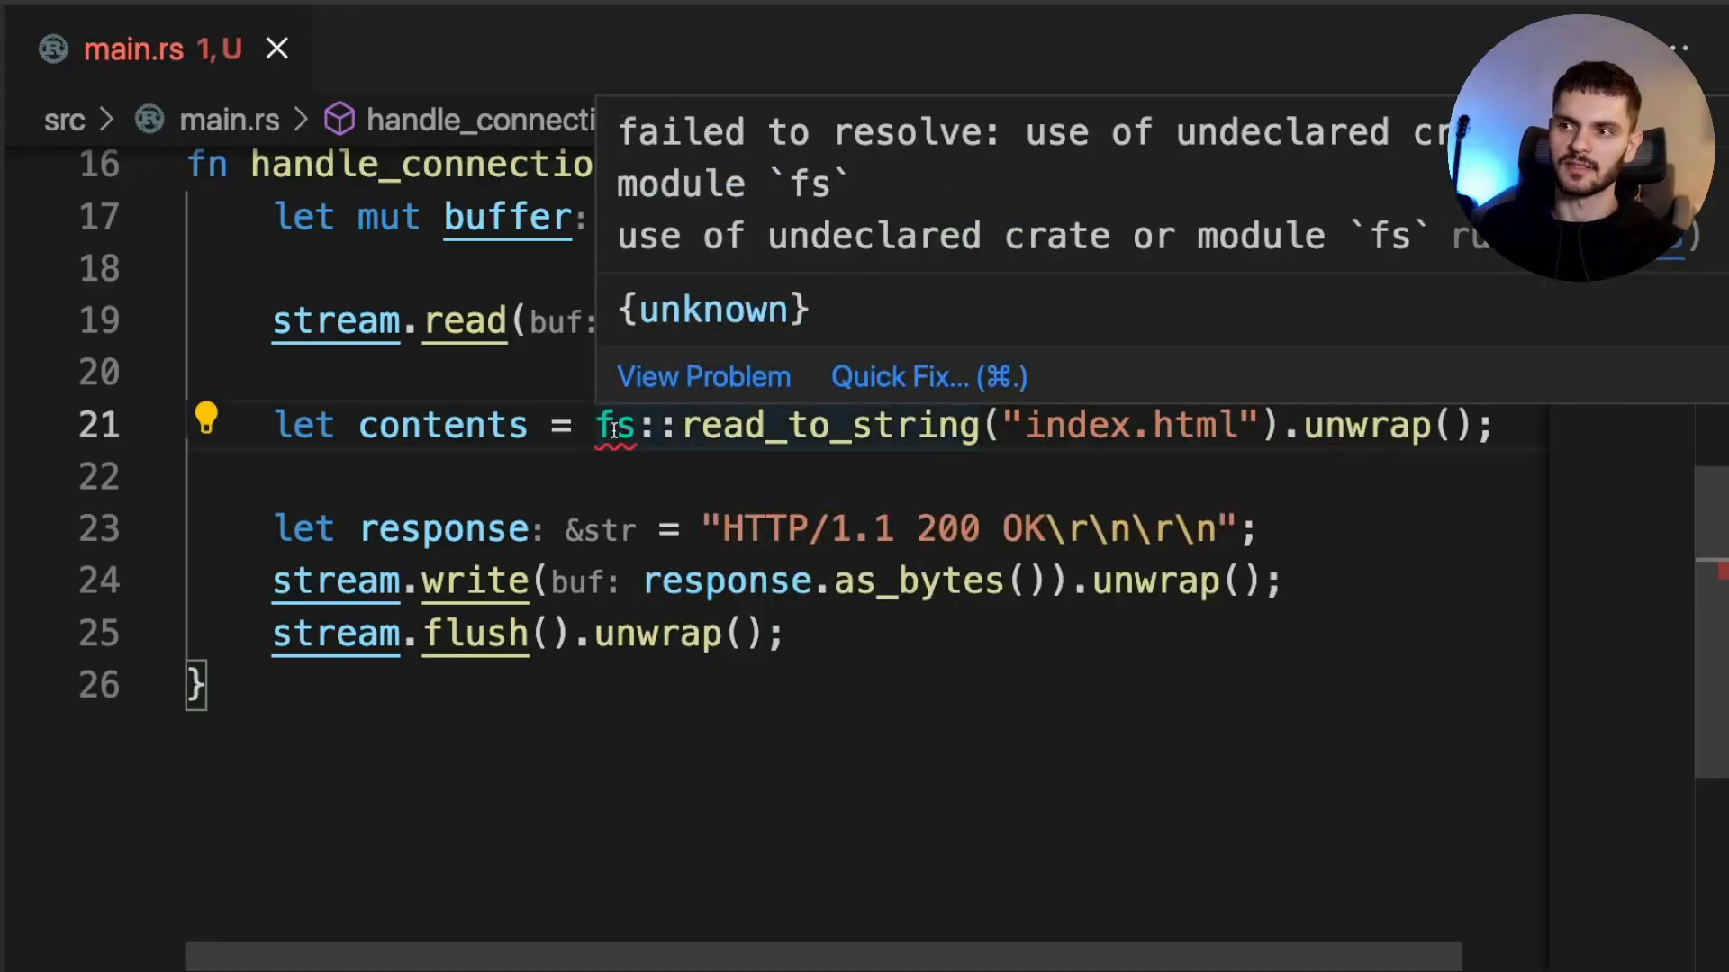
left_click(898, 376)
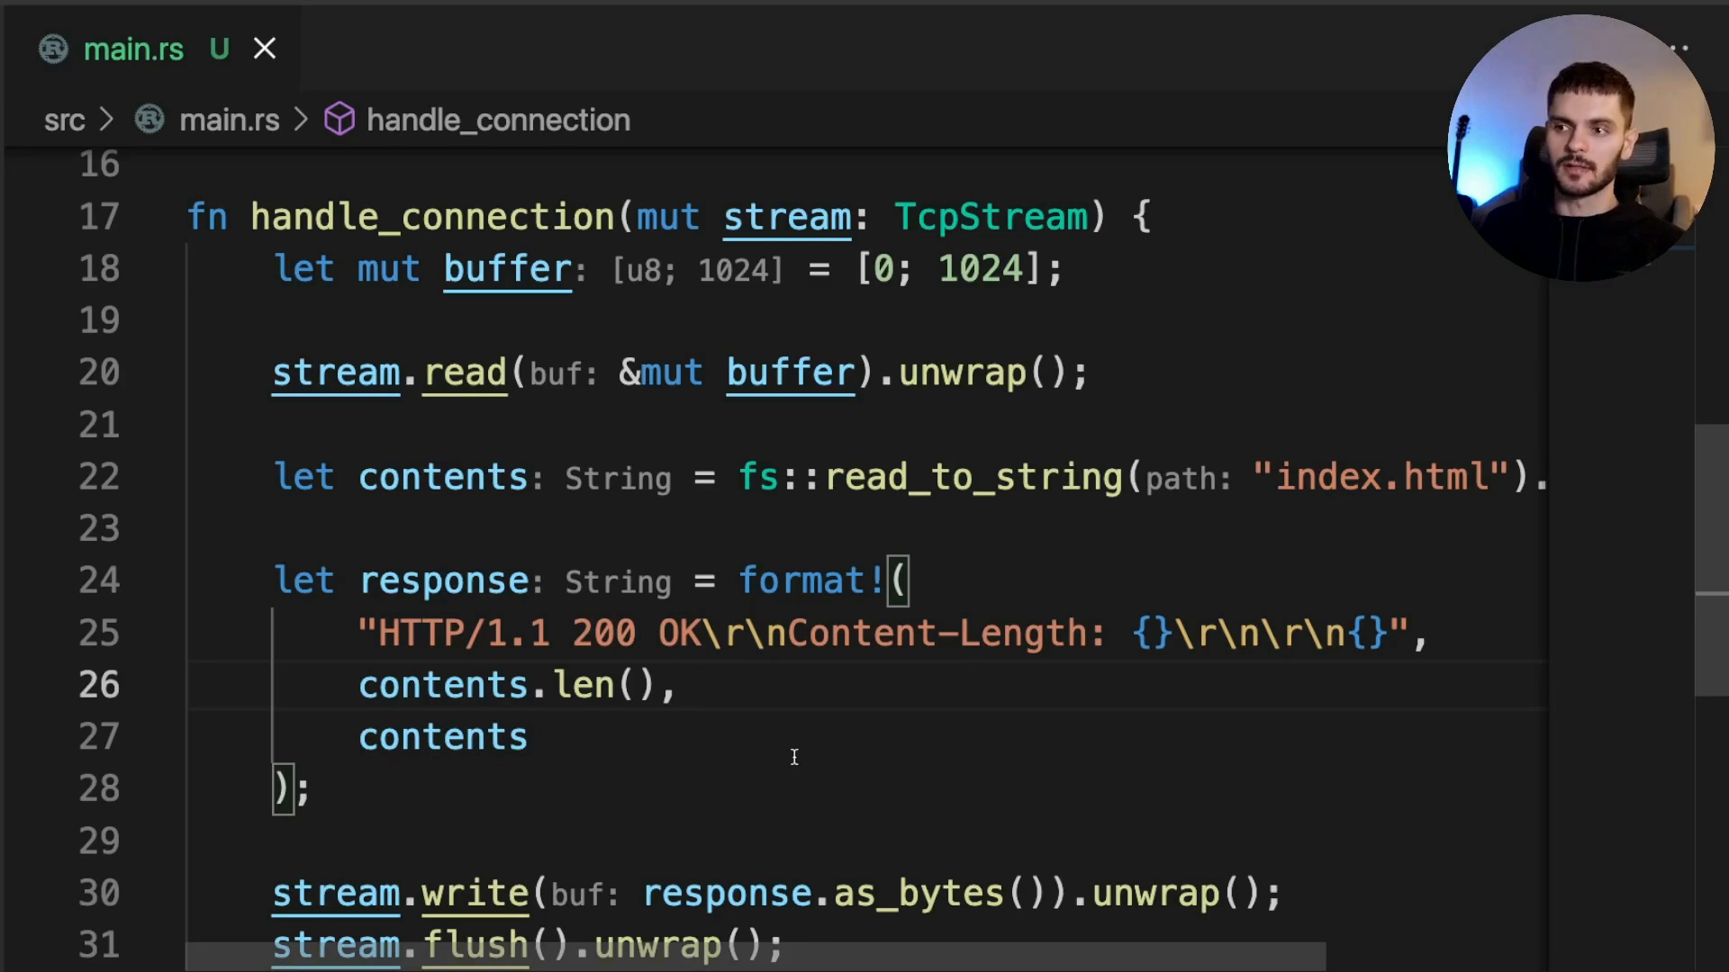
mouse_move(918, 704)
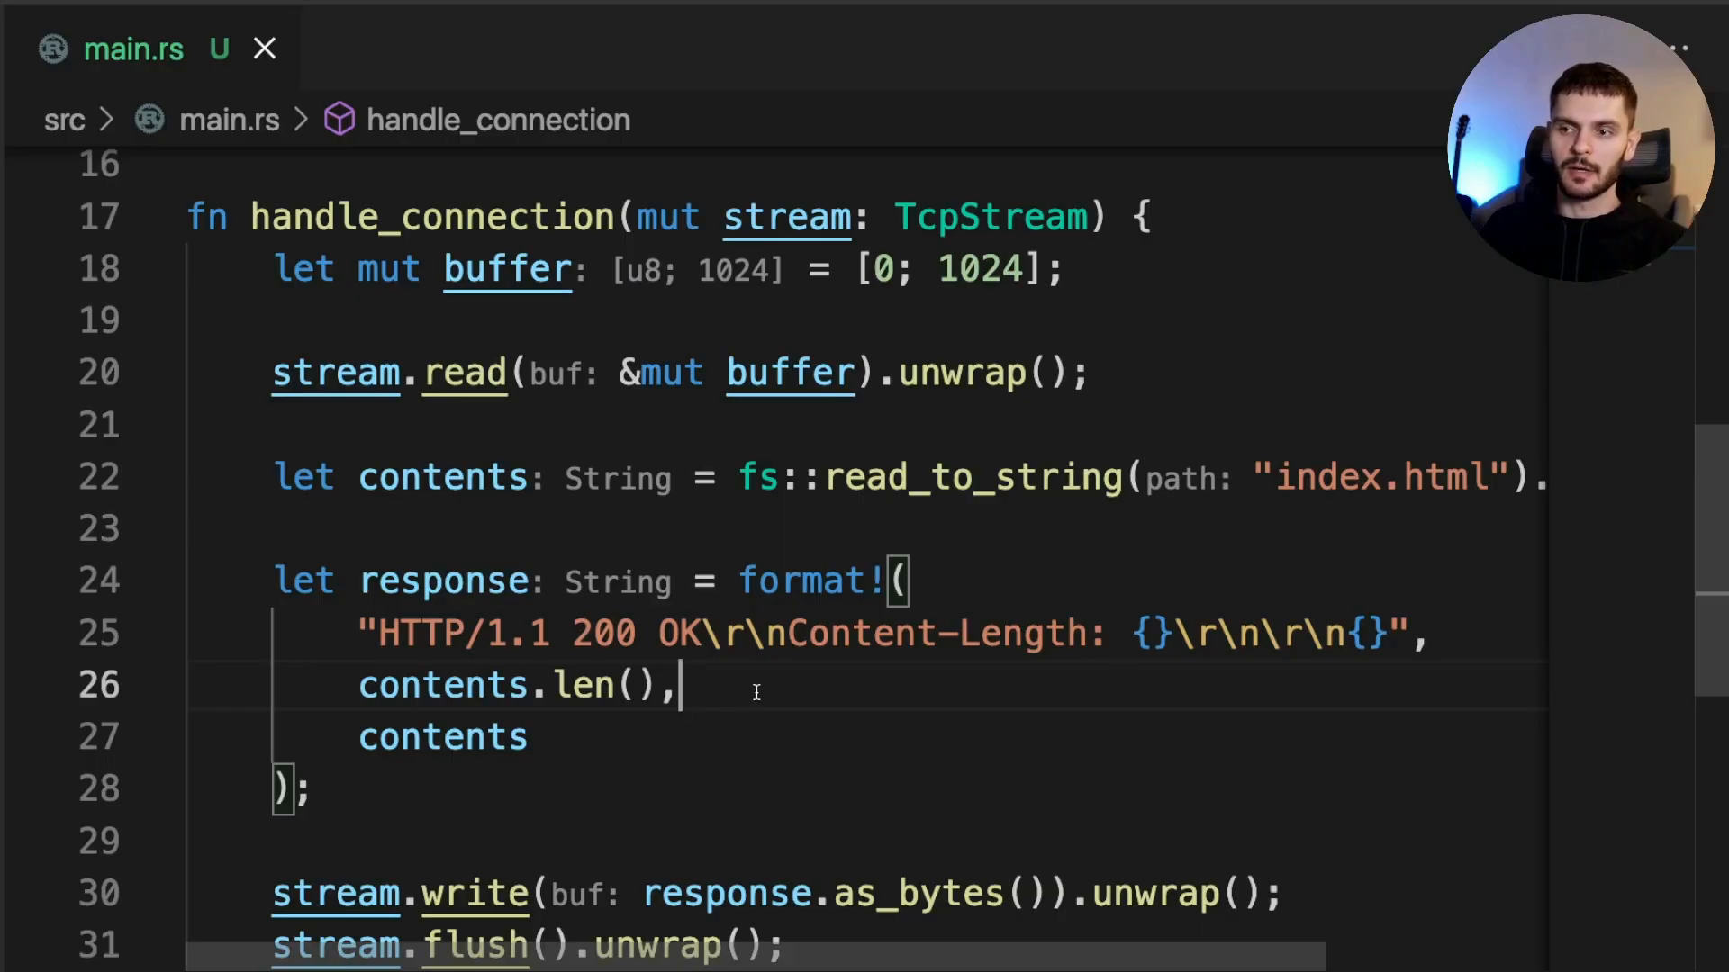
mouse_move(790, 692)
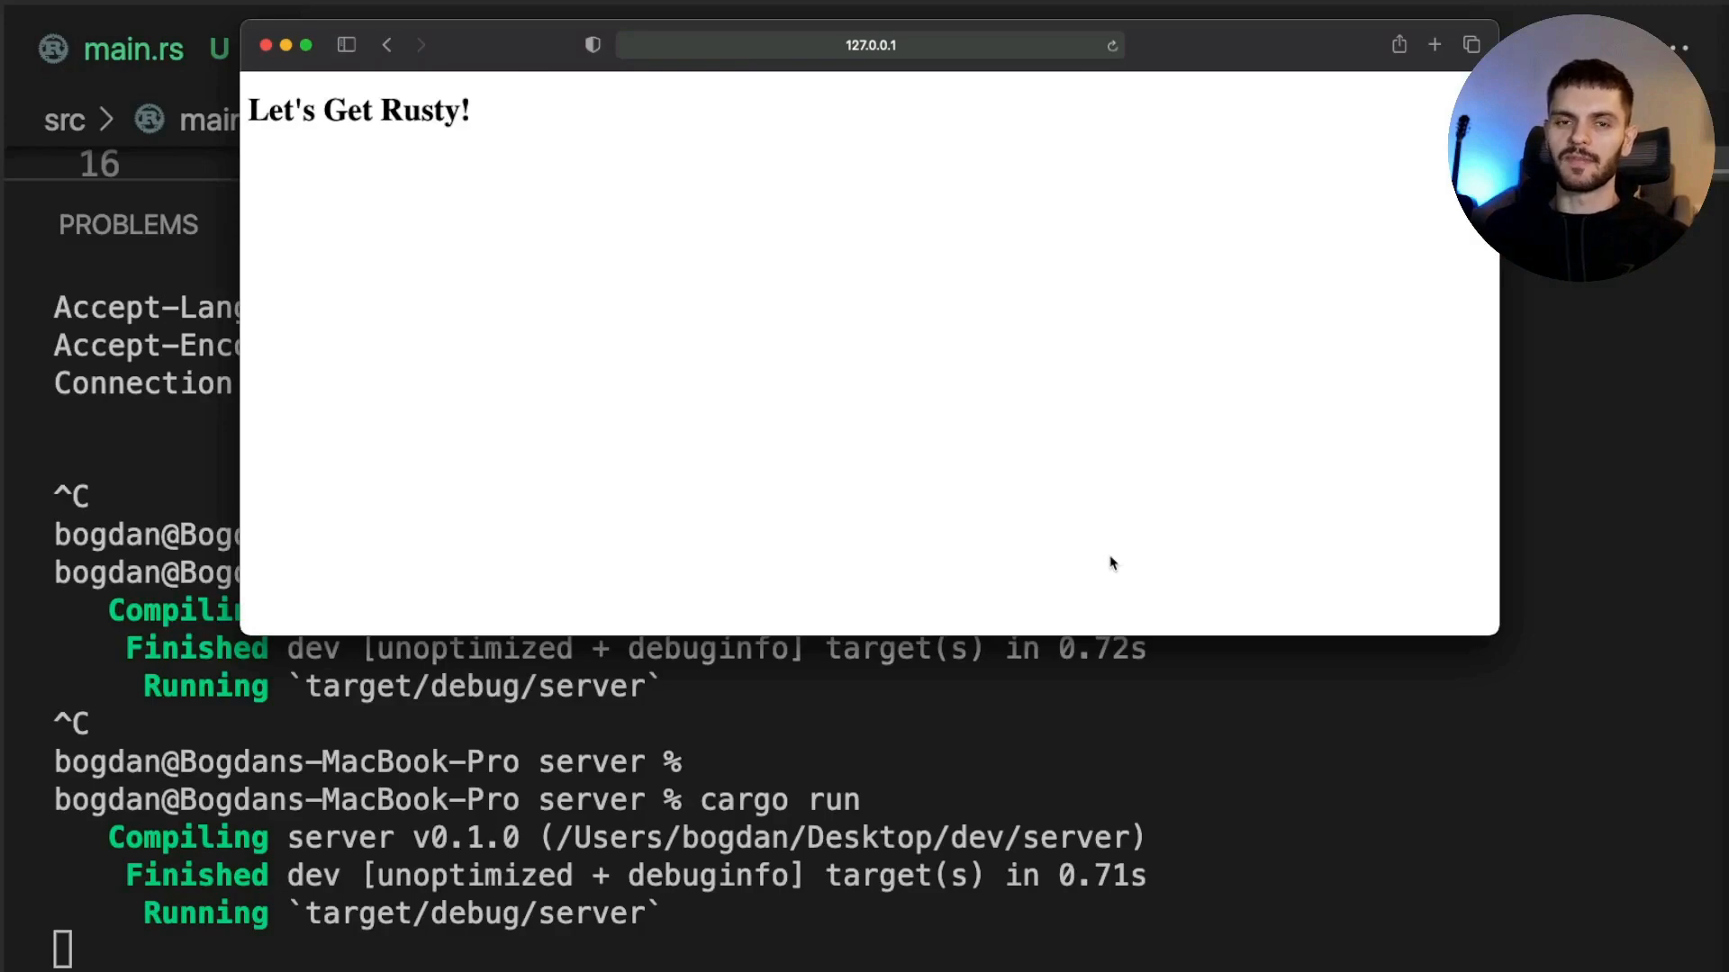
mouse_move(1003, 362)
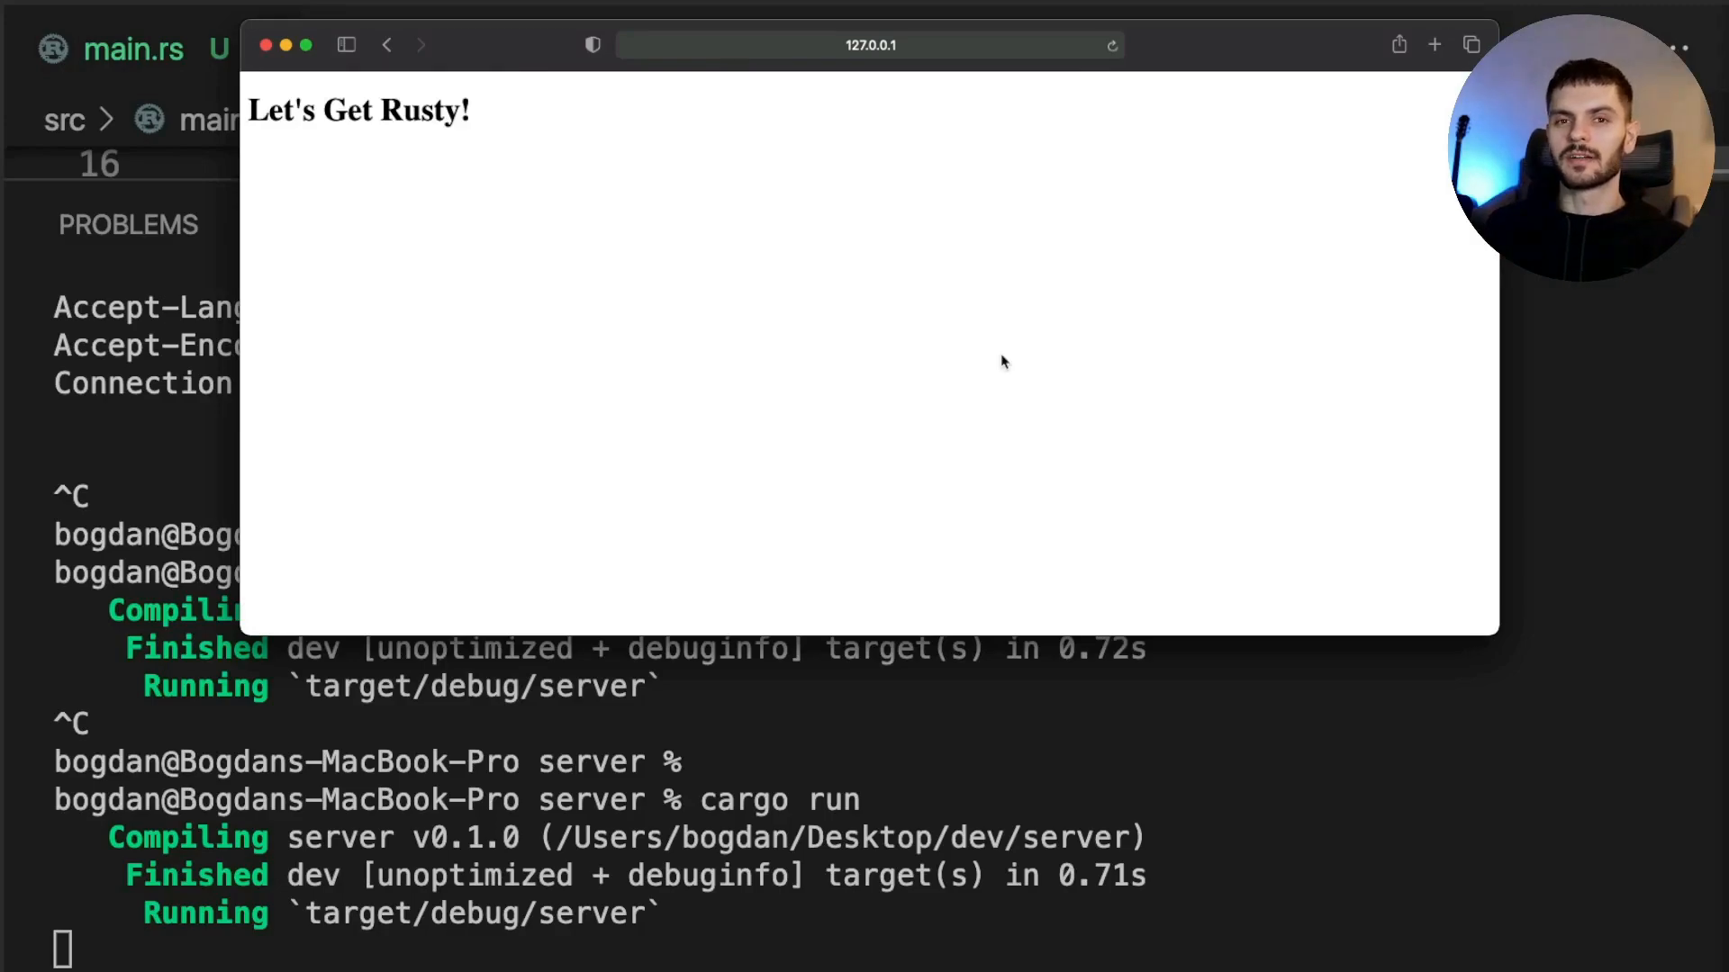
mouse_move(616, 533)
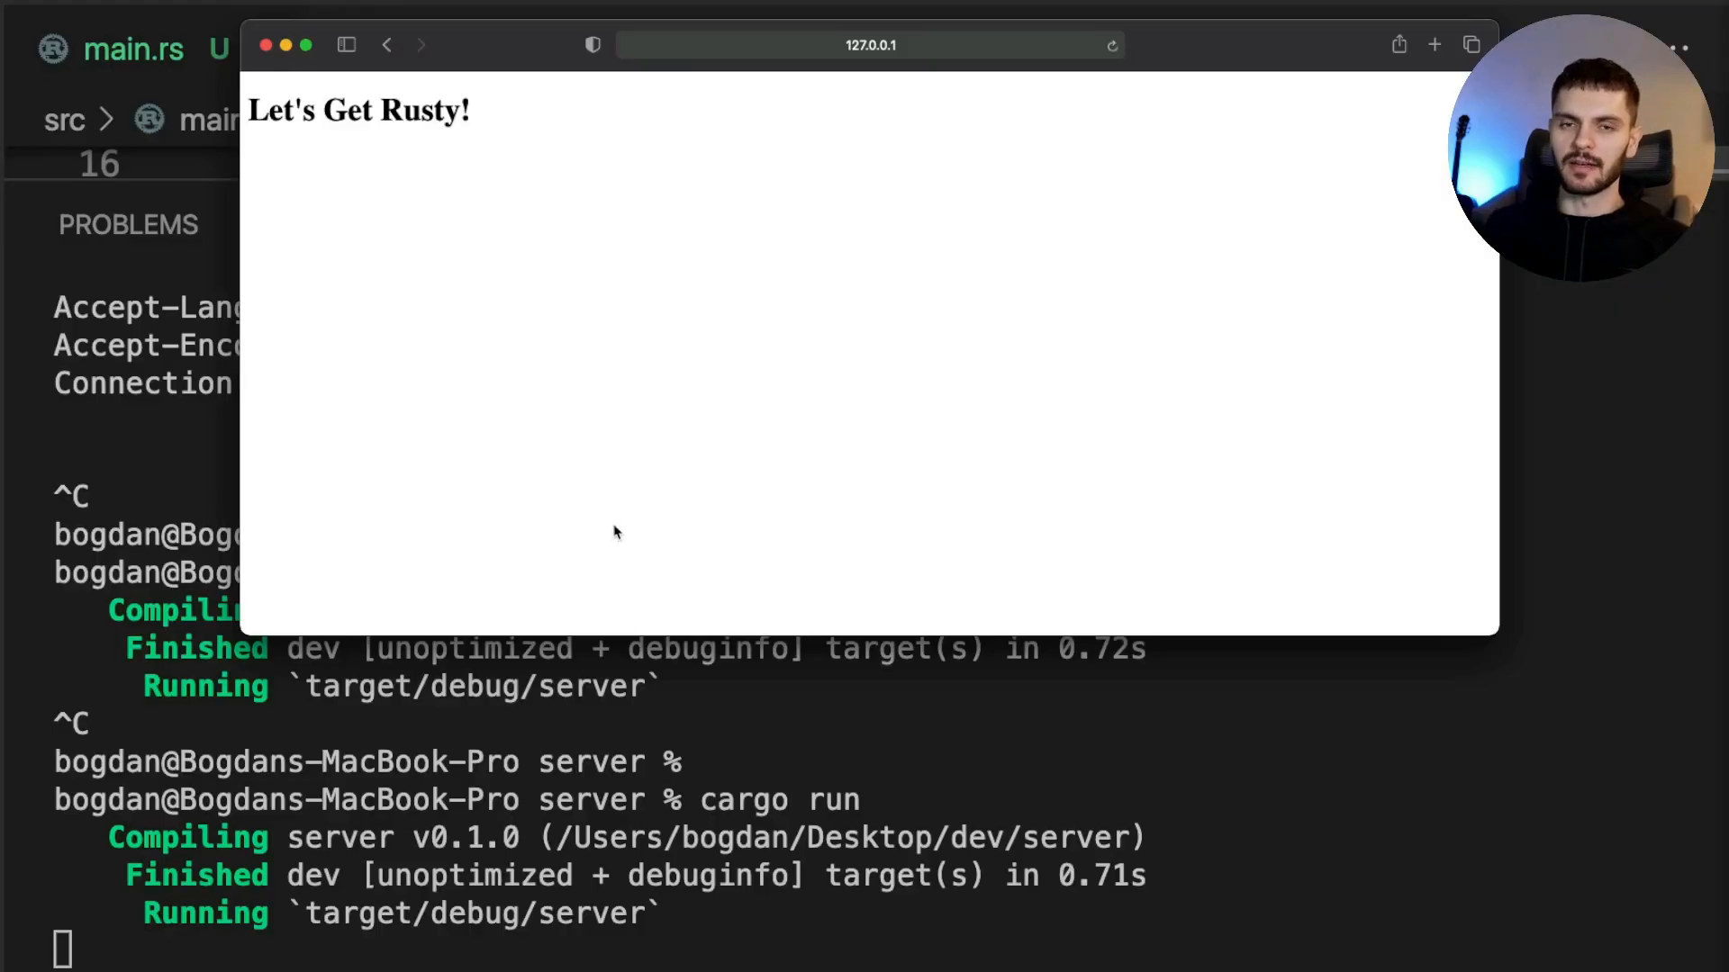
Return to main.rs after Safari shows the served Let's Get Rusty! page
left_click(264, 45)
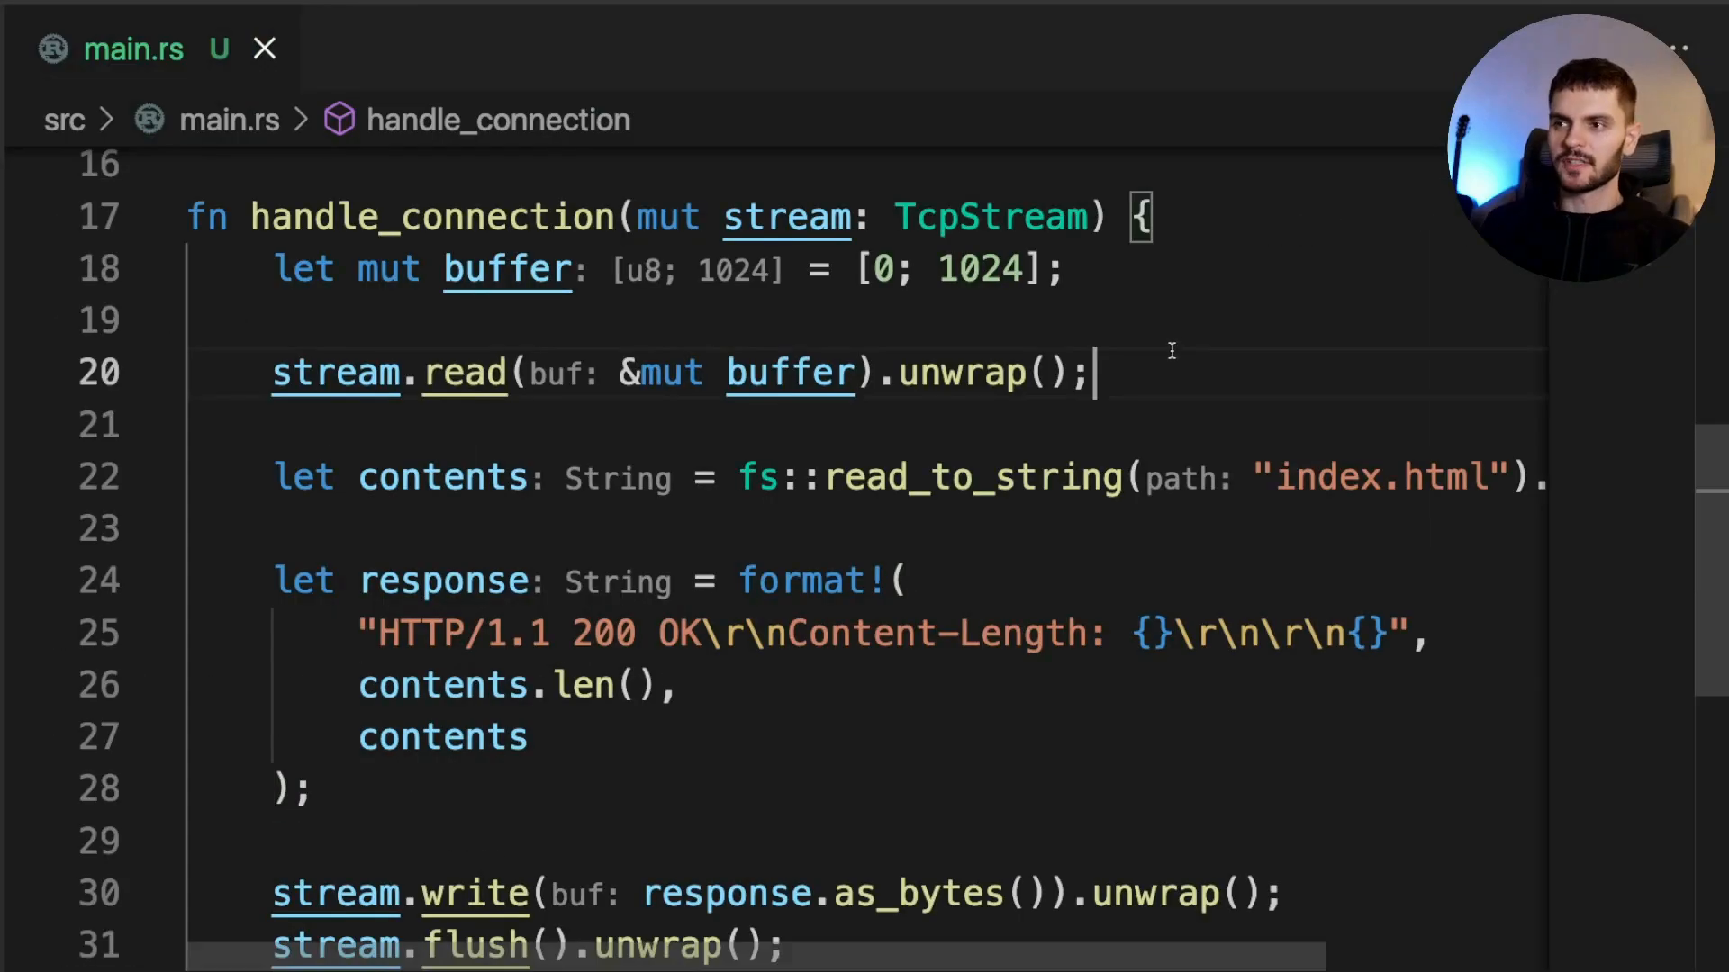
Wrap the response code in if buffer.starts_with(get) { } else { } using b"GET / HTTP/1.1\r\n"
key("Backspace")
type("let get = b\"GET / HTTP/1.1\\r\\n\";")
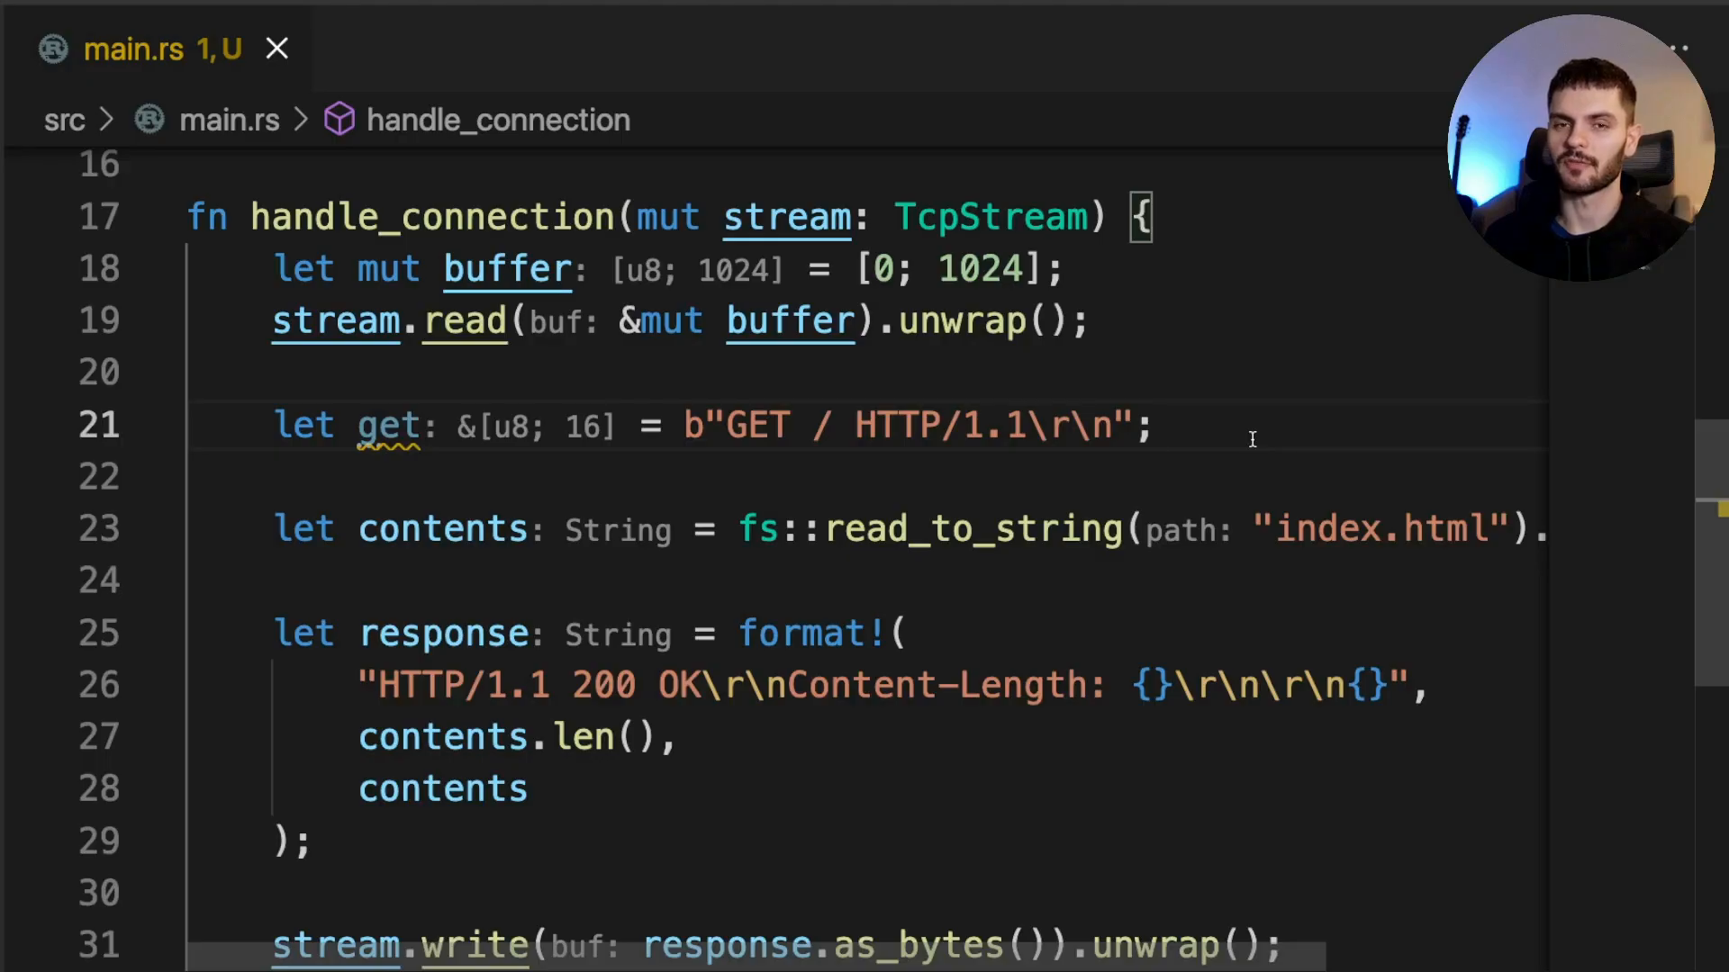
key("enter")
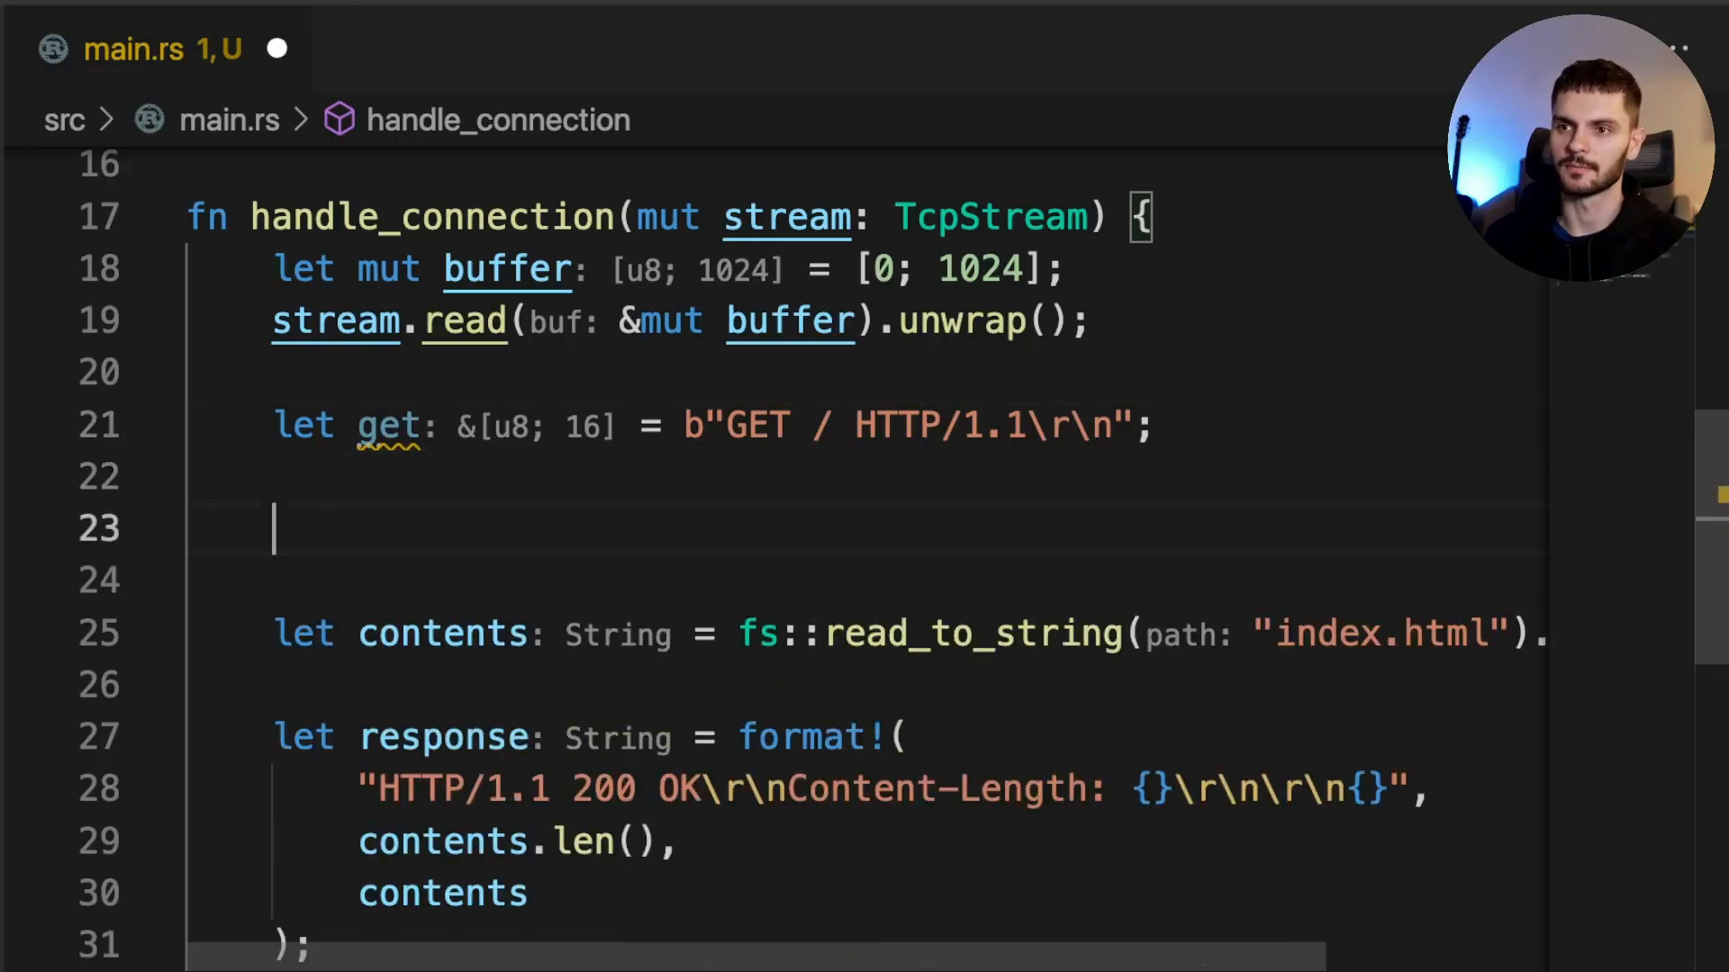
type("if buffer.")
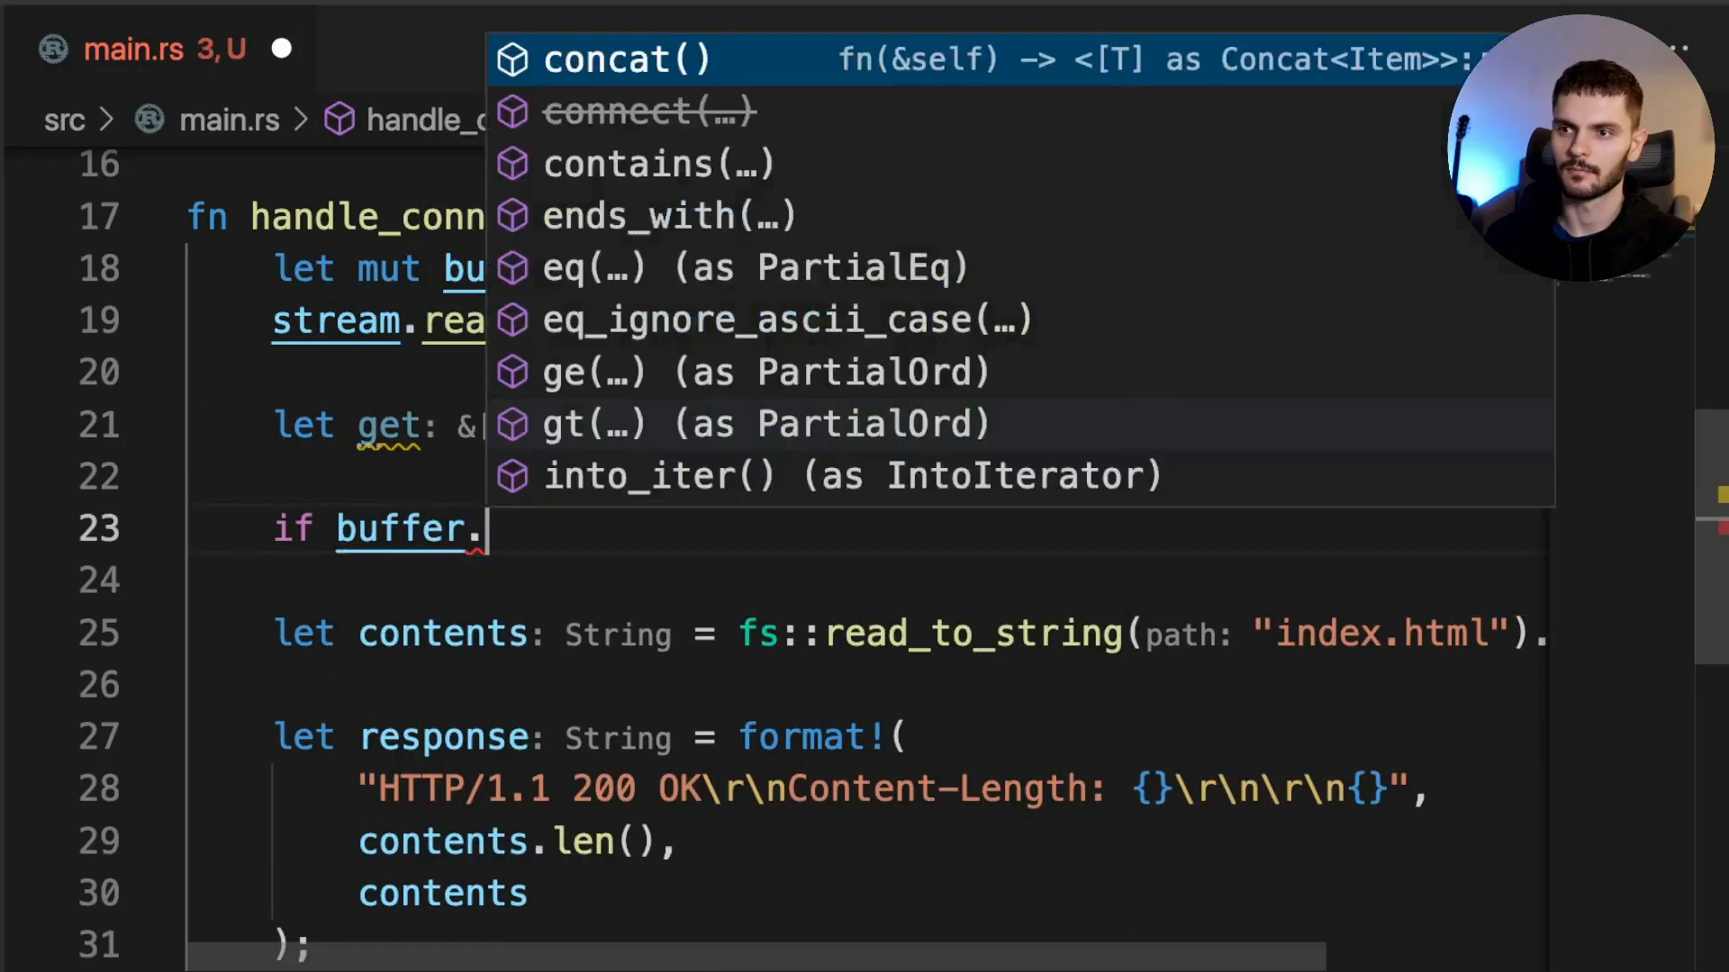
type("starts_with(get) {")
type("} else {}")
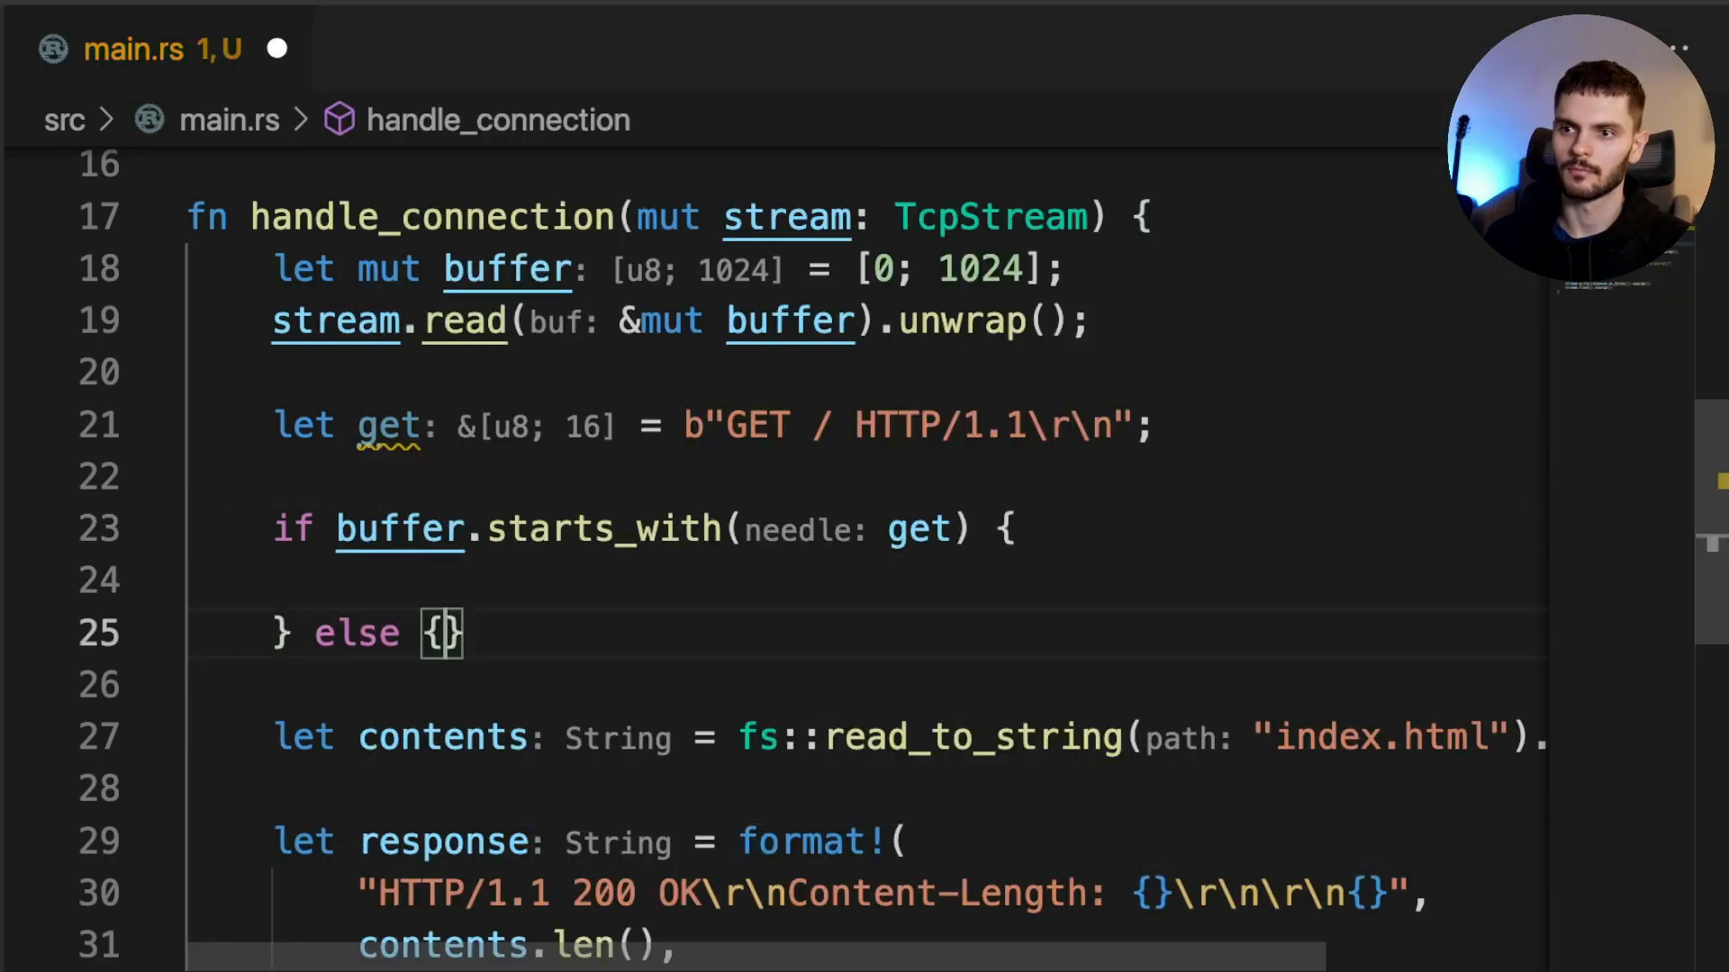
key("Enter")
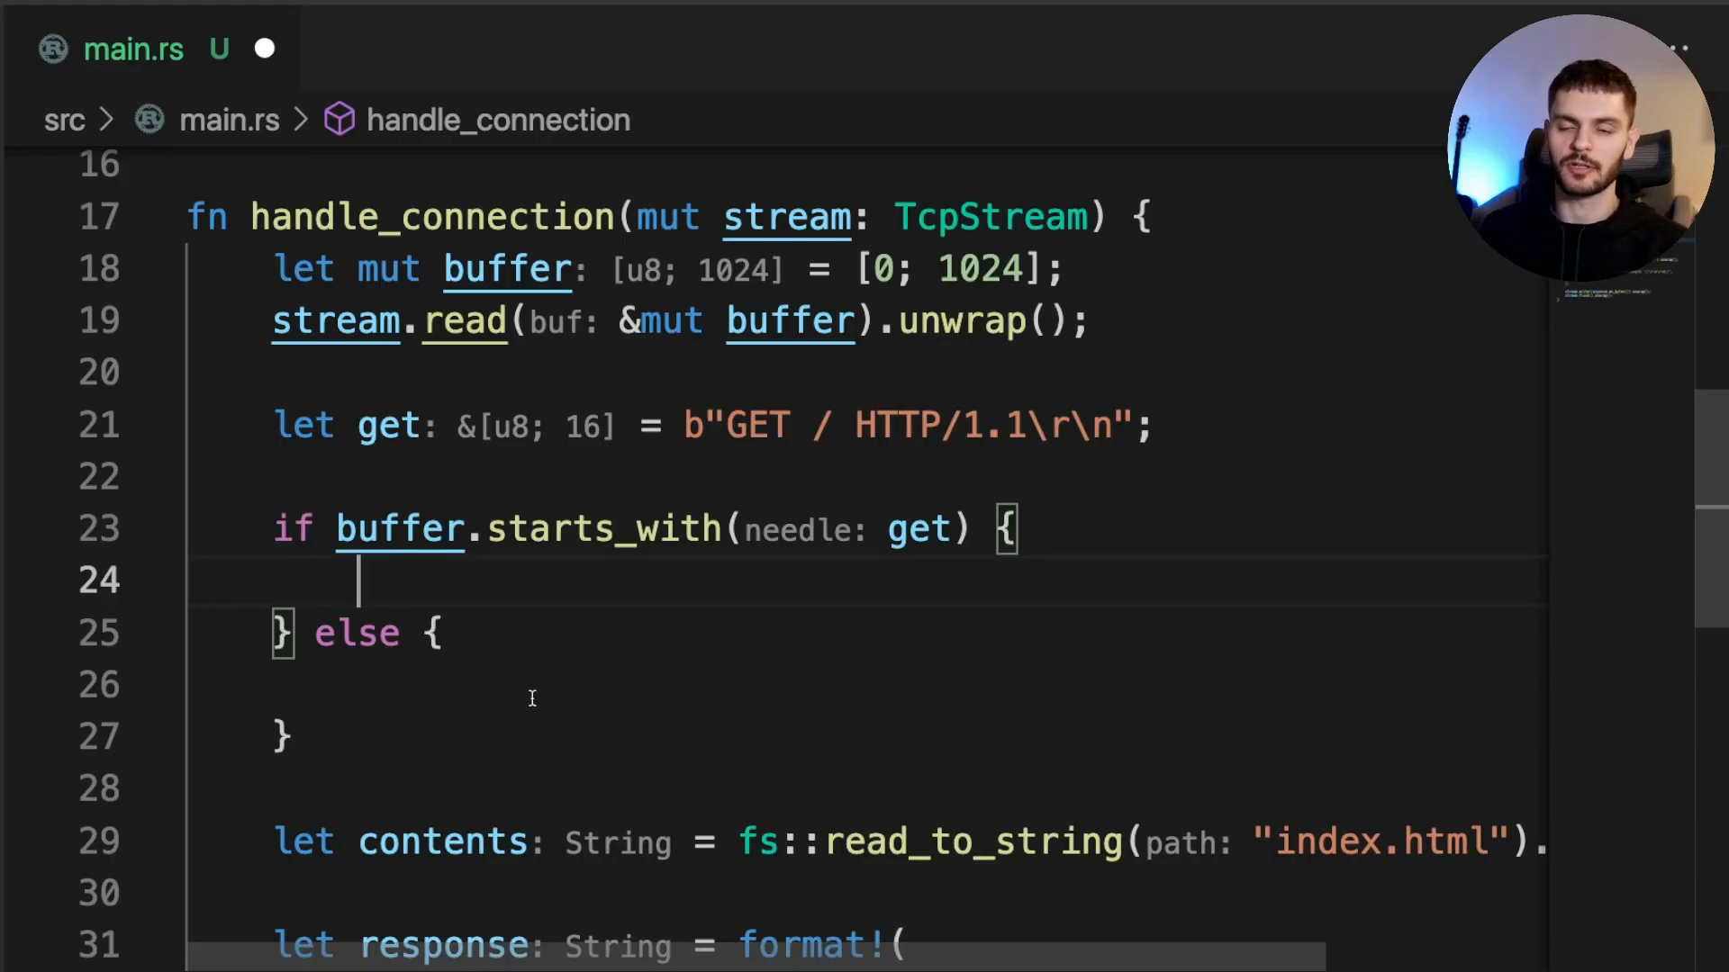
scroll("down", 3)
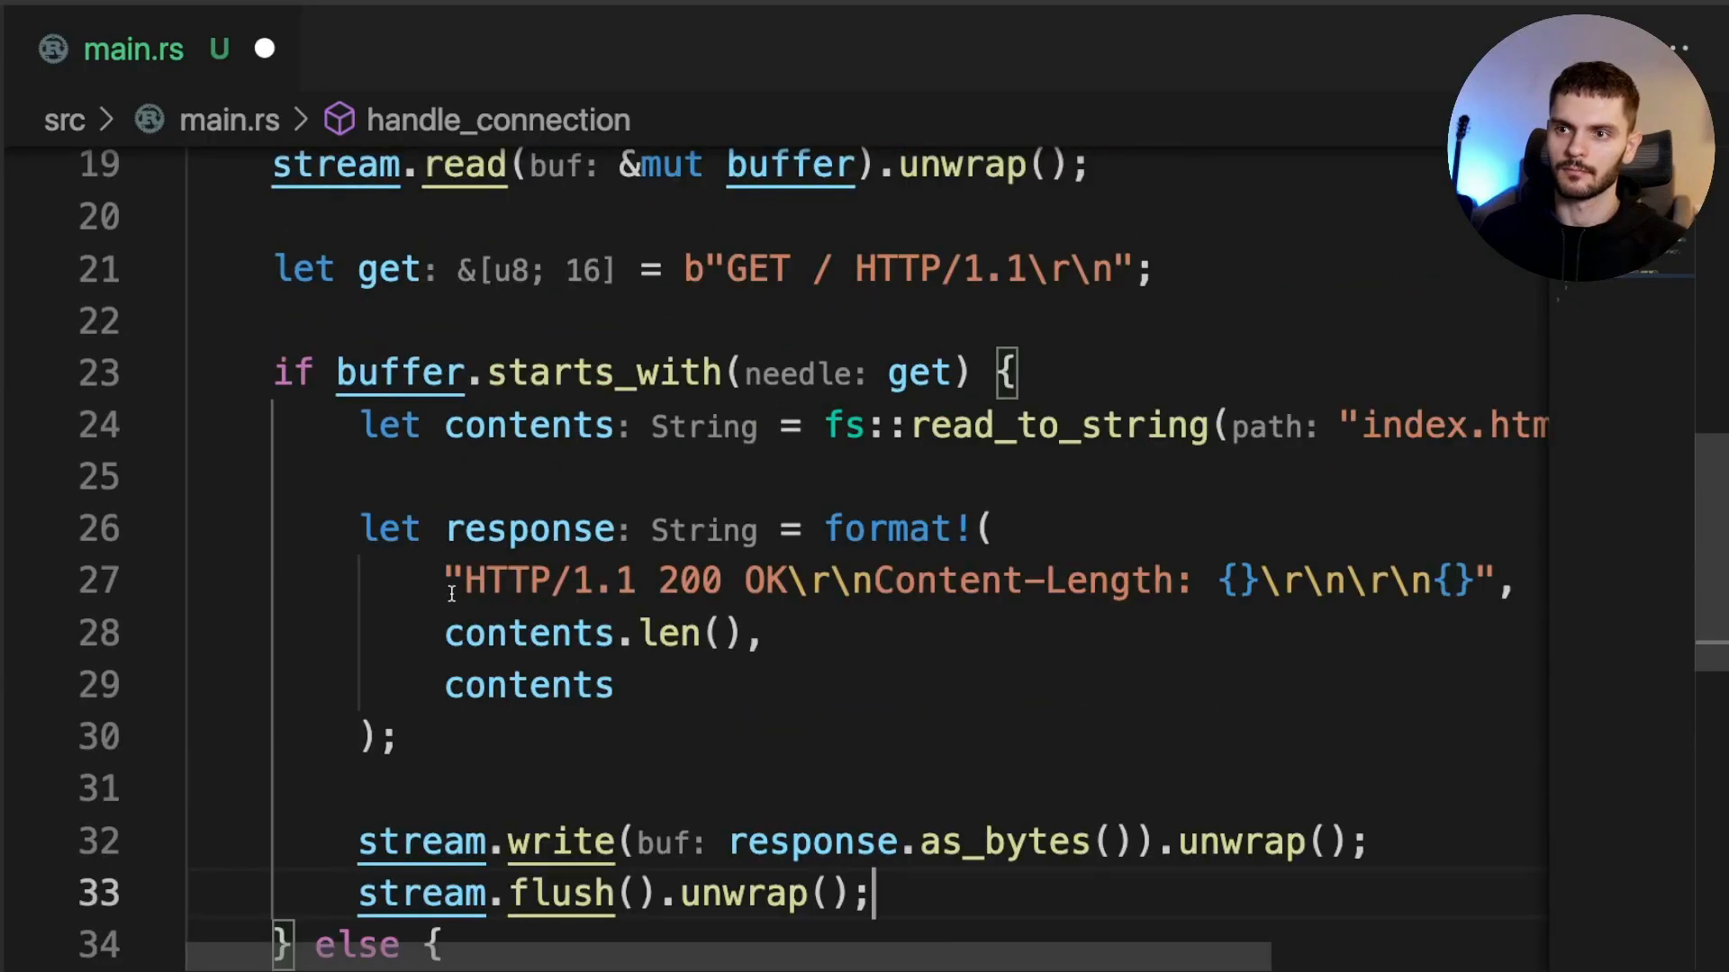
scroll("down", 3)
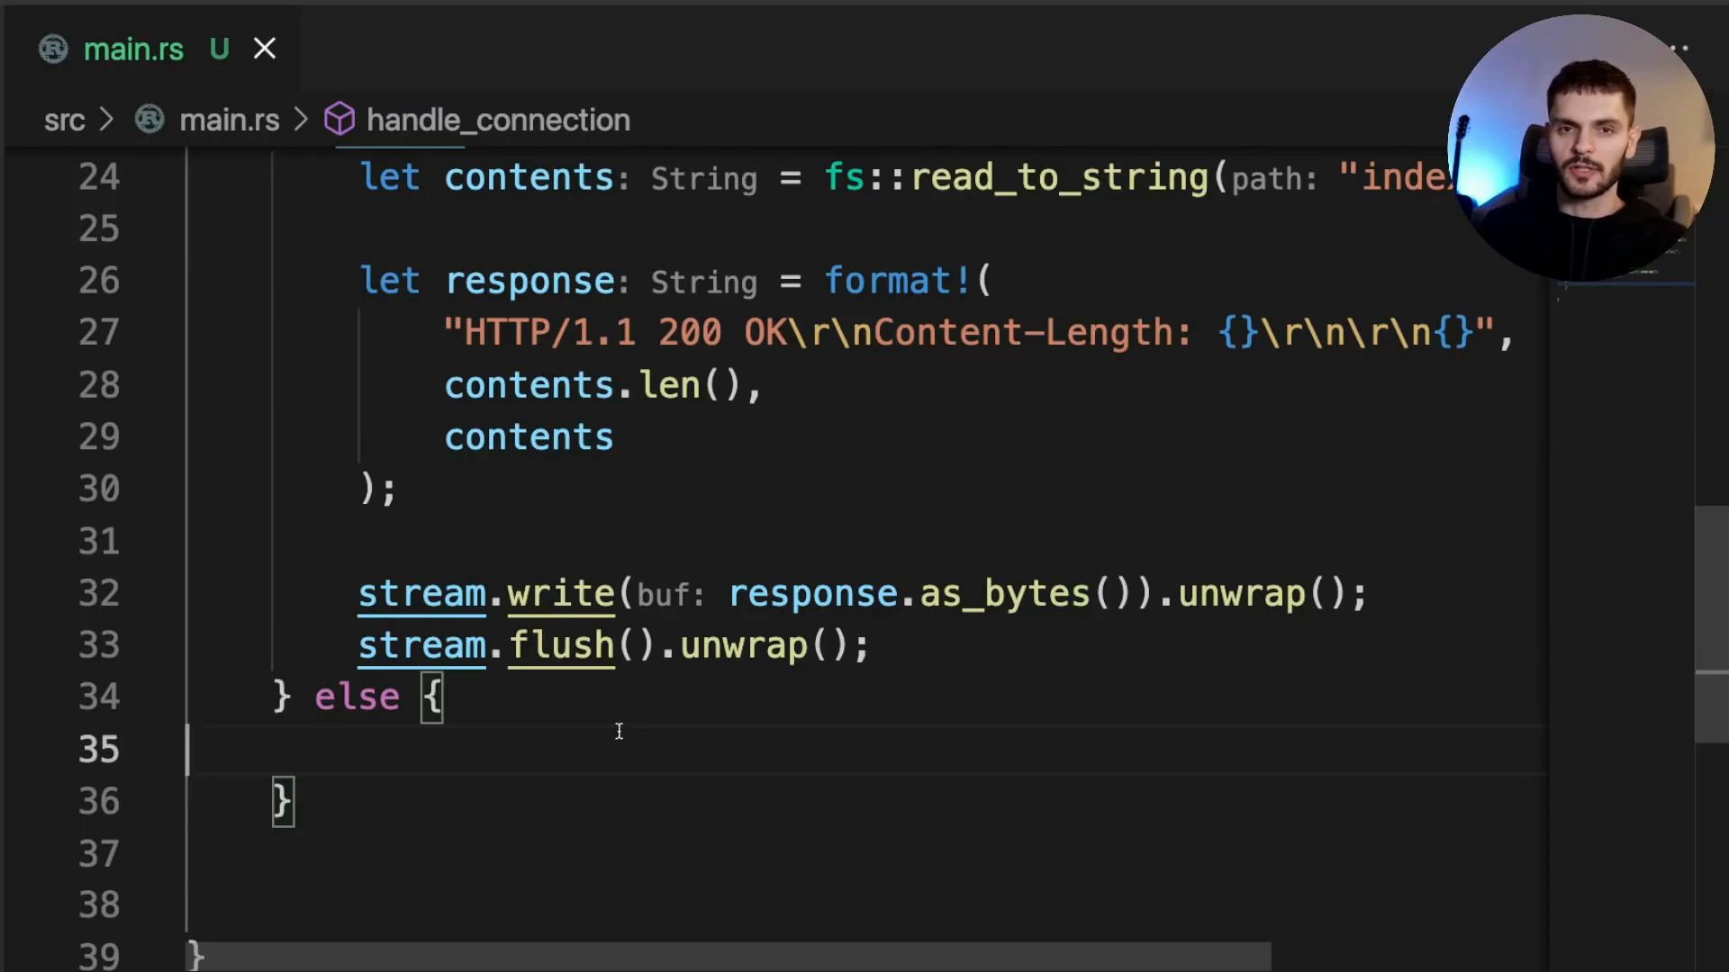
mouse_move(710, 731)
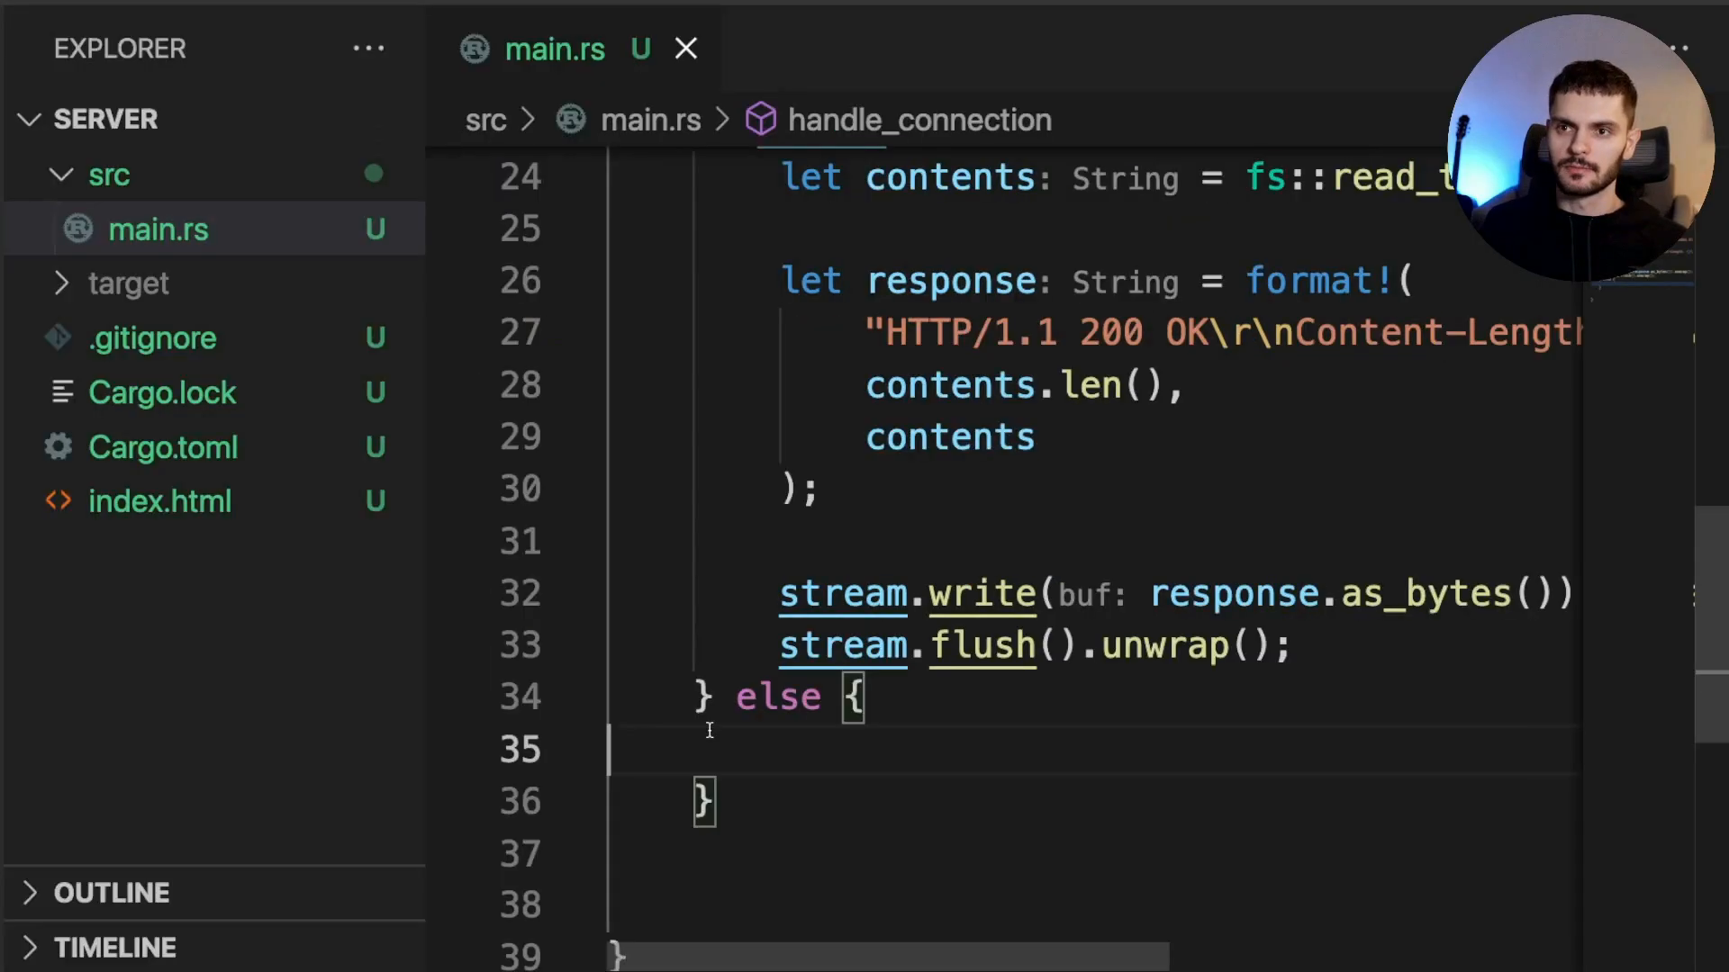
Create 404.html with a 404 heading and Page Not Found text, save and close it
left_click(212, 119)
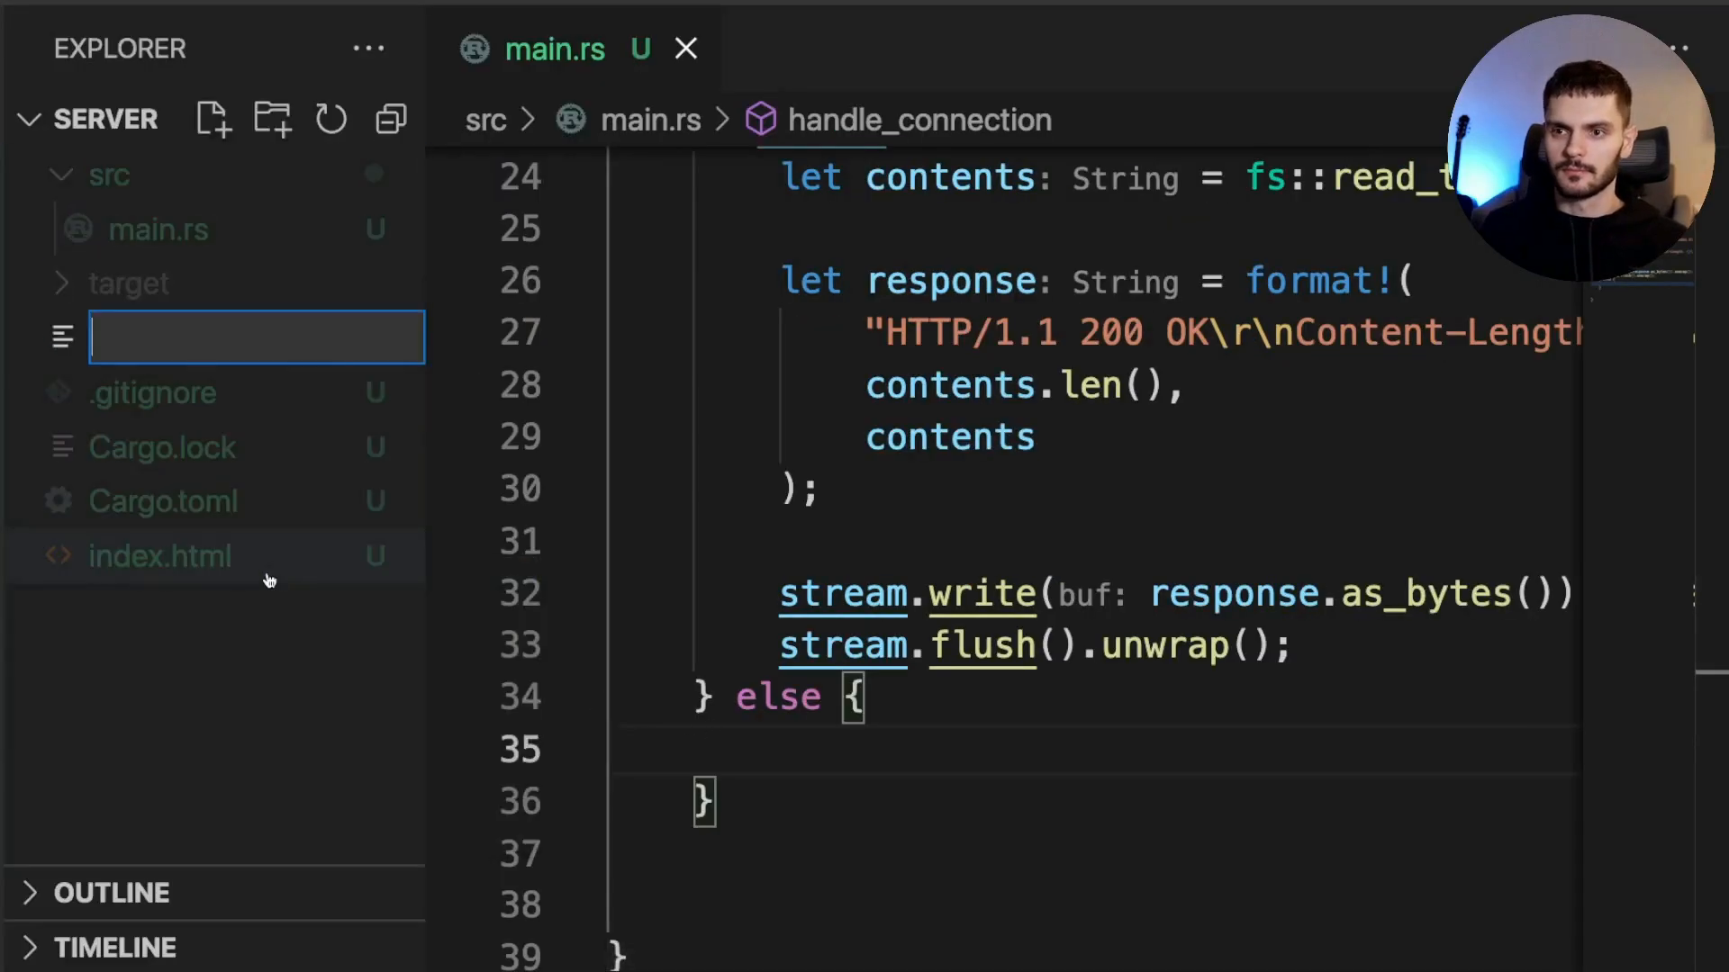
type("404.")
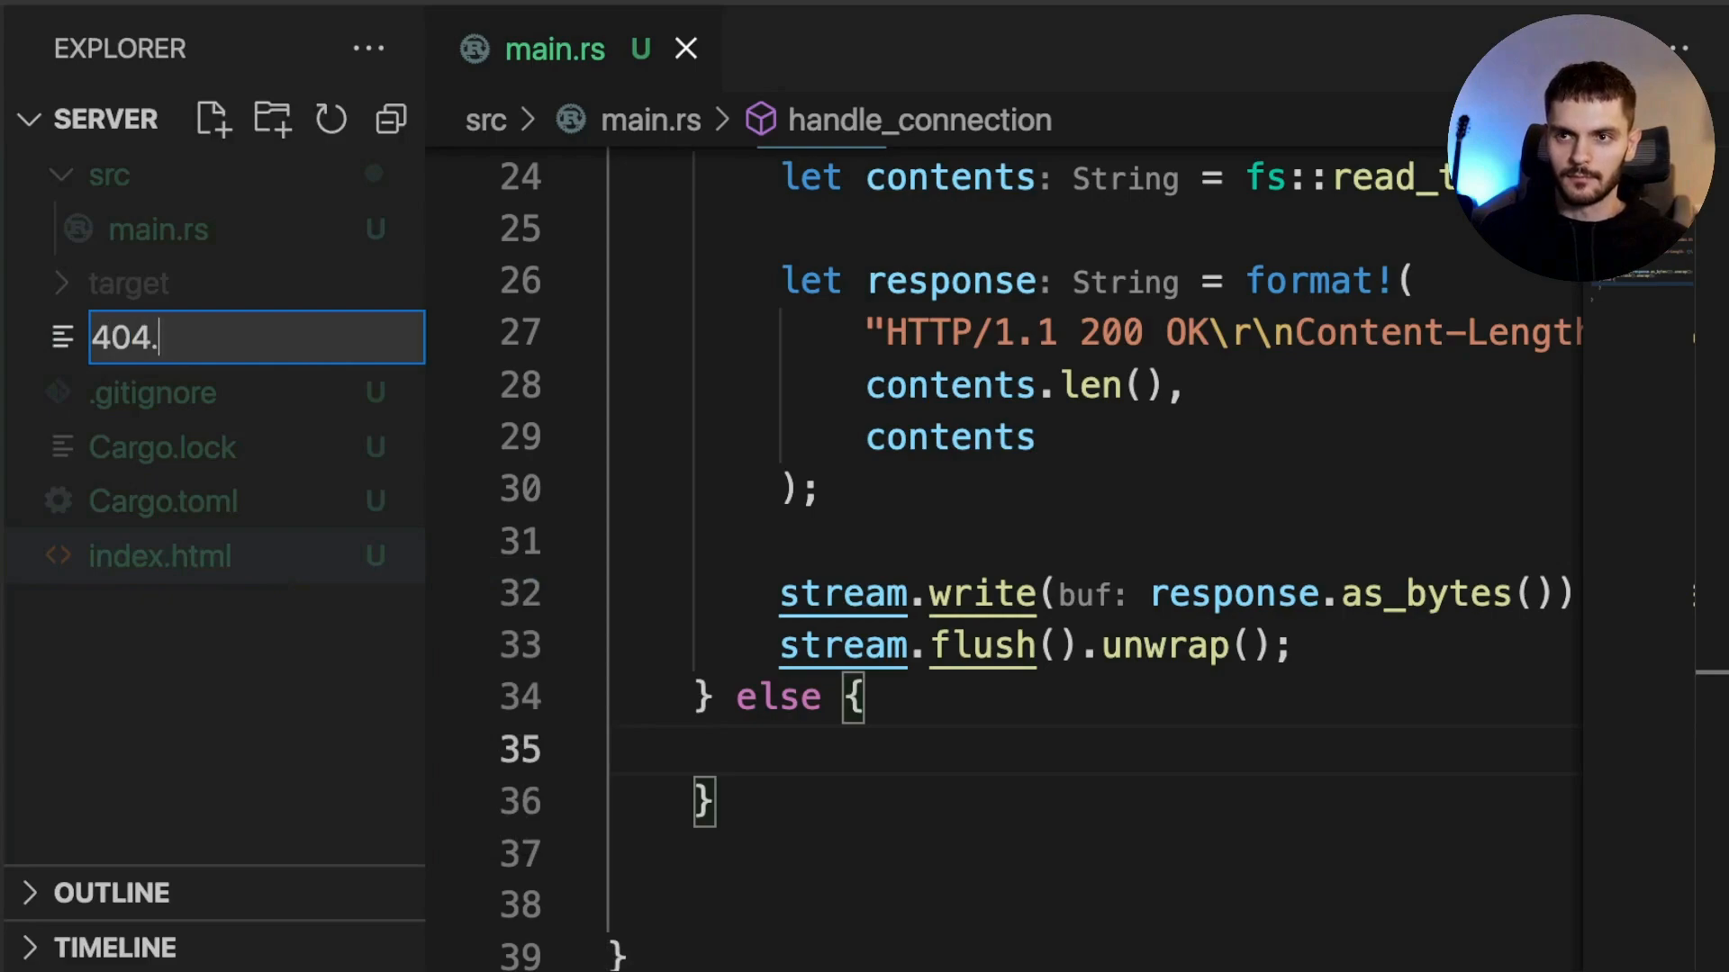
key("Enter")
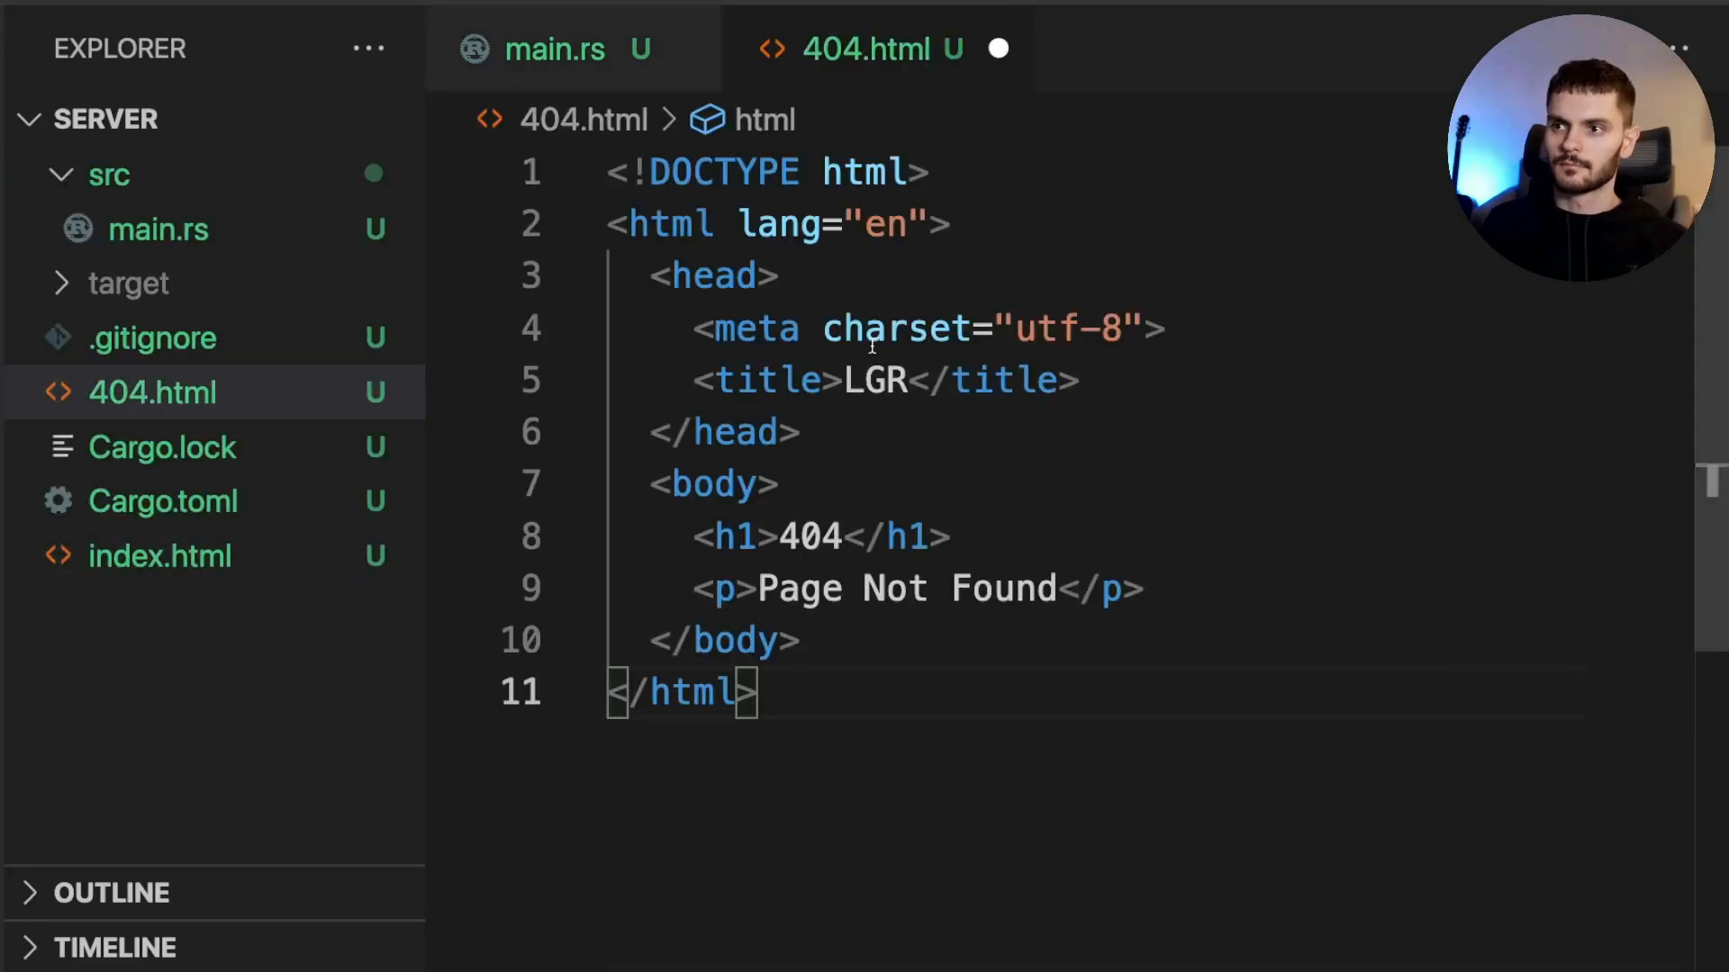
left_click(920, 380)
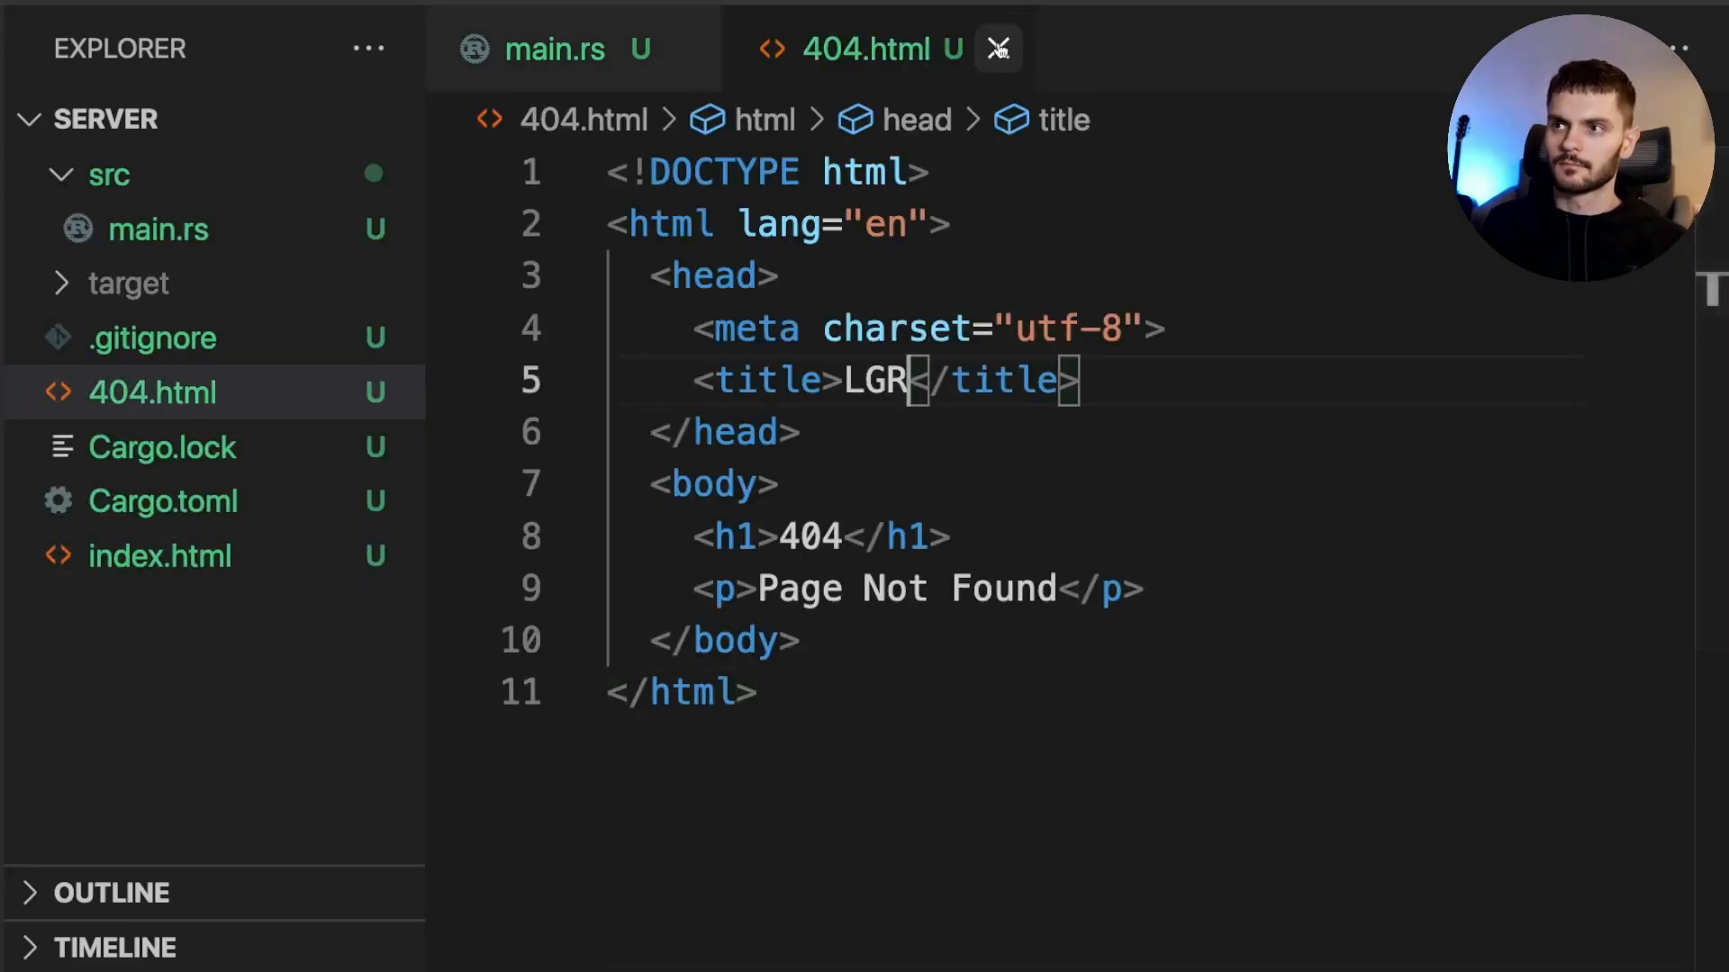
left_click(998, 48)
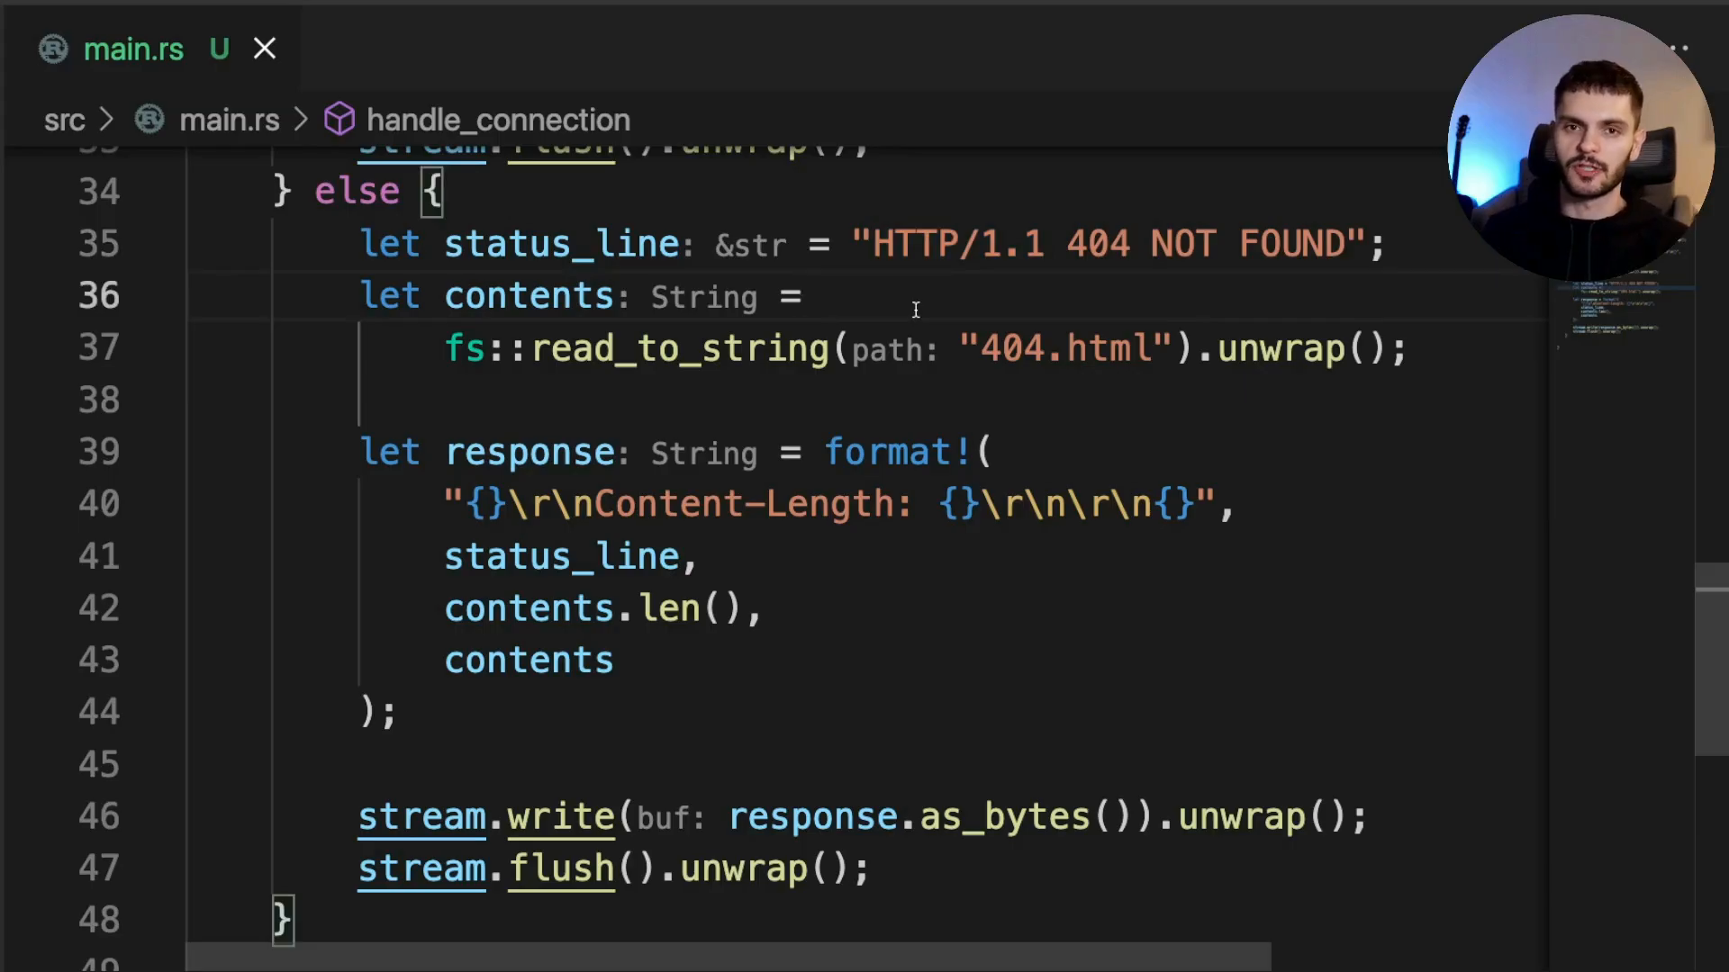
Review the else branch that reads 404.html, formats the 404 NOT FOUND response and flushes the stream
left_click(1001, 243)
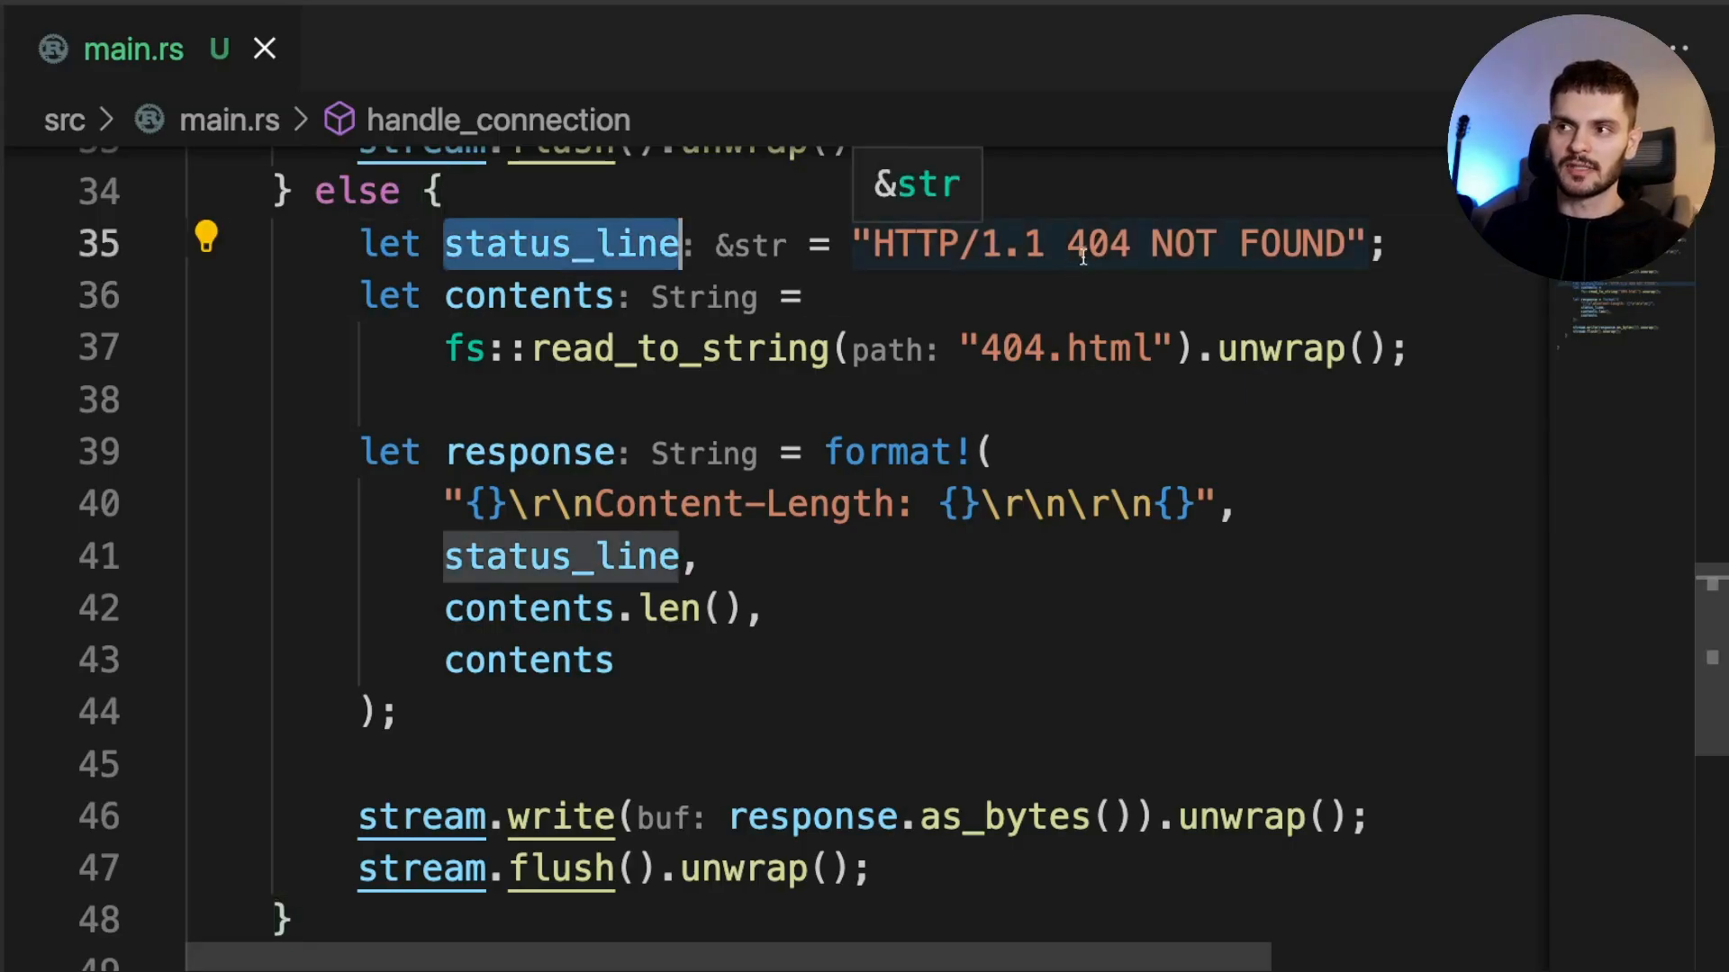
left_click(1075, 296)
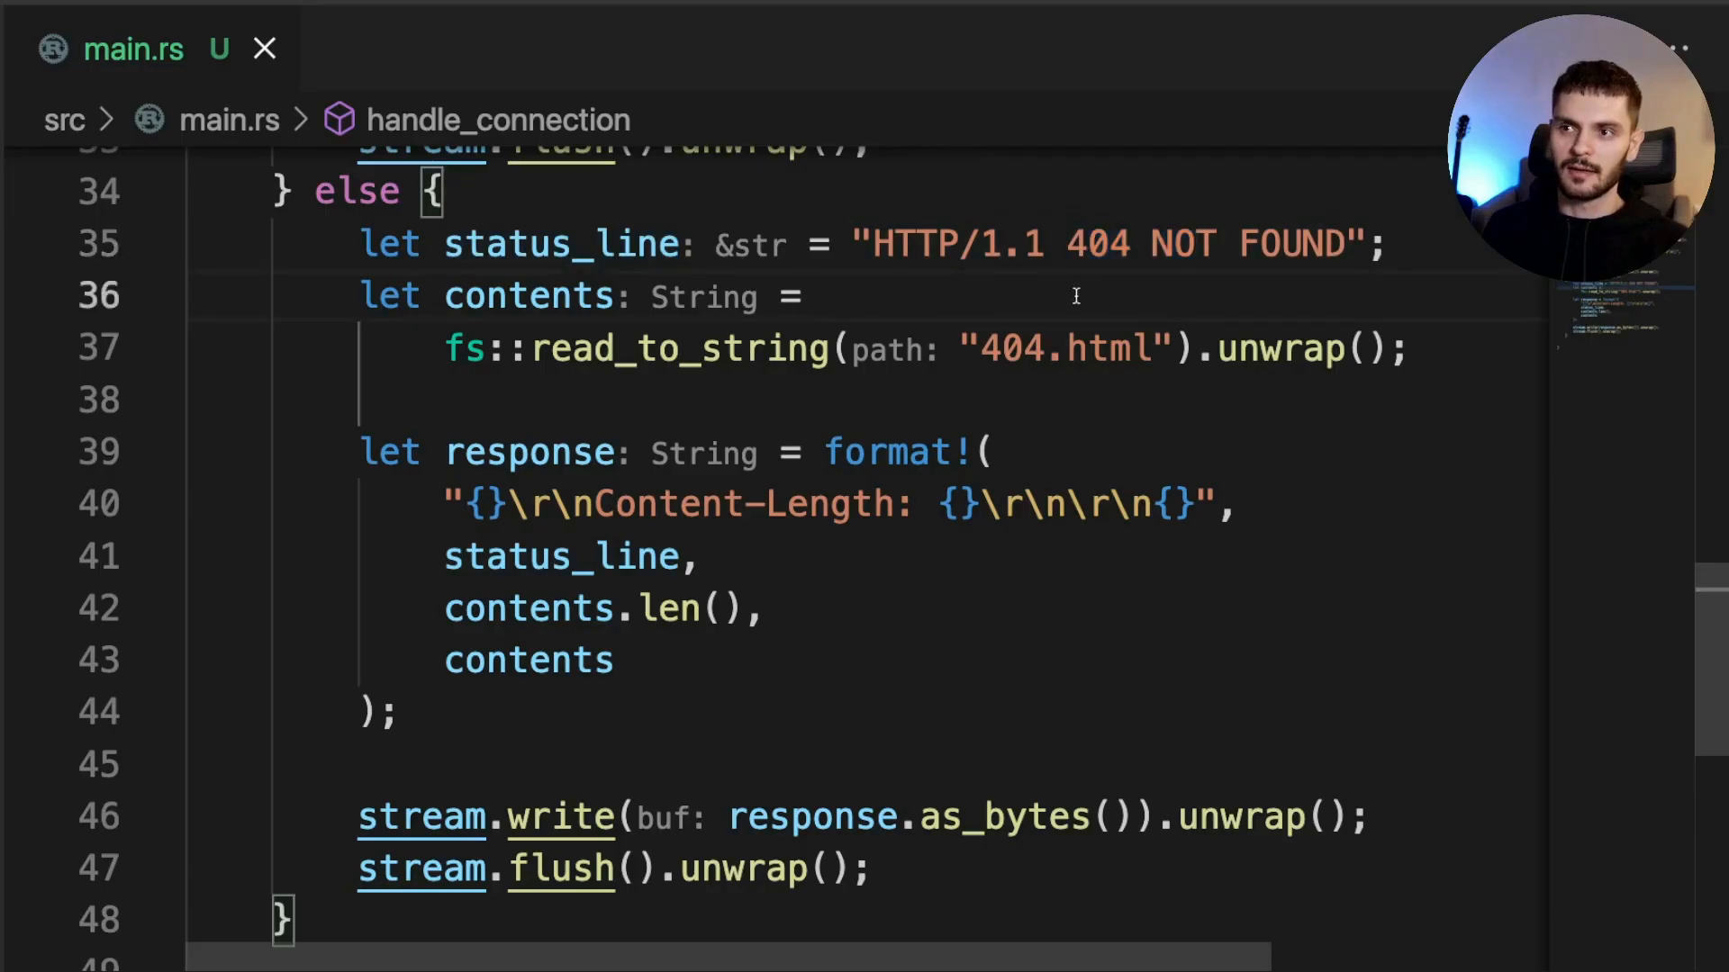
mouse_move(989, 380)
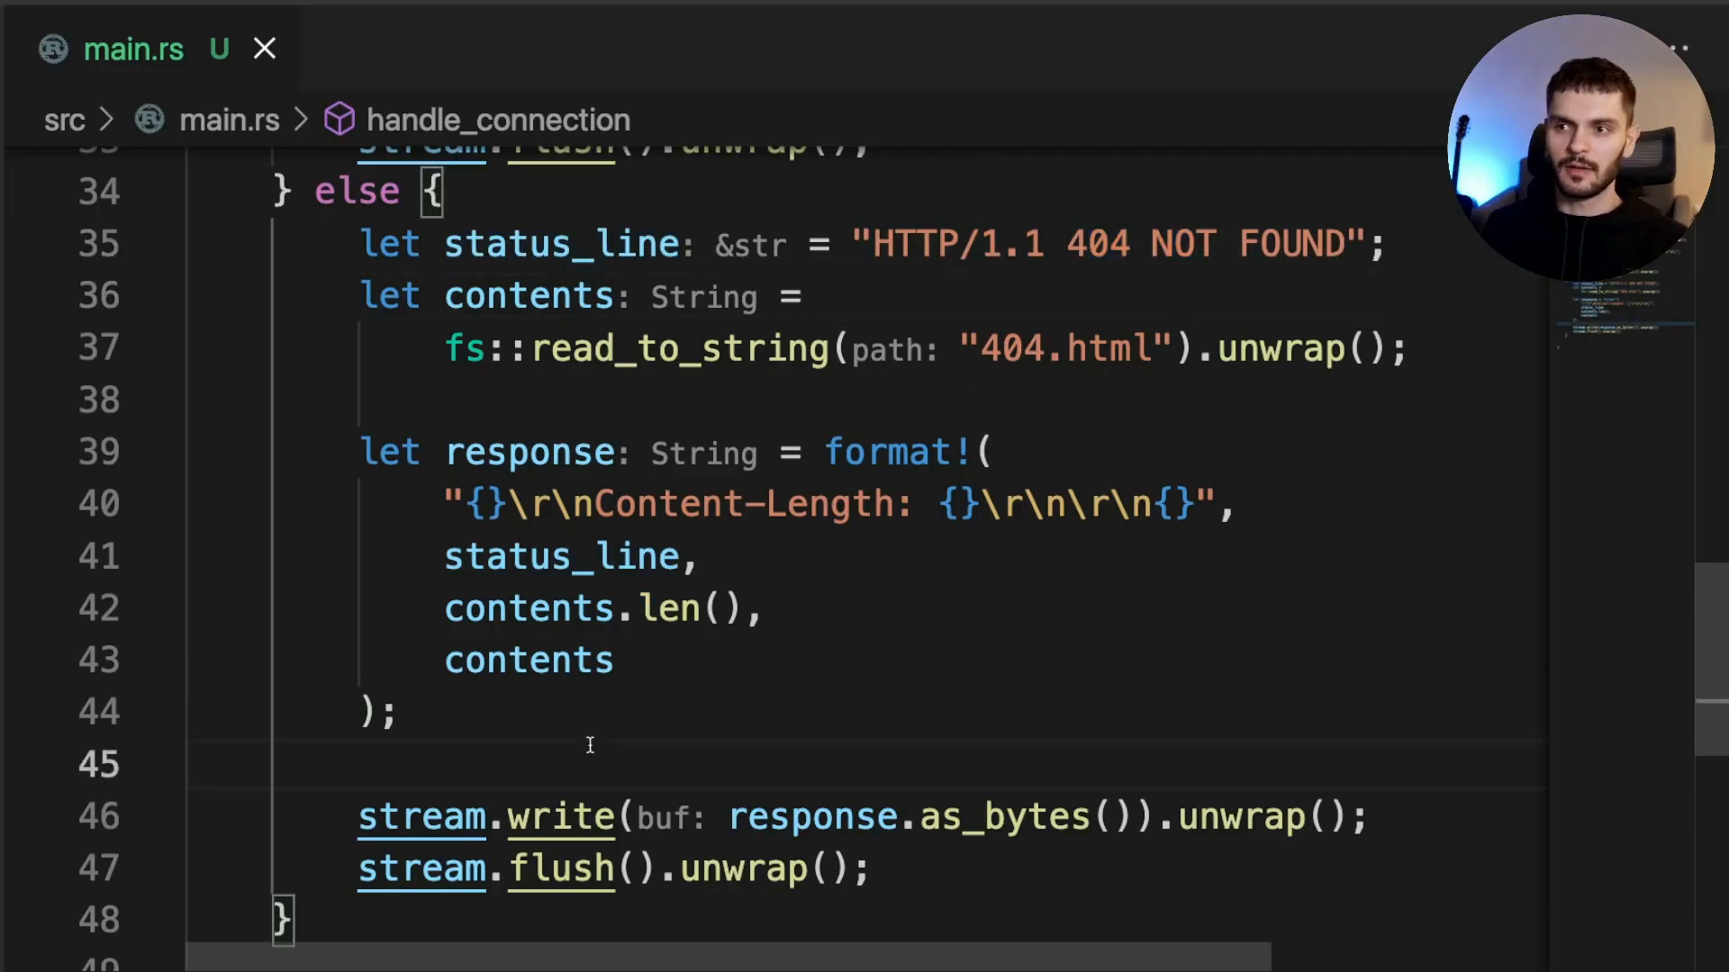
double_click(562, 556)
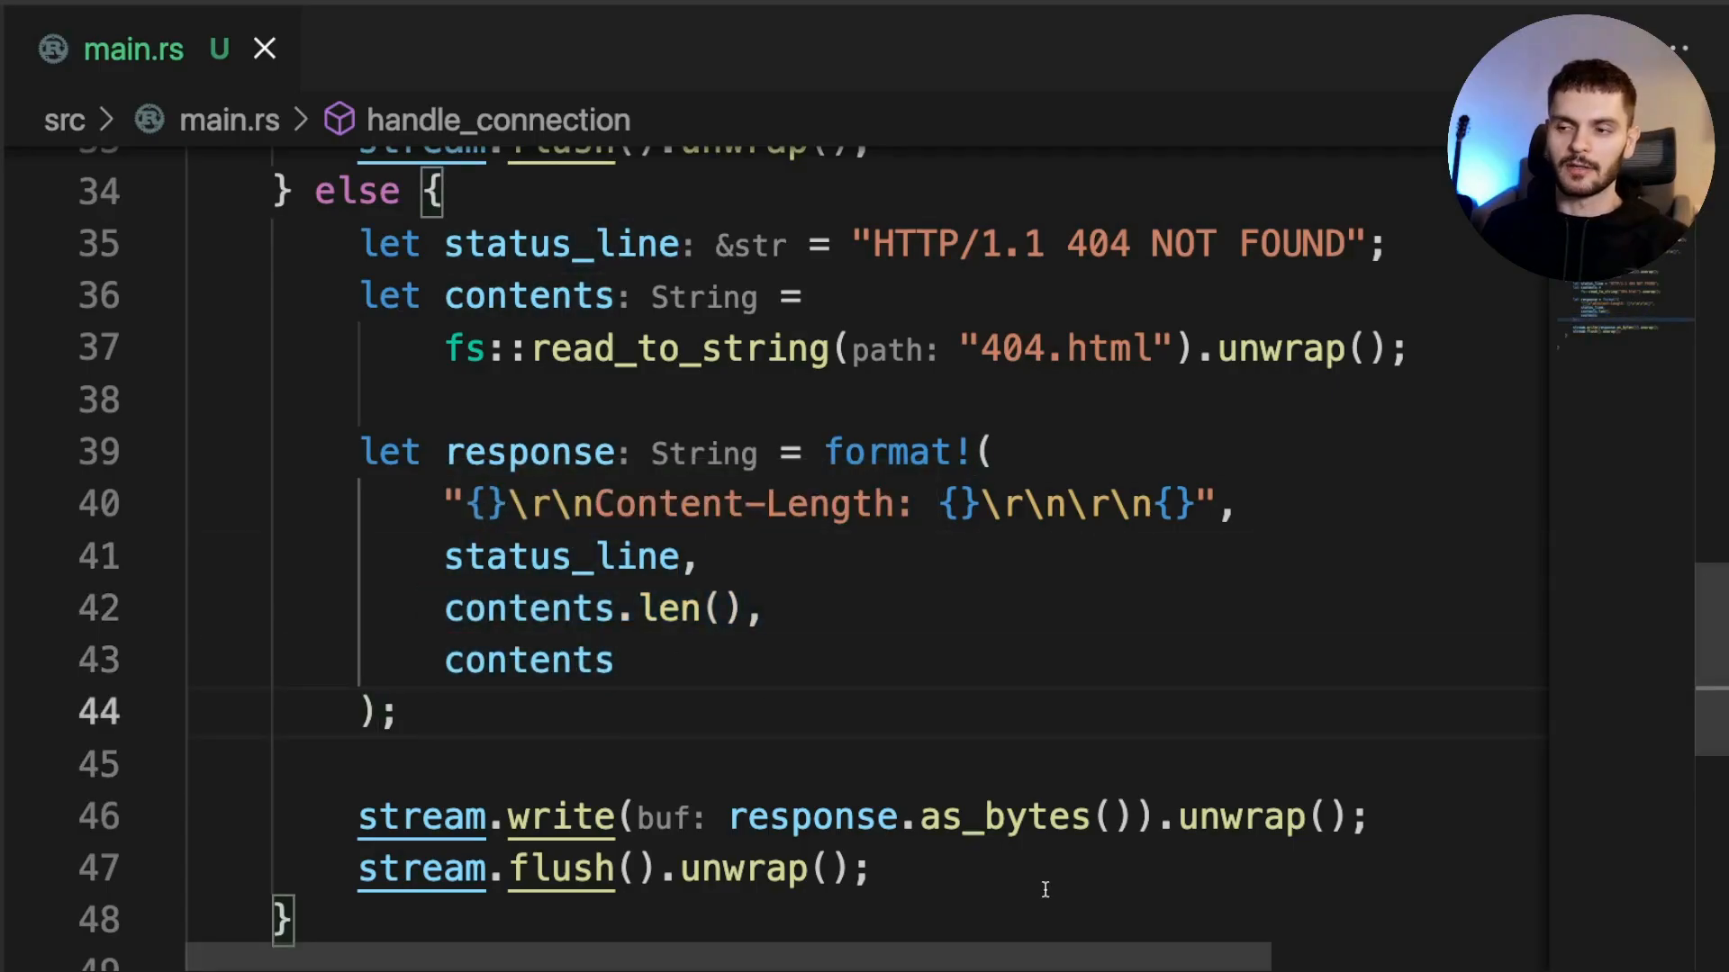
mouse_move(716, 929)
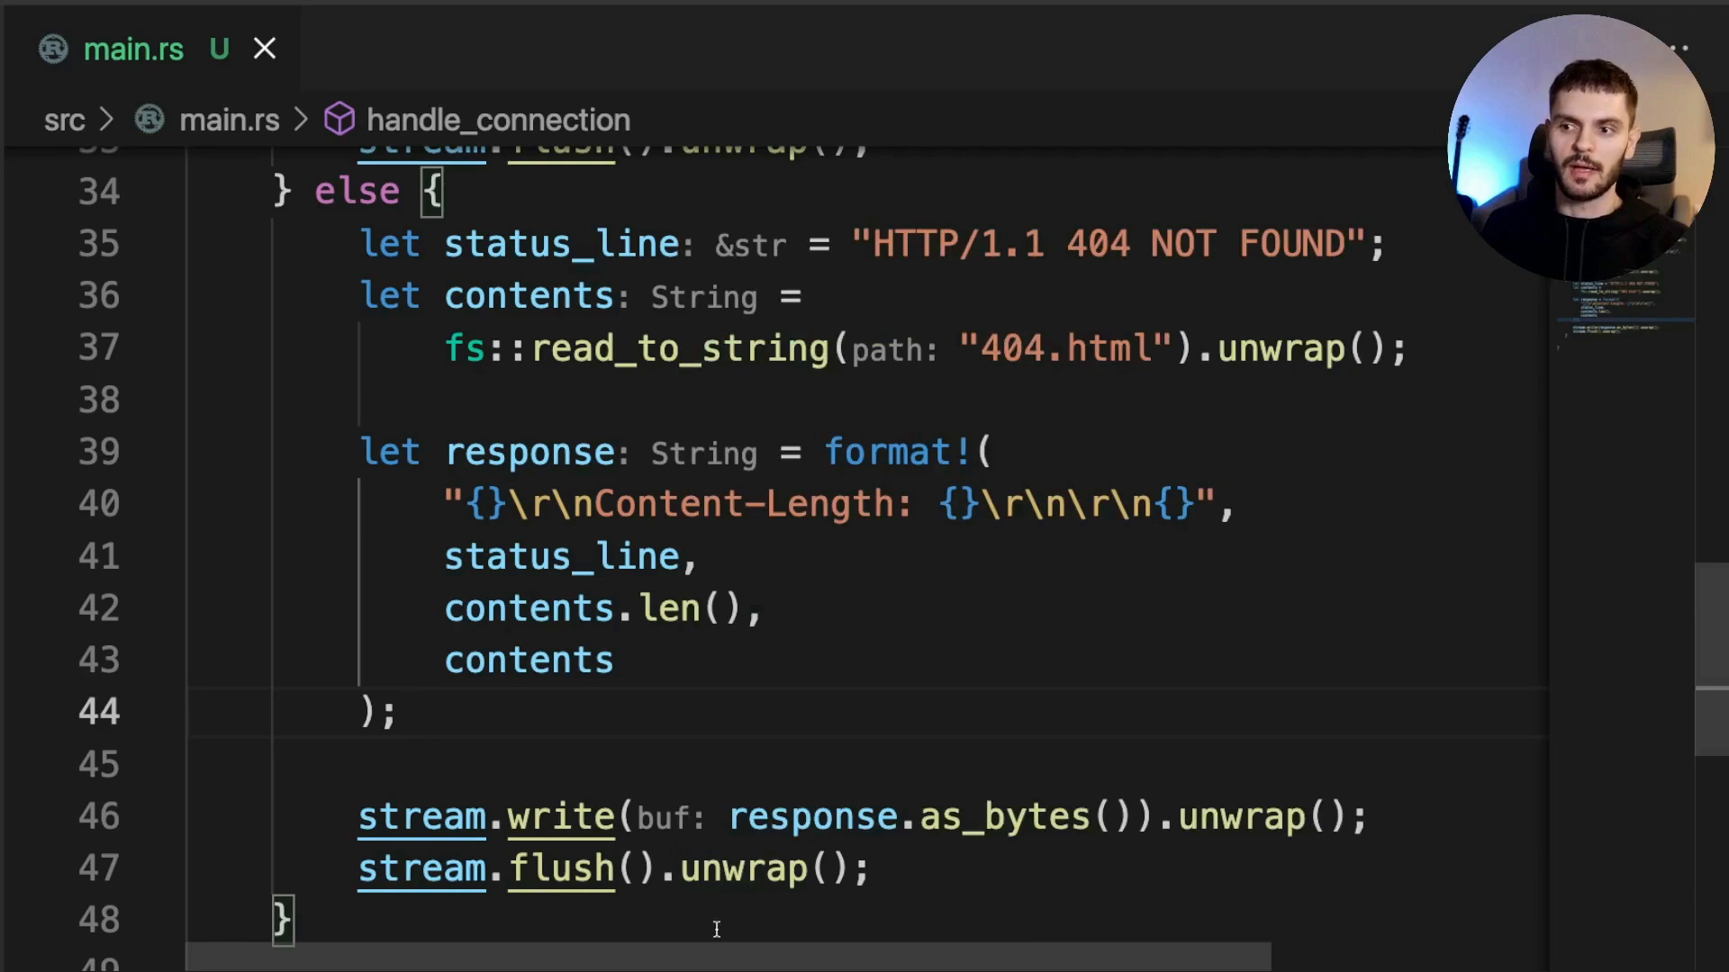
left_click(409, 711)
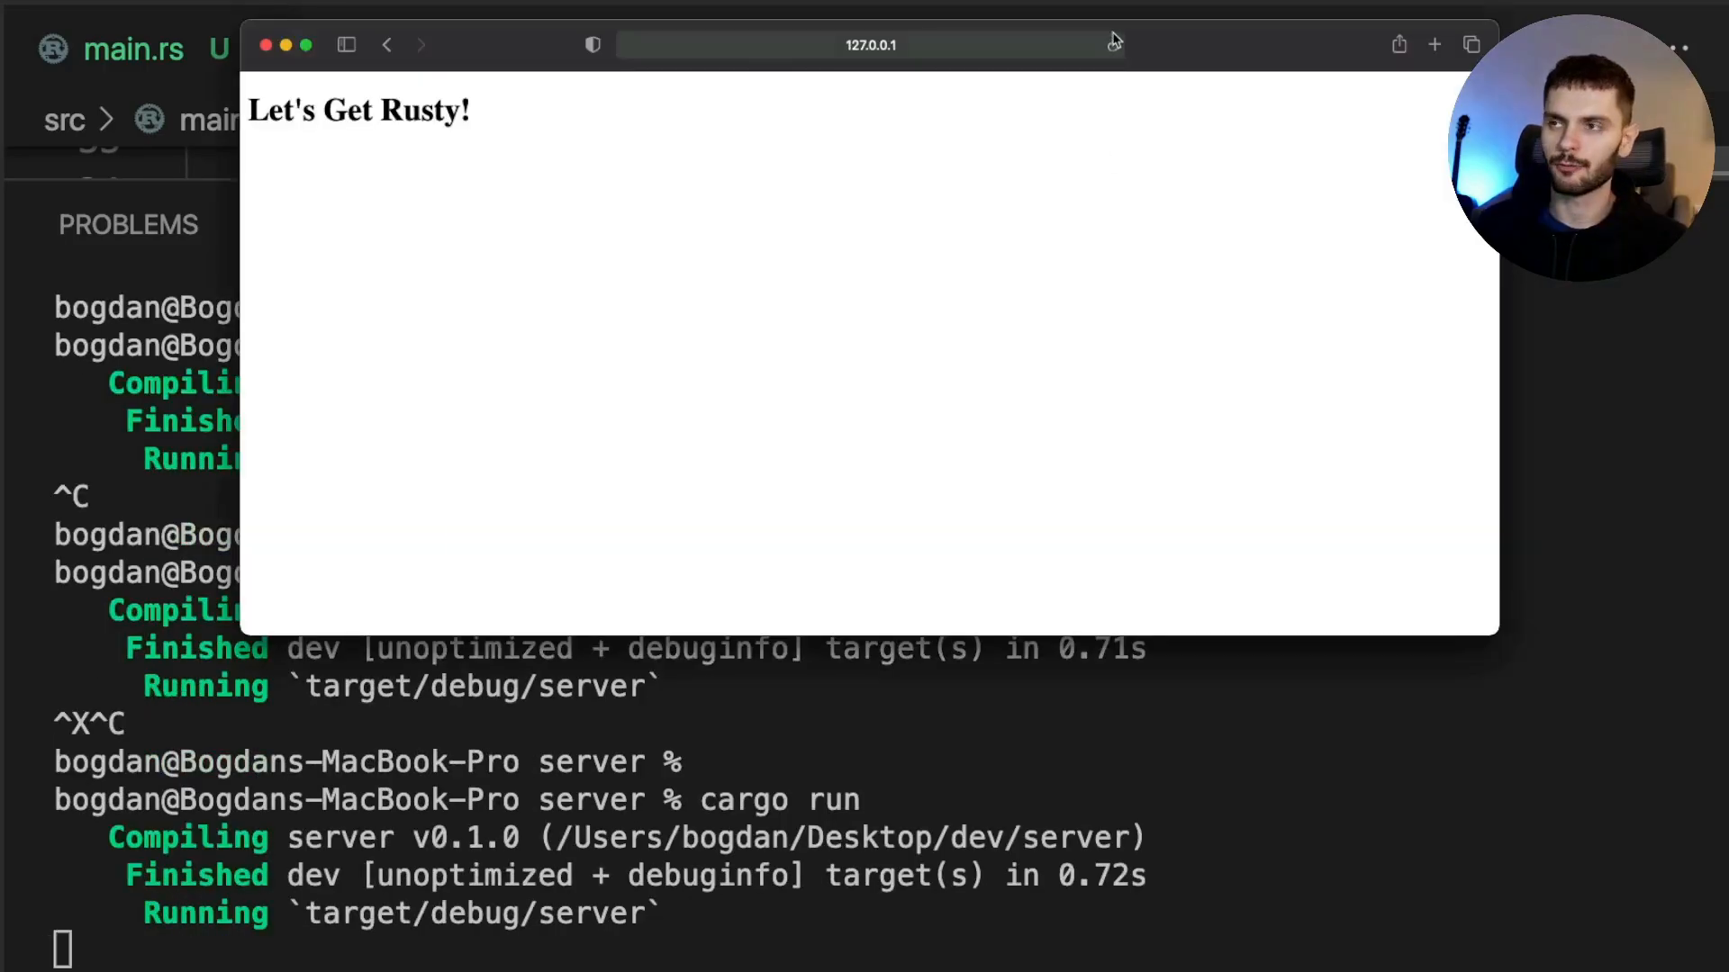
mouse_move(893, 443)
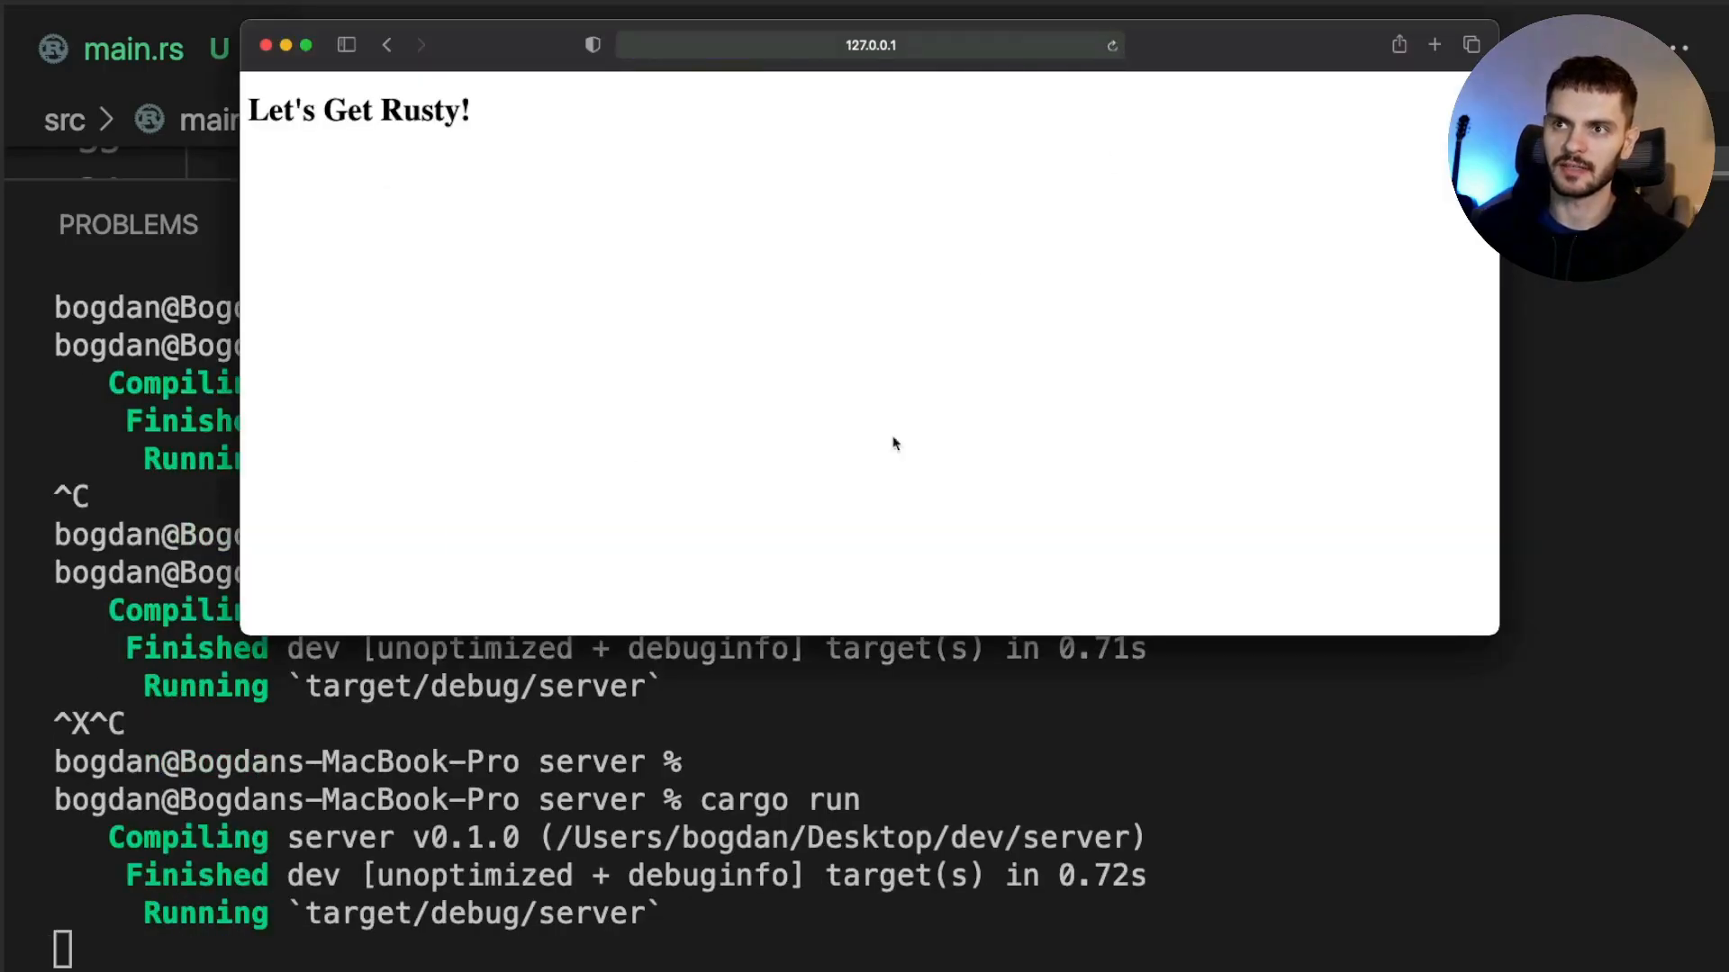
Request 127.0.0.1:7878/somepath in Safari to see the 404 Page Not Found page, then return to the editor
left_click(868, 44)
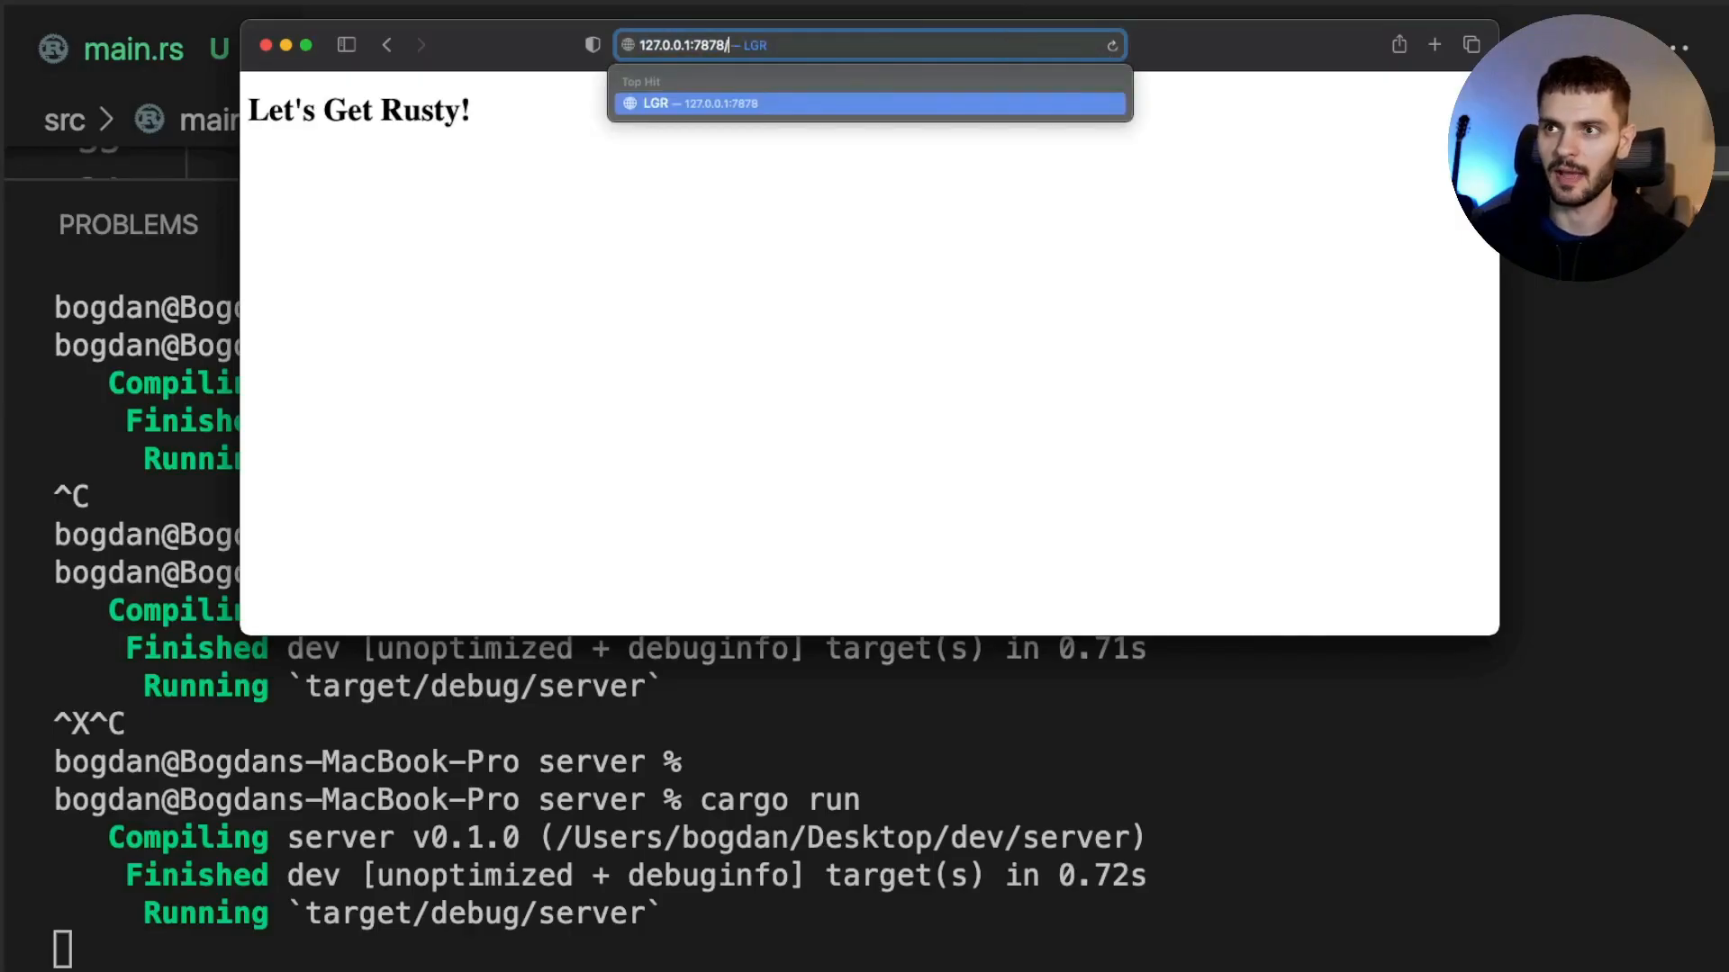
type("somepath")
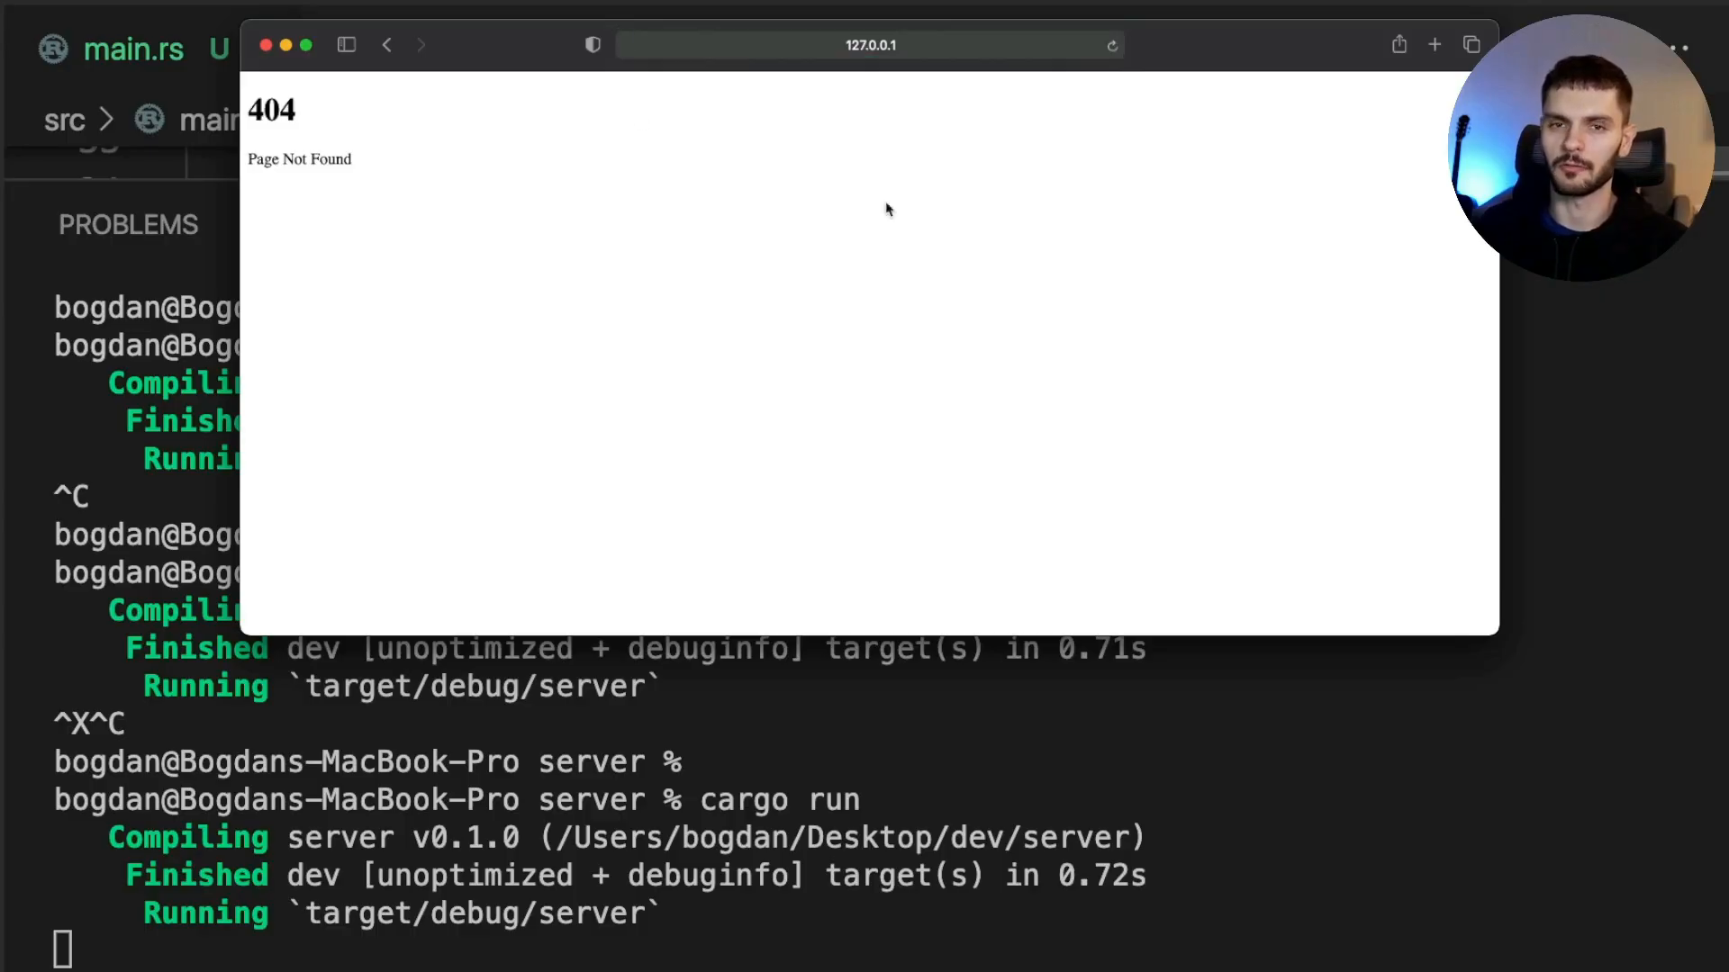
mouse_move(774, 429)
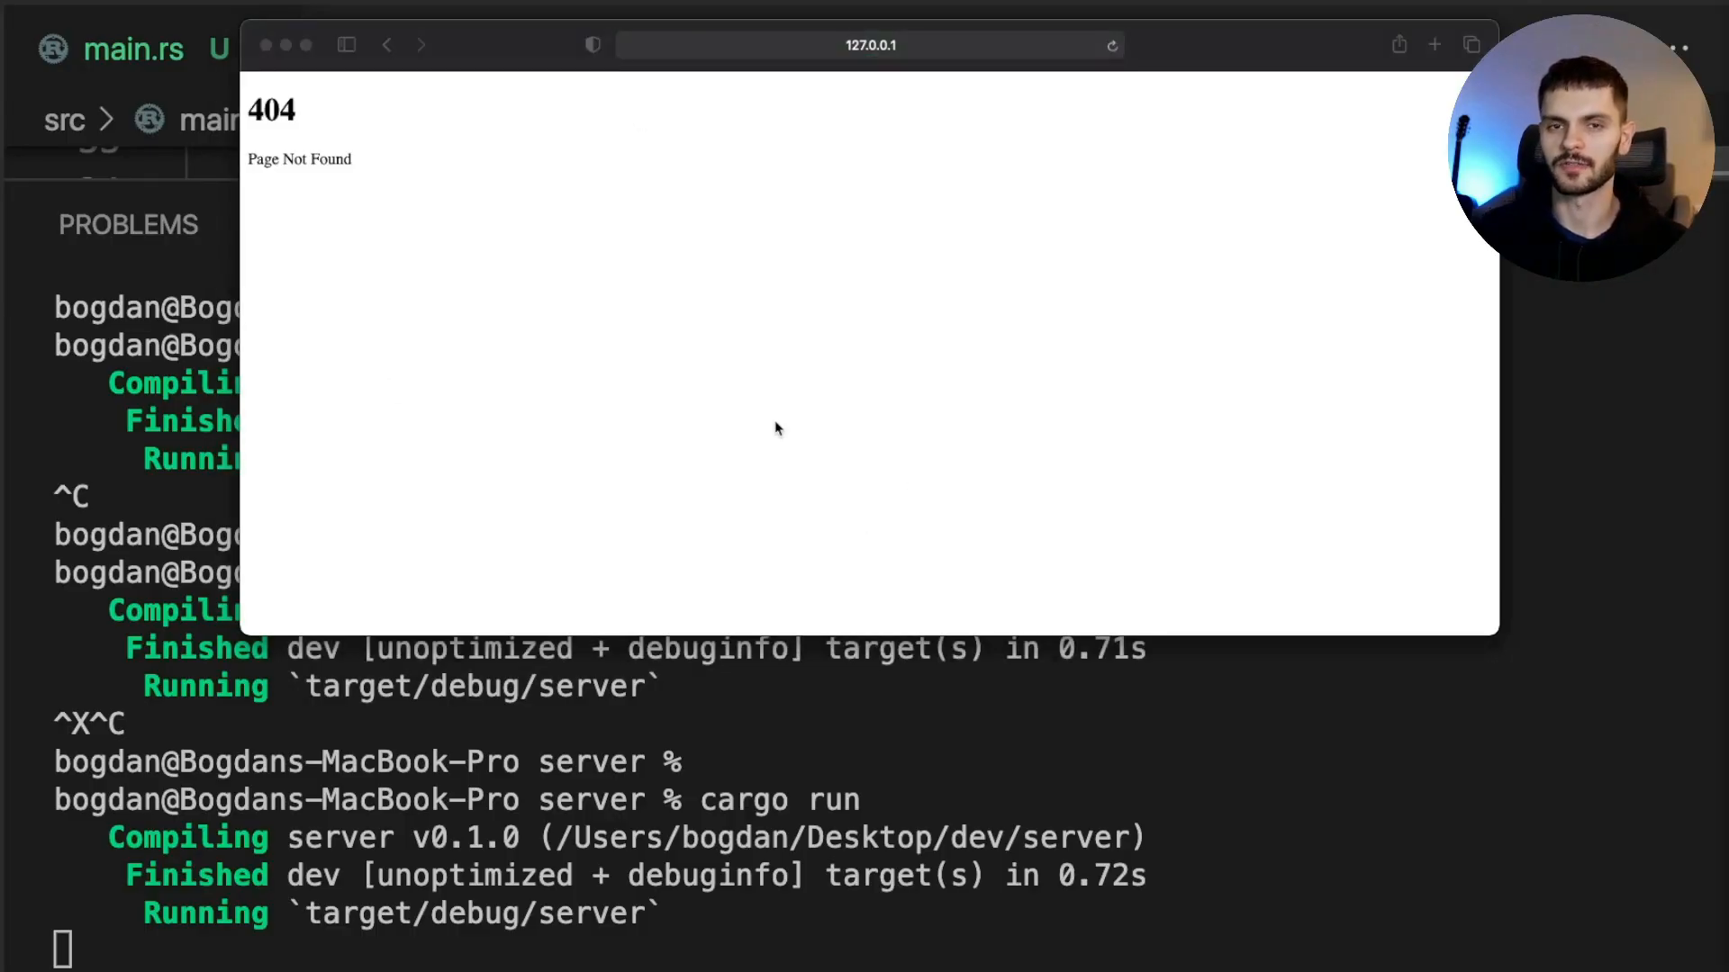
mouse_move(875, 571)
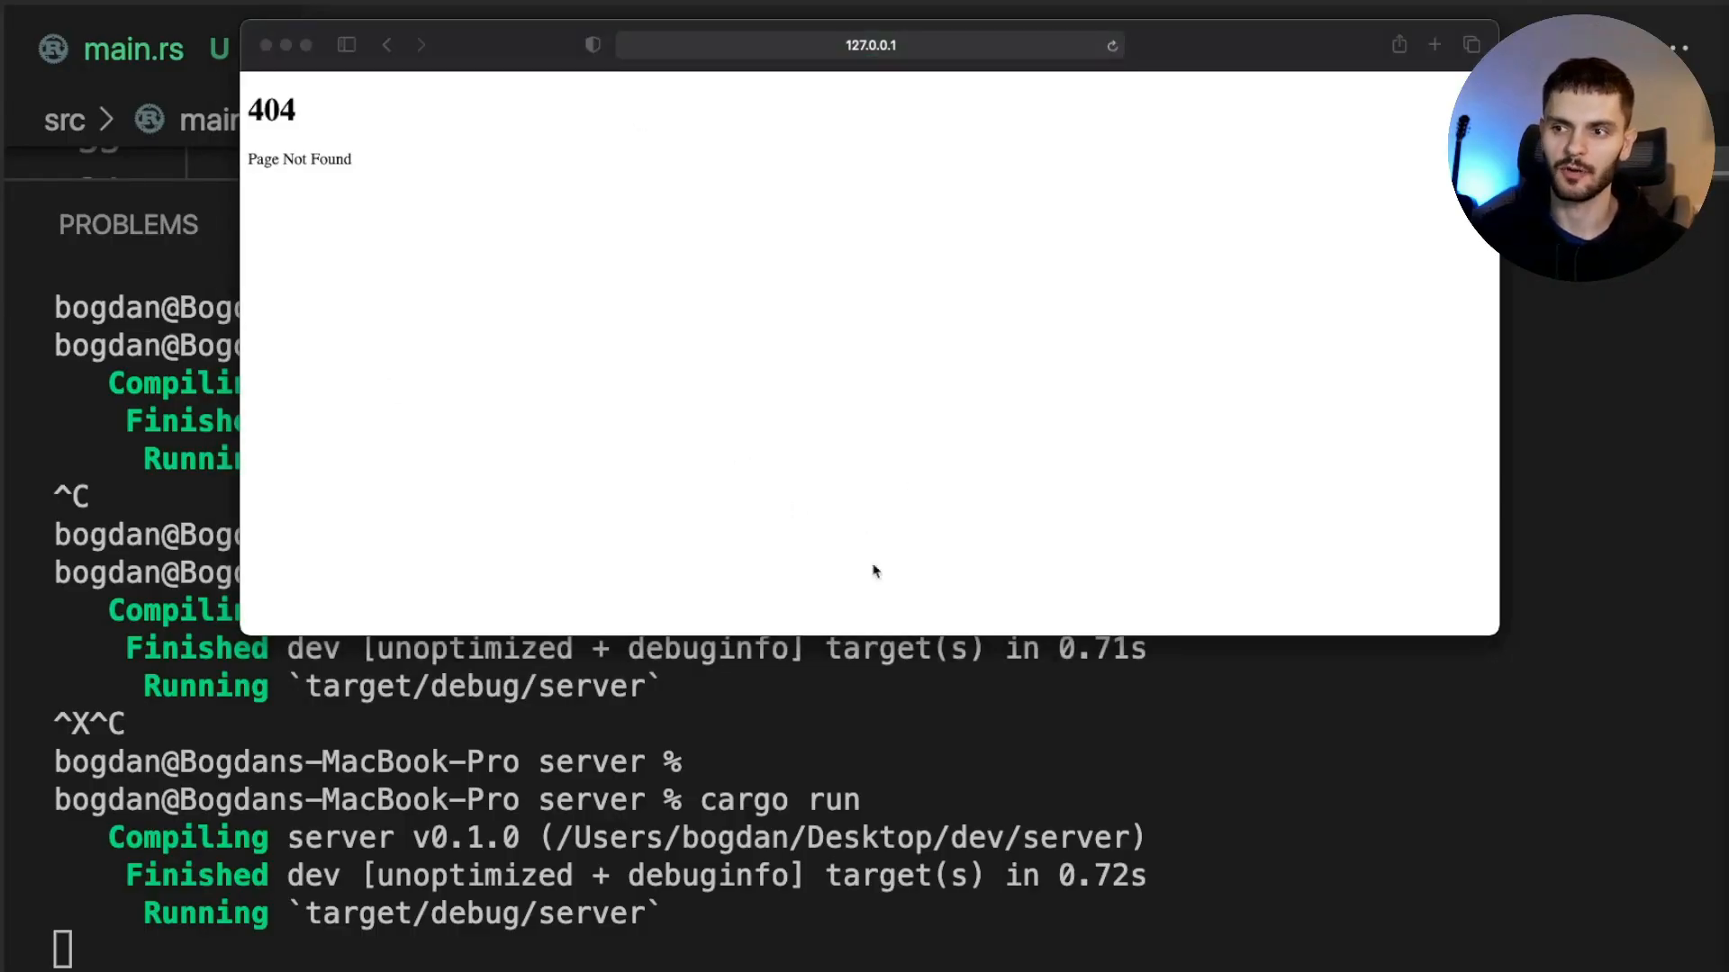
left_click(265, 44)
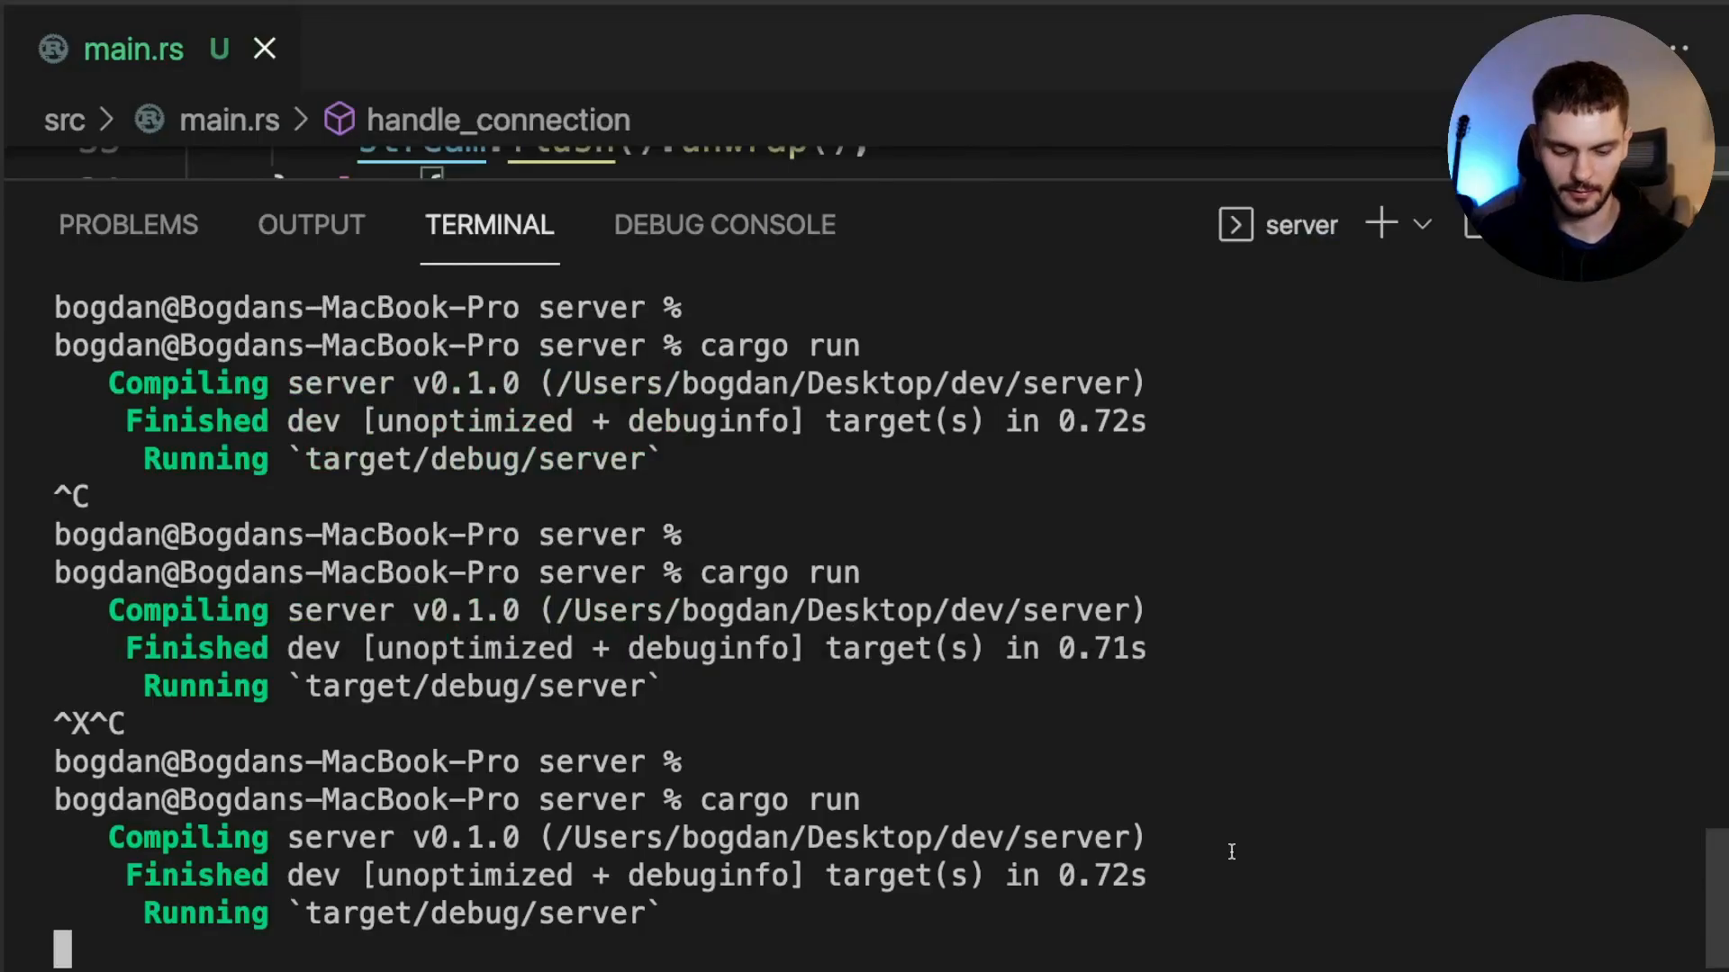
Move the else-branch 404 response code below the conditional, leaving empty if and else bodies
key("ctrl+c")
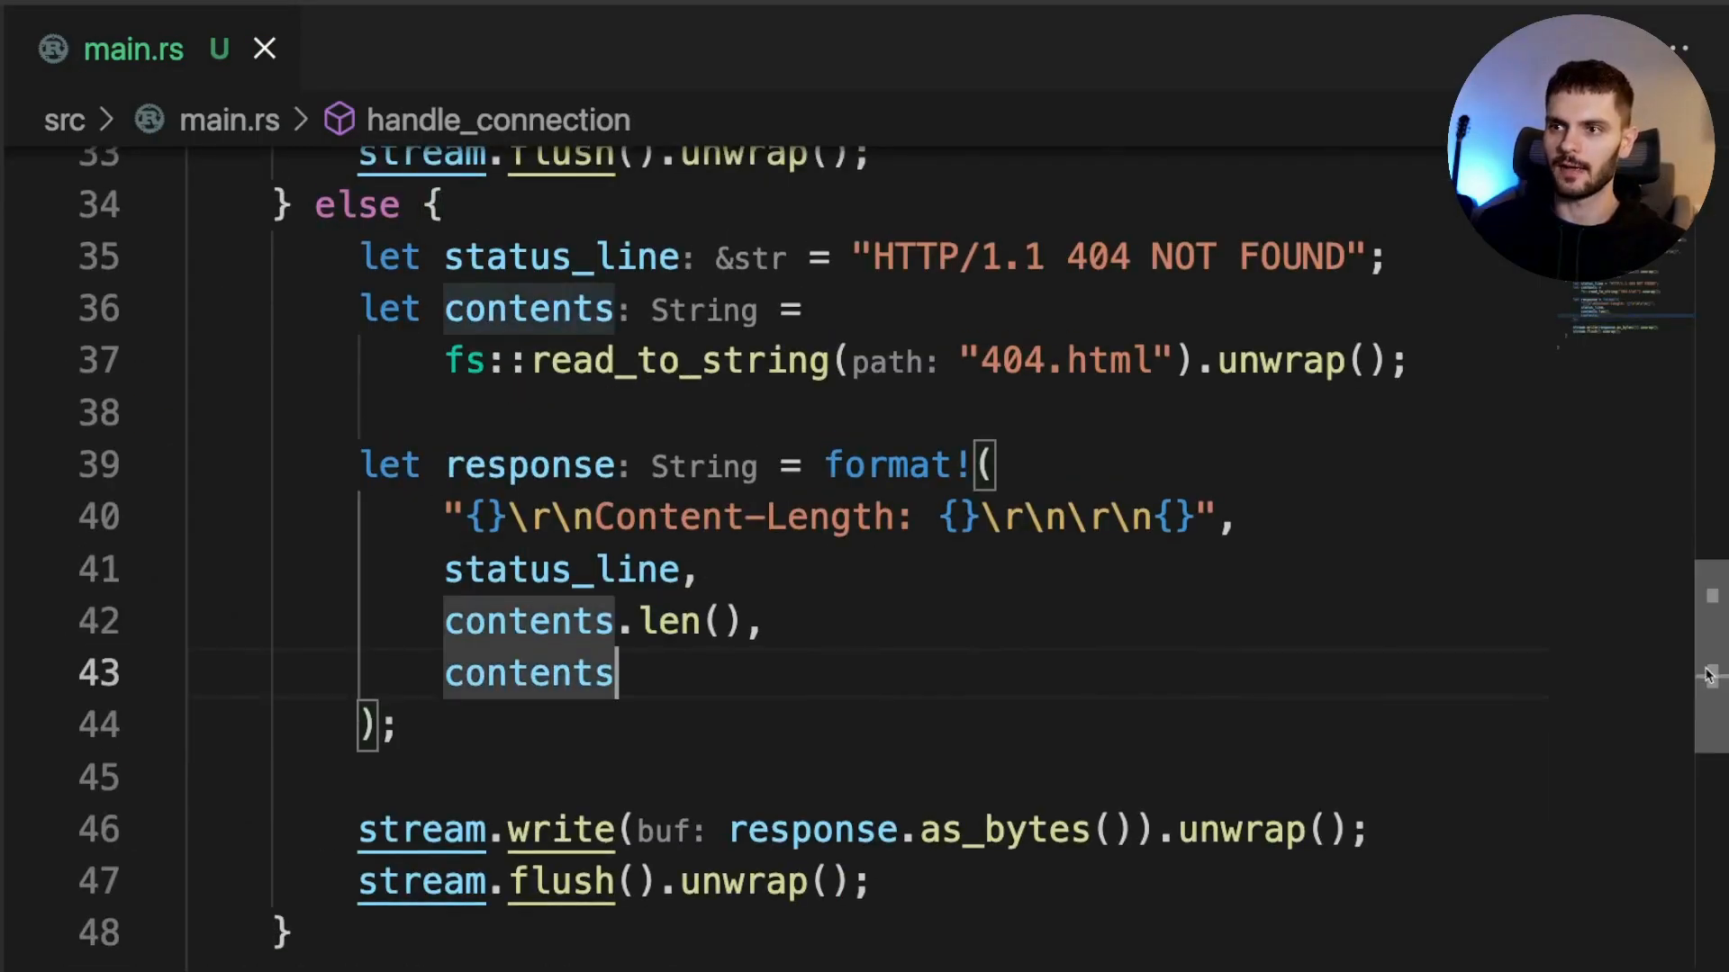
scroll("up", 3)
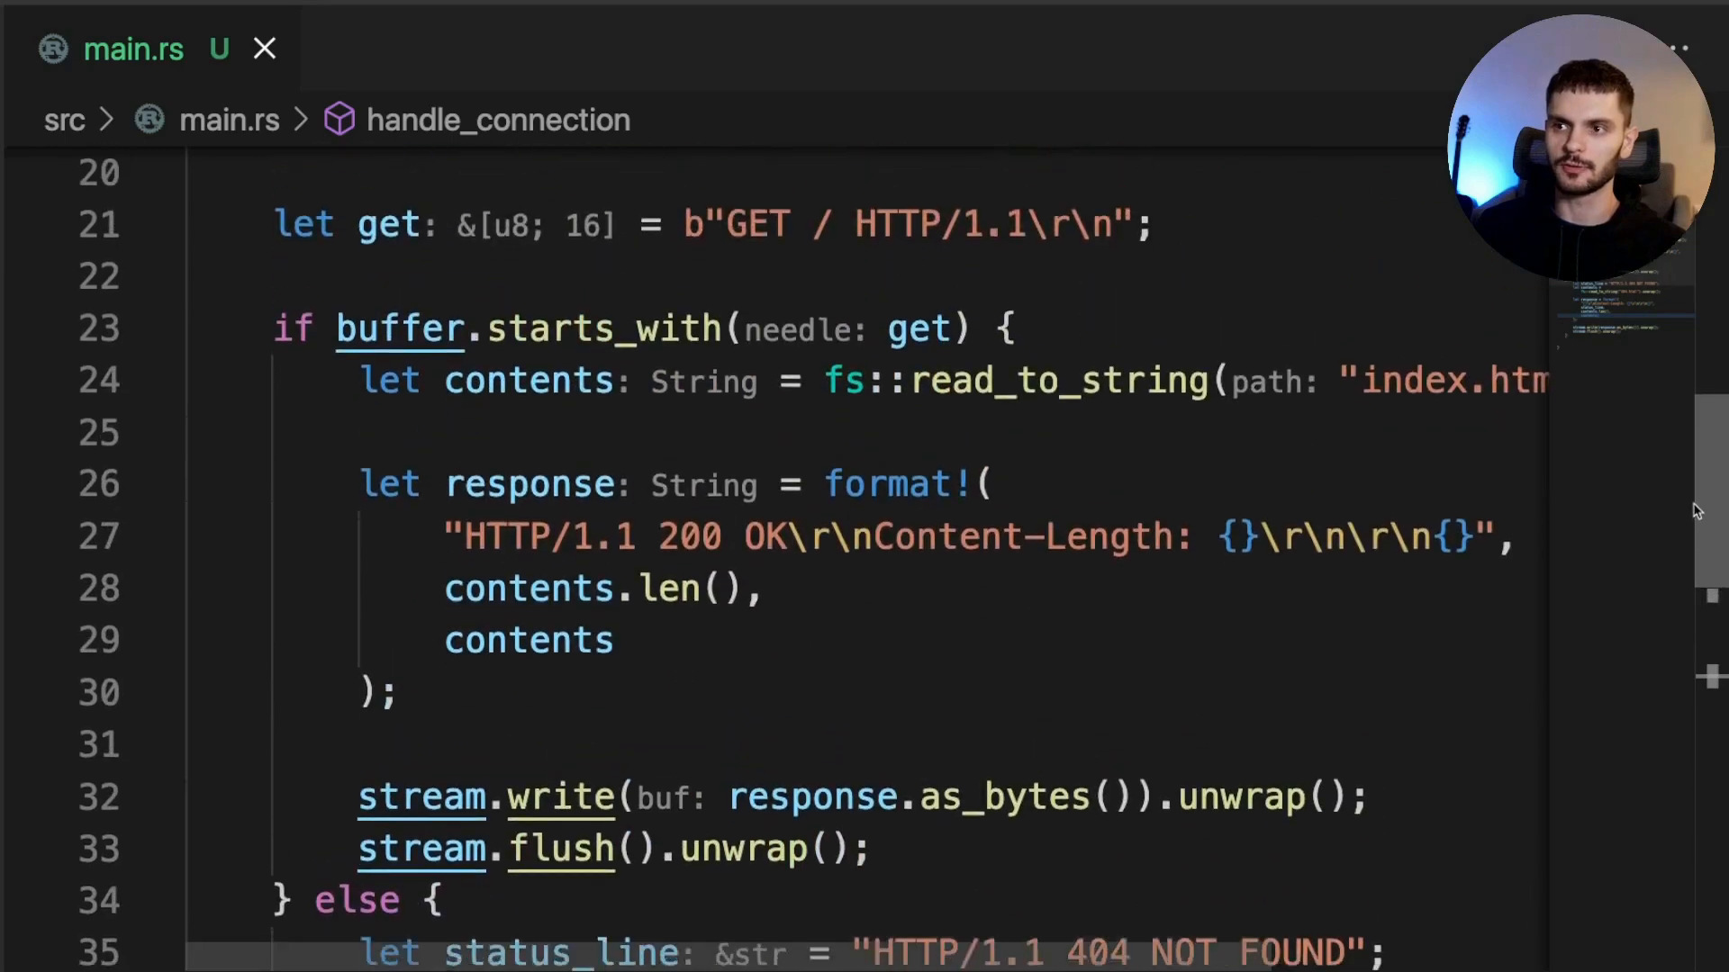
scroll("down", 3)
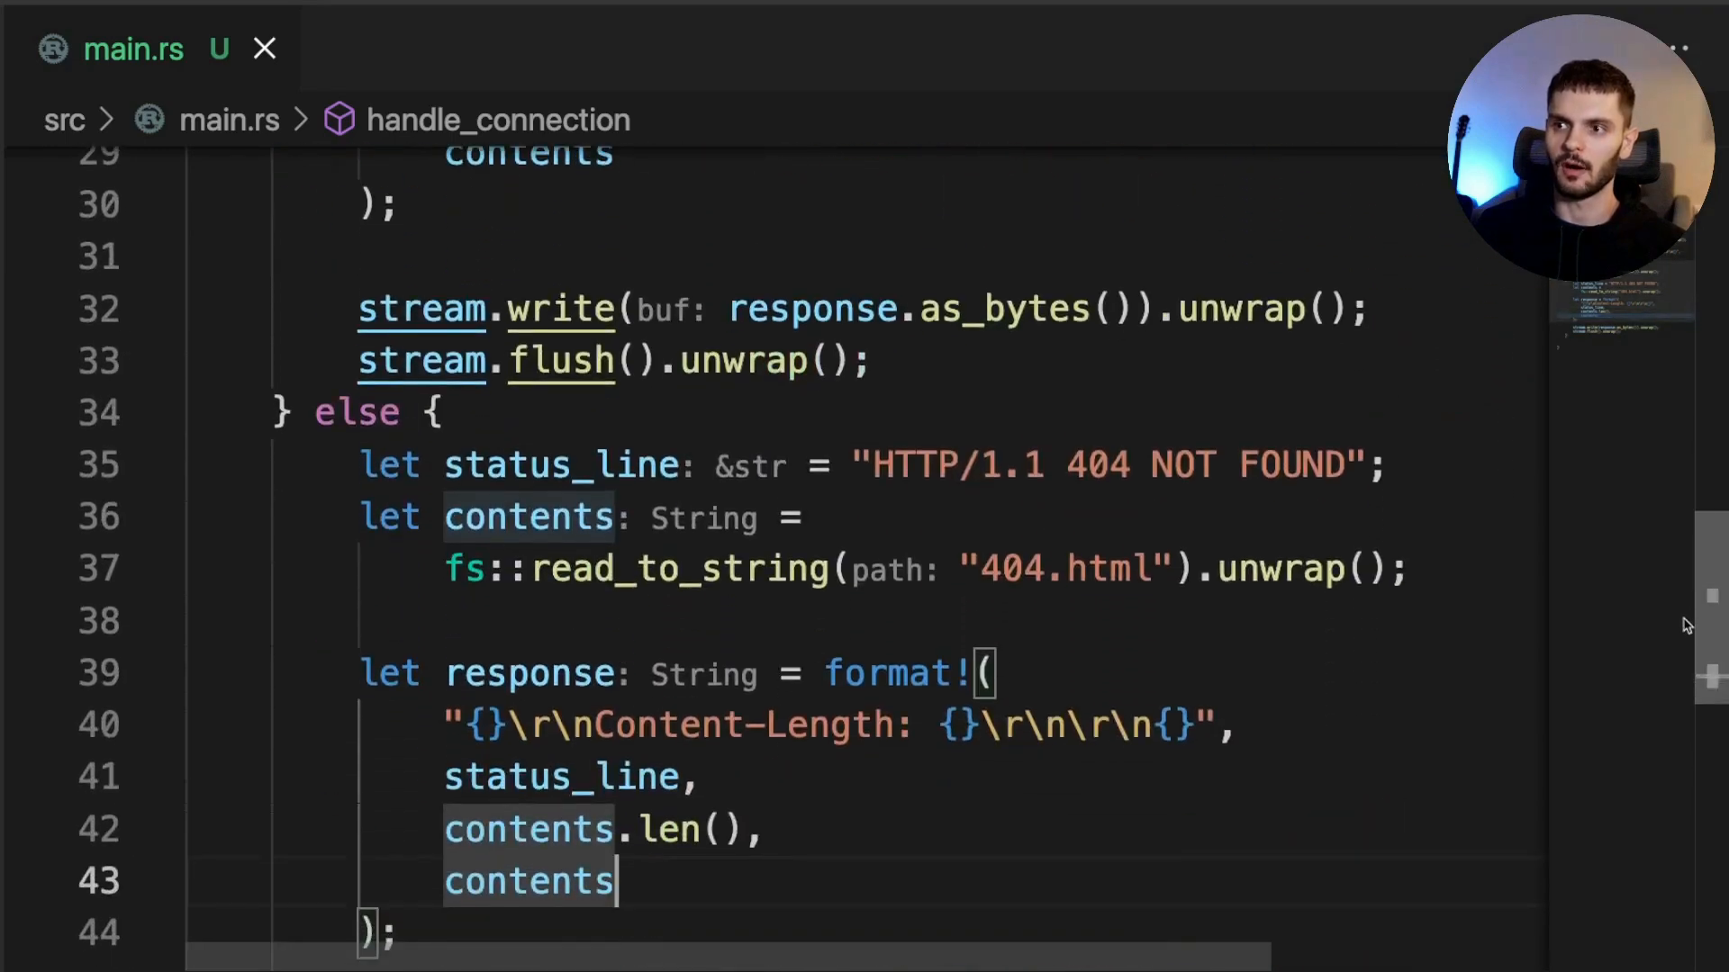
left_click(980, 569)
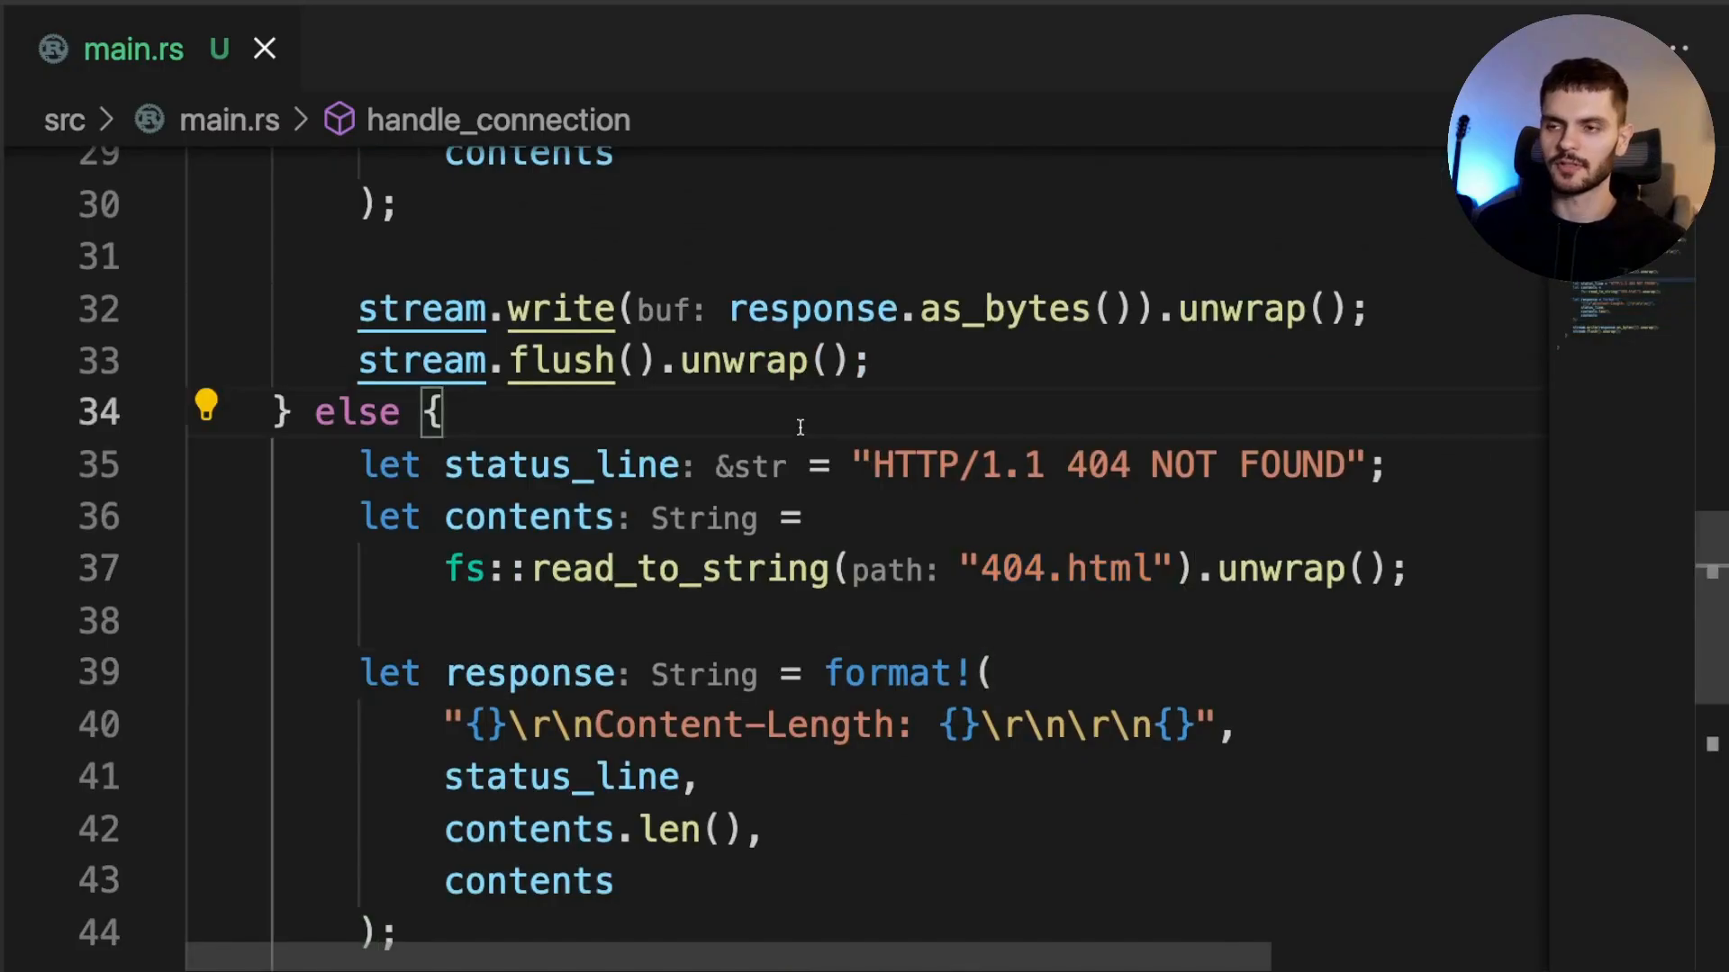
scroll("down", 3)
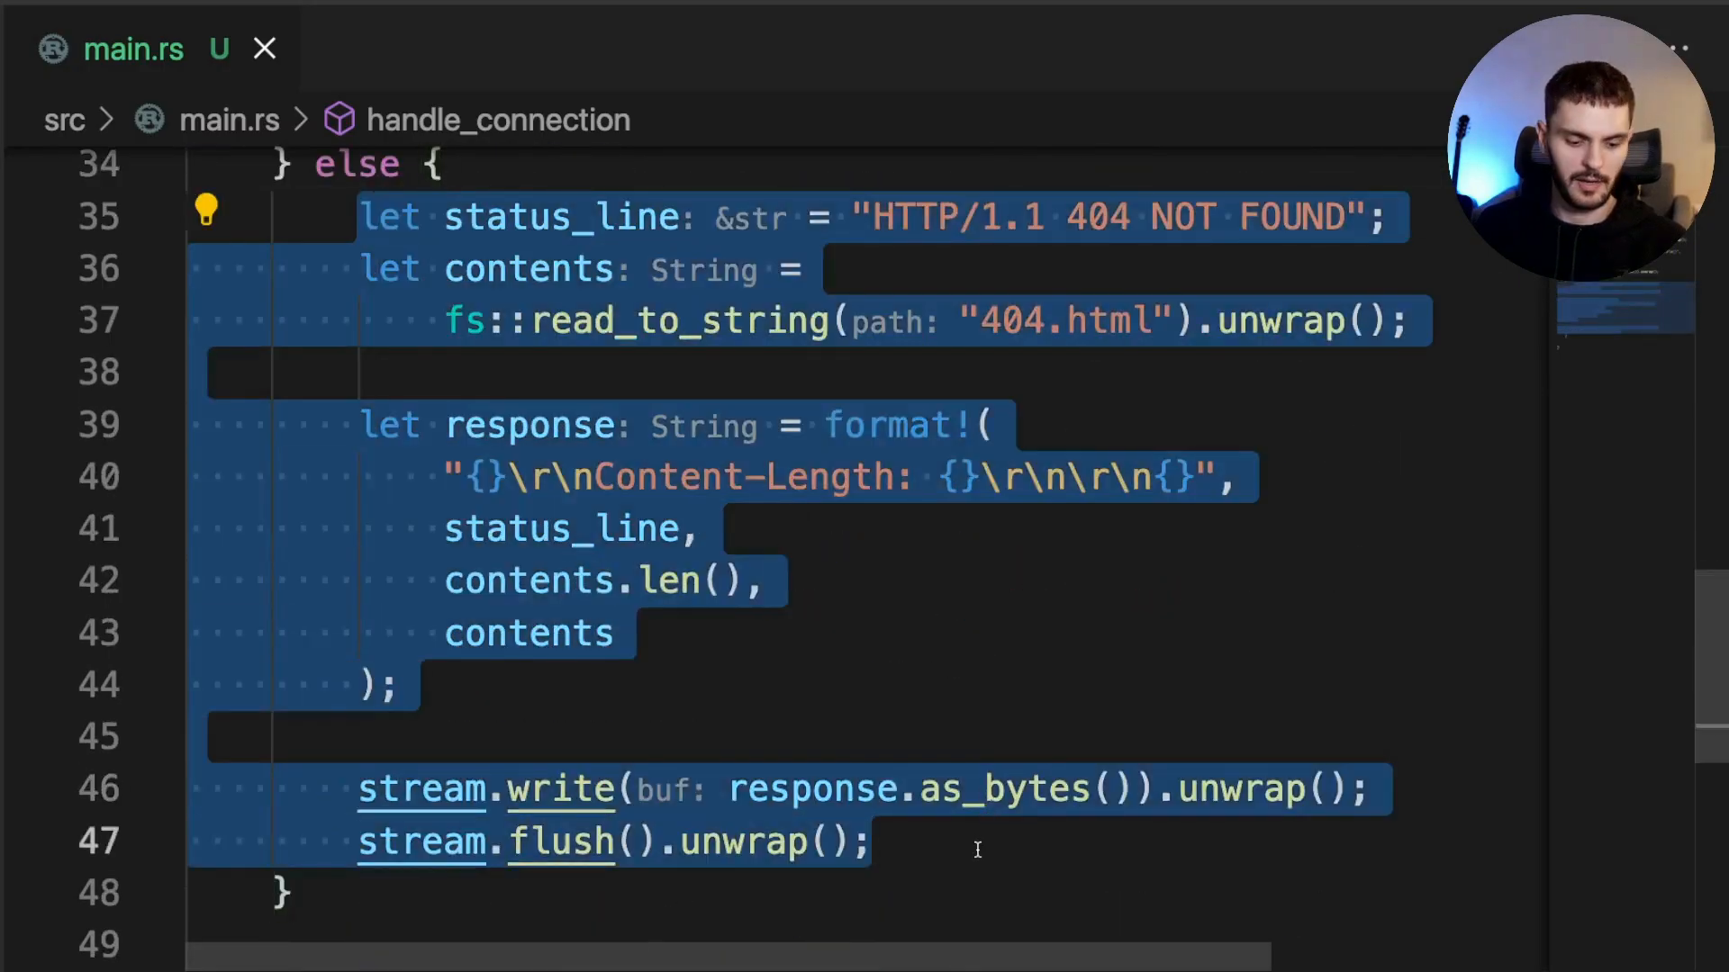
key("Delete")
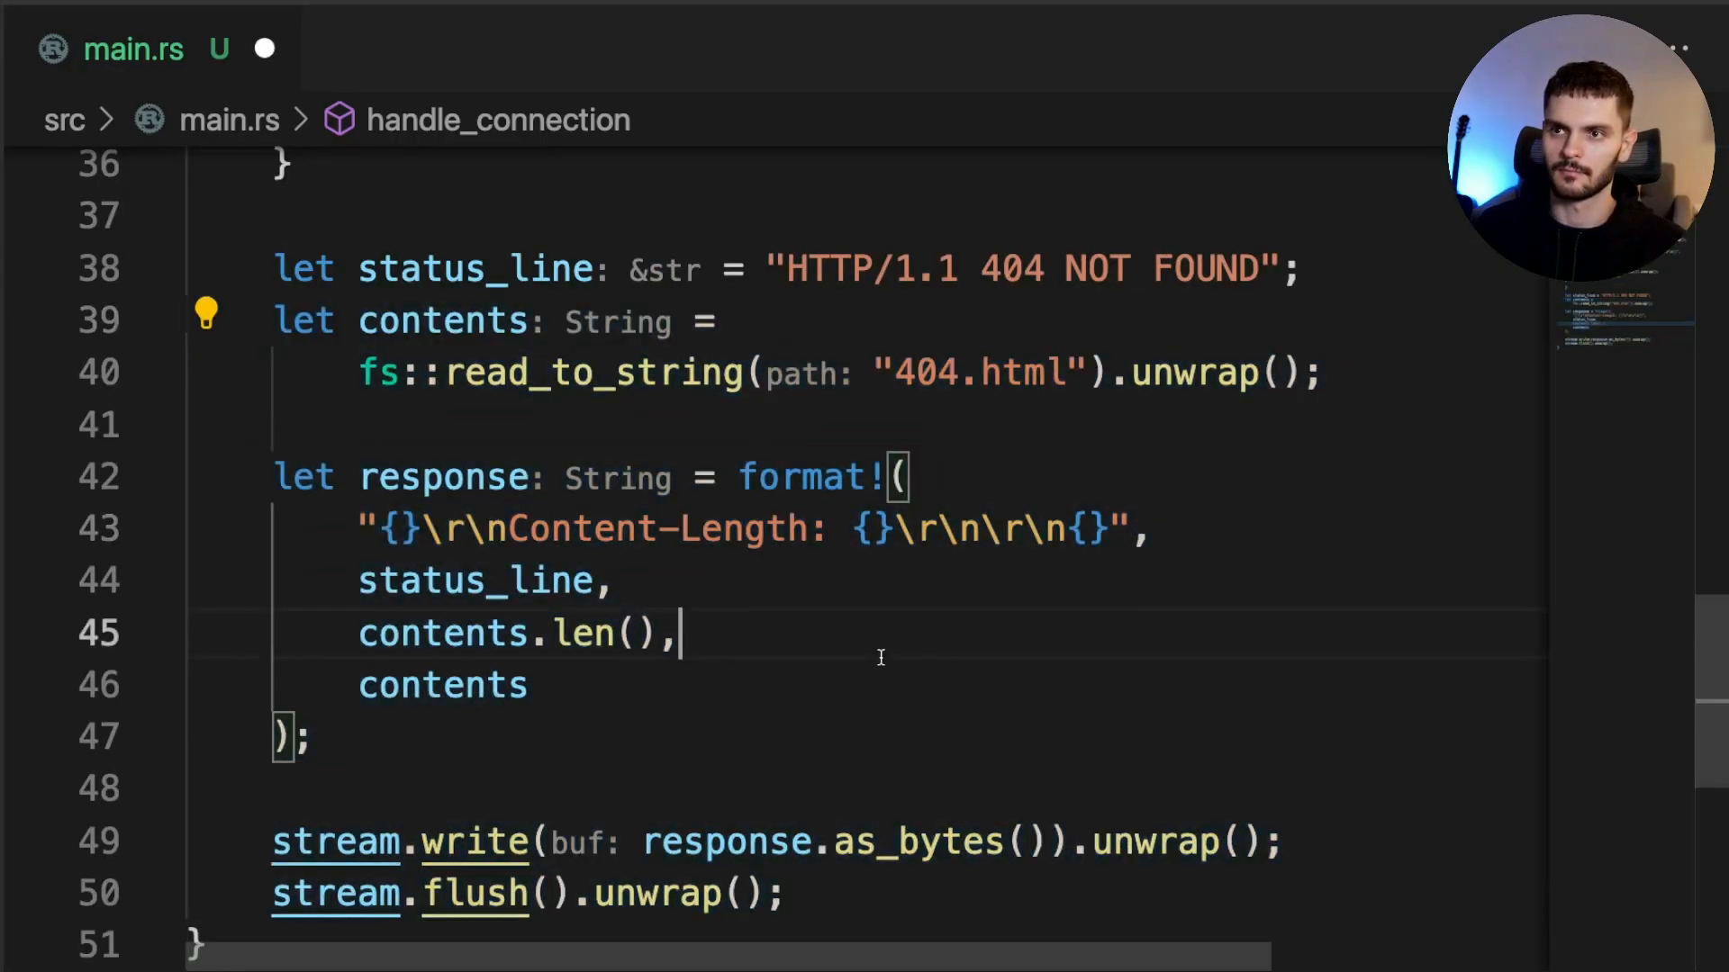
scroll("up", 3)
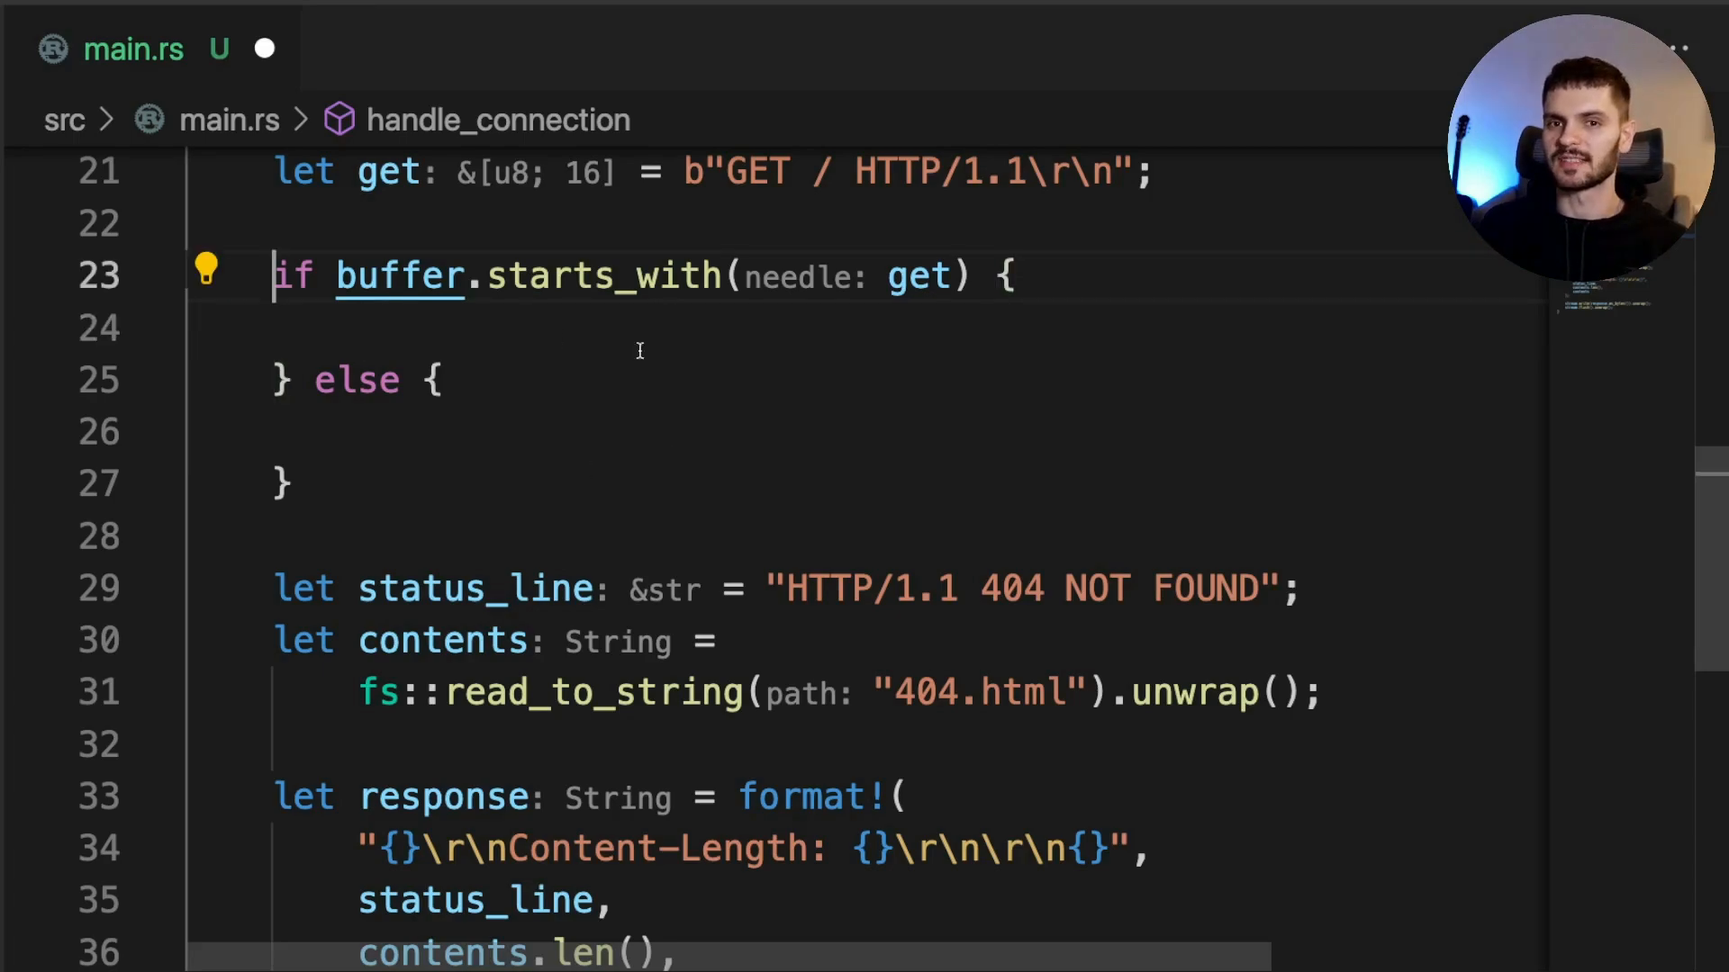
mouse_move(639, 494)
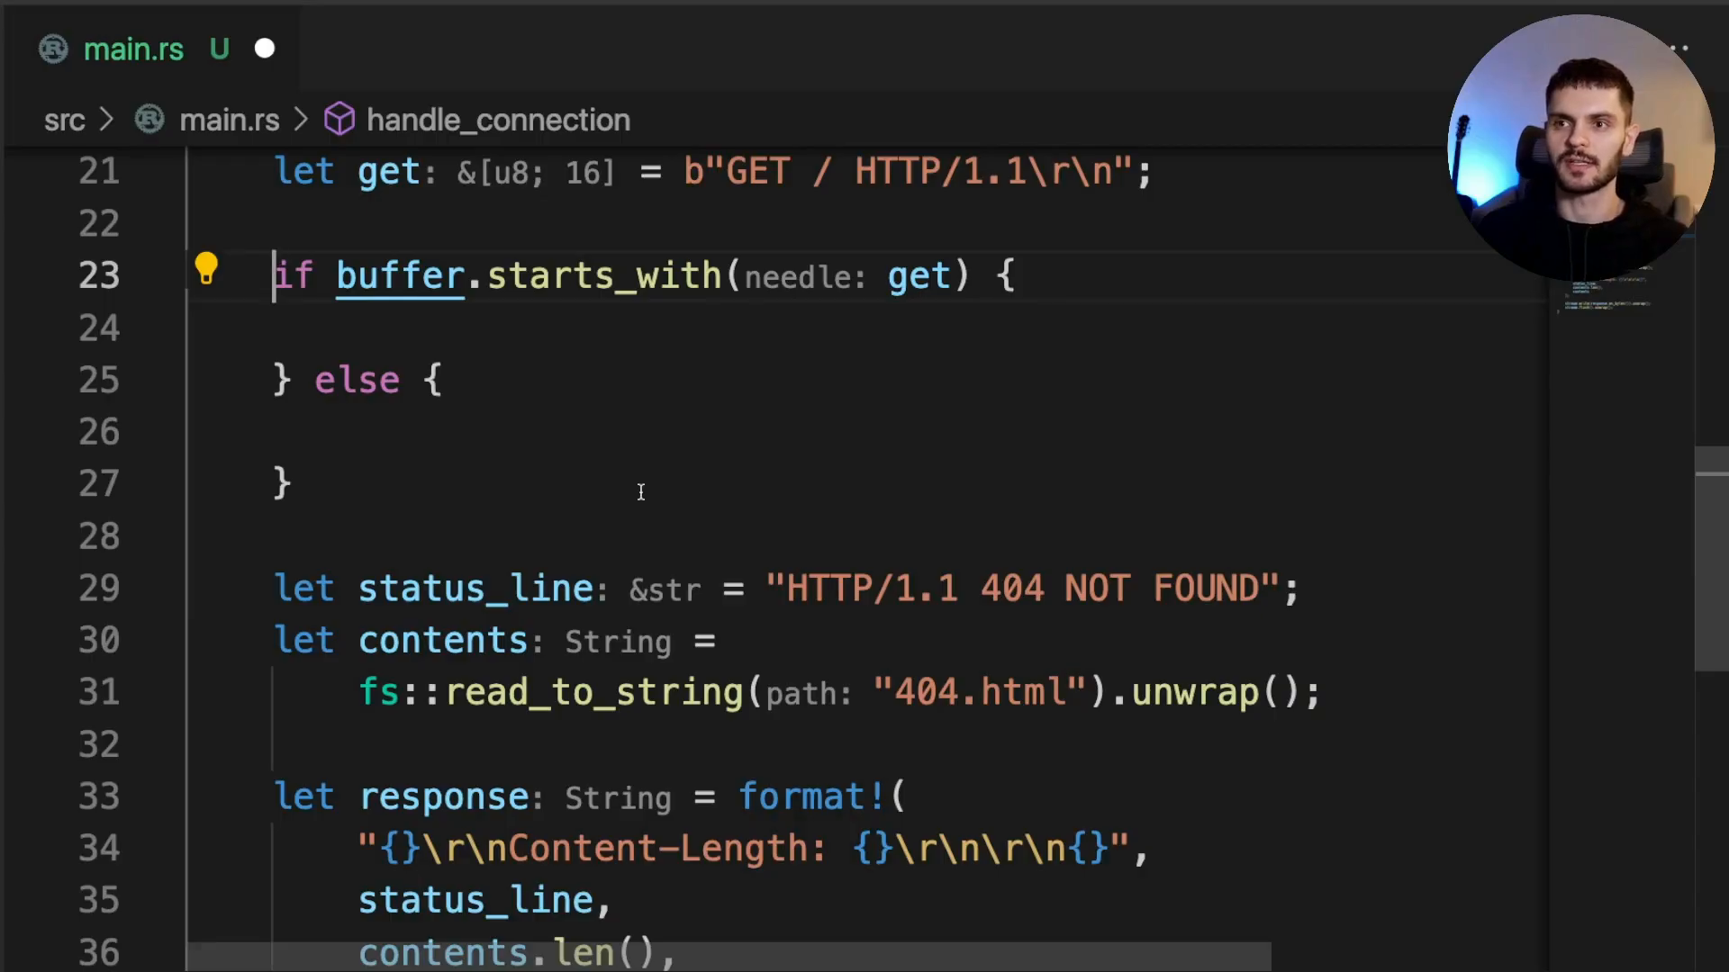
Bind let (status_line, filename) to the if/else, returning ("HTTP/1.1 200 OK", "index.html") in the if branch
type("let ()")
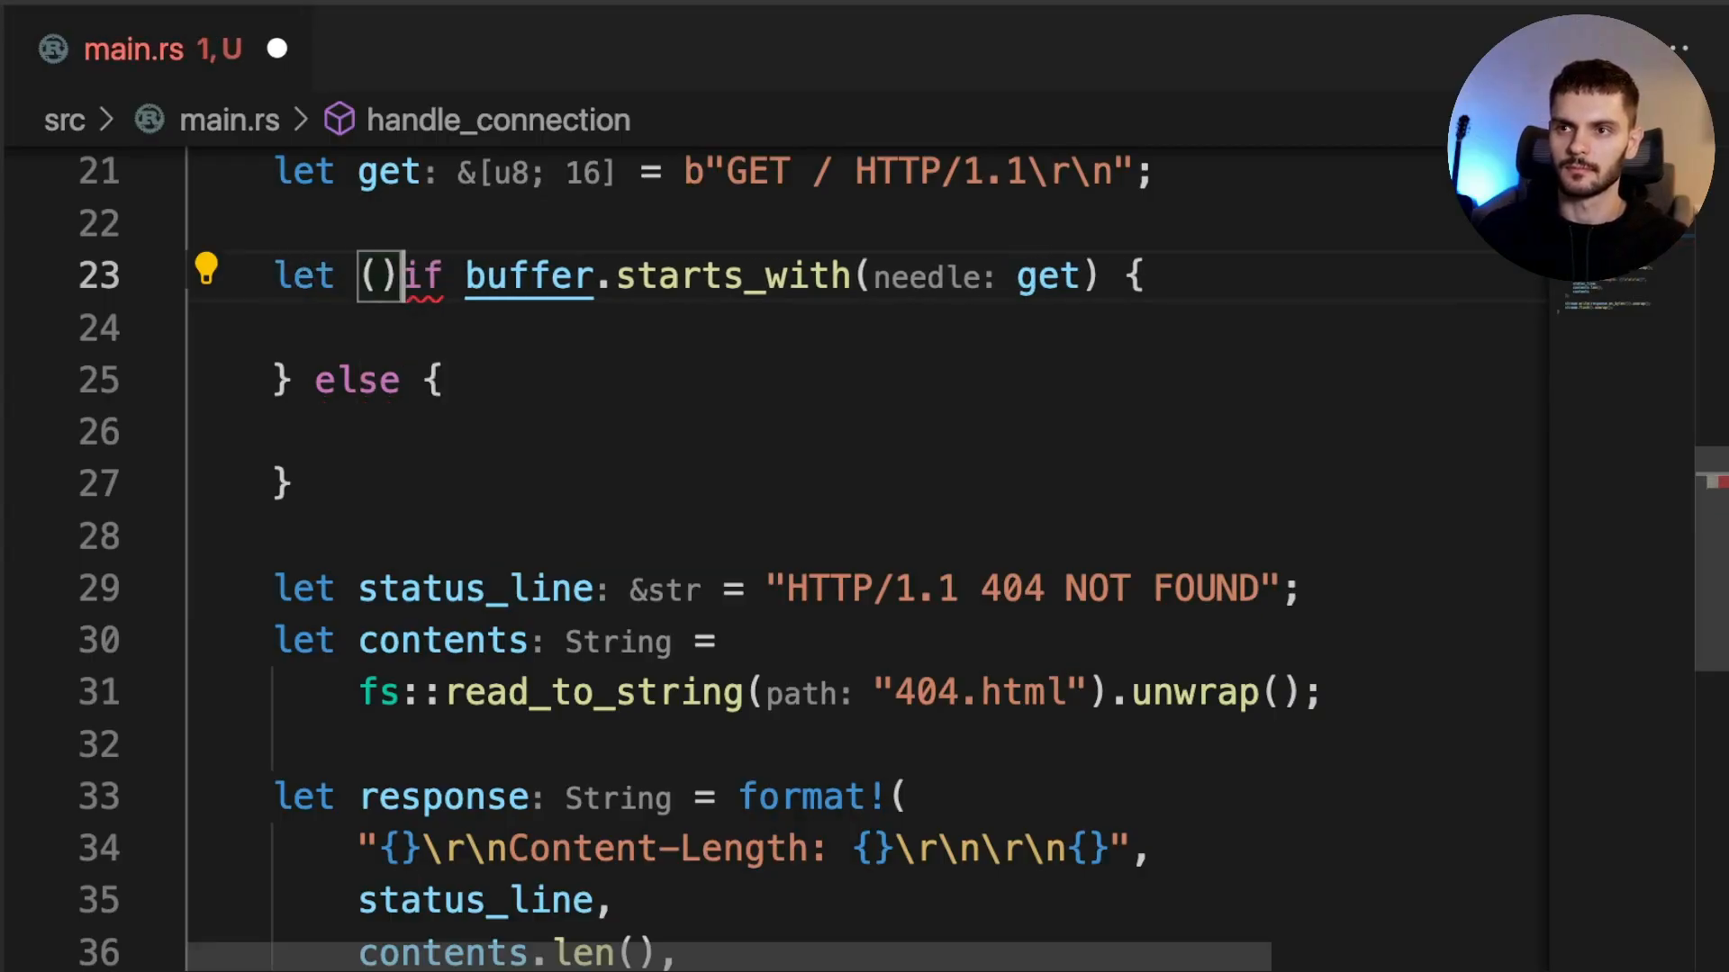
type("status_line")
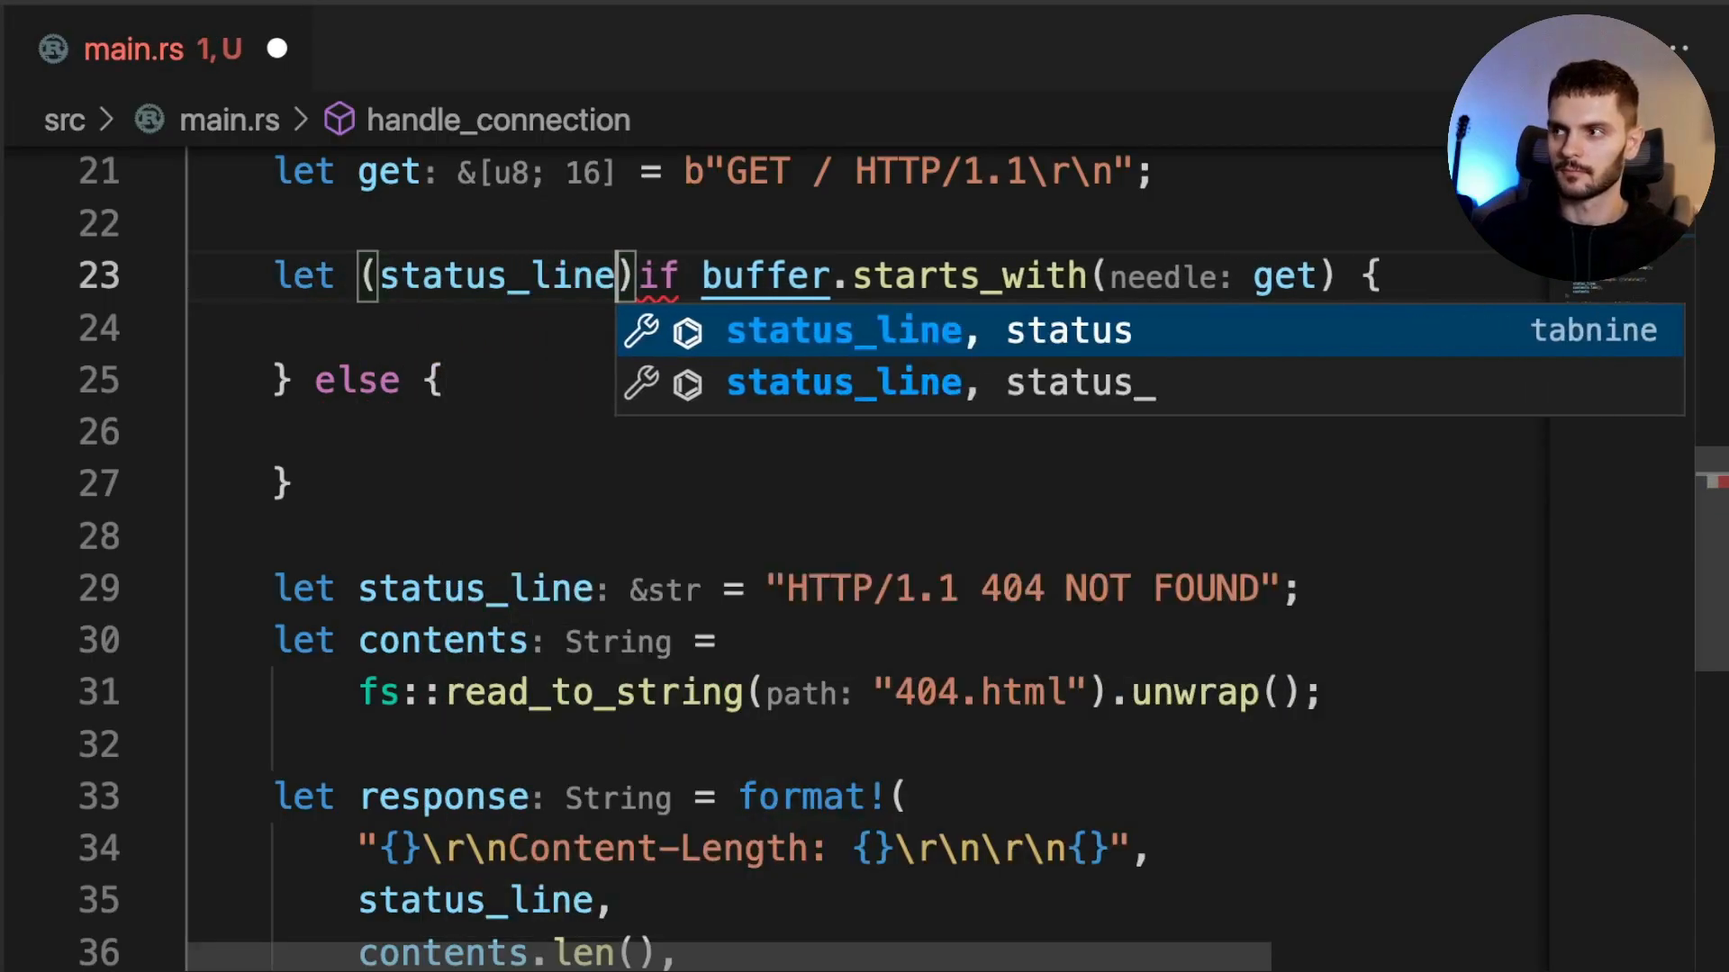
type(", filename) =")
left_click(286, 483)
type(";")
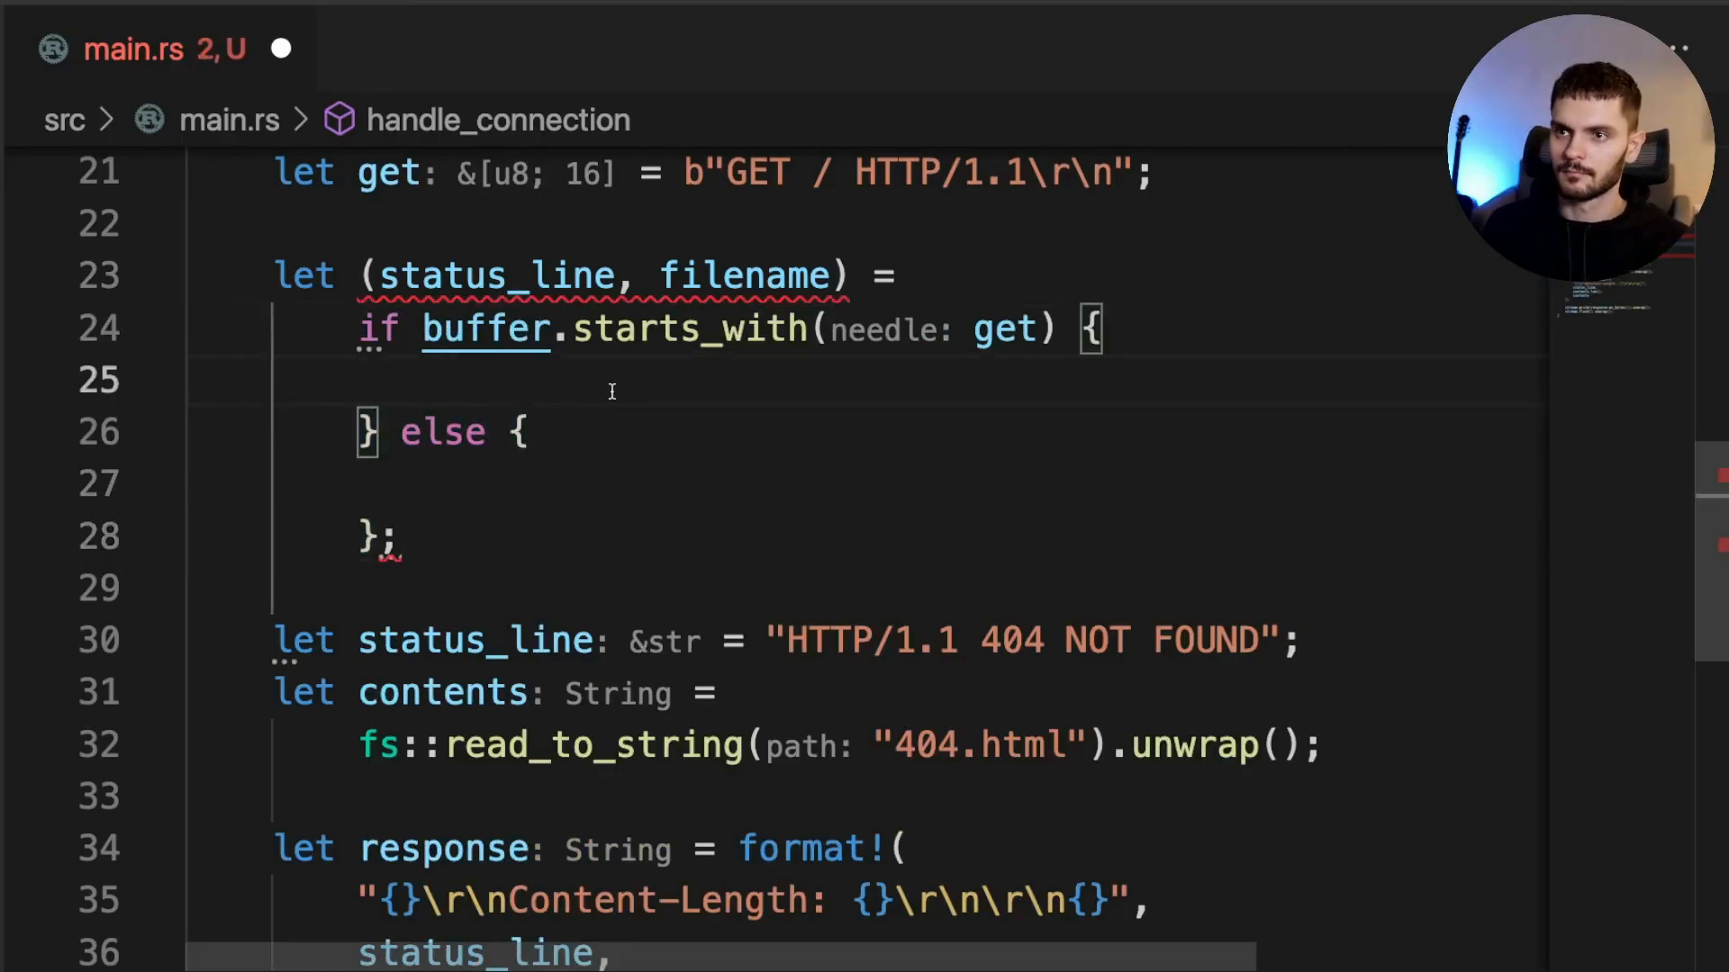
type("(\"HTTP/1.1 200 OK\", \"index.html\")")
left_click(908, 484)
type("(\"HTTP/1.1 404 NOT FOUND\", \"404.html\")")
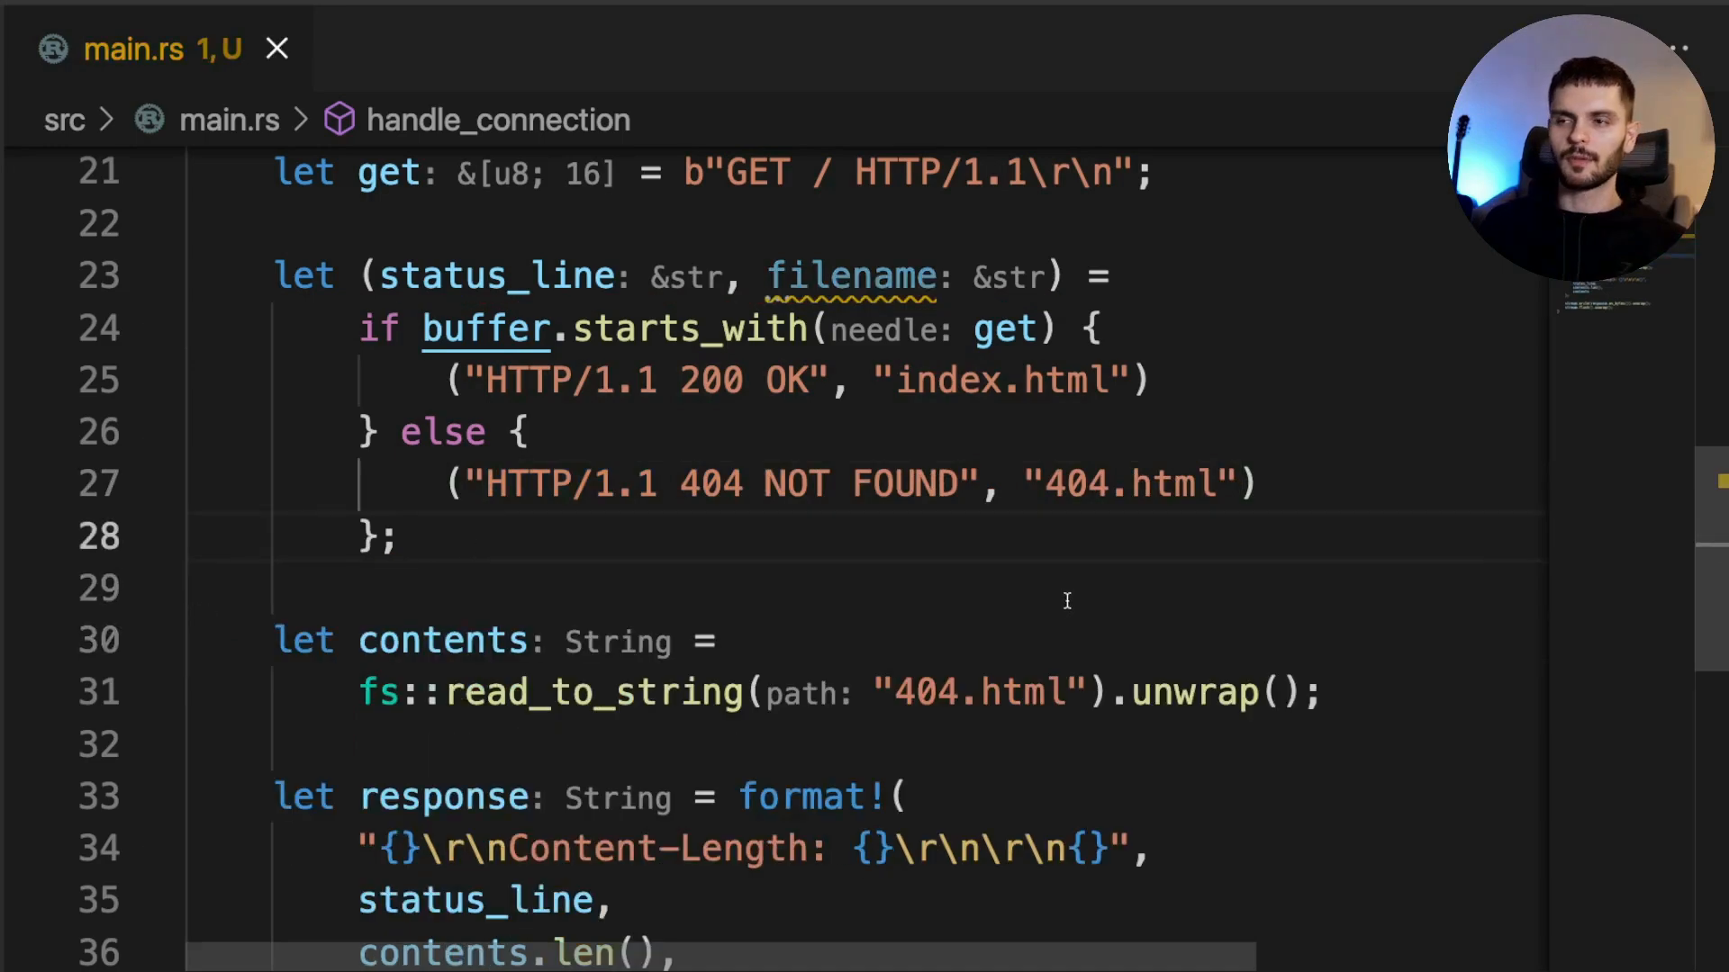
mouse_move(1187, 308)
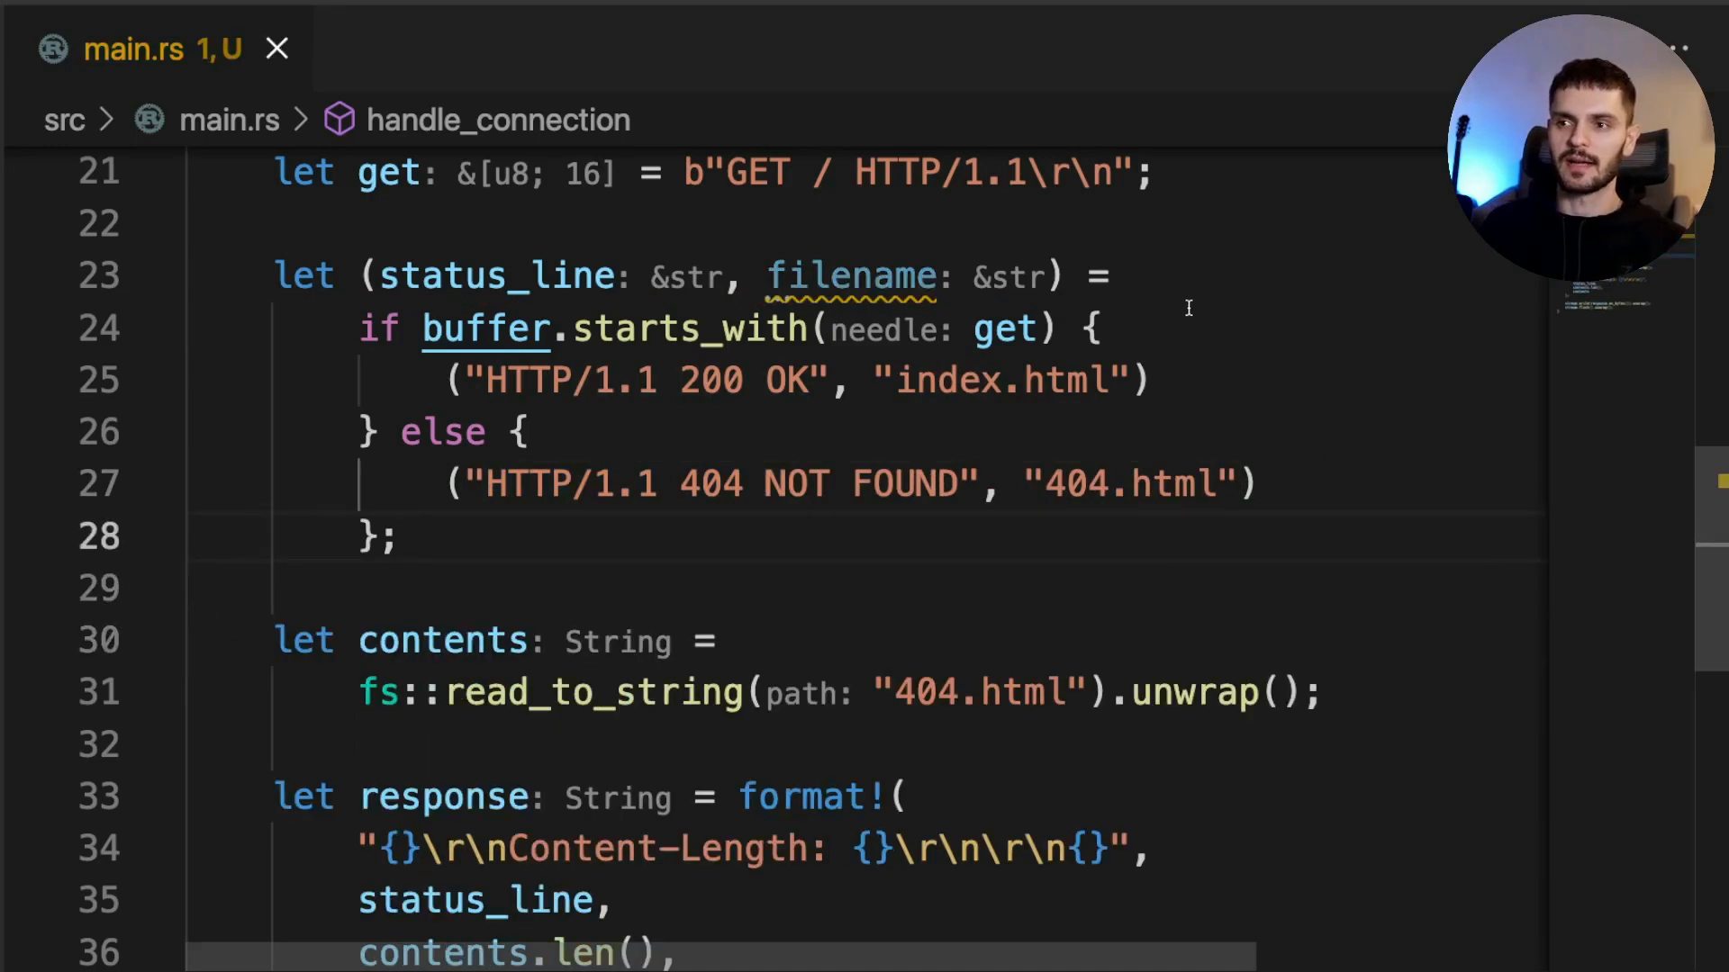
mouse_move(764, 465)
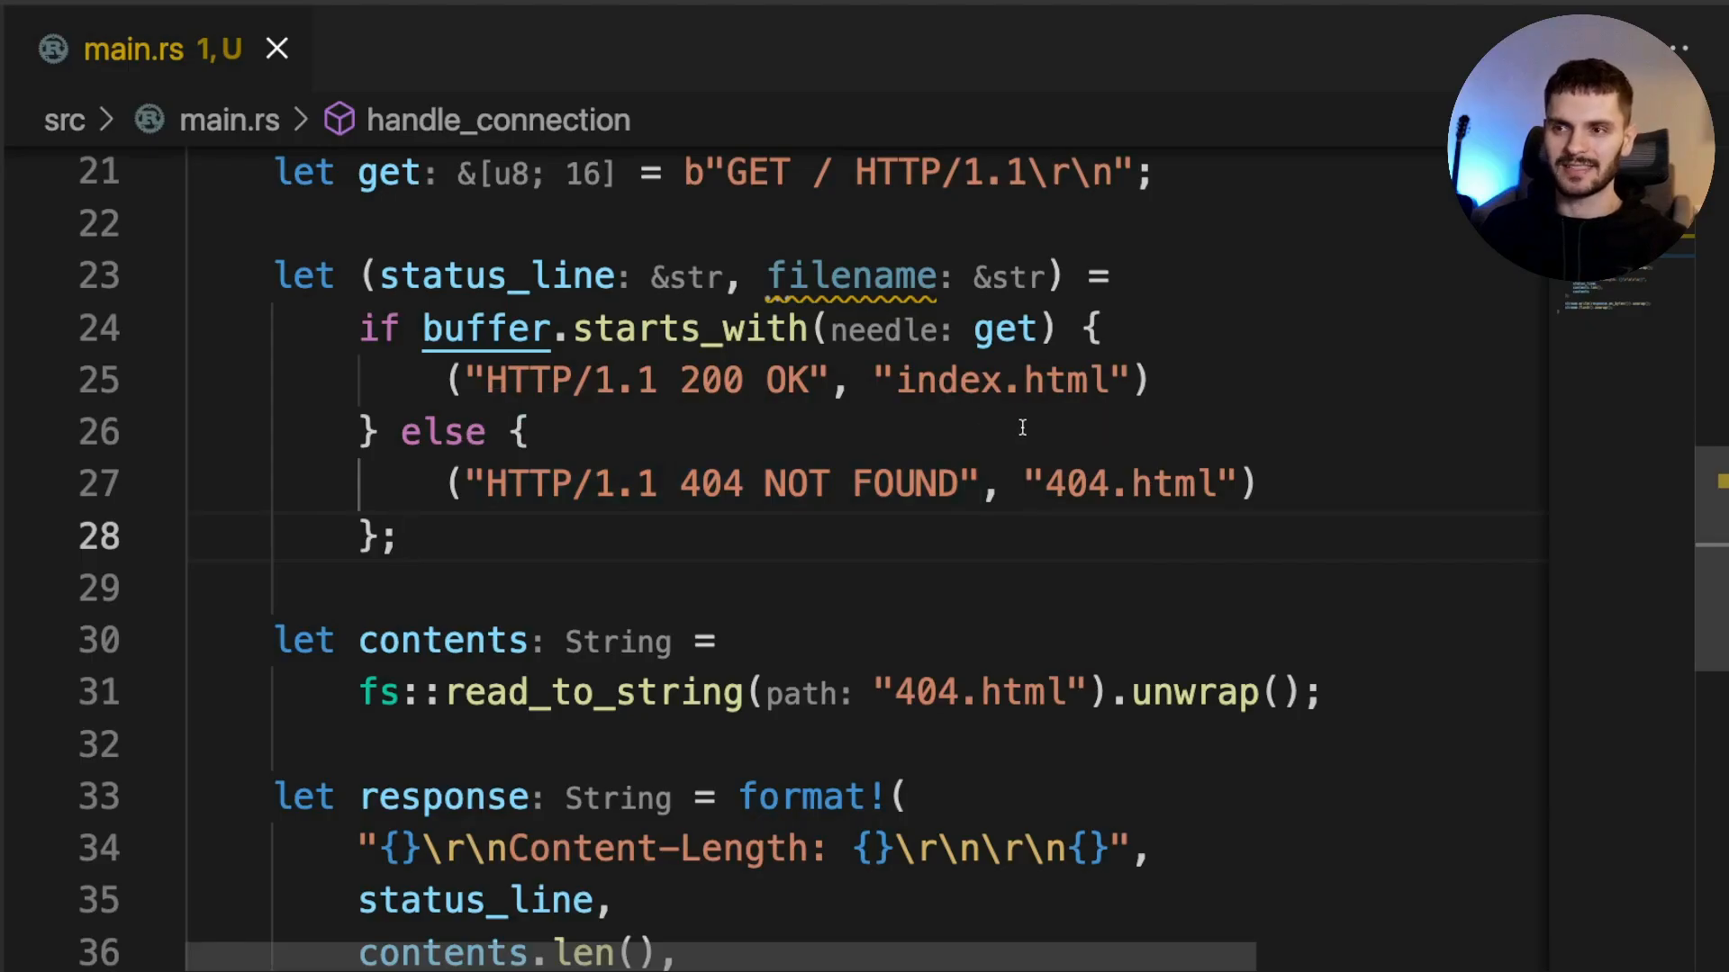
mouse_move(592, 691)
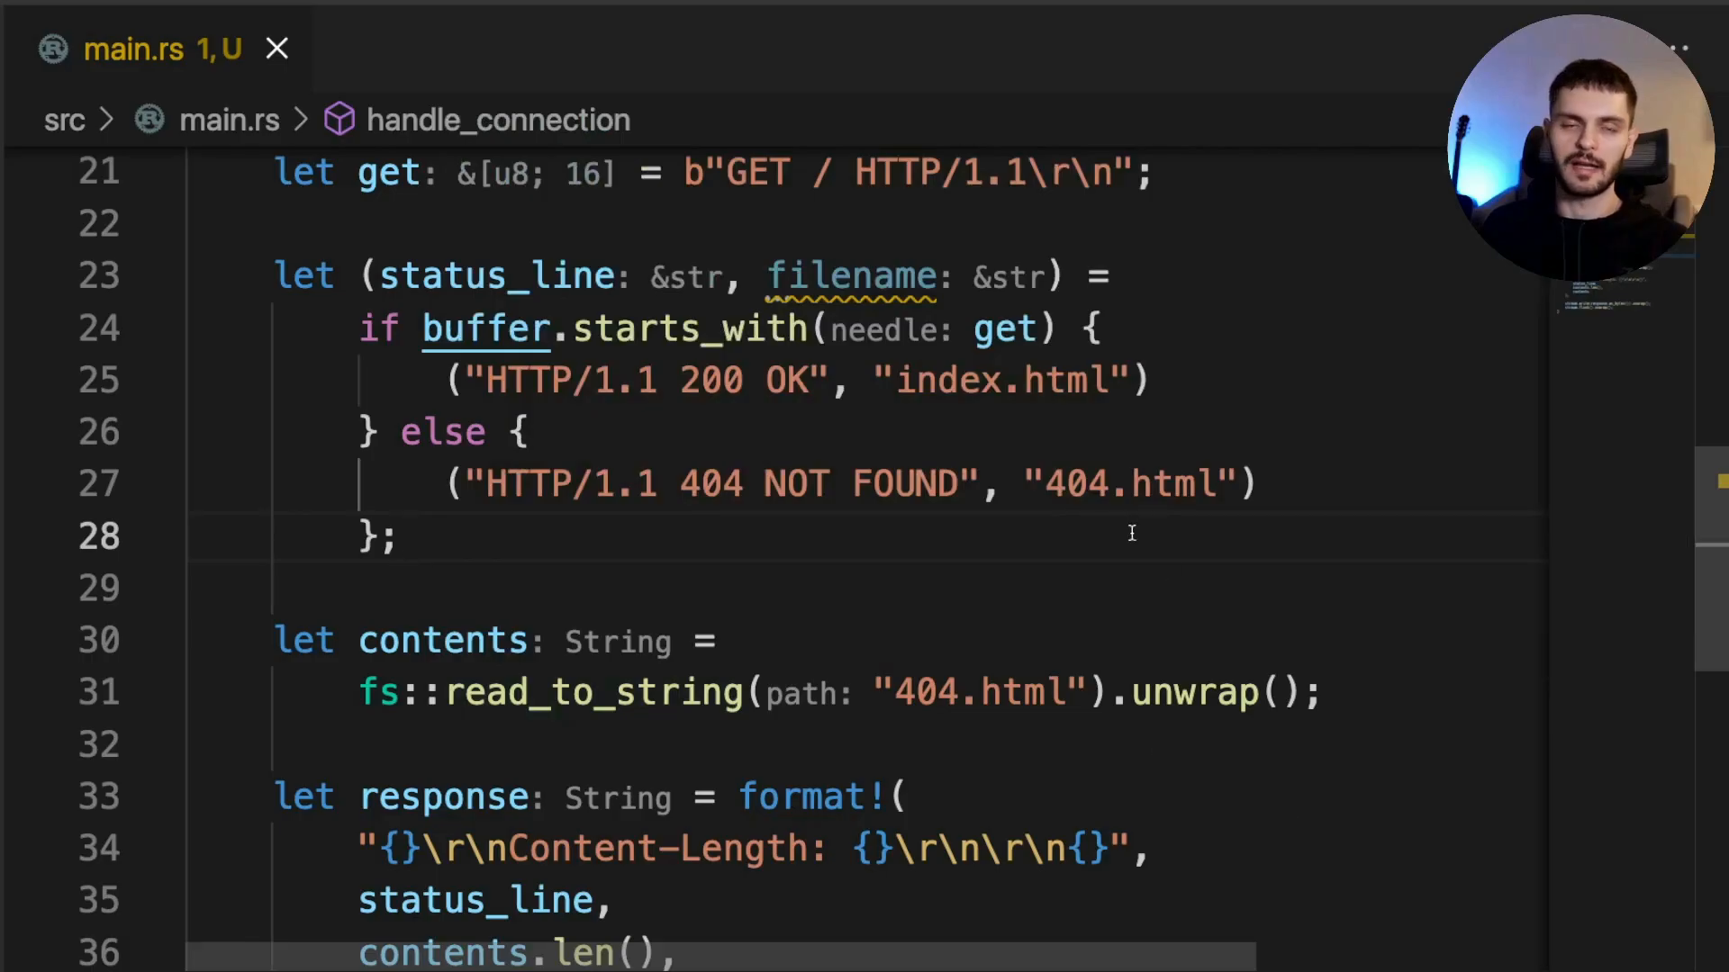
Replace the hard-coded "404.html" in fs::read_to_string with filename and save main.rs
scroll("down", 3)
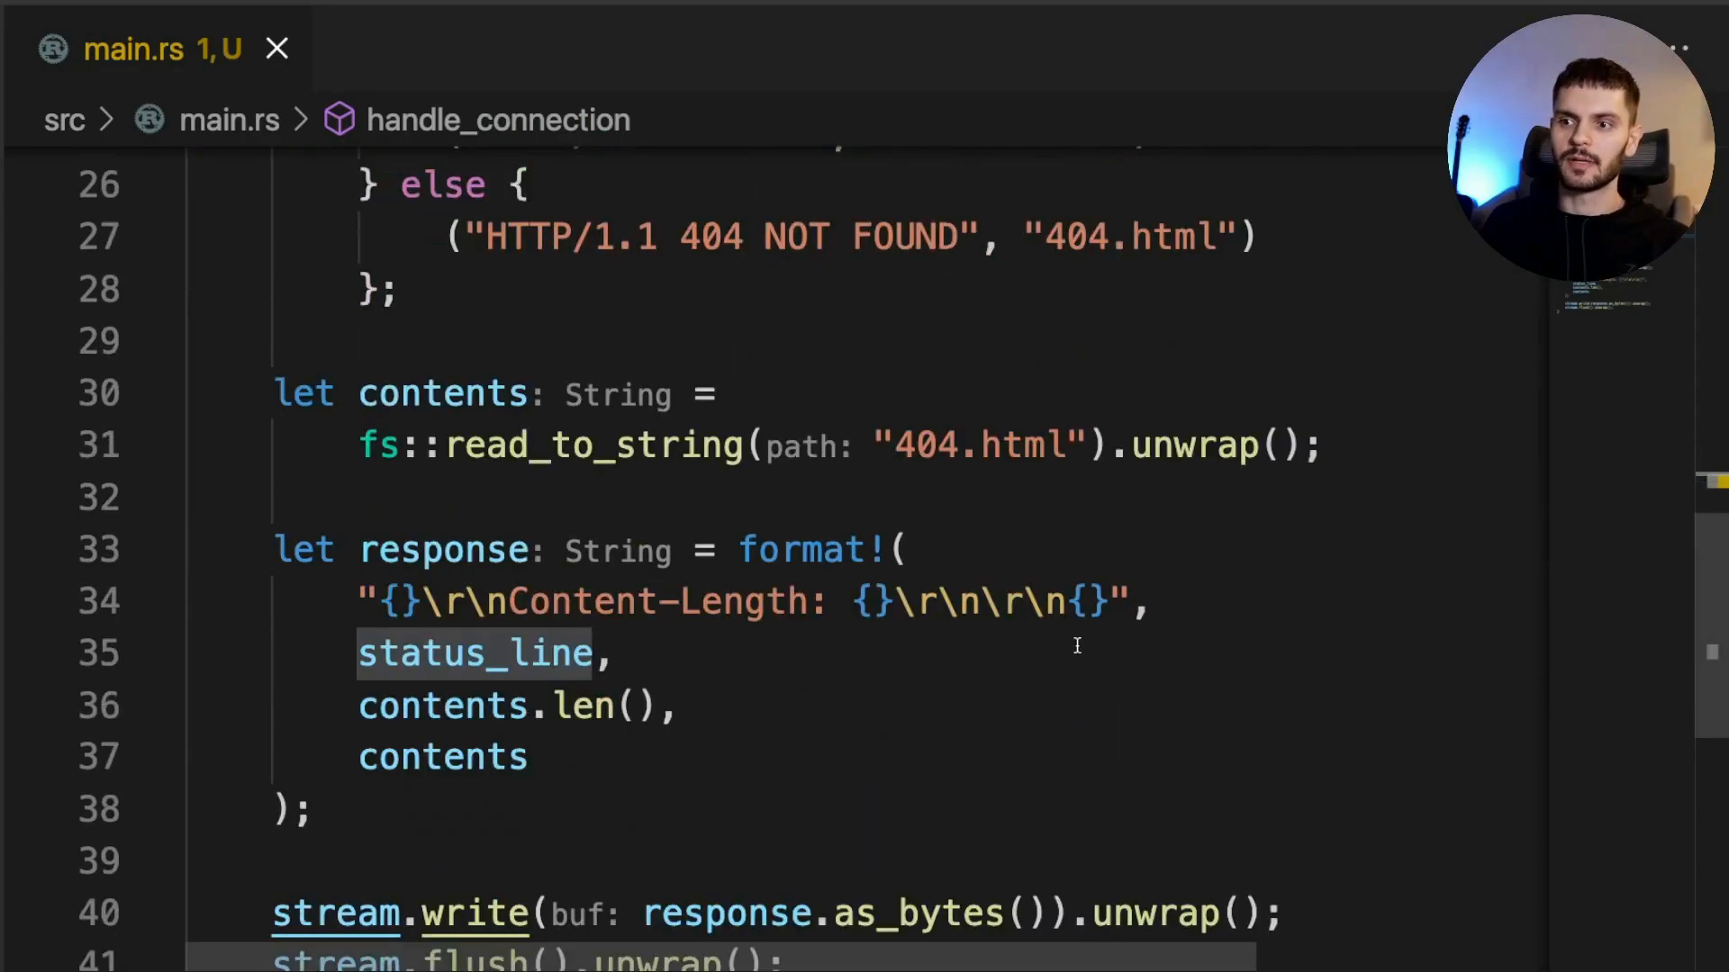
mouse_move(940, 508)
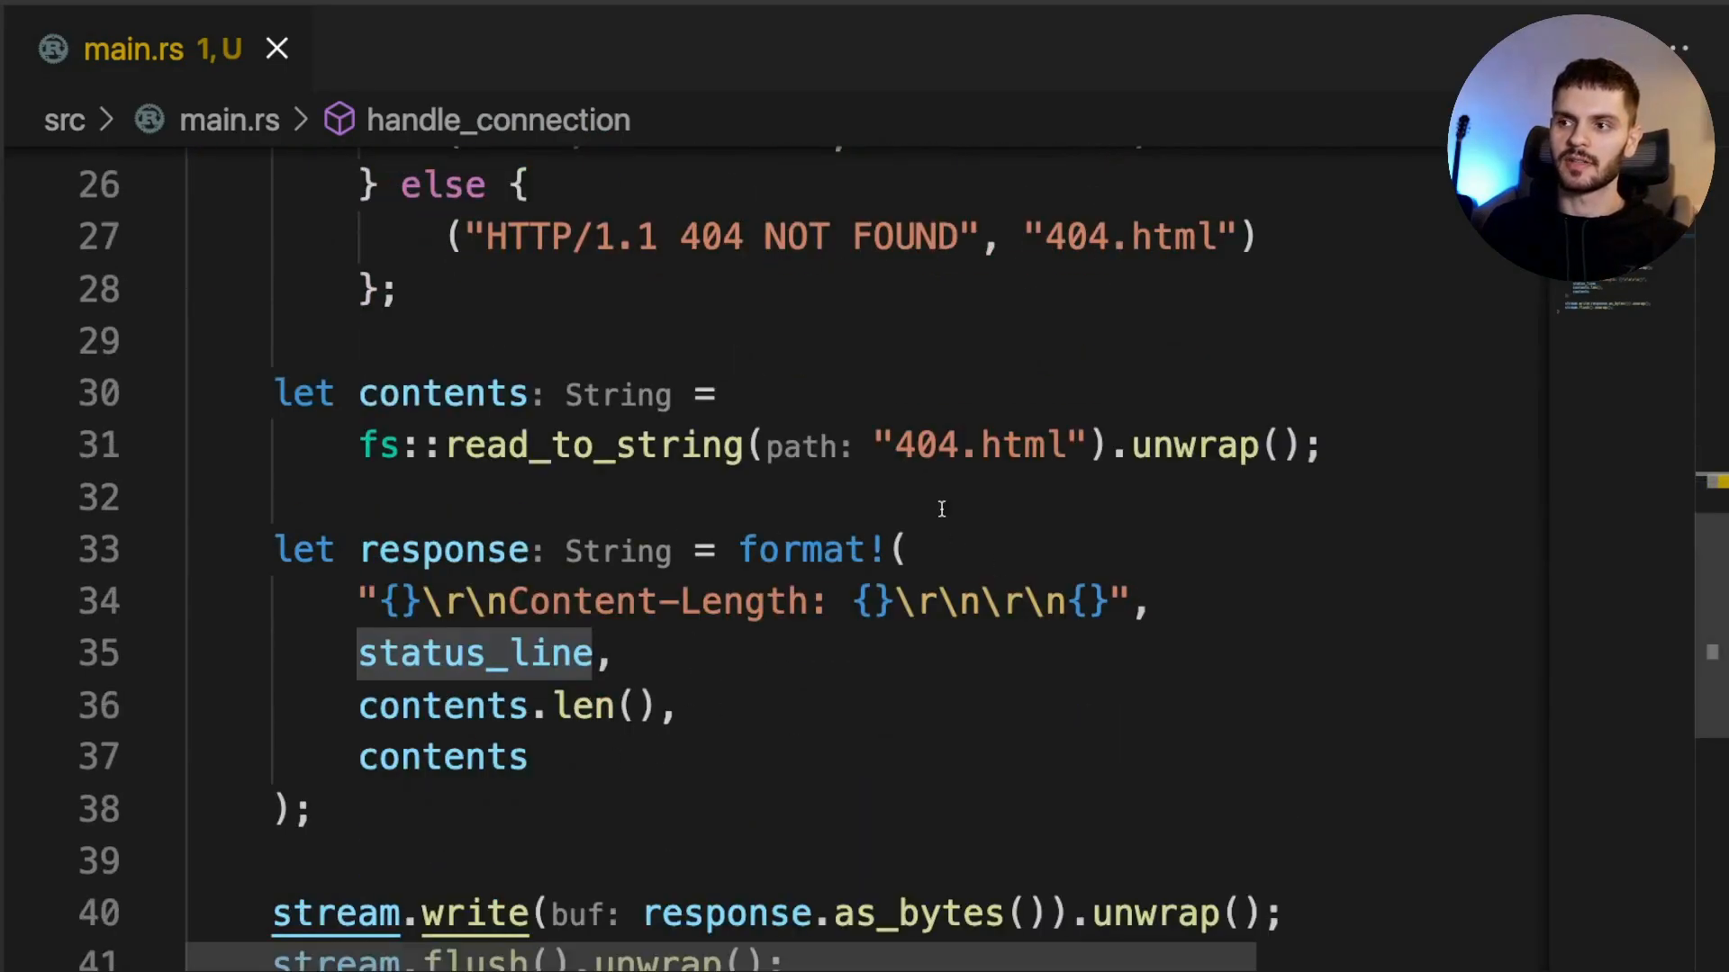
double_click(978, 445)
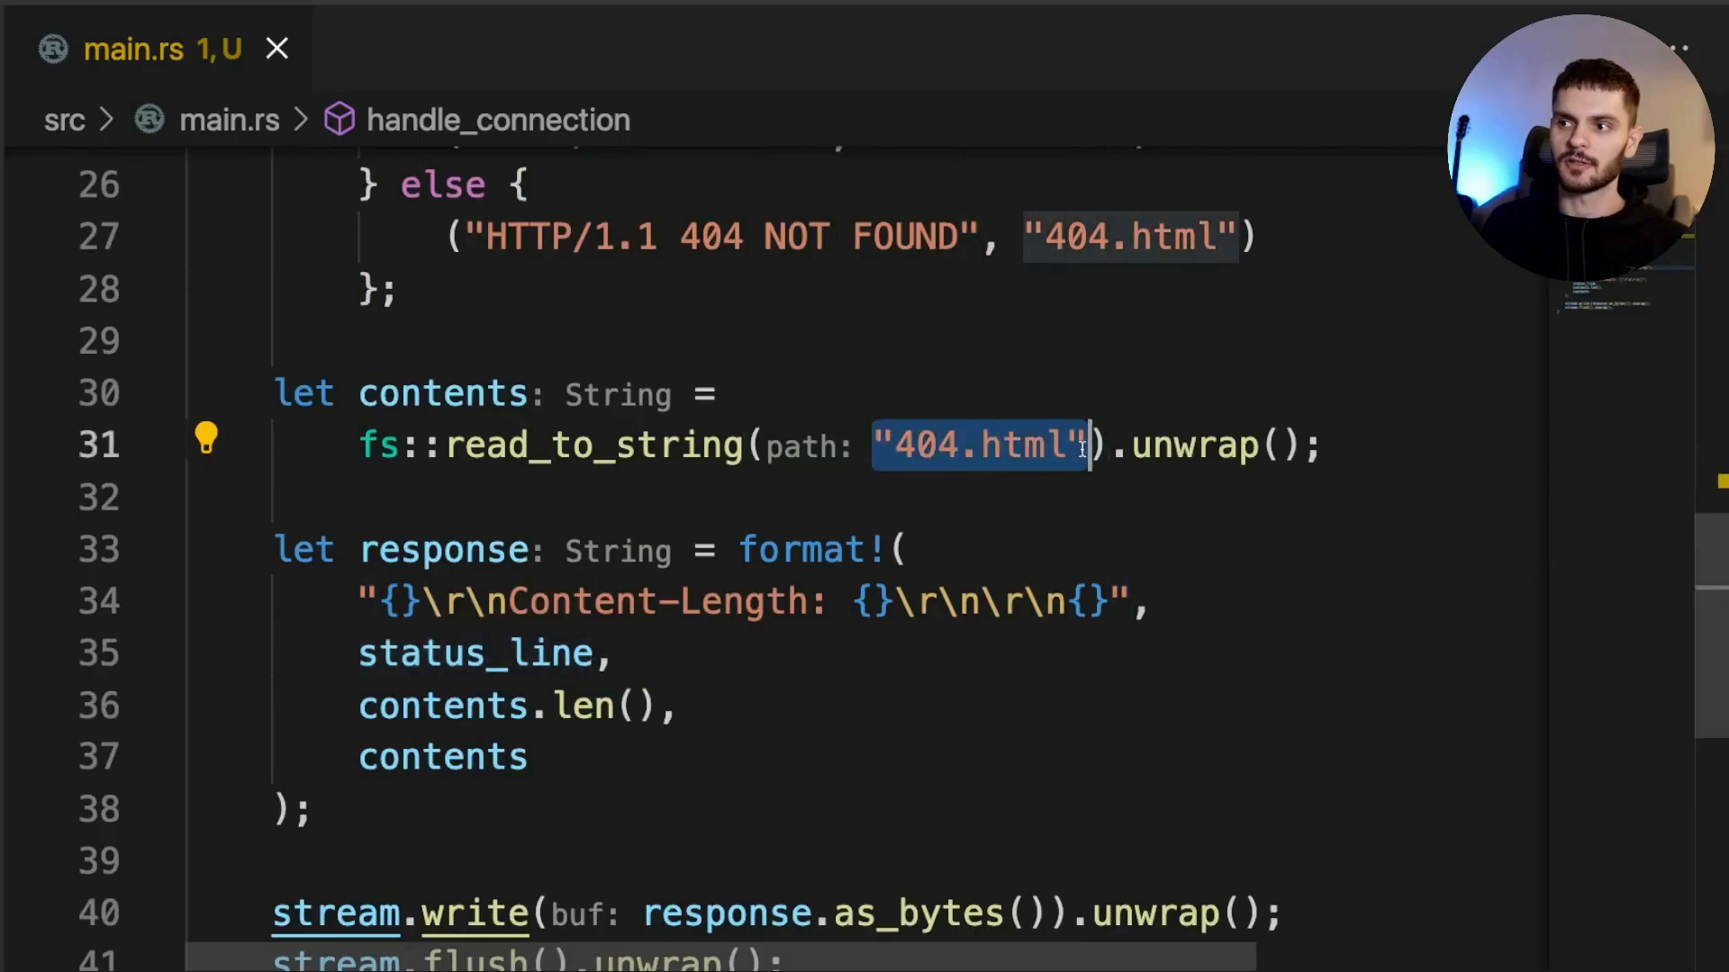
type("fi")
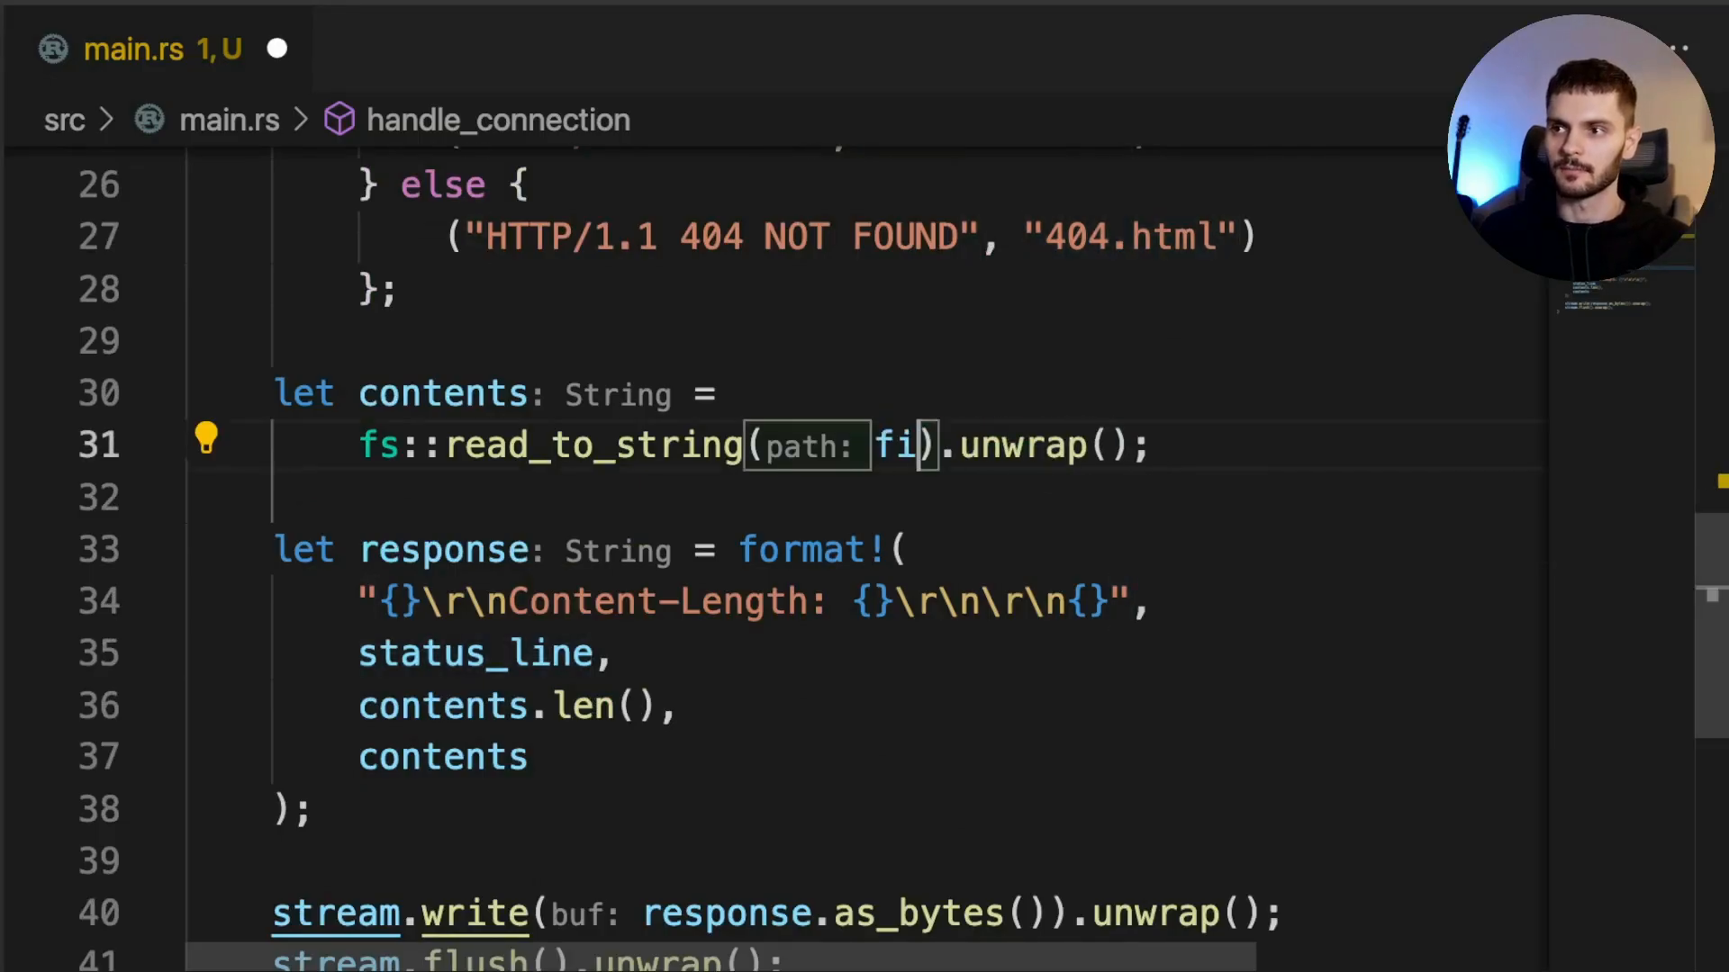
type("lename")
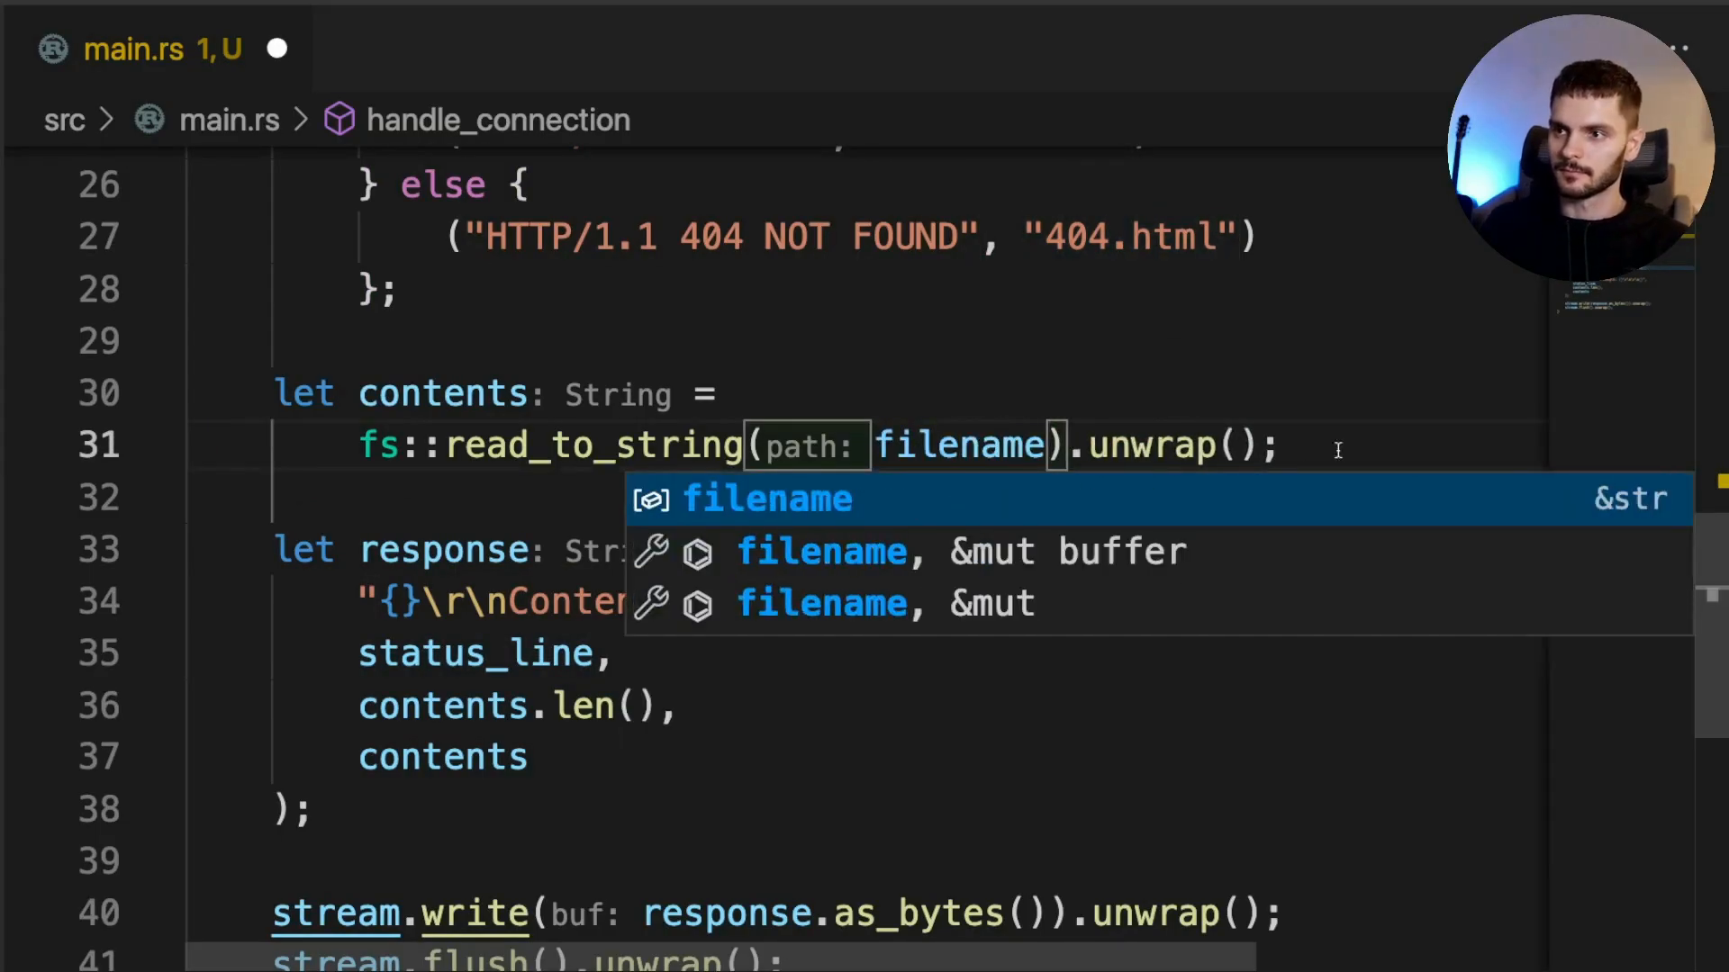
key("Escape")
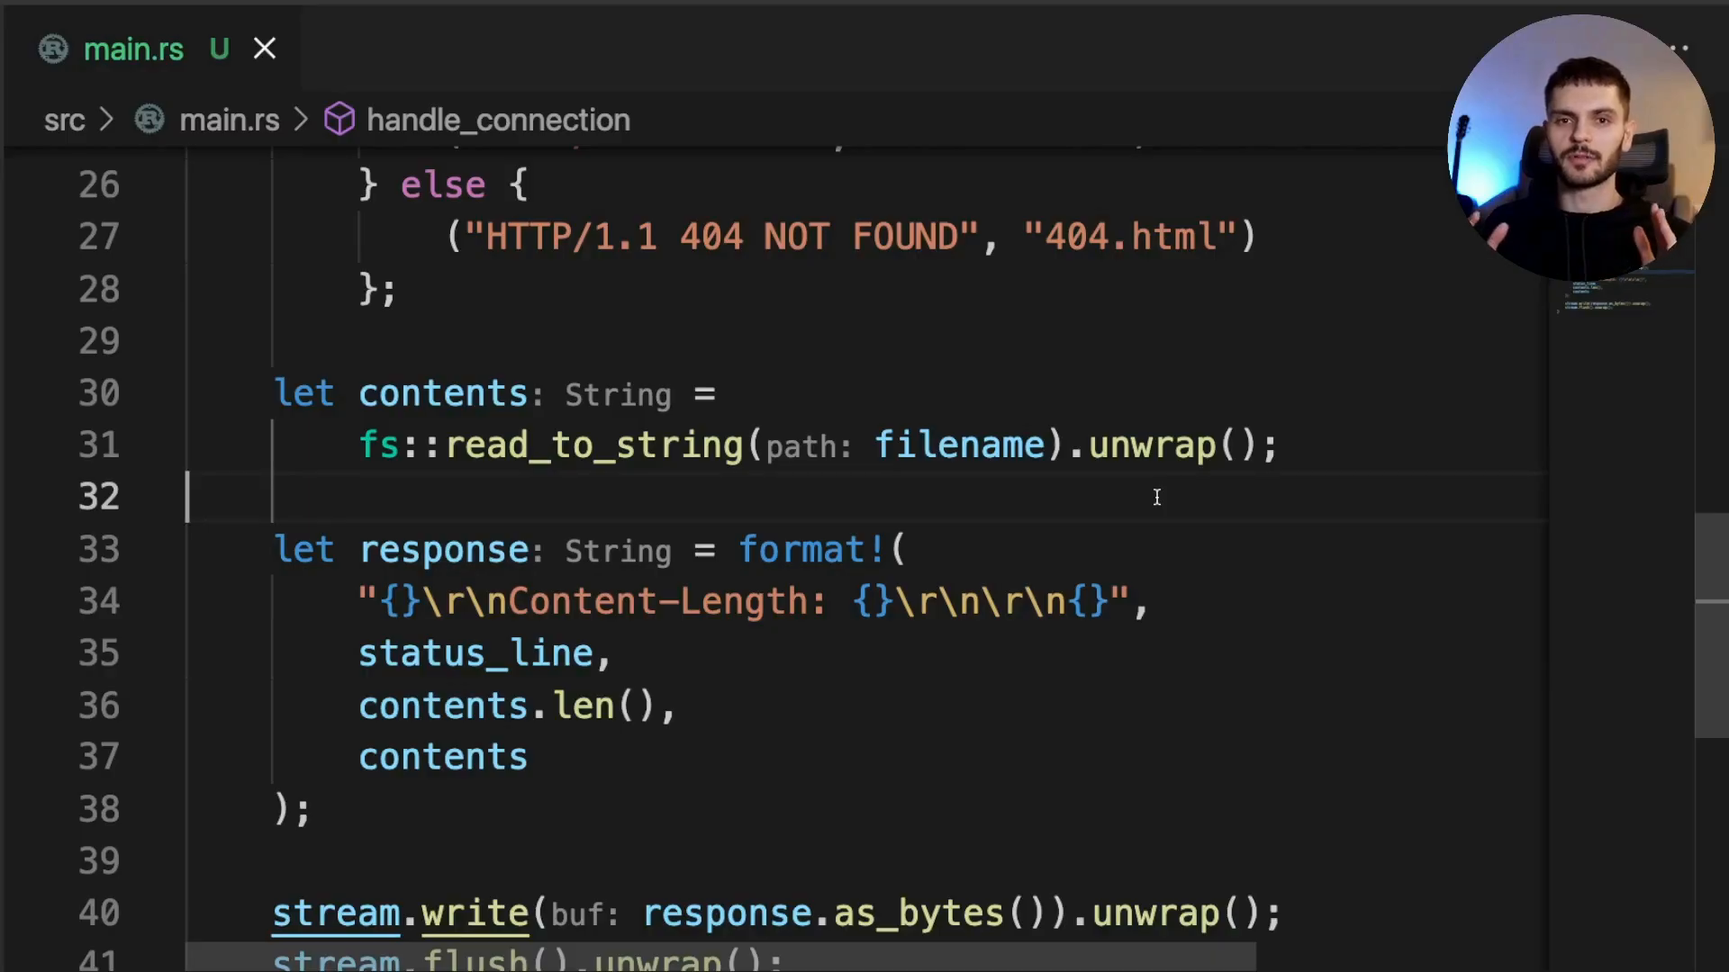